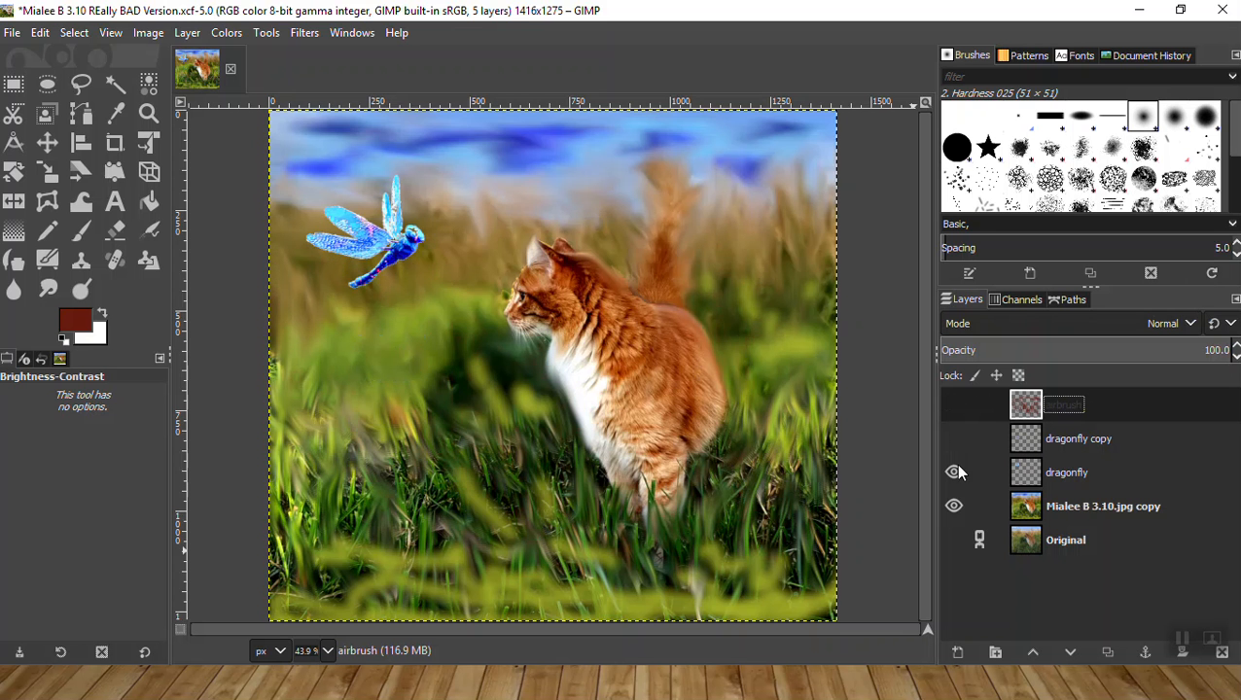
Turn on the eye icons for the airbrush and dragonfly copy layers.
left_click(954, 472)
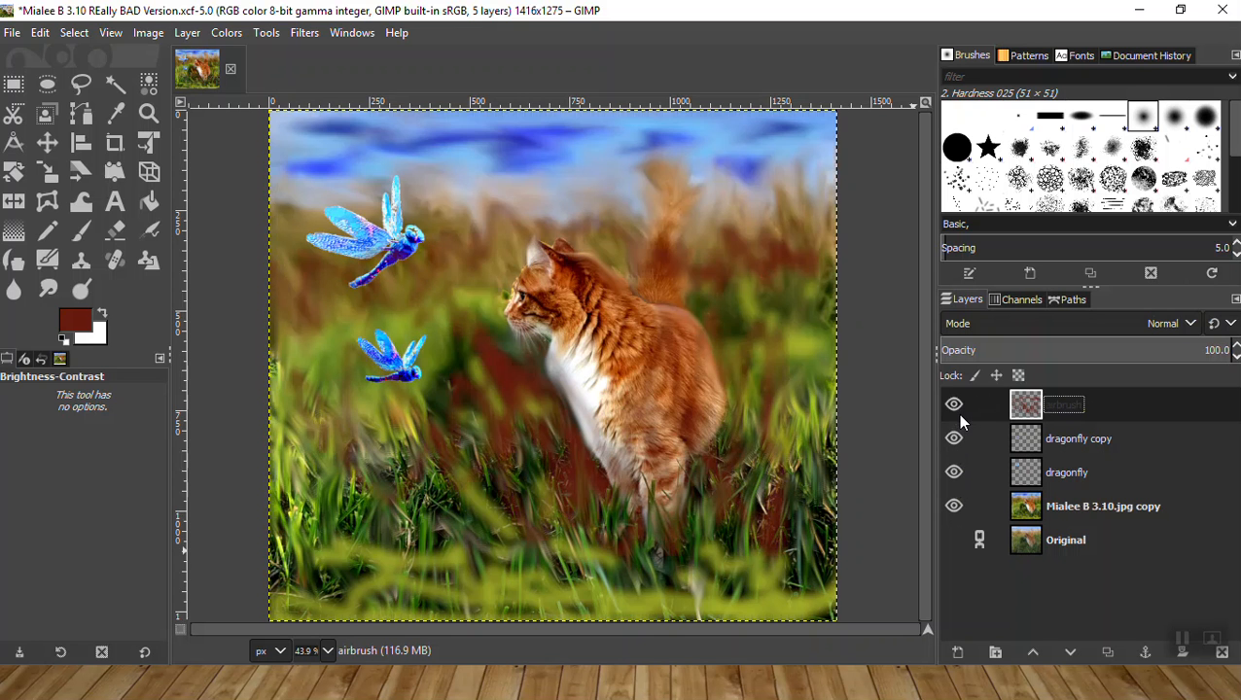
mouse_move(809, 156)
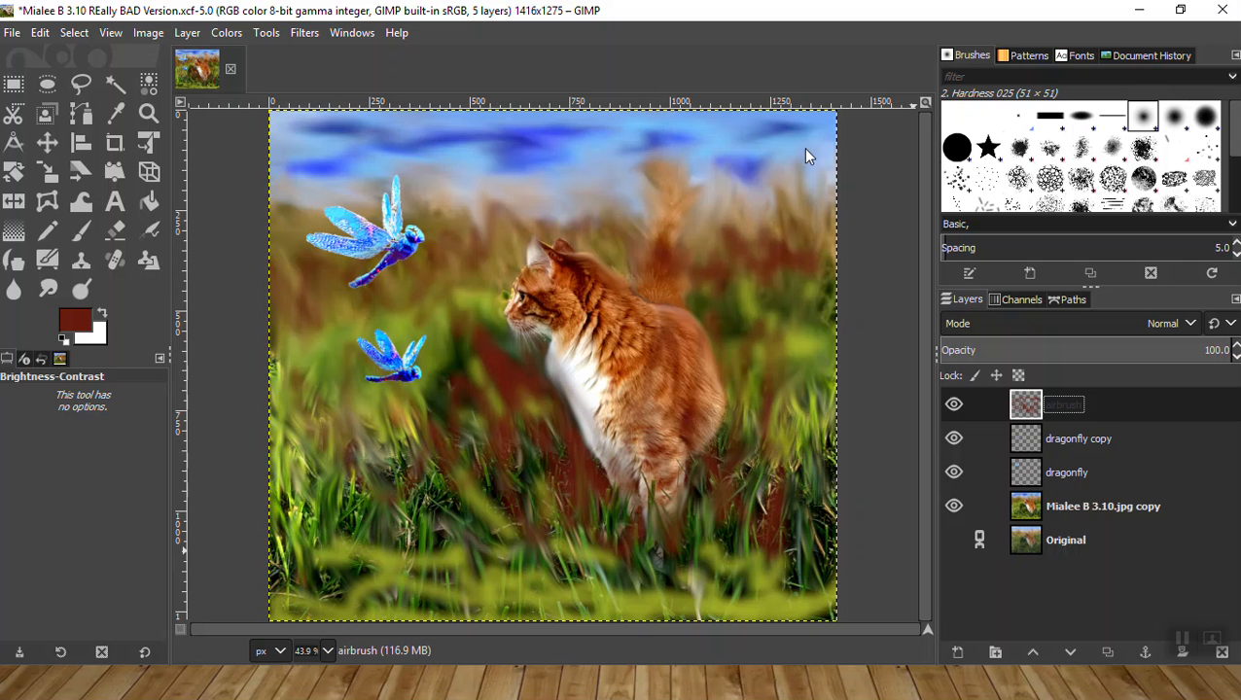
mouse_move(1011, 348)
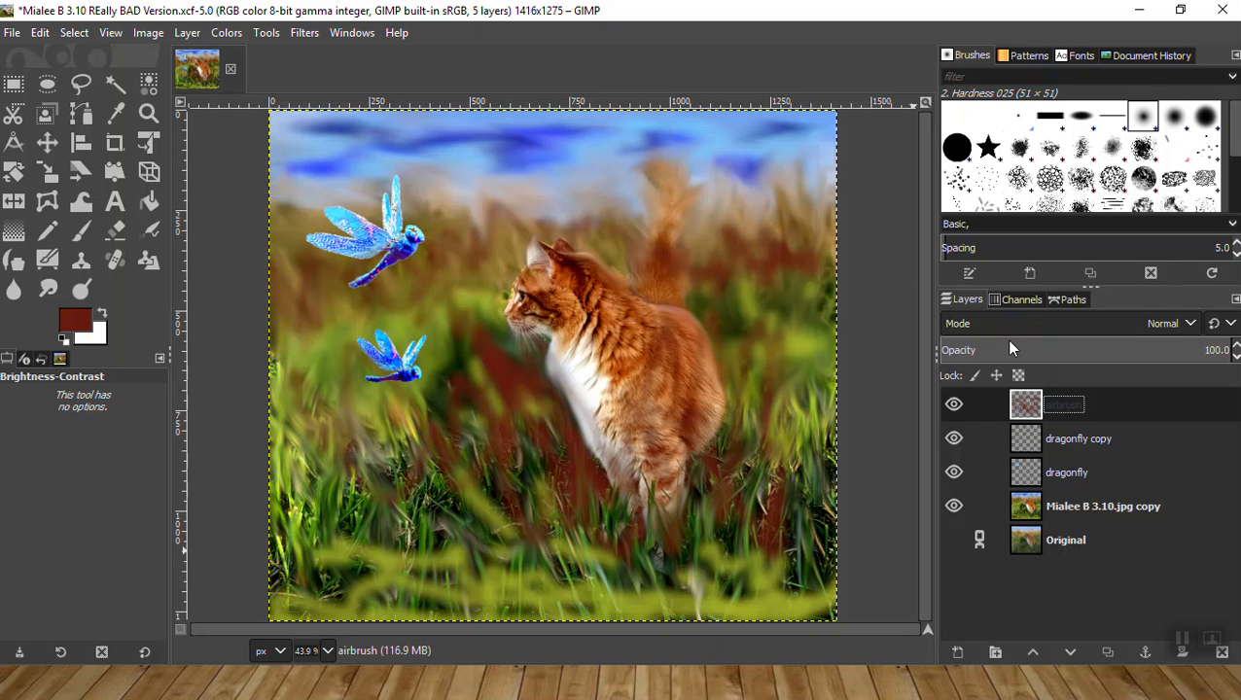
mouse_move(897, 281)
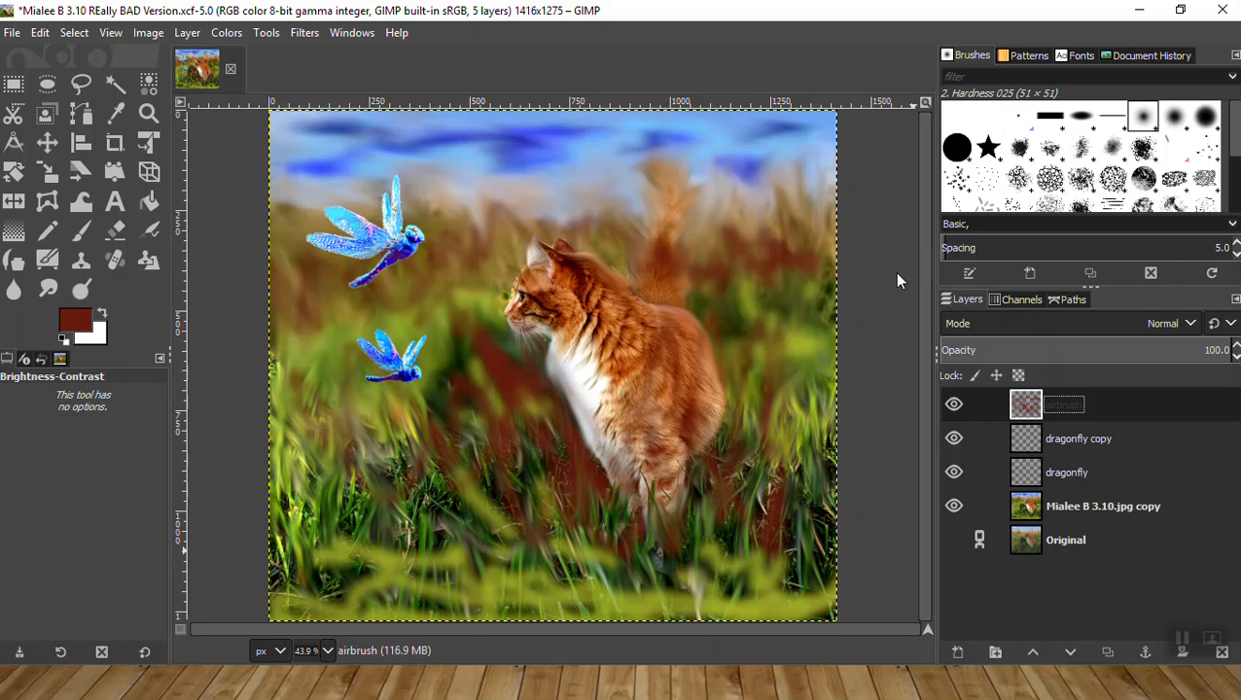
mouse_move(842, 309)
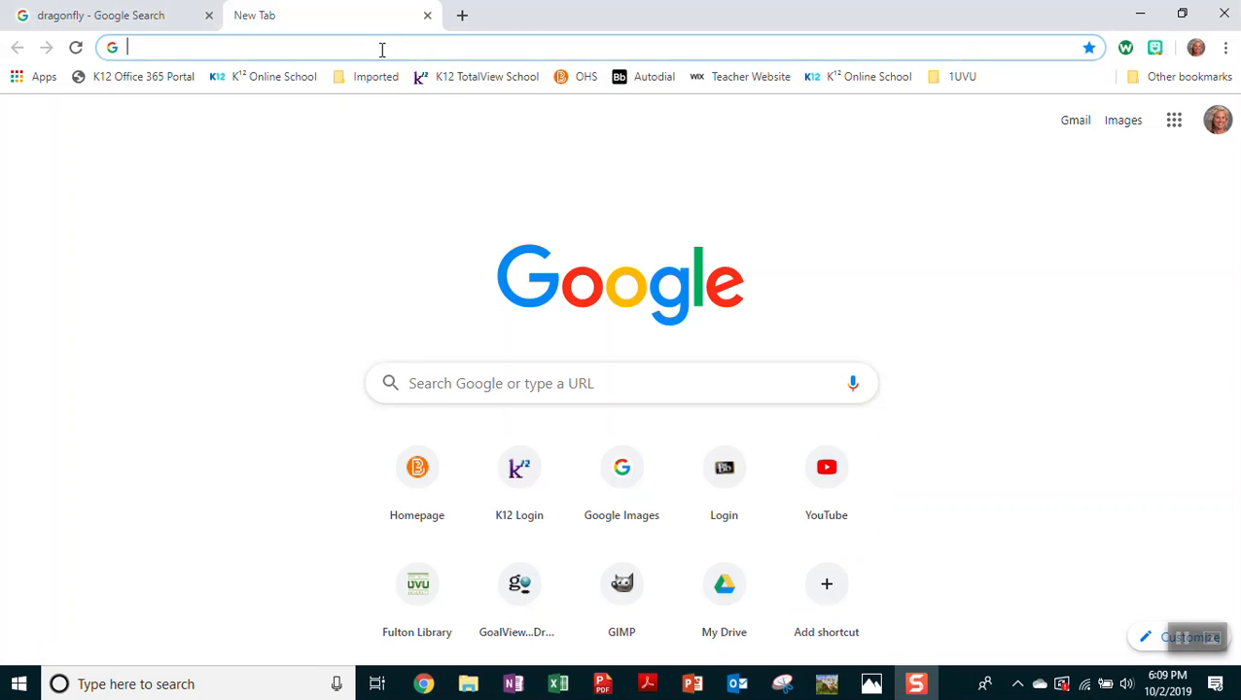
Visit gimp.org's Downloads page and scroll to the GIMP for Windows options.
type("gimp.org")
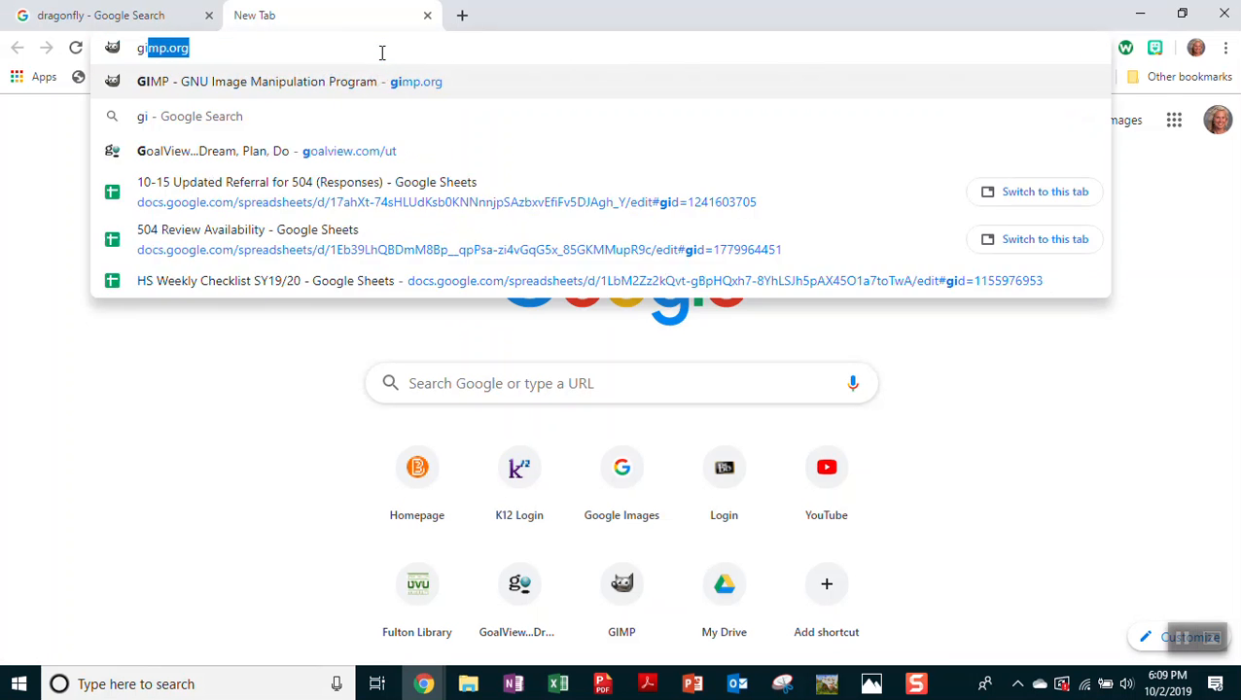
type("imp.org")
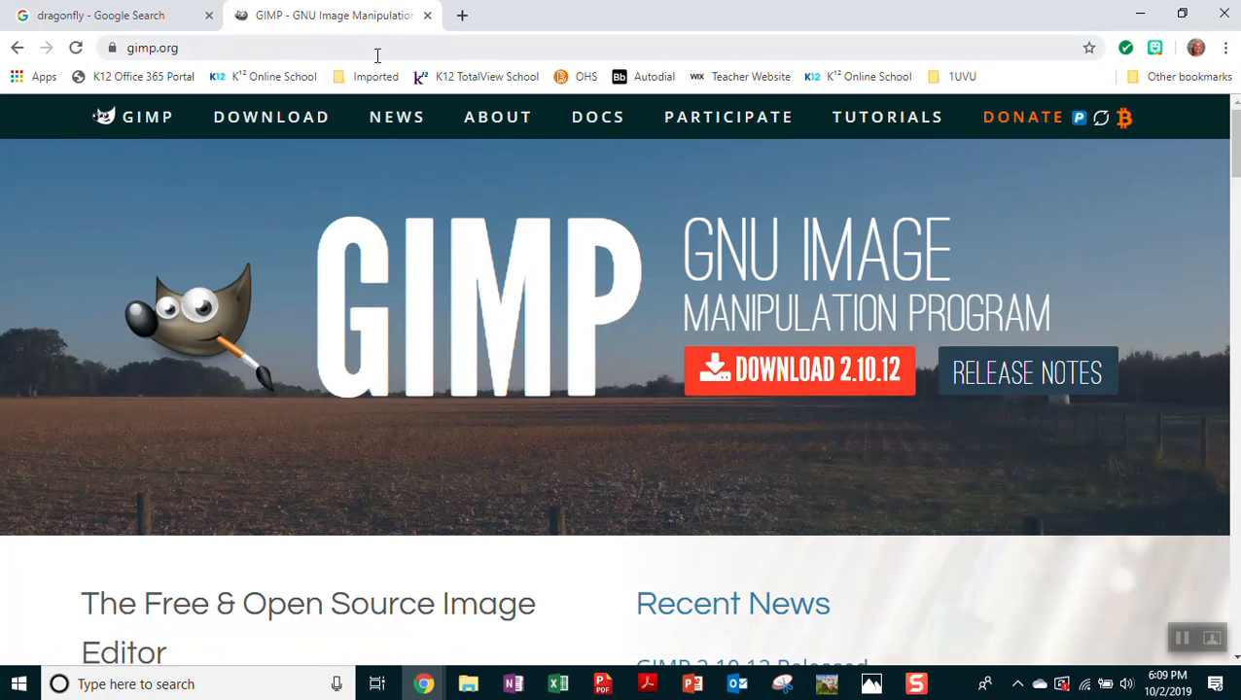
mouse_move(798, 371)
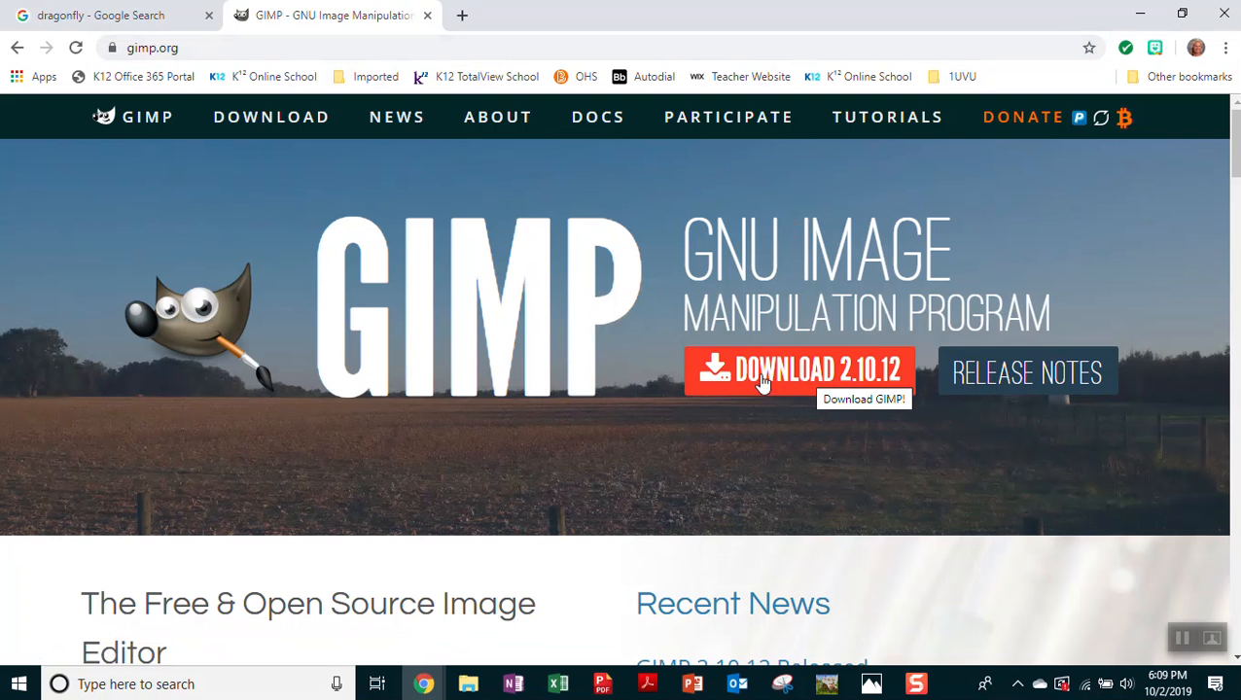
mouse_move(523, 254)
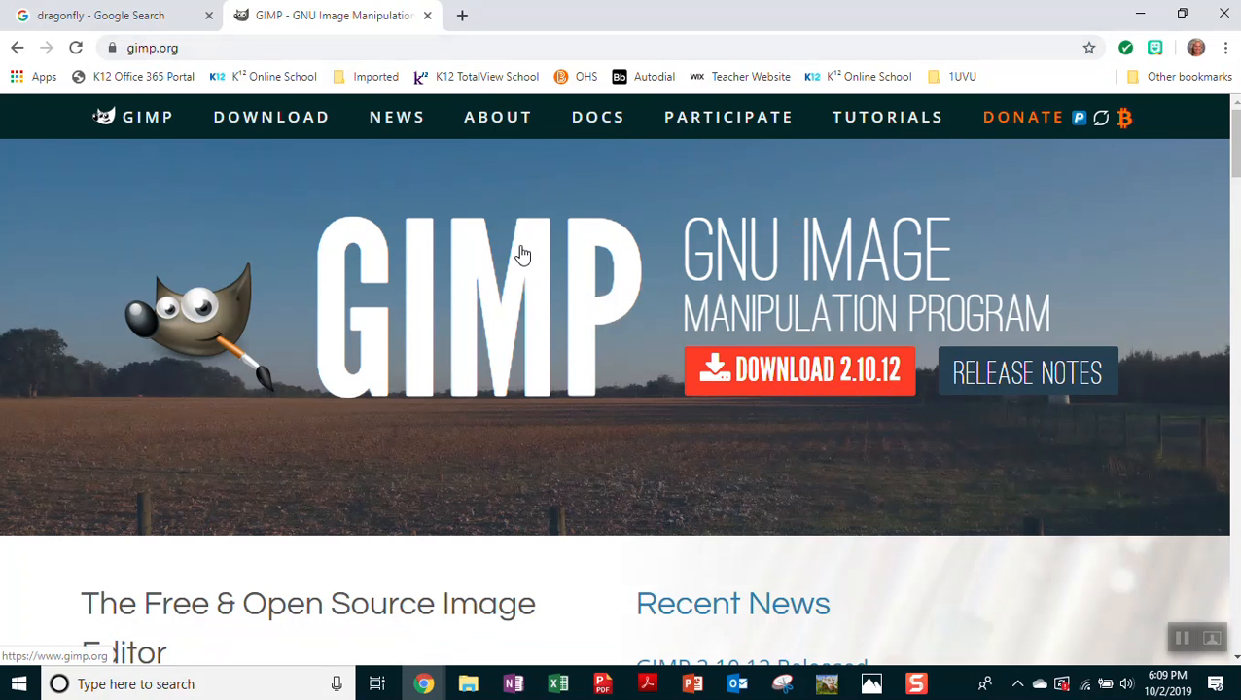
left_click(271, 116)
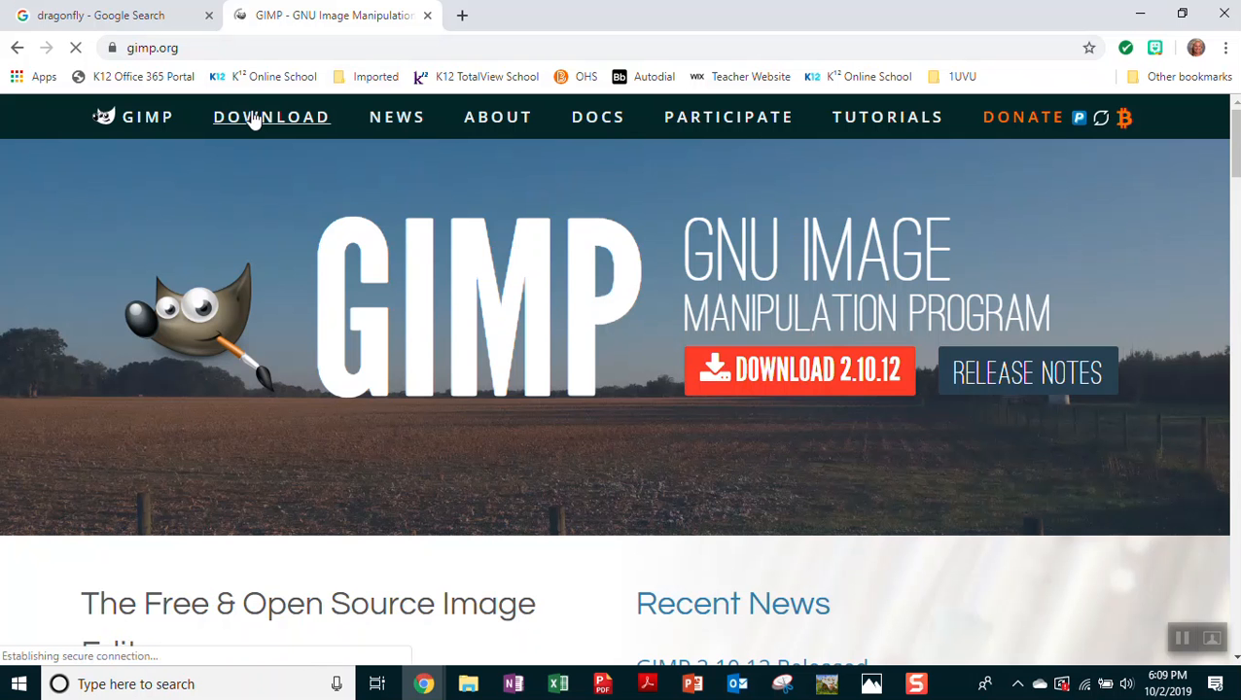
left_click(271, 116)
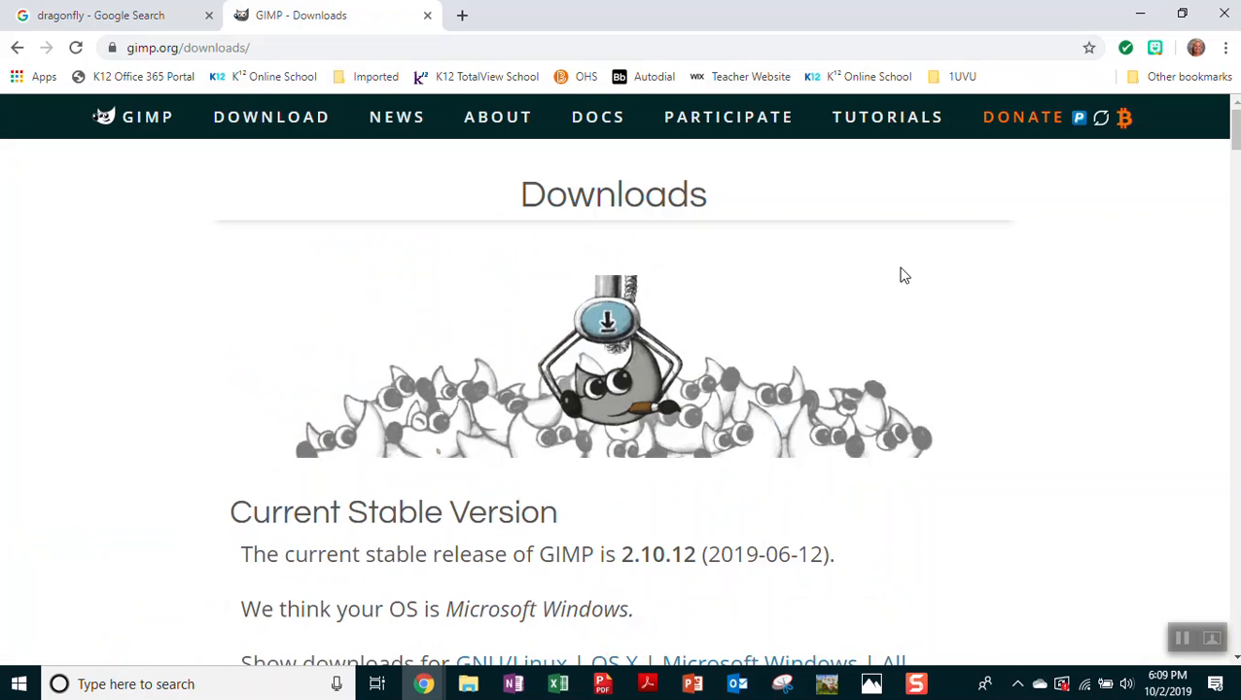
scroll("down", 3)
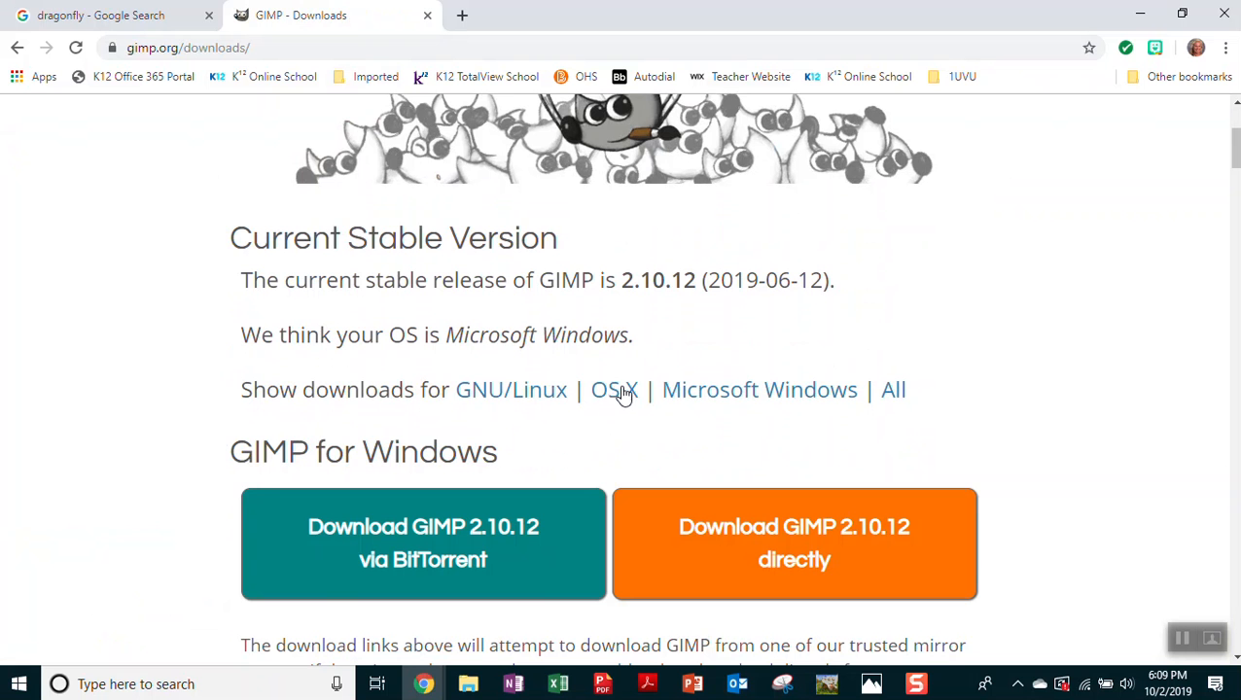
mouse_move(632, 397)
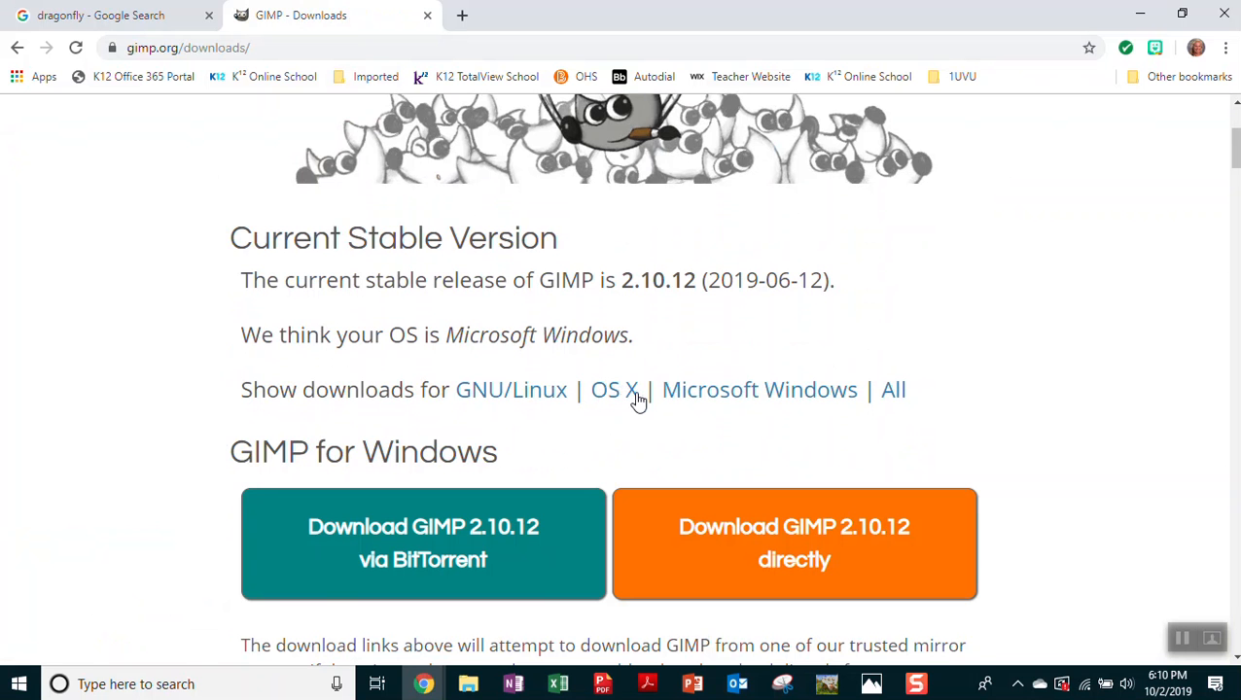
mouse_move(778, 535)
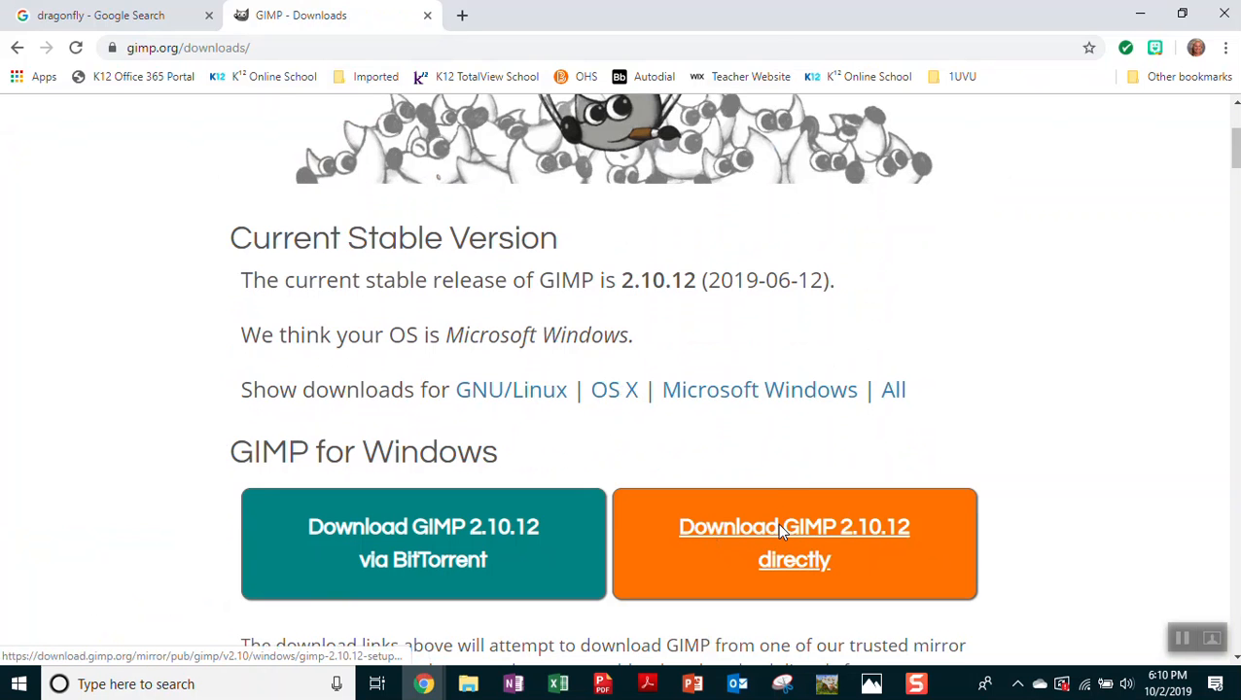
Save the GIMP 2.10.12 installer to Downloads and launch the finished download.
left_click(794, 542)
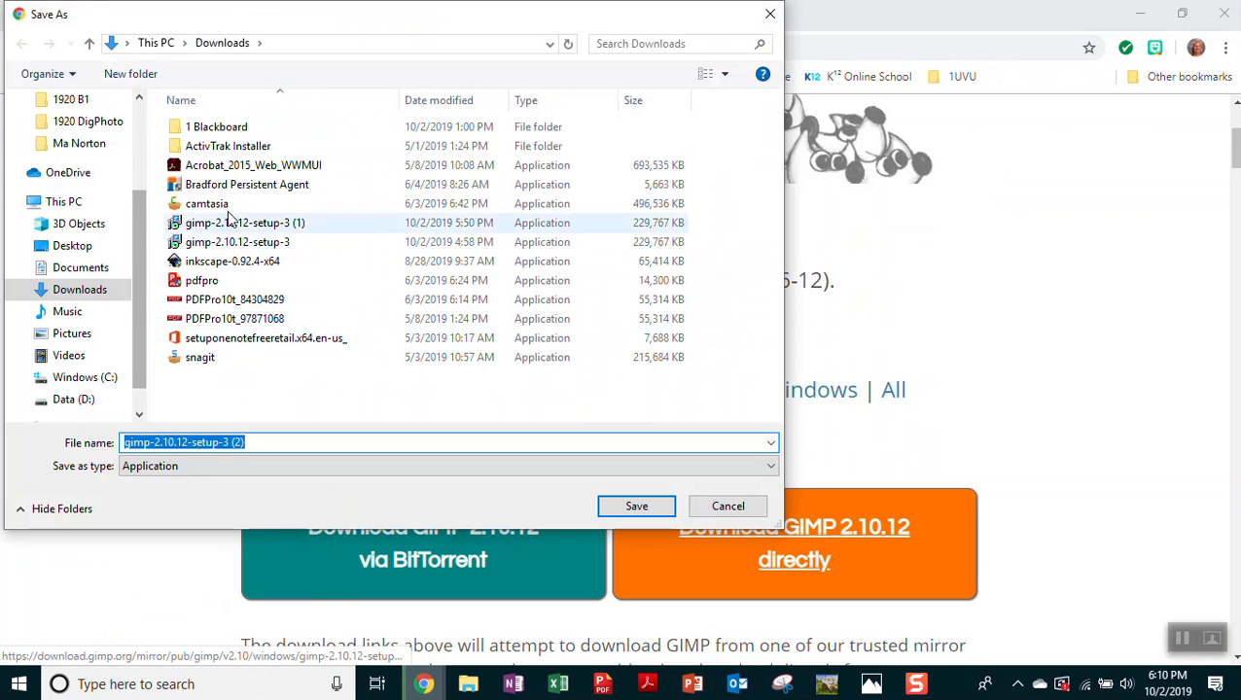
left_click(245, 223)
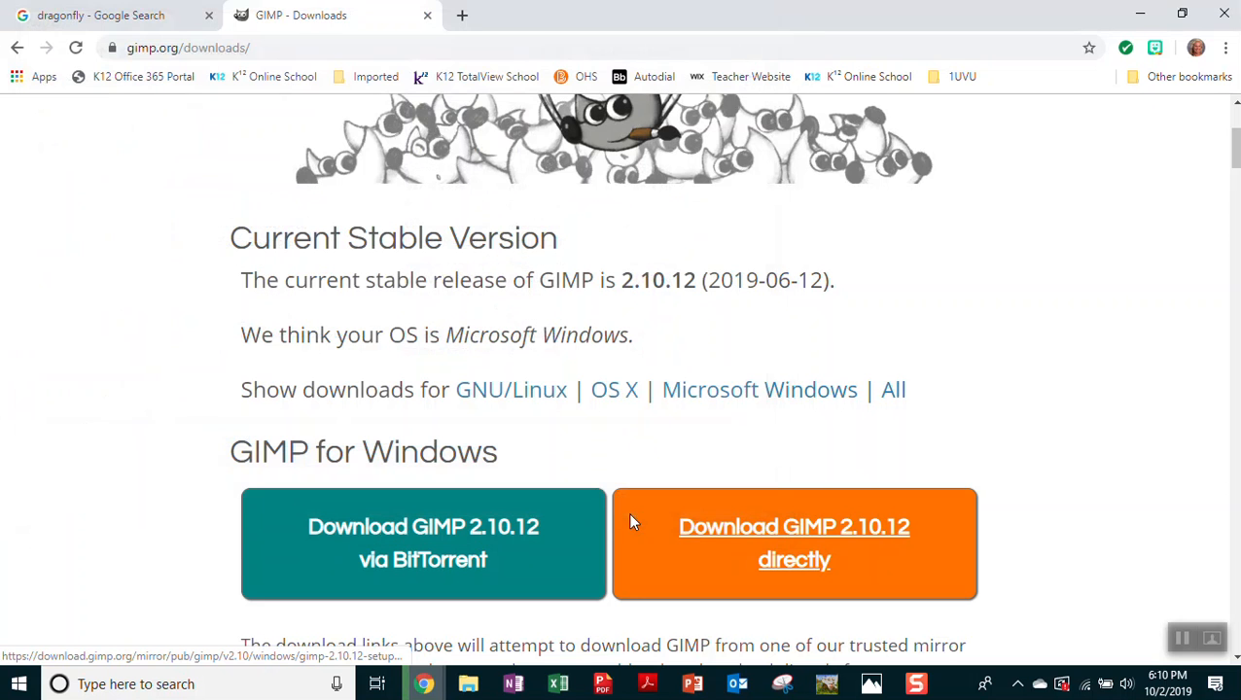
left_click(793, 542)
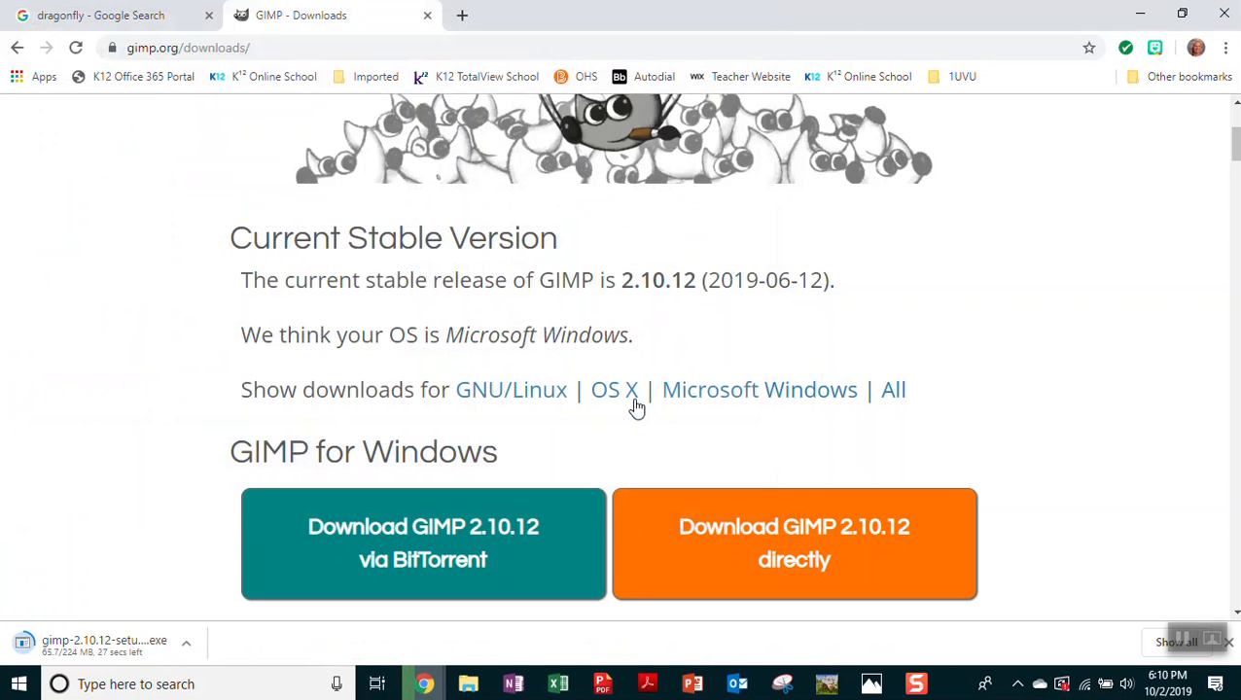
mouse_move(633, 424)
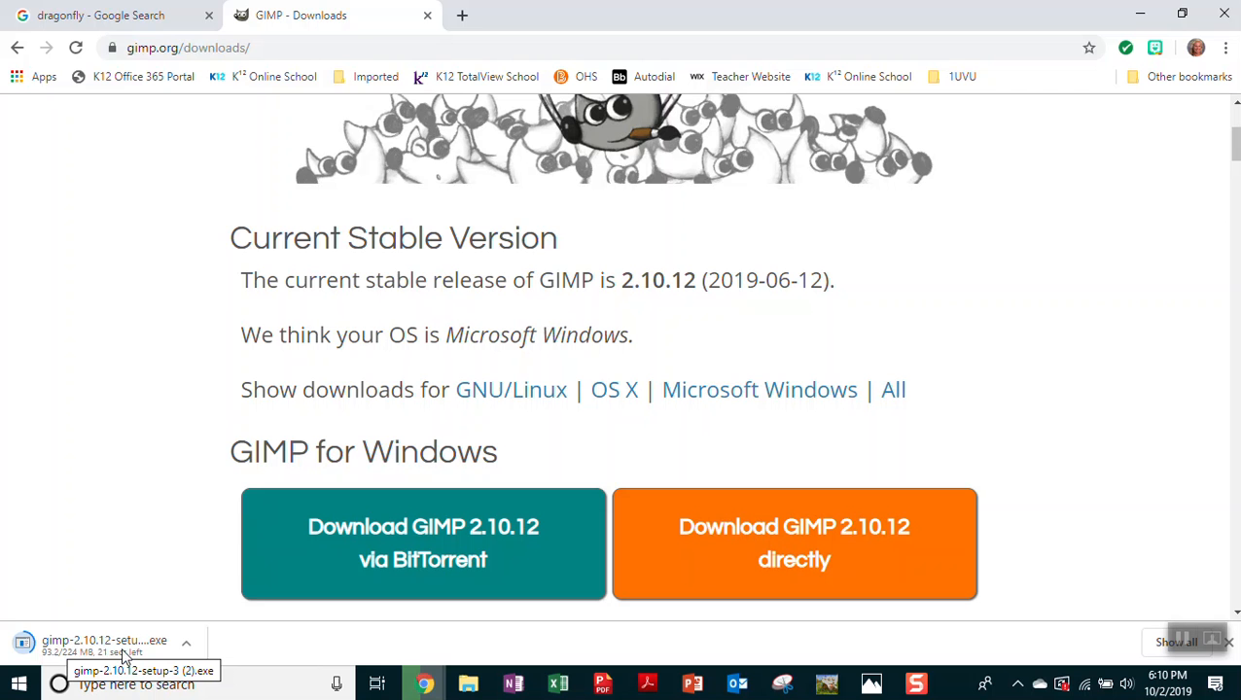
mouse_move(15, 661)
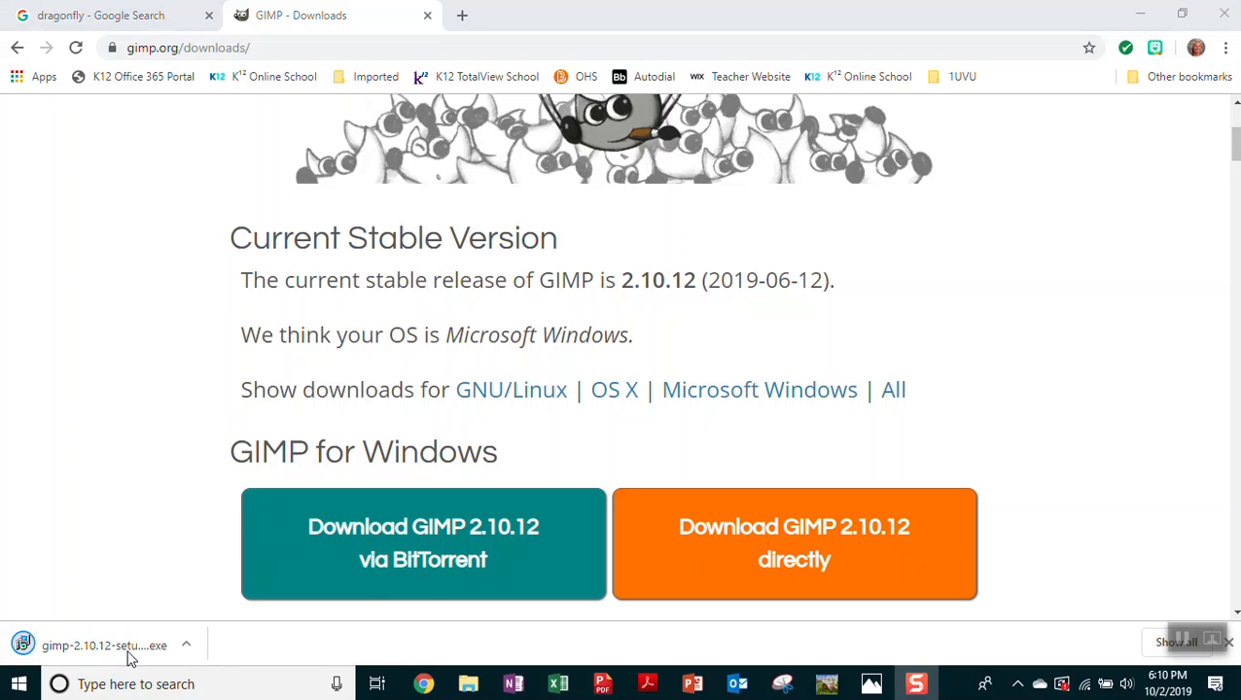
left_click(104, 645)
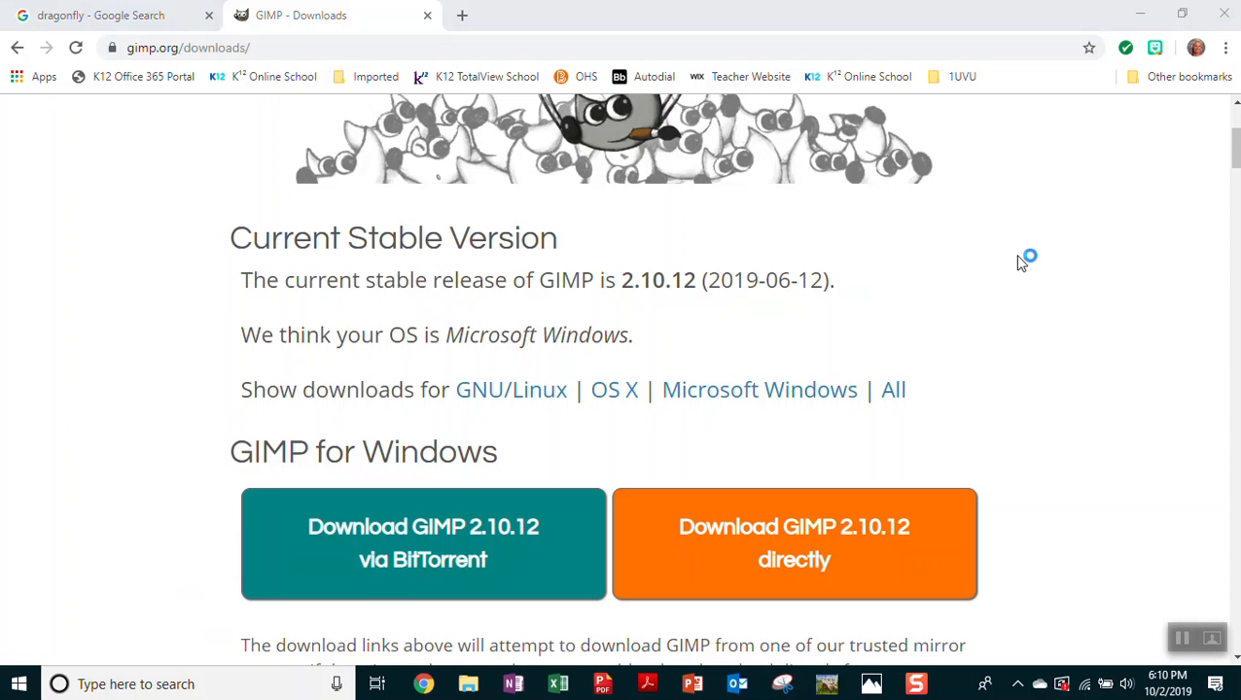
mouse_move(491, 437)
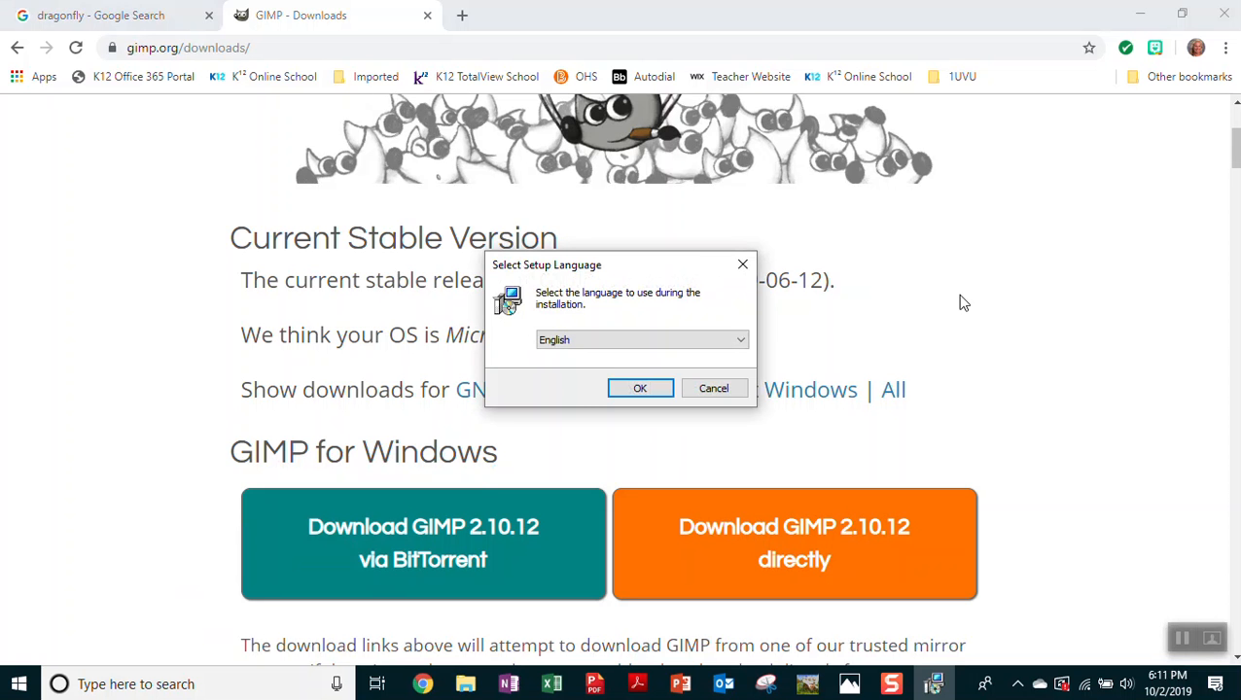
mouse_move(940, 317)
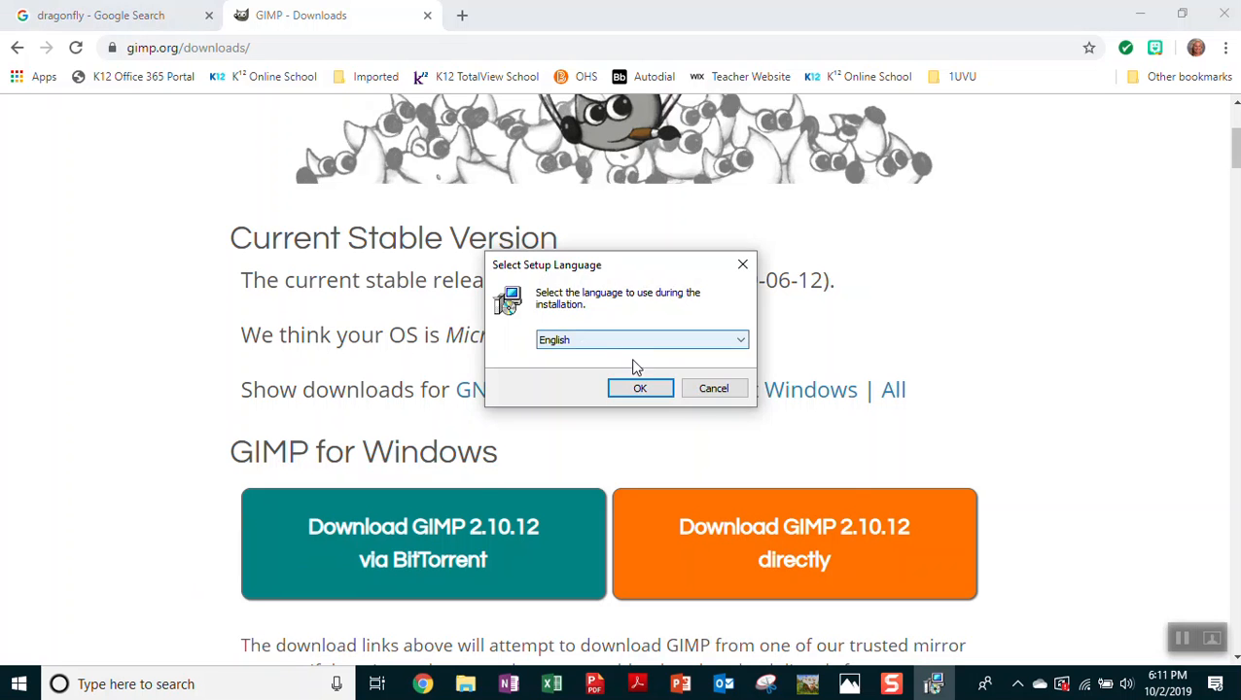
Accept English, close the GIMP setup window, and switch back to GIMP.
left_click(640, 388)
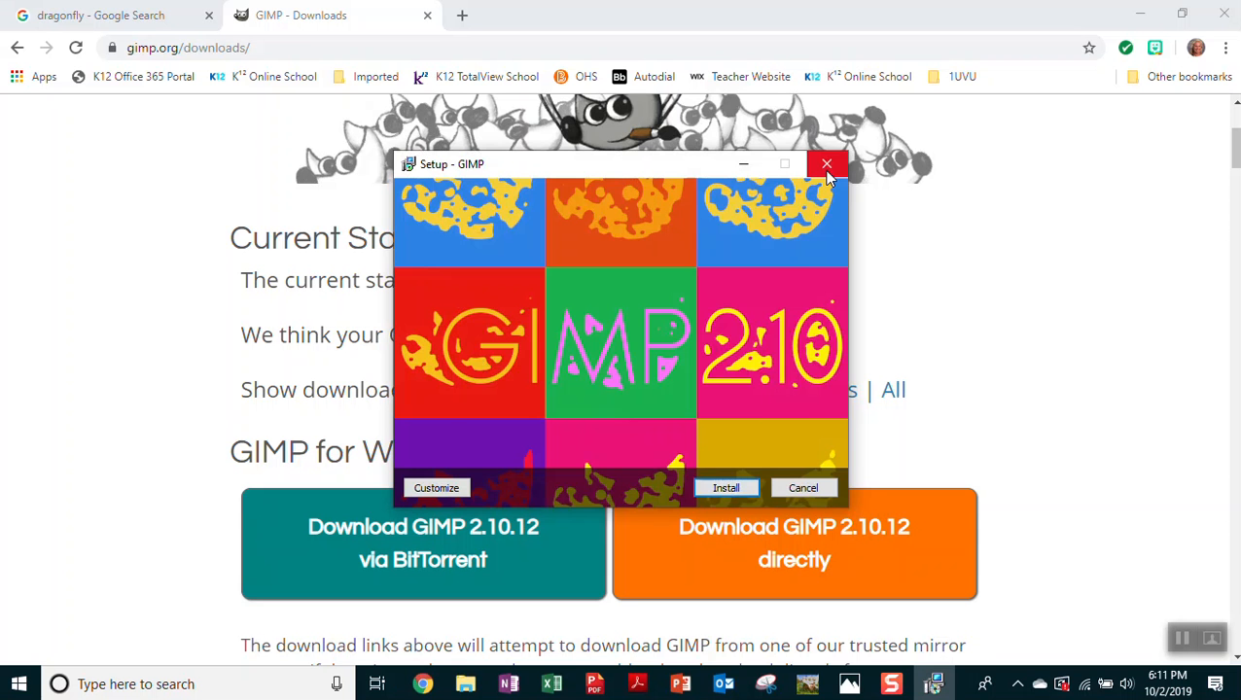
left_click(827, 163)
type("g")
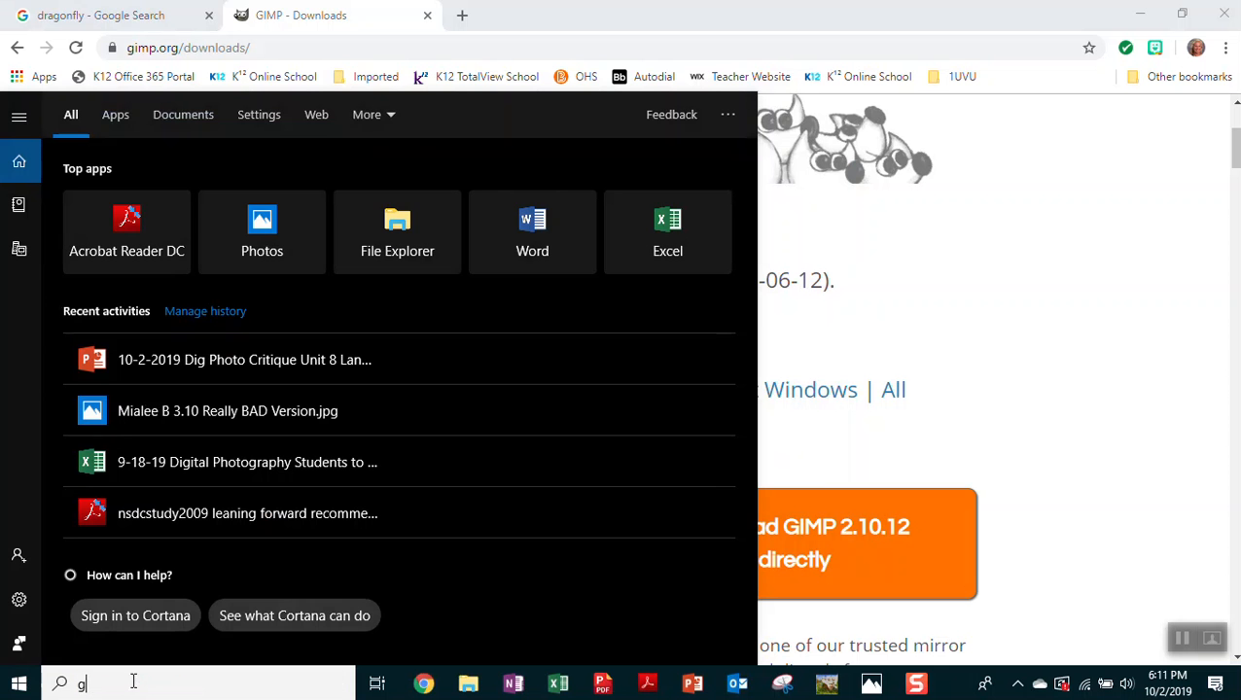
type("imp")
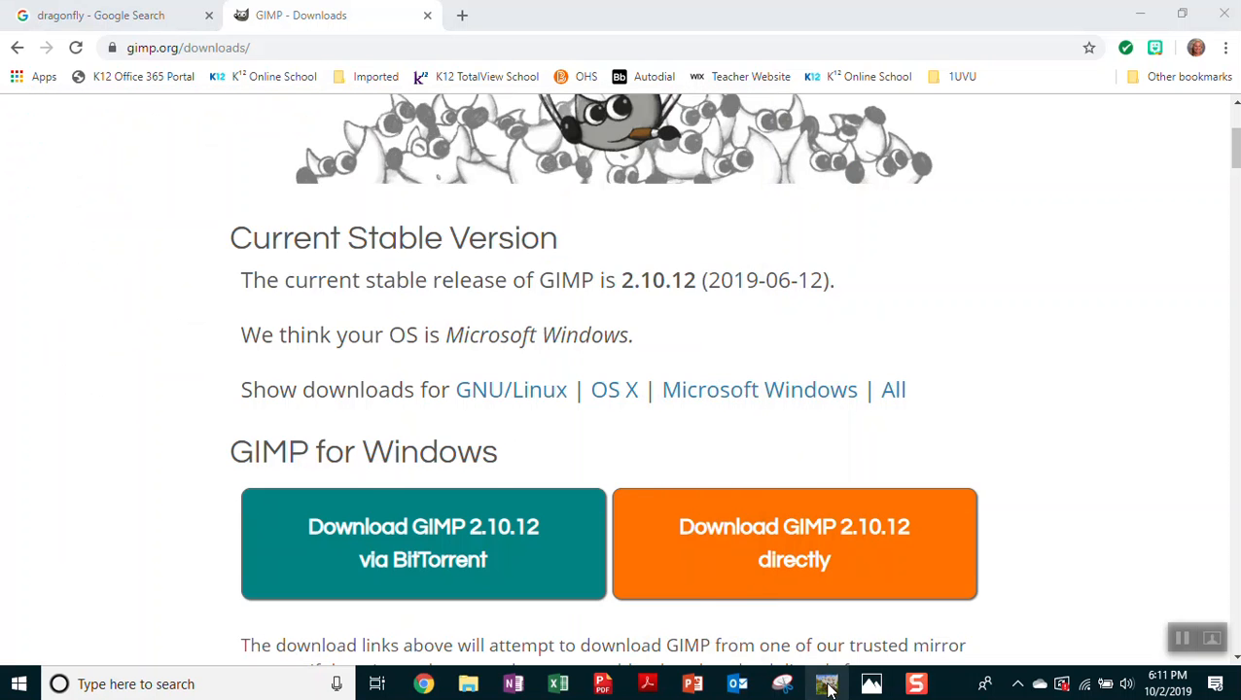
left_click(826, 684)
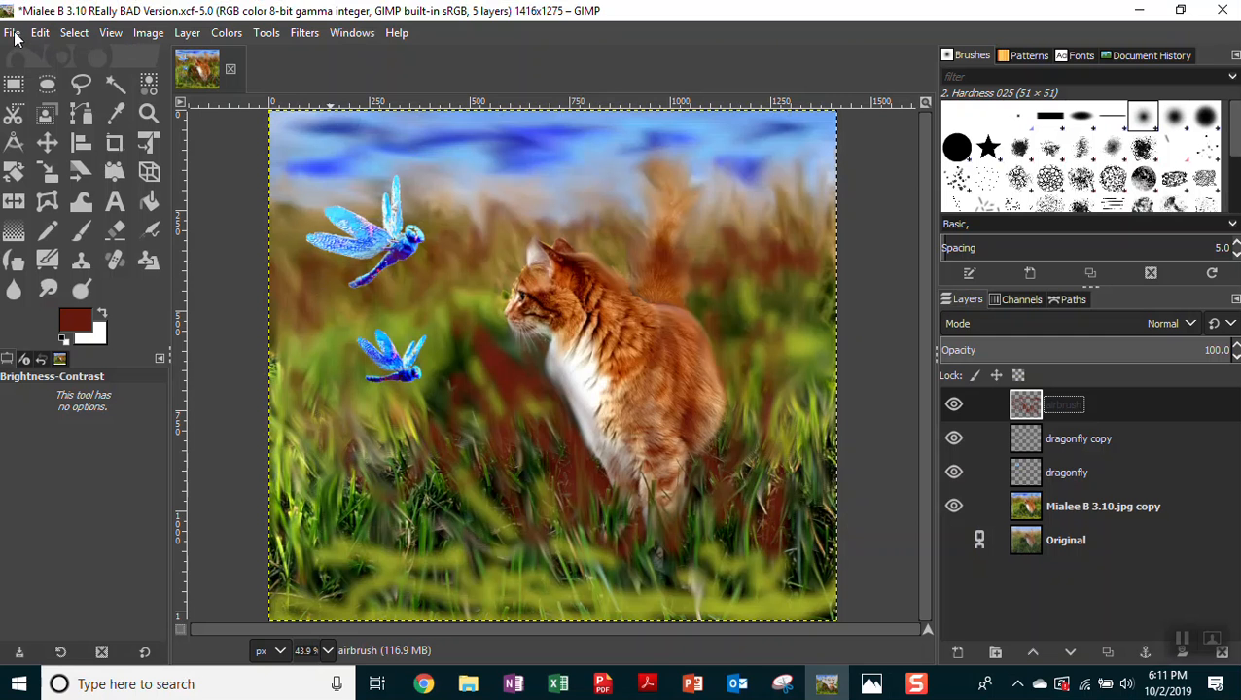
mouse_move(14, 38)
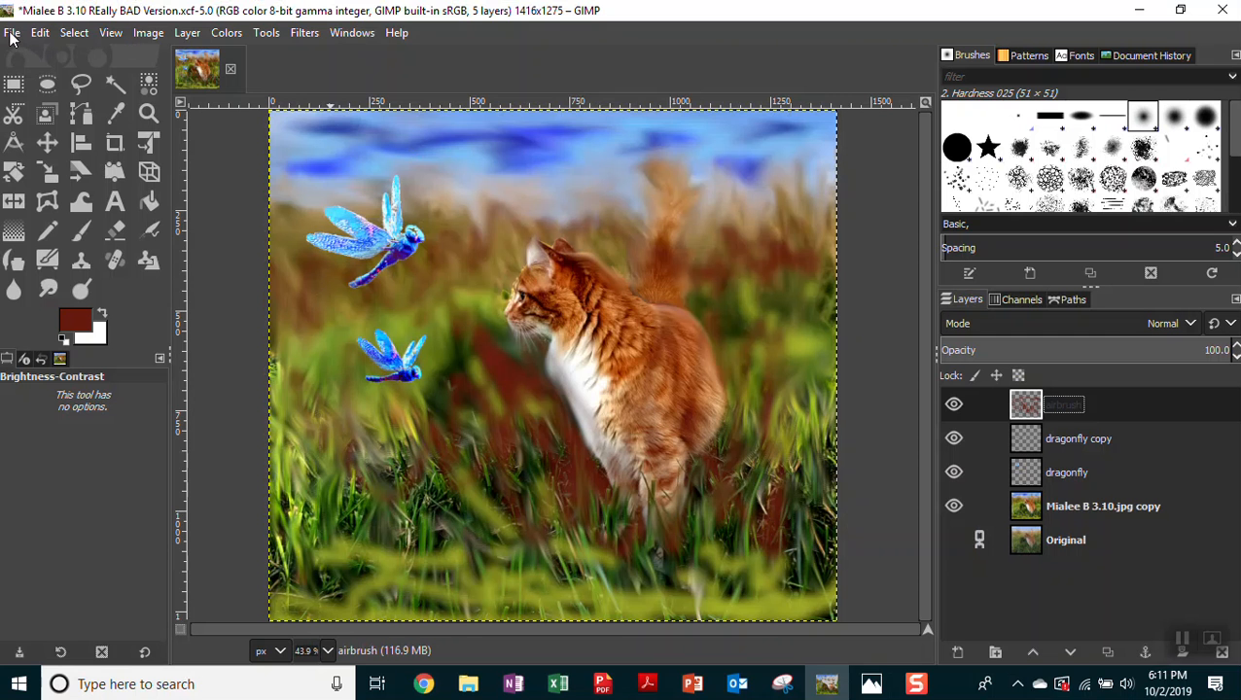
Open Mialee B 3.10.jpg from Pictures > 1920 DigPhoto.
left_click(12, 32)
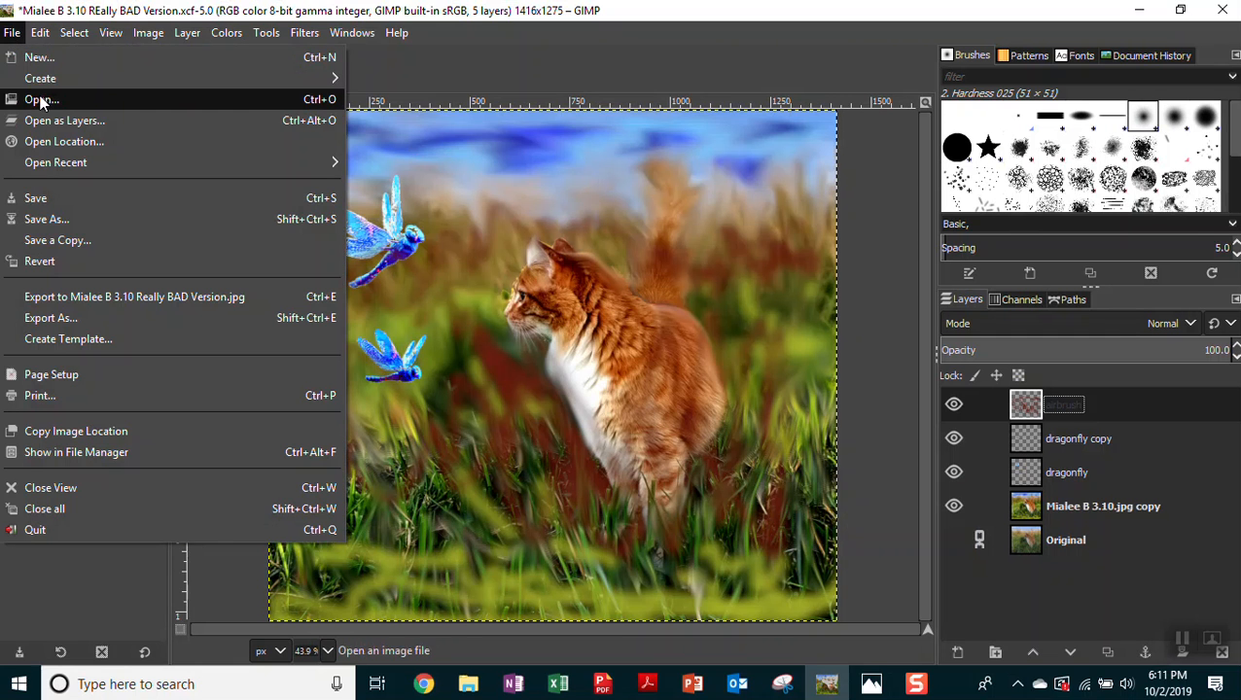
left_click(42, 99)
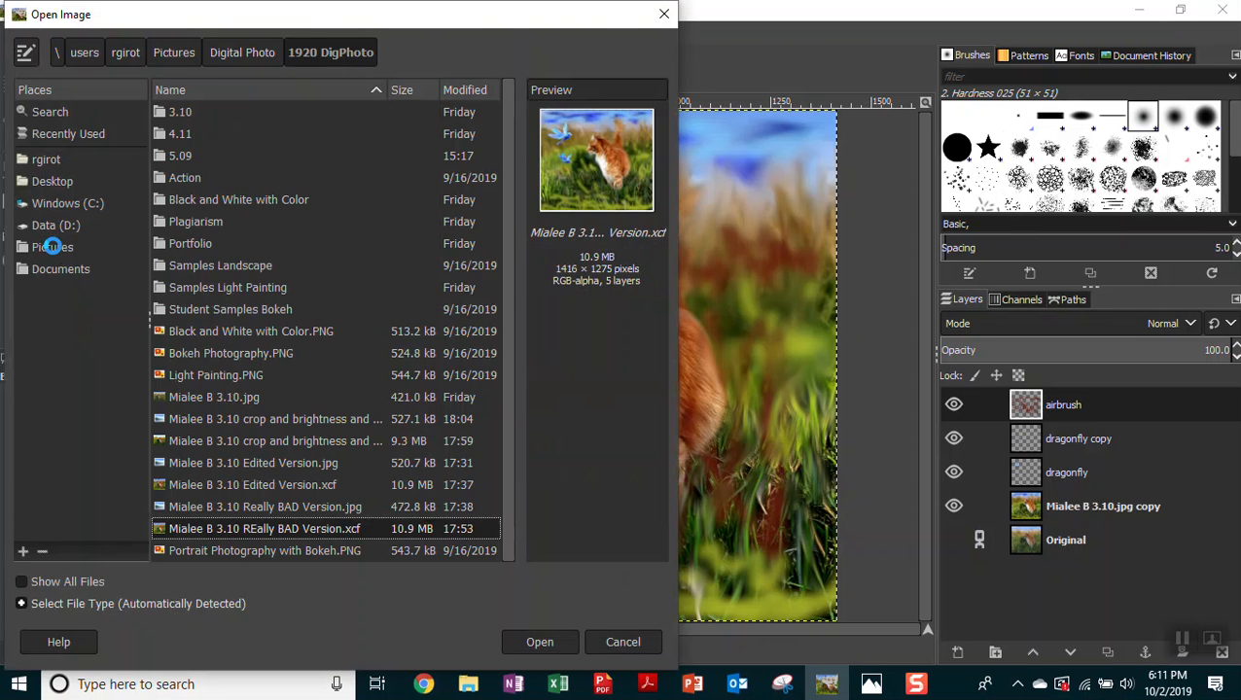
left_click(52, 246)
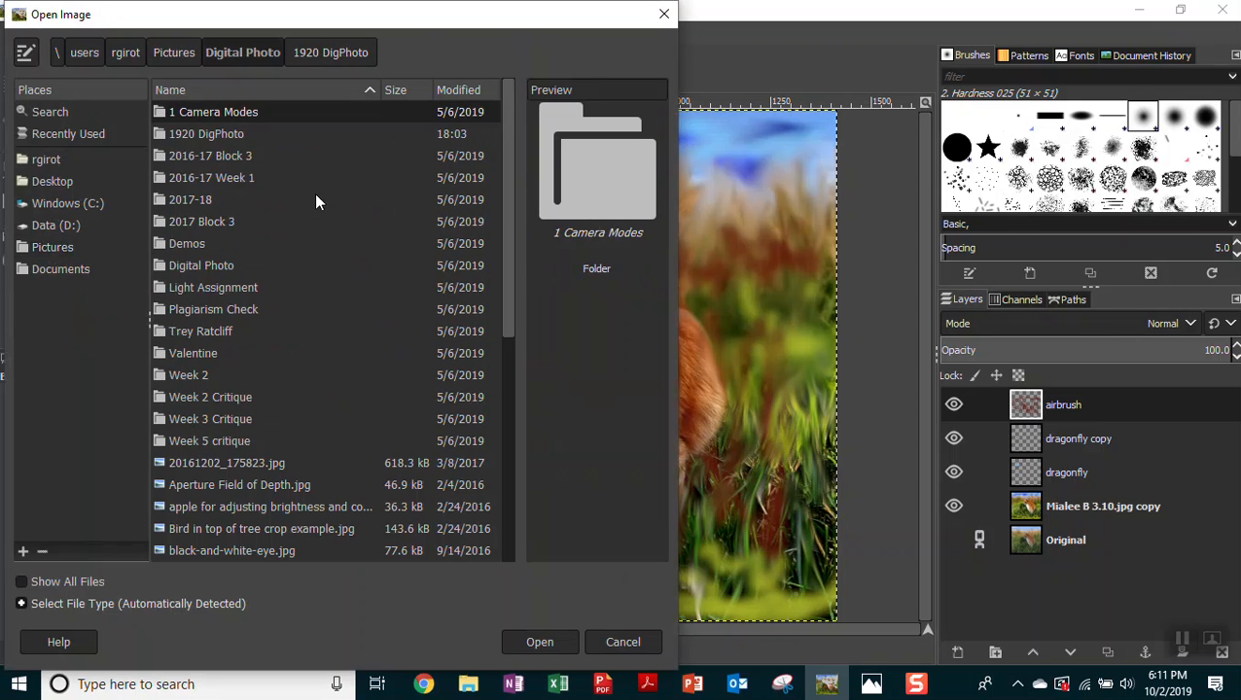
left_click(206, 134)
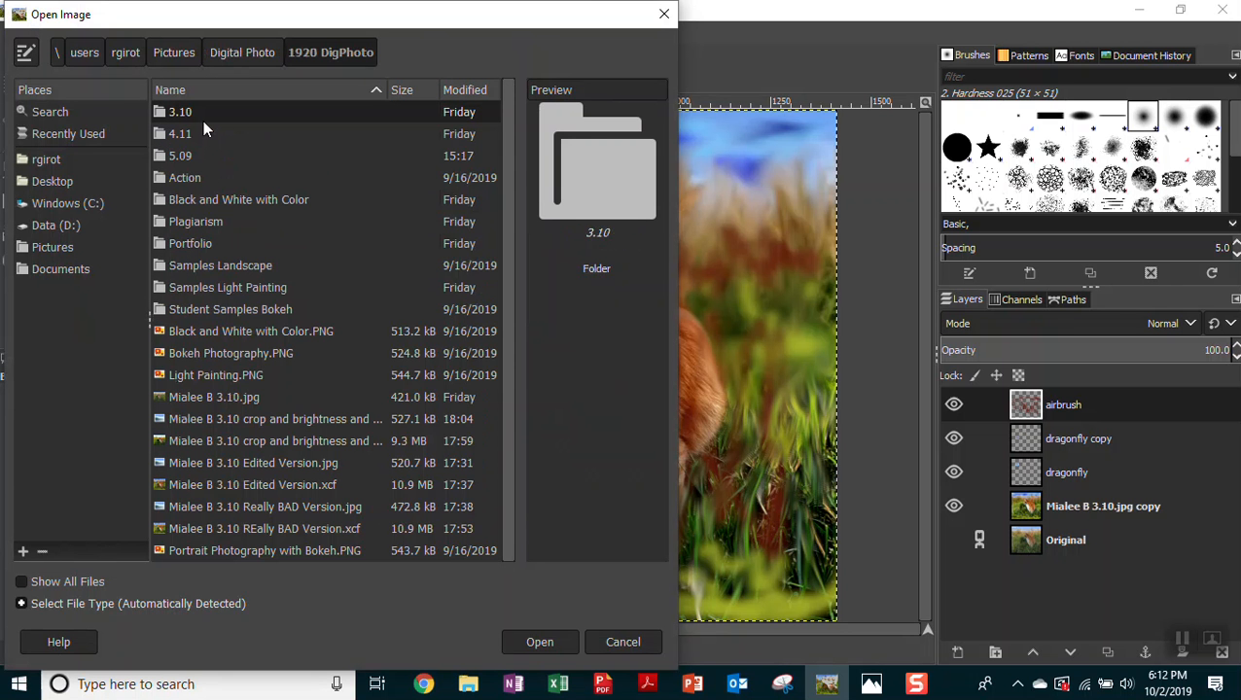
mouse_move(192, 187)
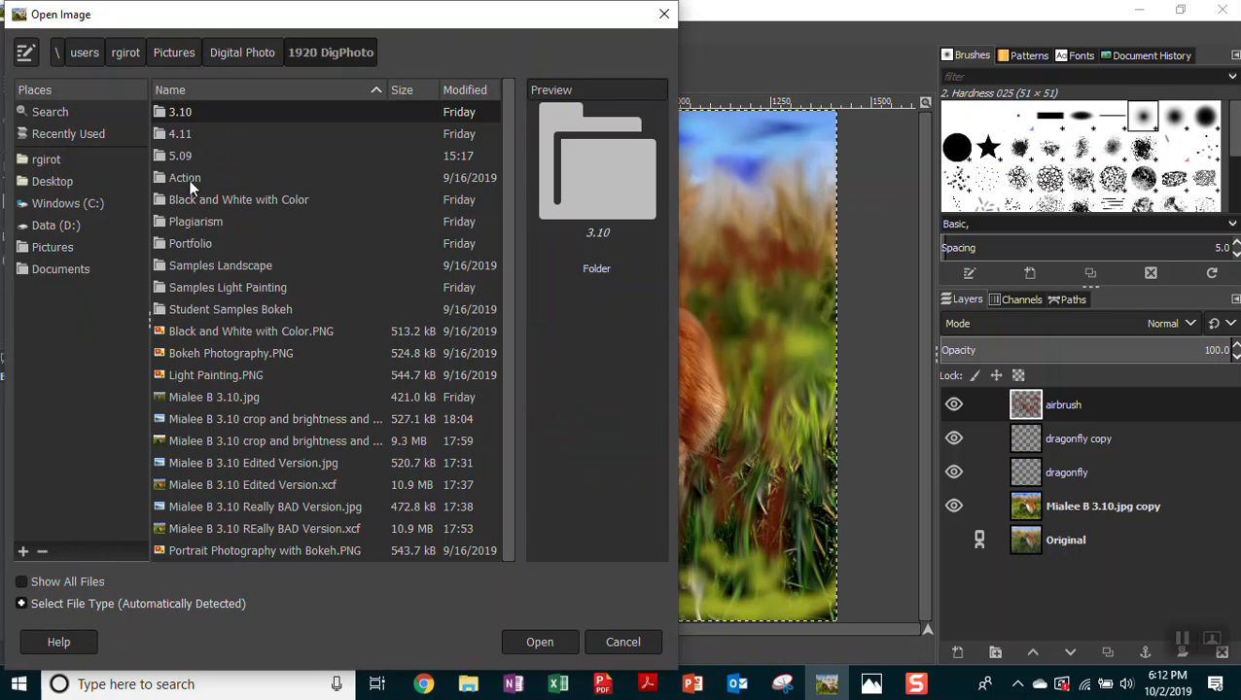
mouse_move(197, 406)
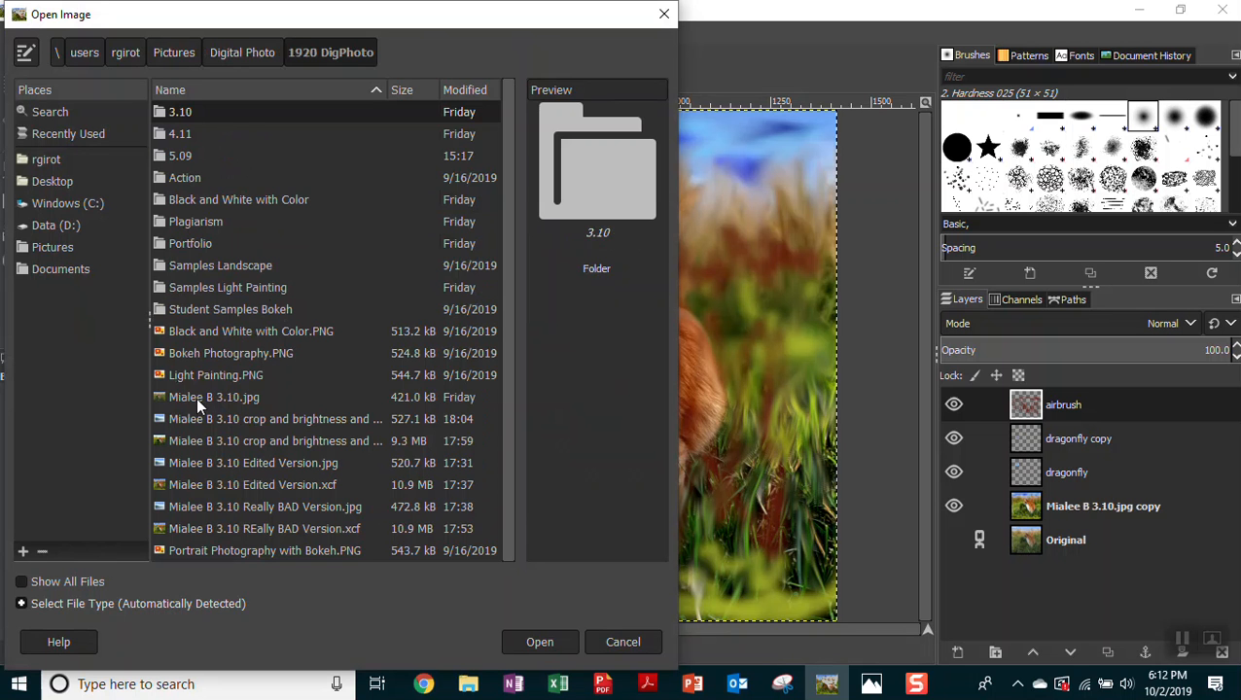
left_click(214, 396)
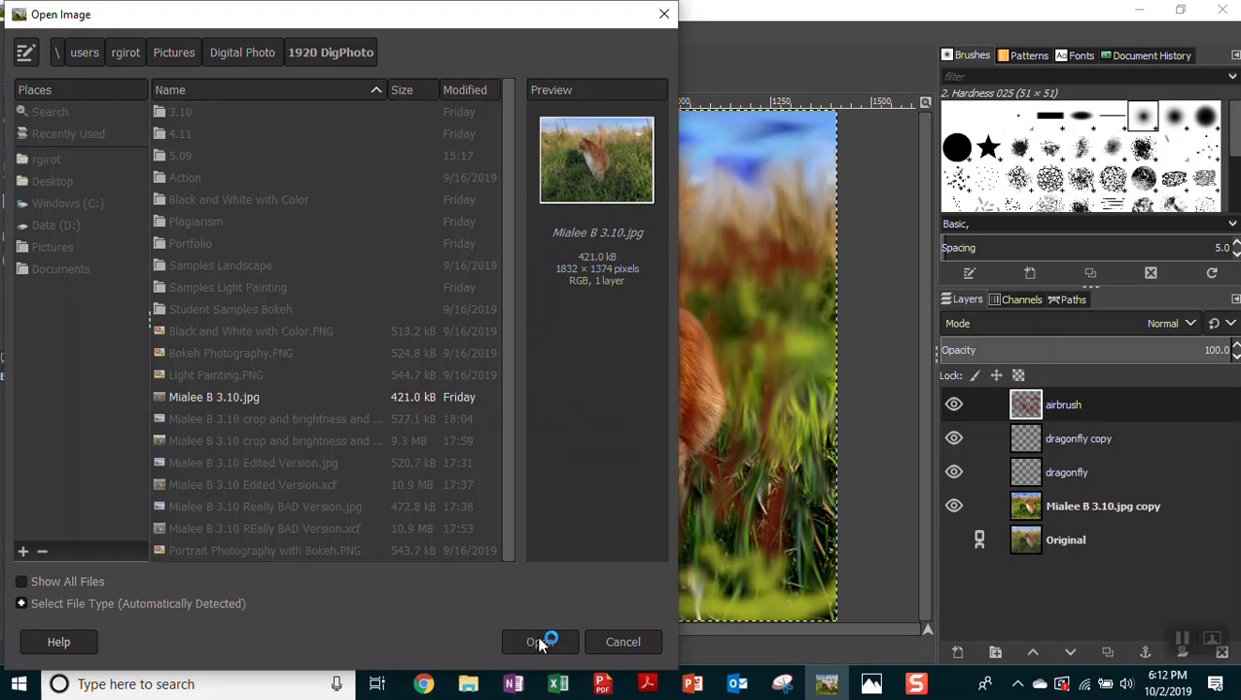
left_click(540, 641)
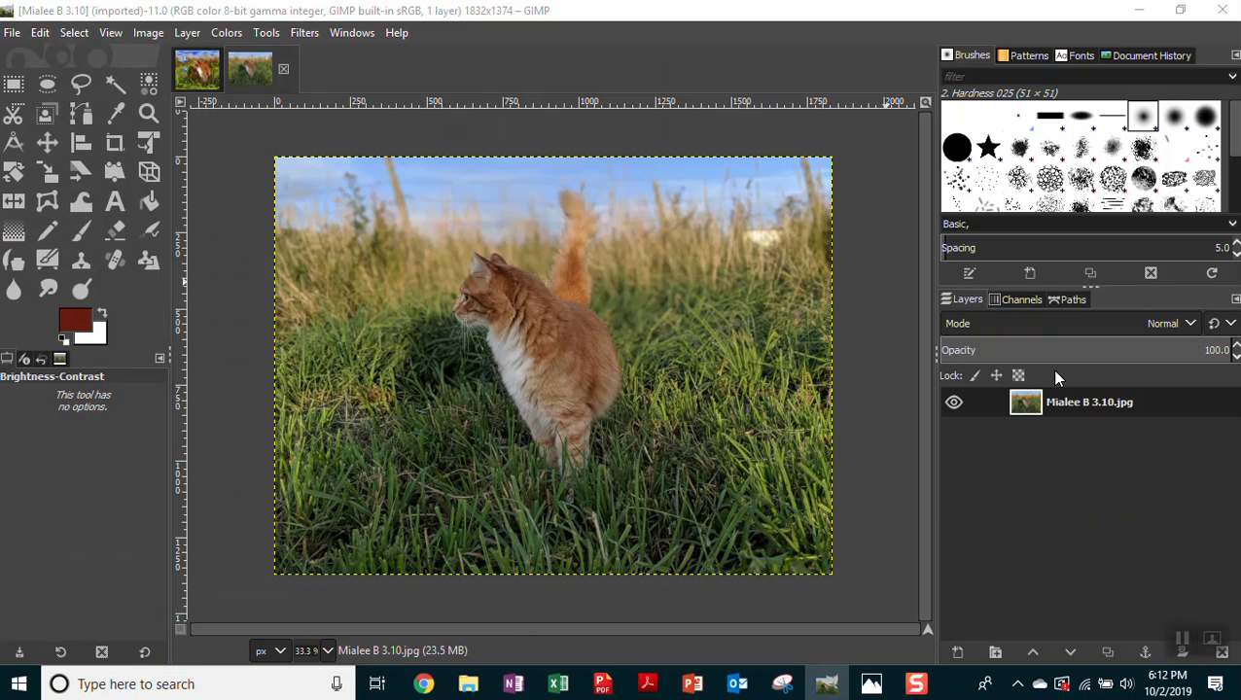
mouse_move(930, 404)
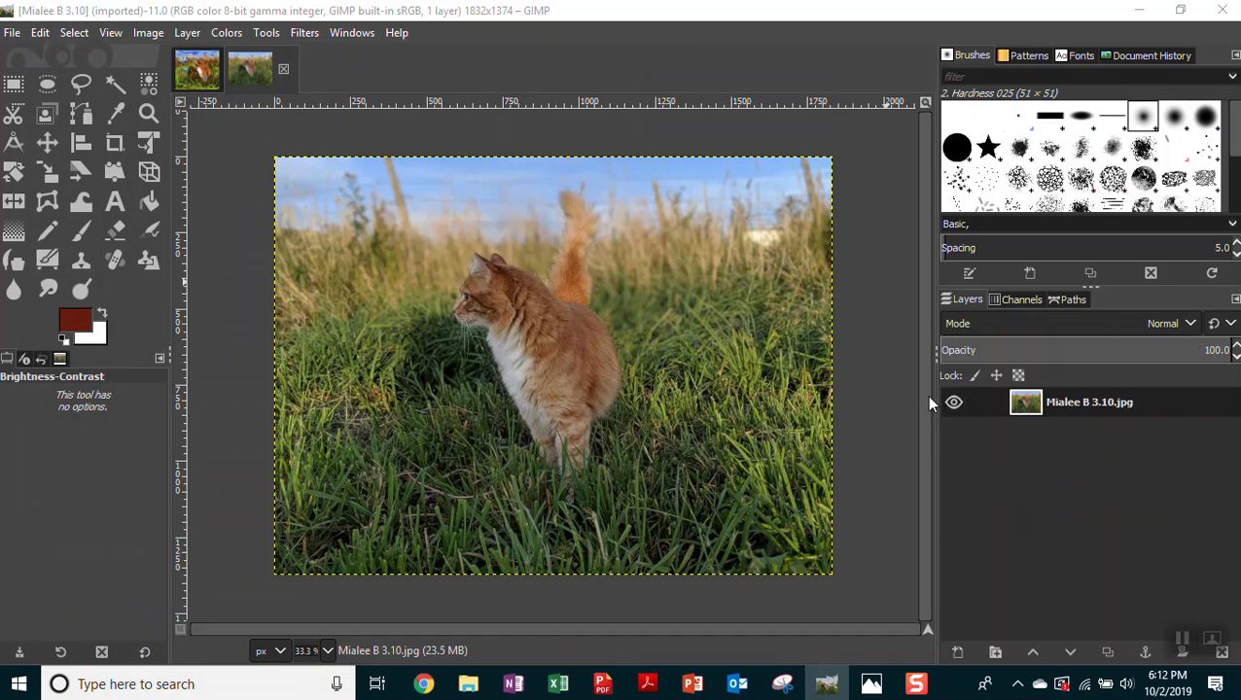
mouse_move(805, 146)
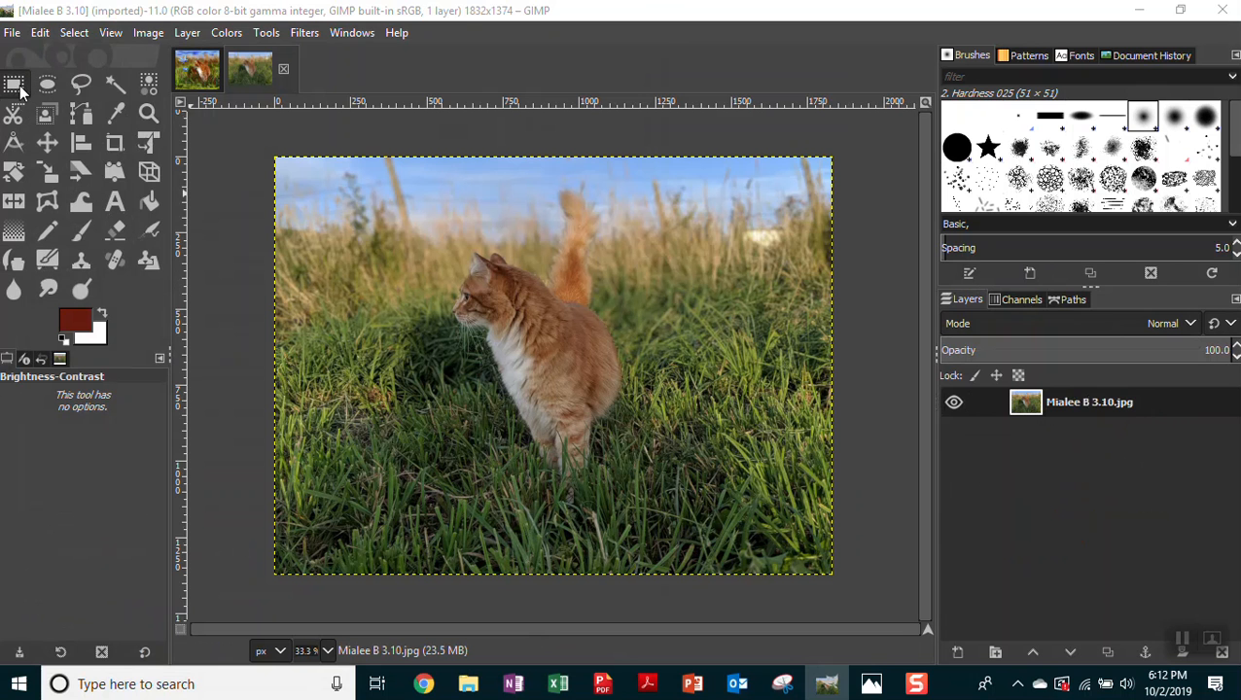
mouse_move(16, 86)
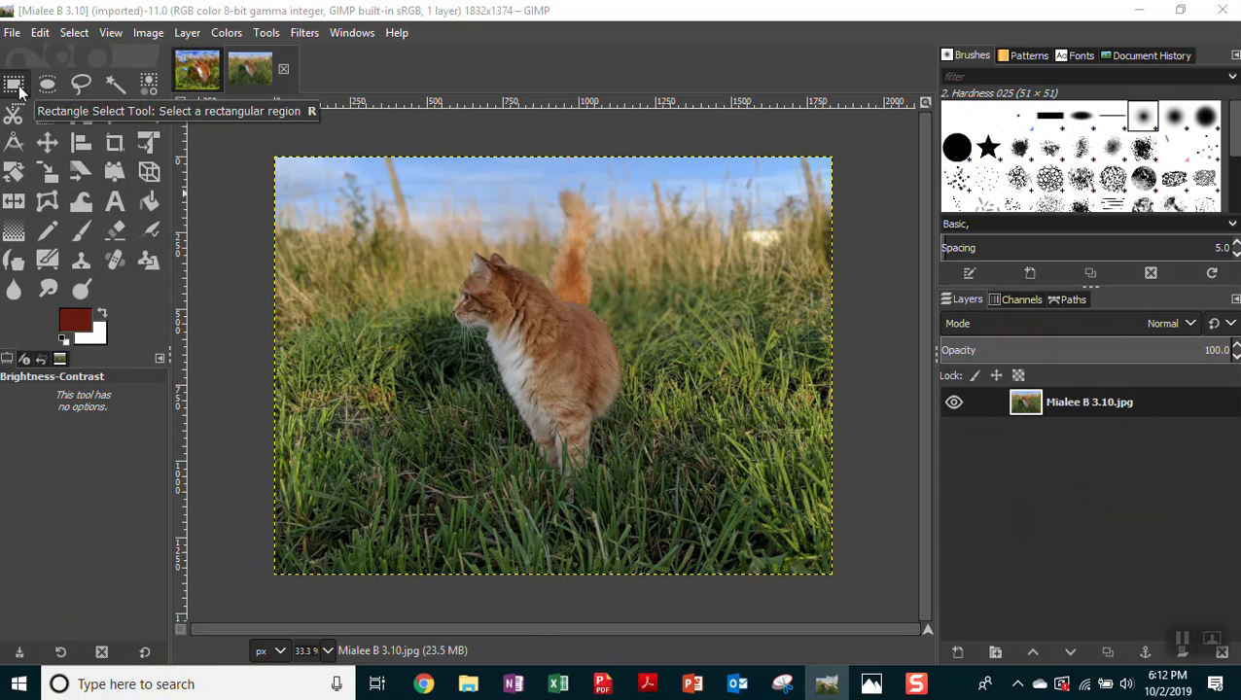
mouse_move(115, 144)
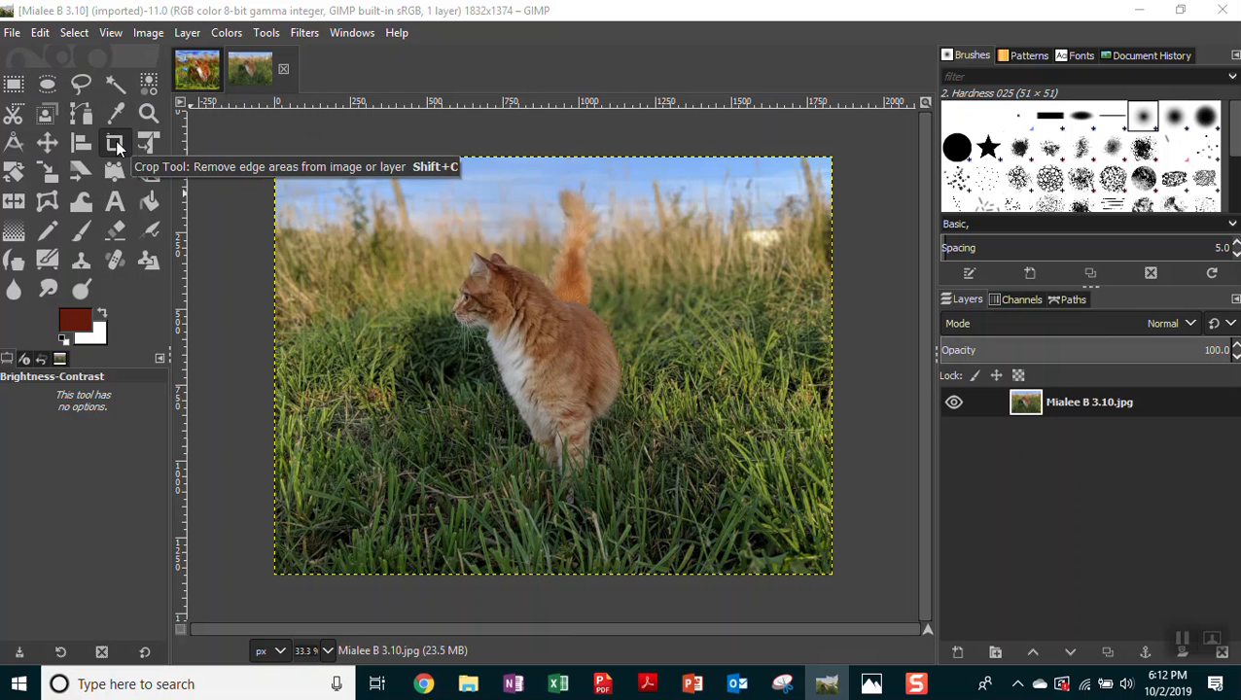
mouse_move(1152, 436)
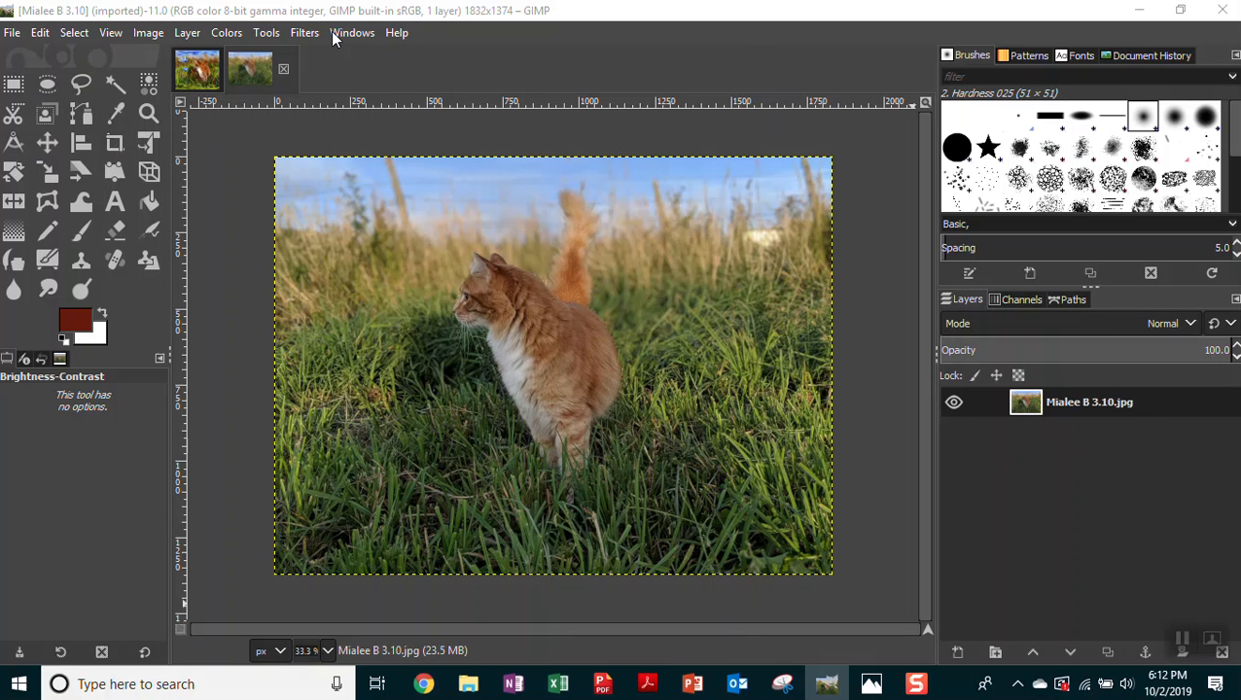
Switch Single-Window Mode off in the Windows menu, then back on.
left_click(352, 32)
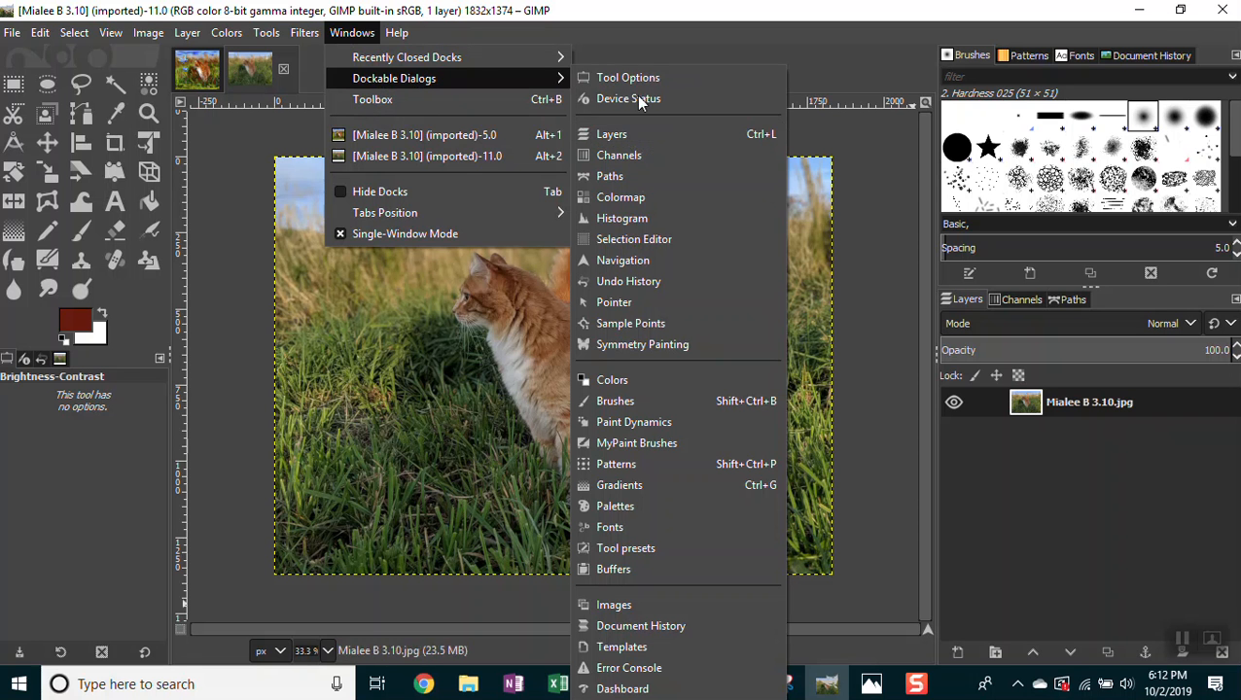
mouse_move(373, 98)
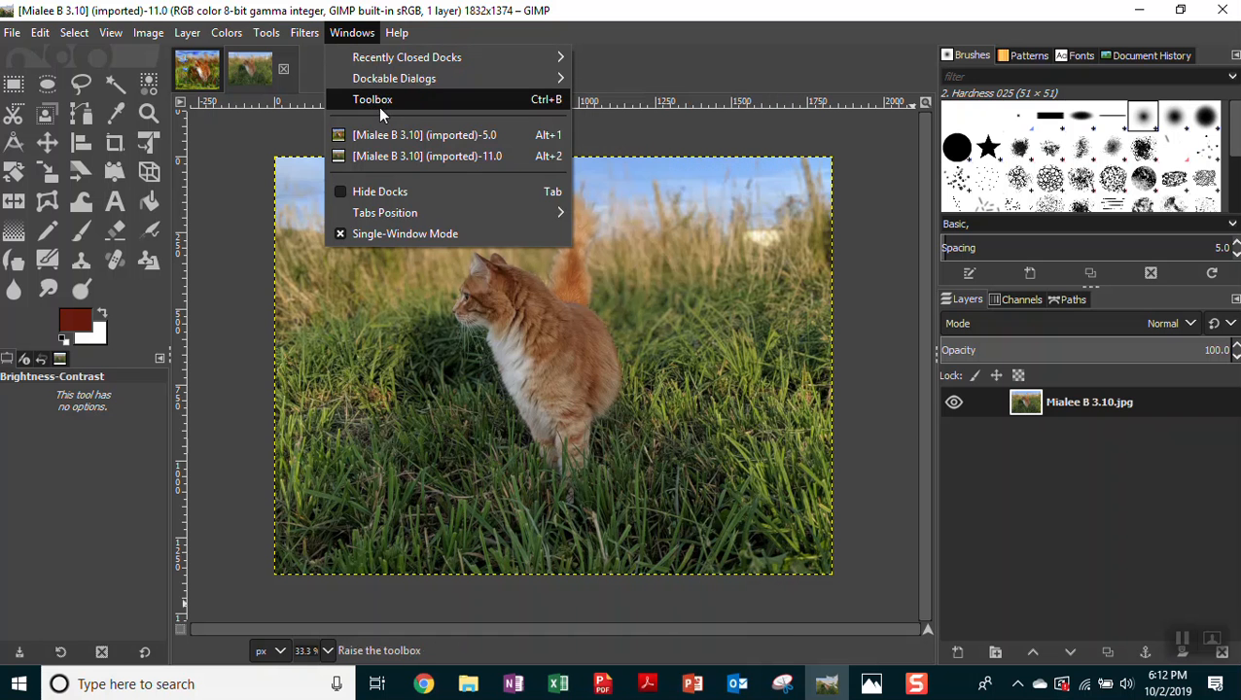
mouse_move(379, 109)
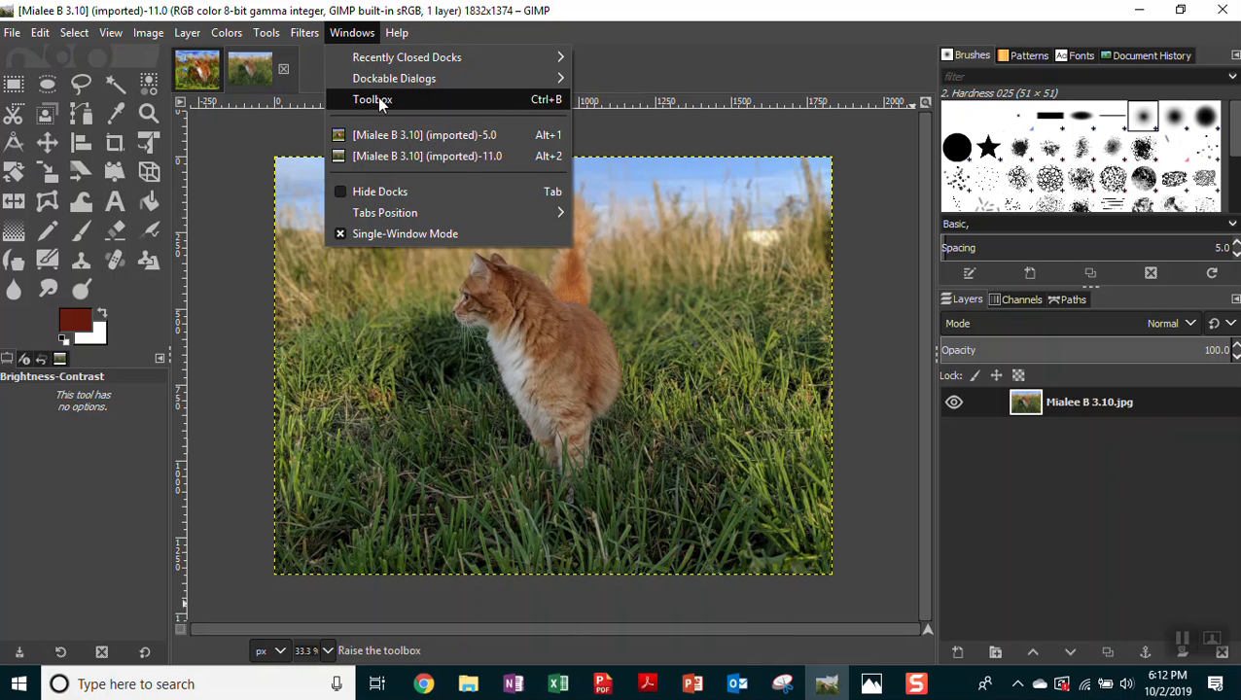
mouse_move(379, 191)
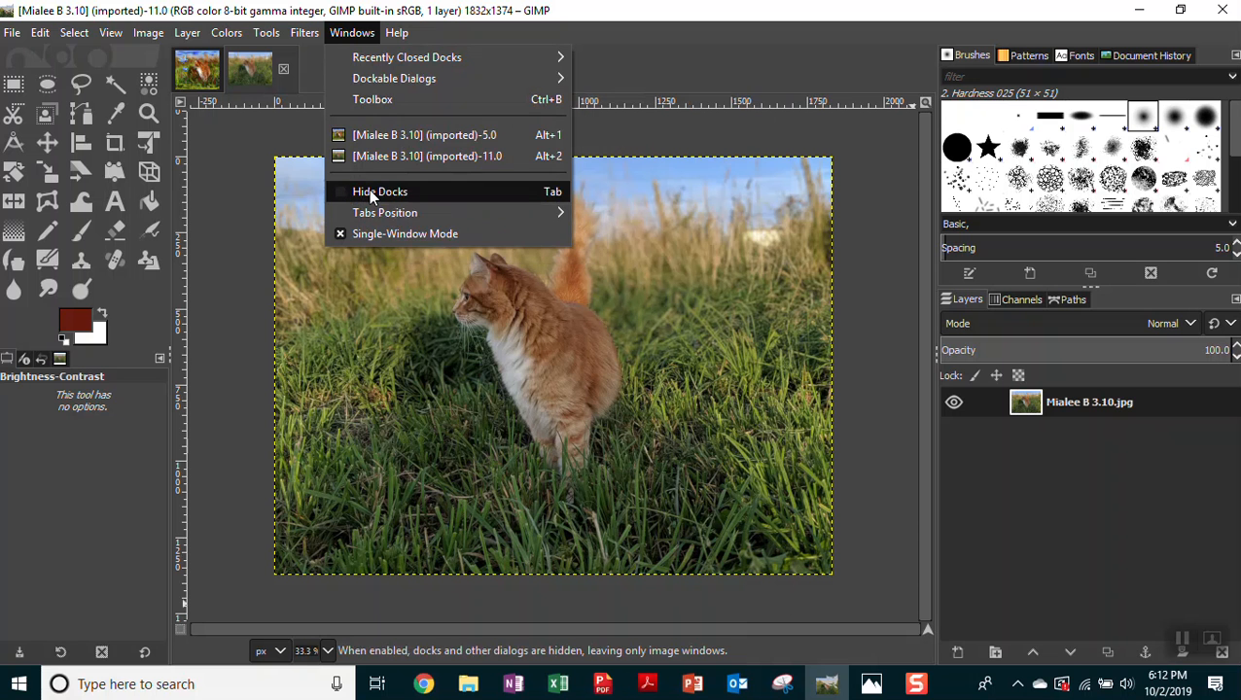
mouse_move(404, 234)
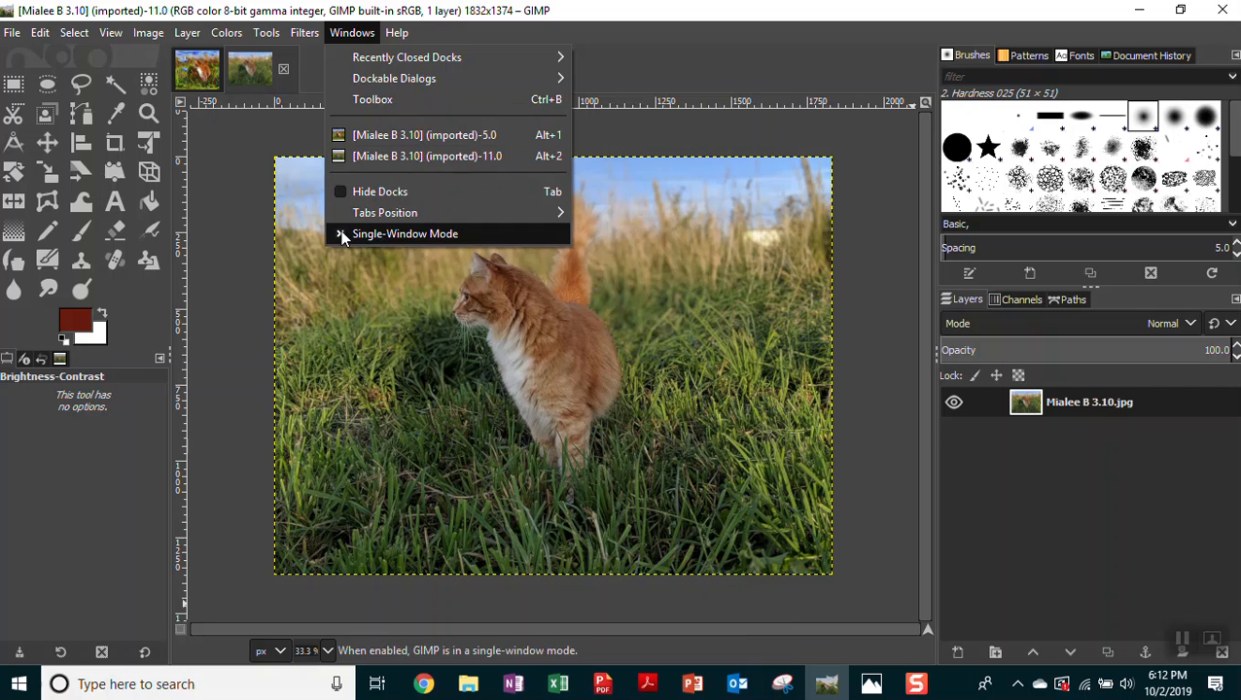
left_click(405, 234)
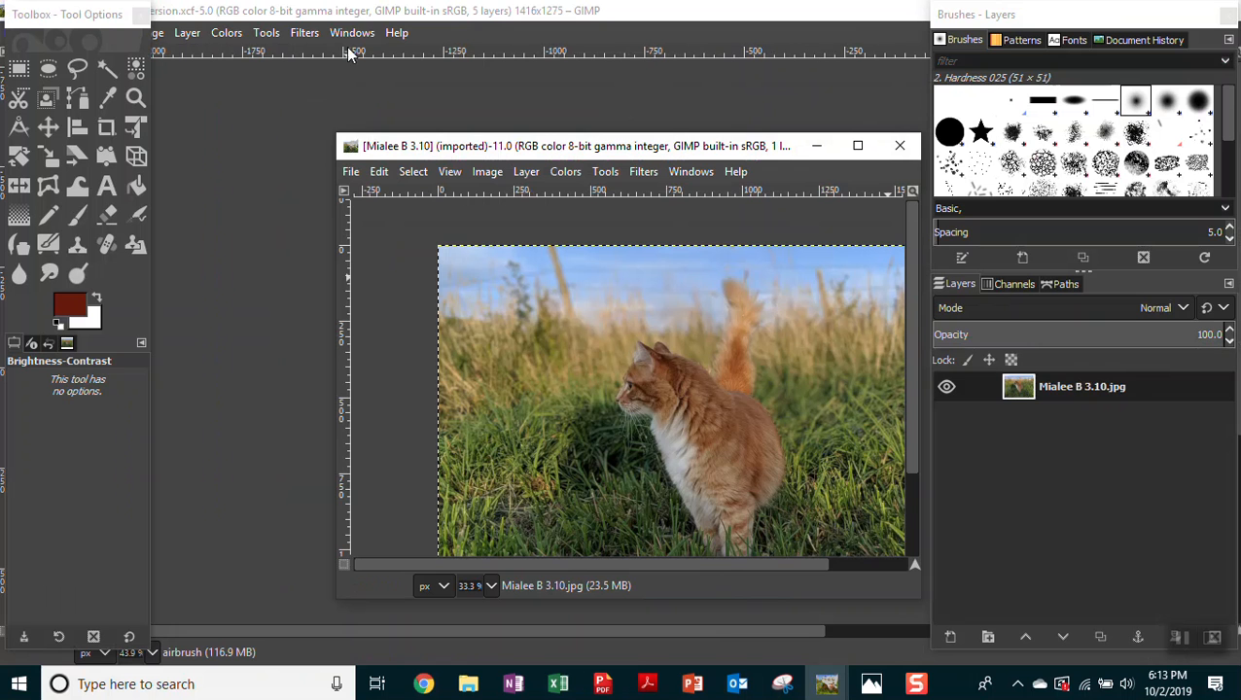
left_click(352, 32)
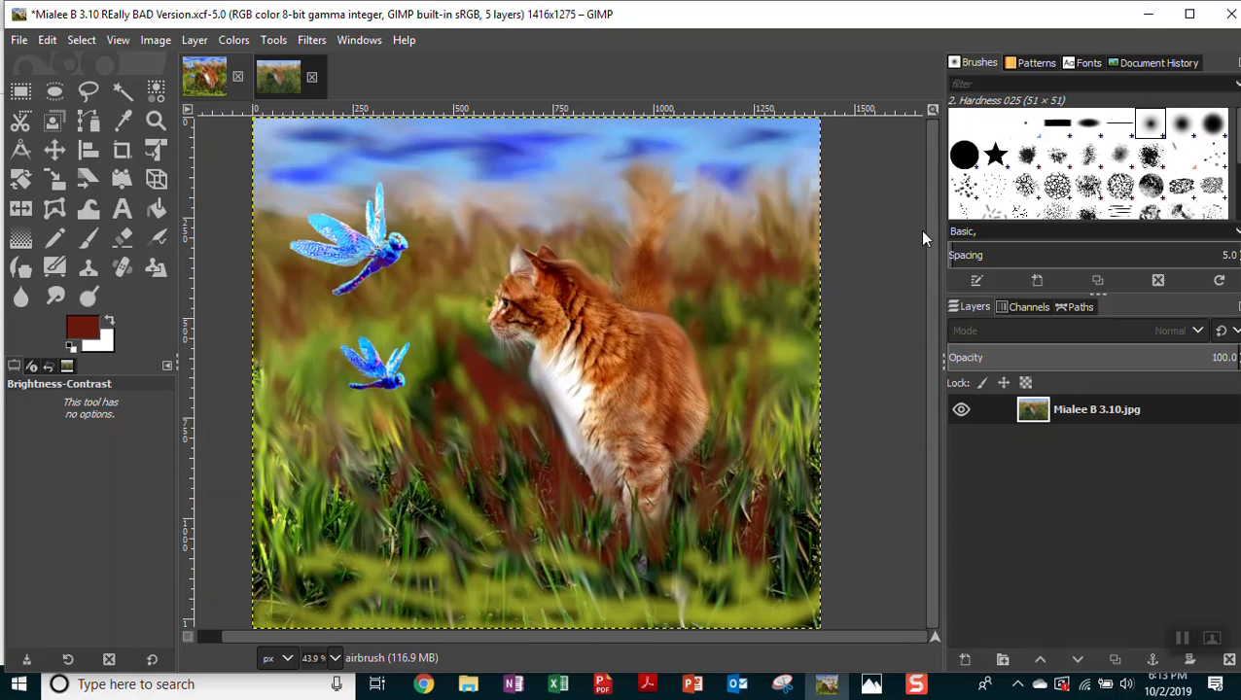
mouse_move(997, 332)
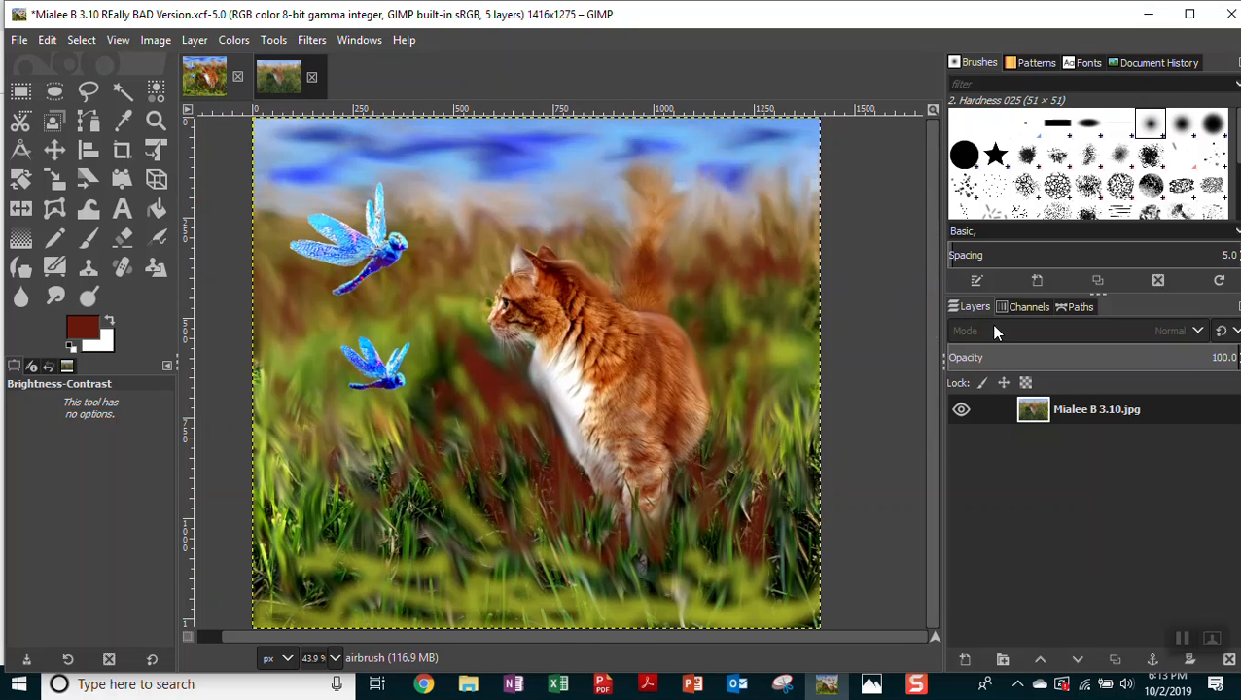
Duplicate the photo layer and name the bottom layer 'Original'.
double_click(1097, 409)
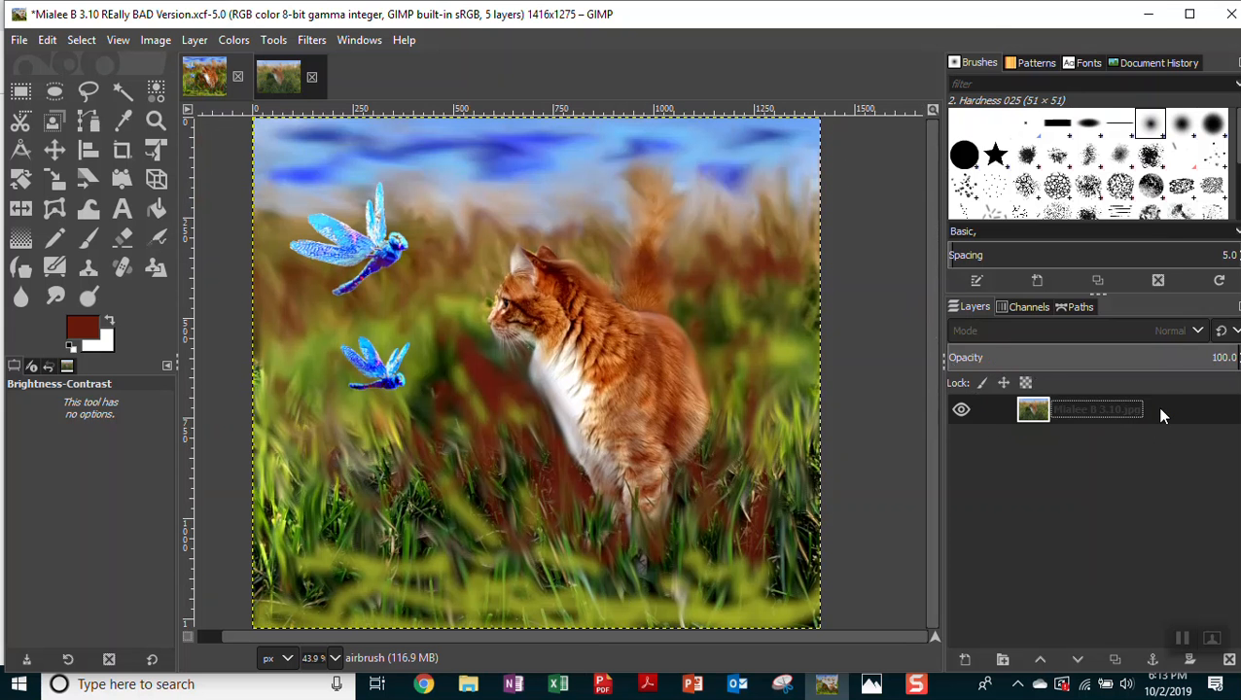
right_click(1096, 408)
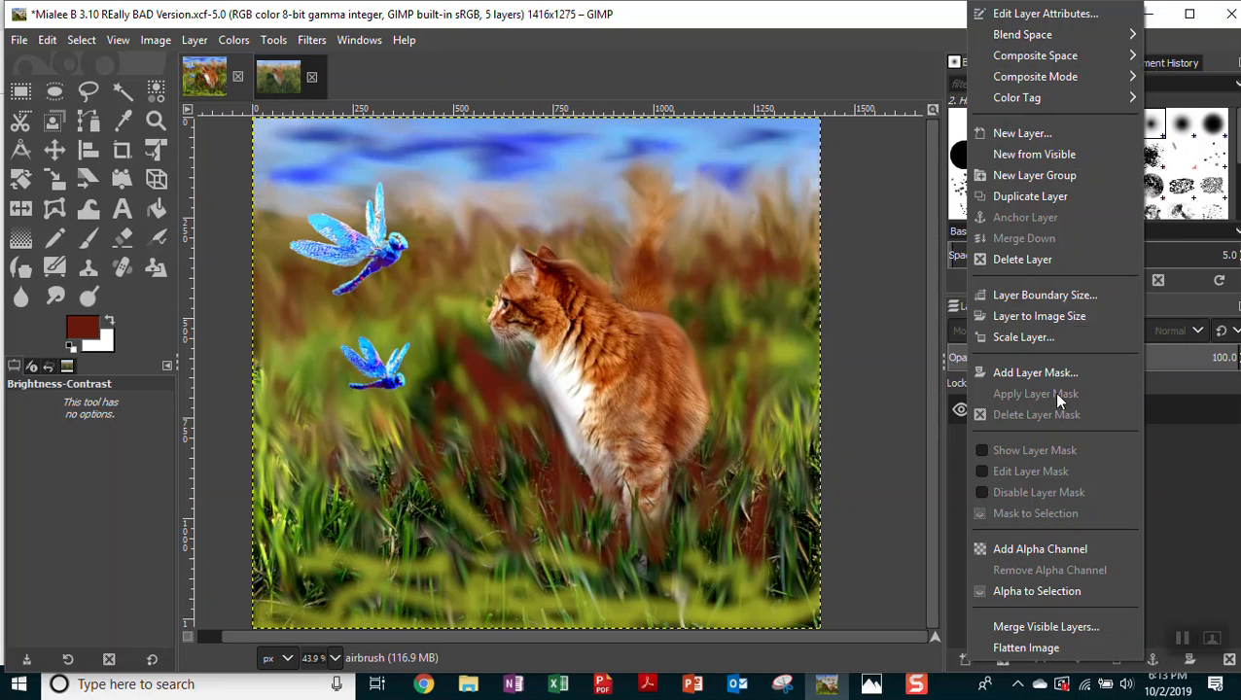
mouse_move(1030, 196)
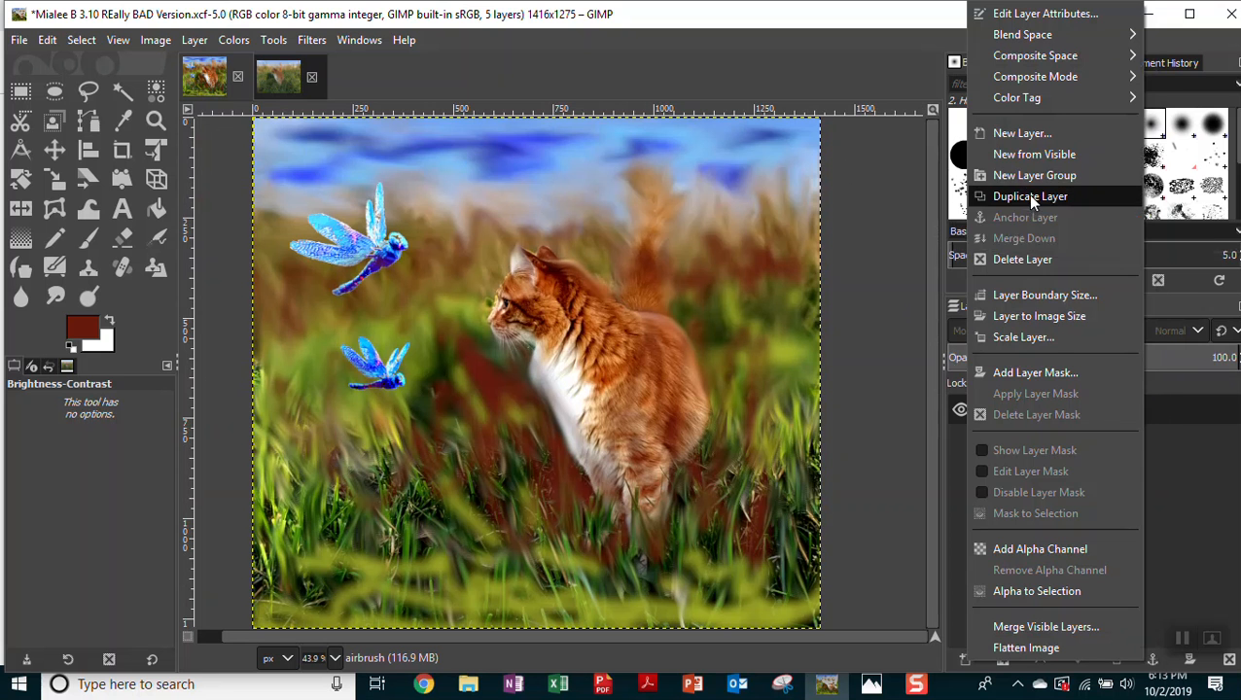
left_click(1030, 196)
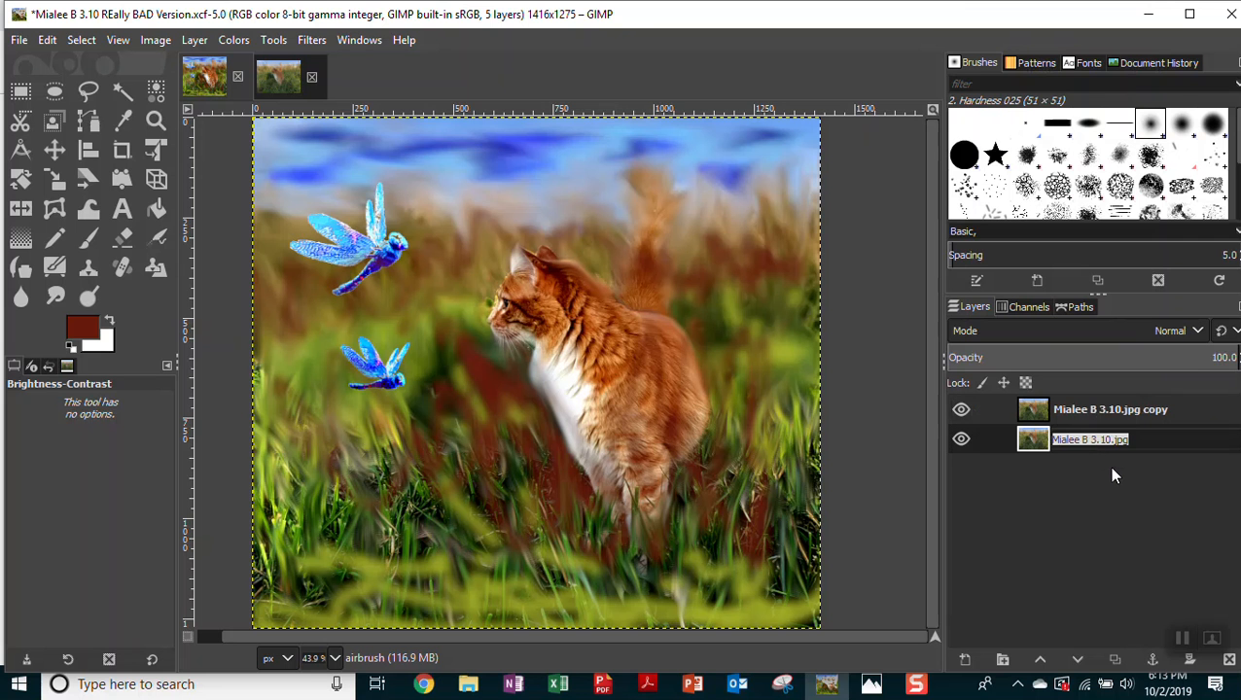
type("Original")
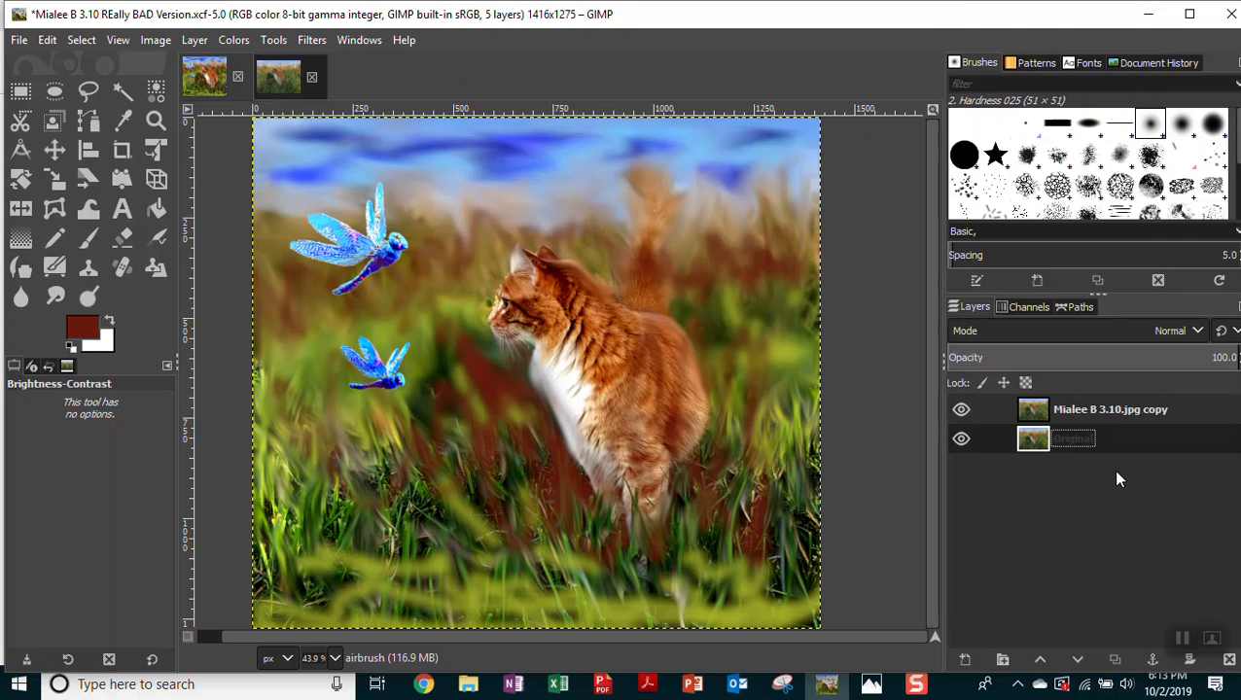
mouse_move(423, 95)
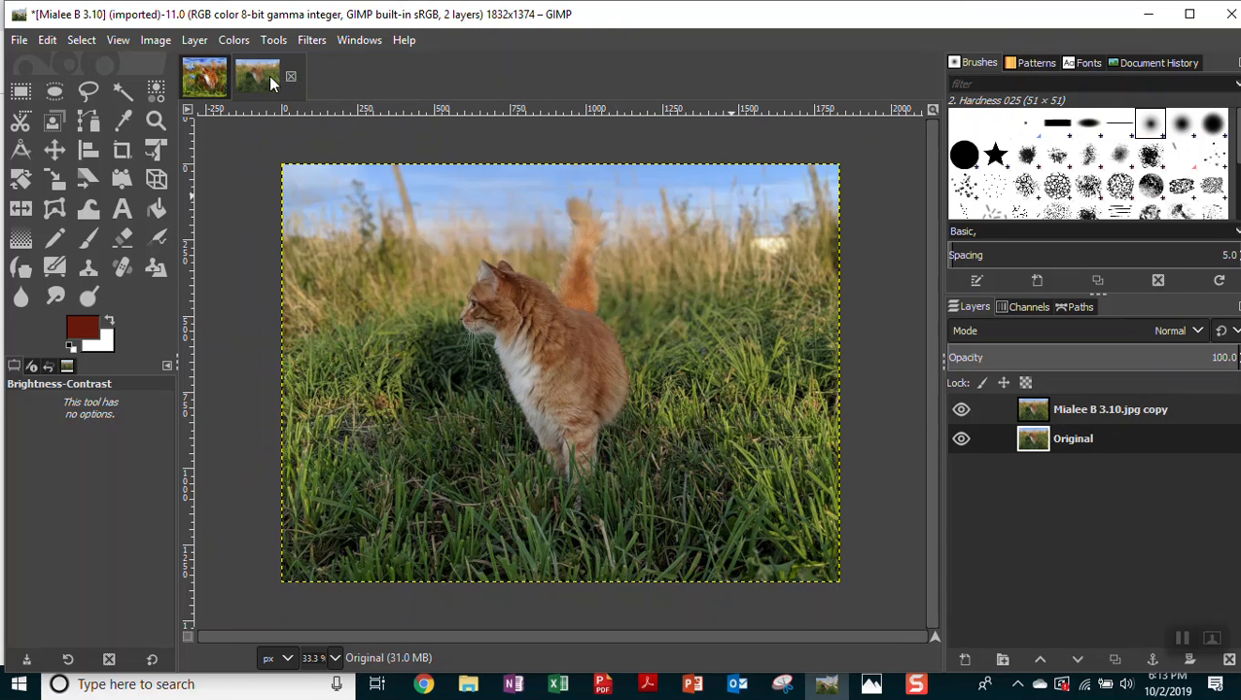
mouse_move(282, 105)
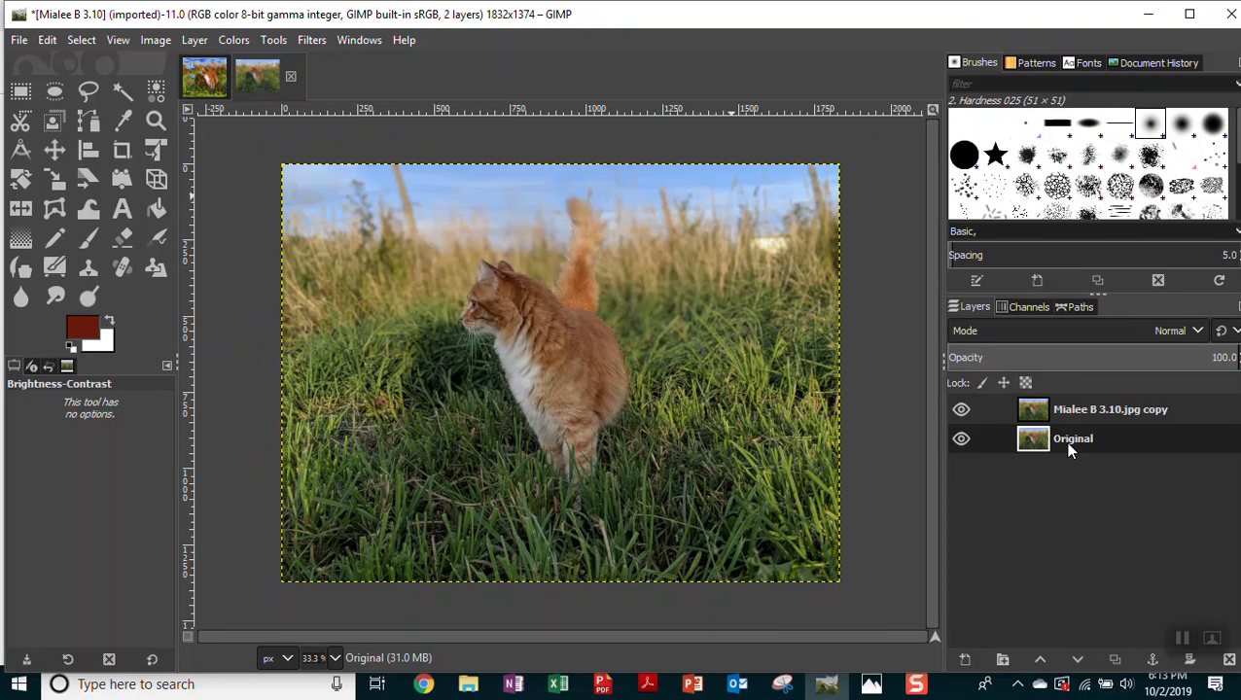
left_click(1110, 409)
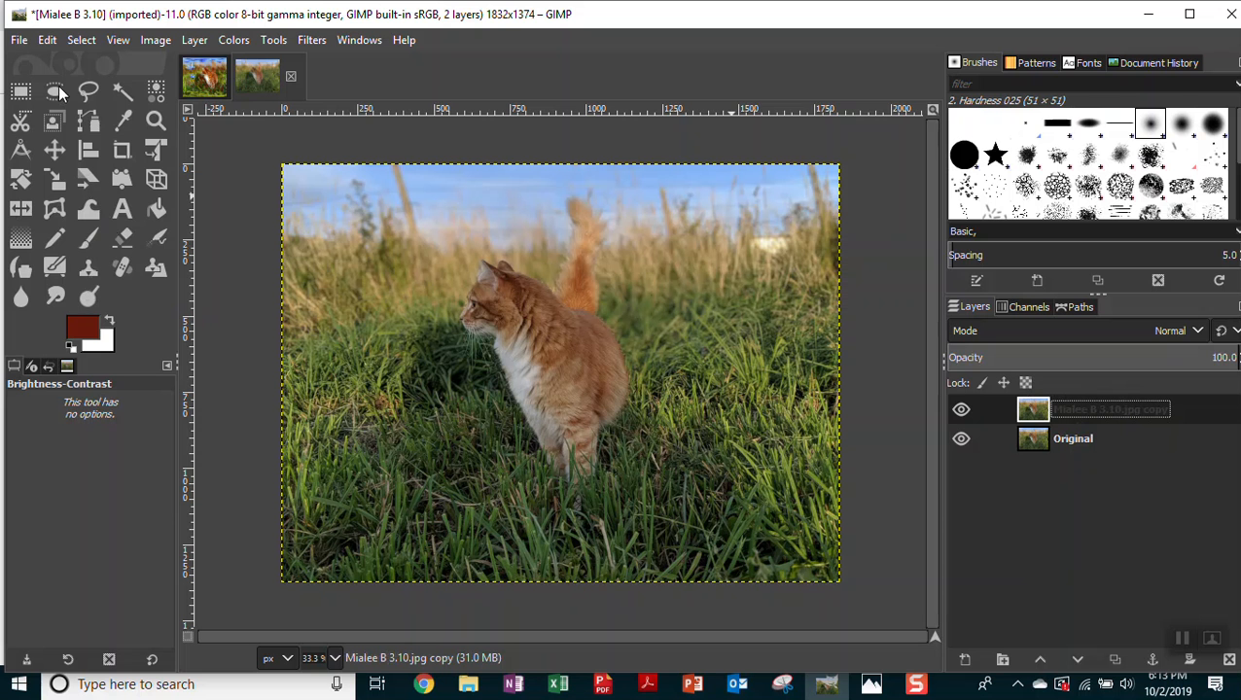
Save the image as 'Mialee B 3.10 B and C and Crop Demo.xcf'.
left_click(19, 40)
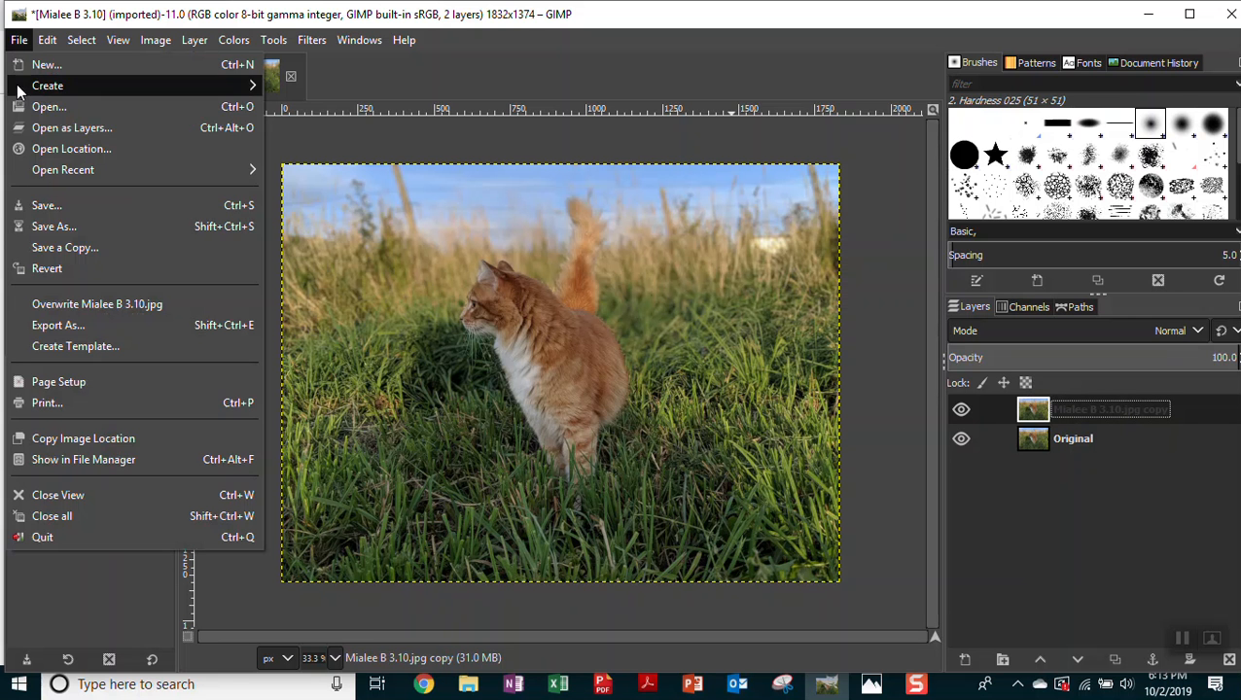
mouse_move(54, 225)
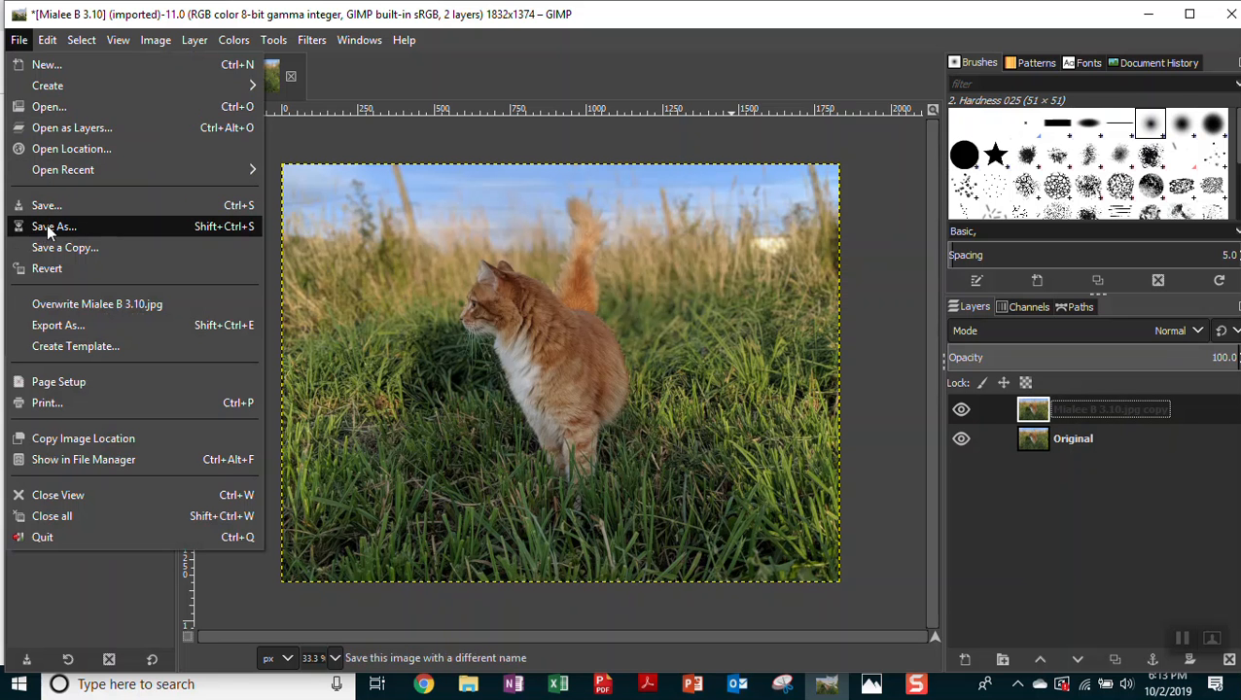
mouse_move(53, 226)
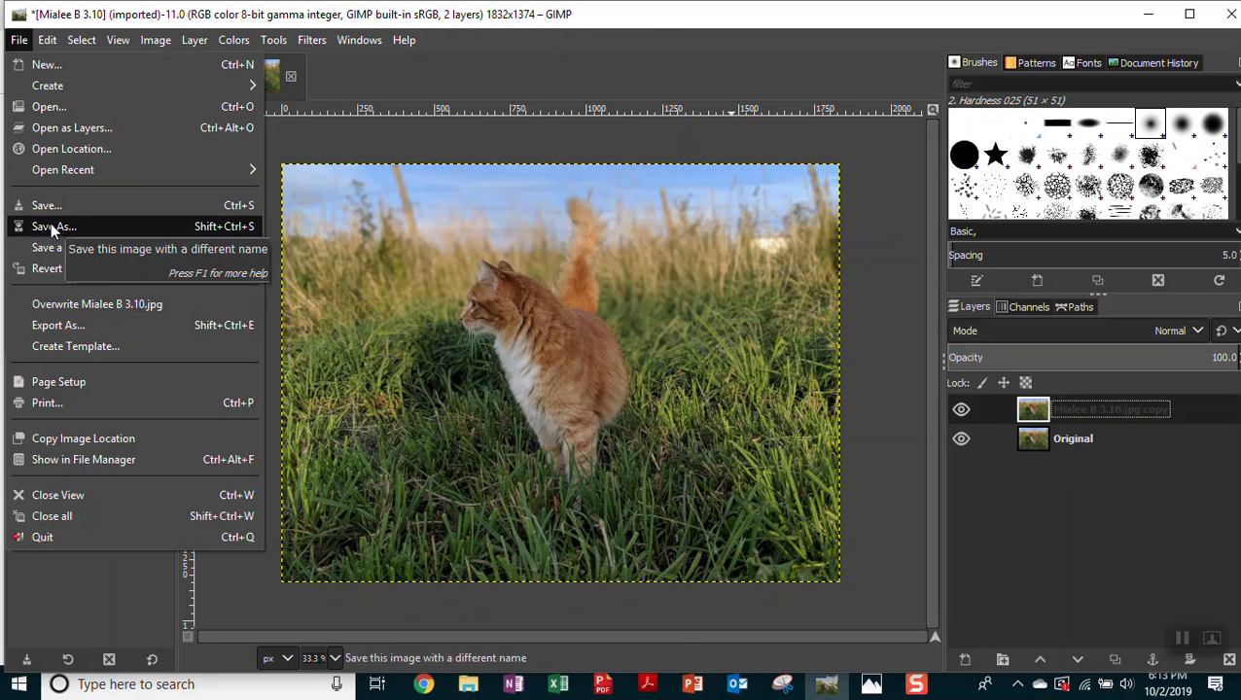
left_click(53, 226)
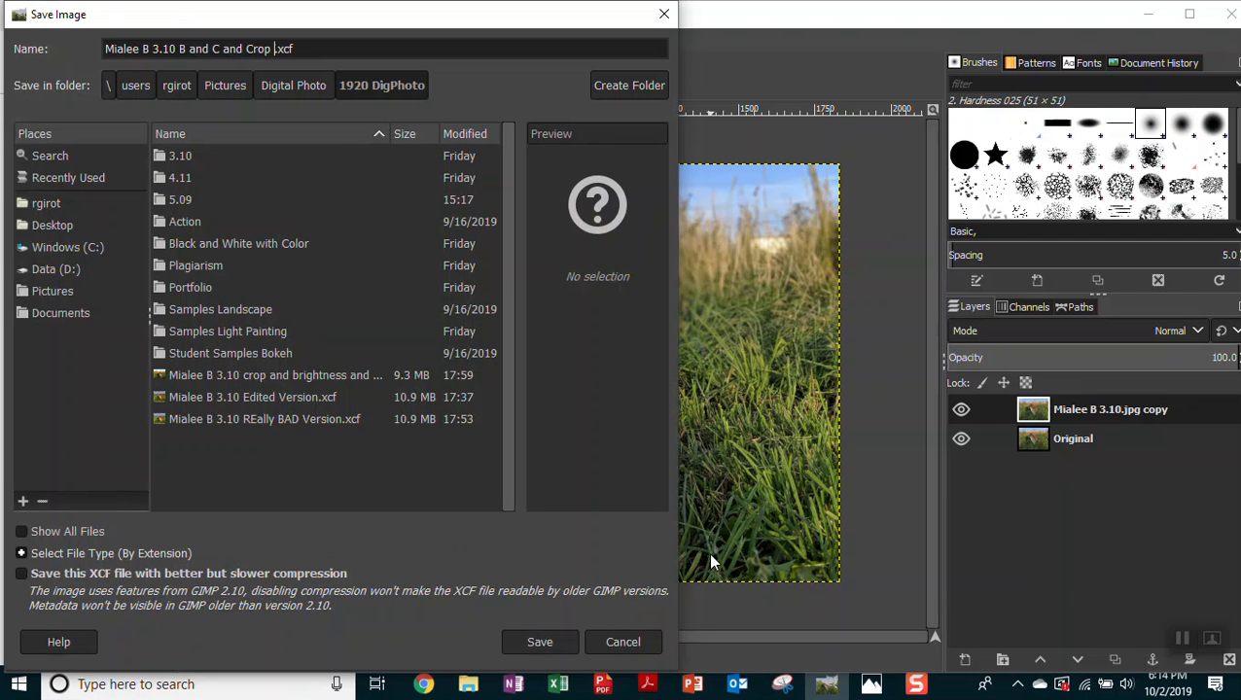
type("Demo")
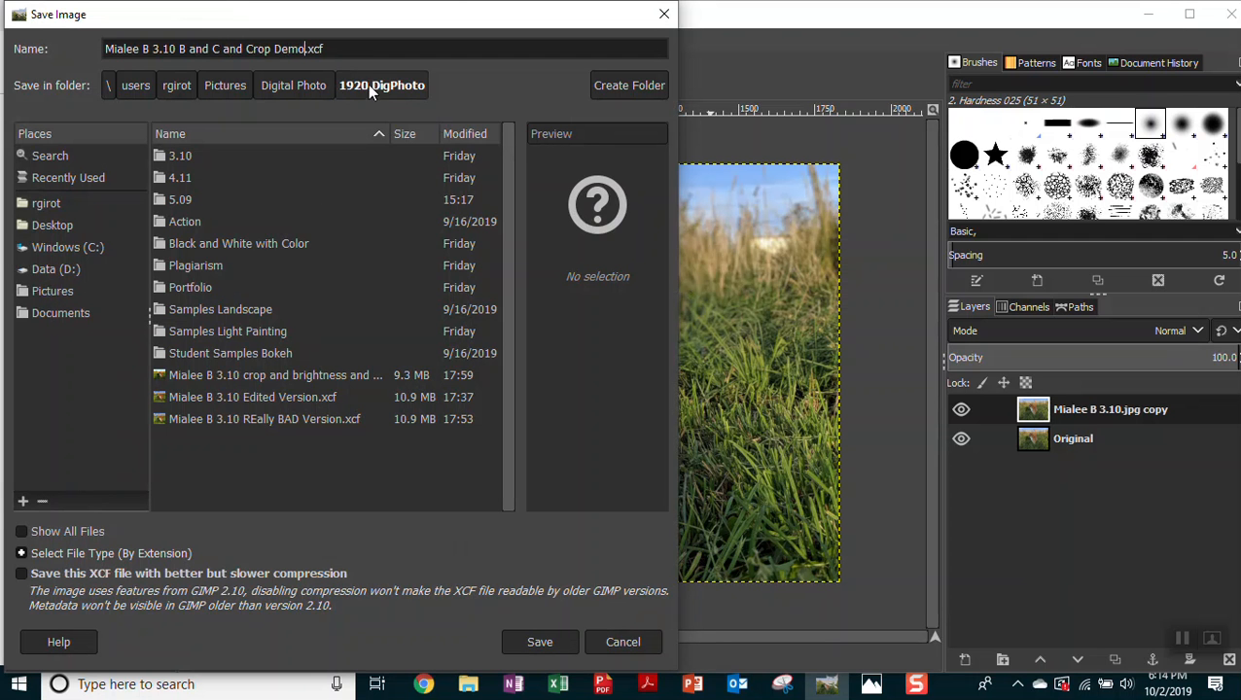
mouse_move(407, 97)
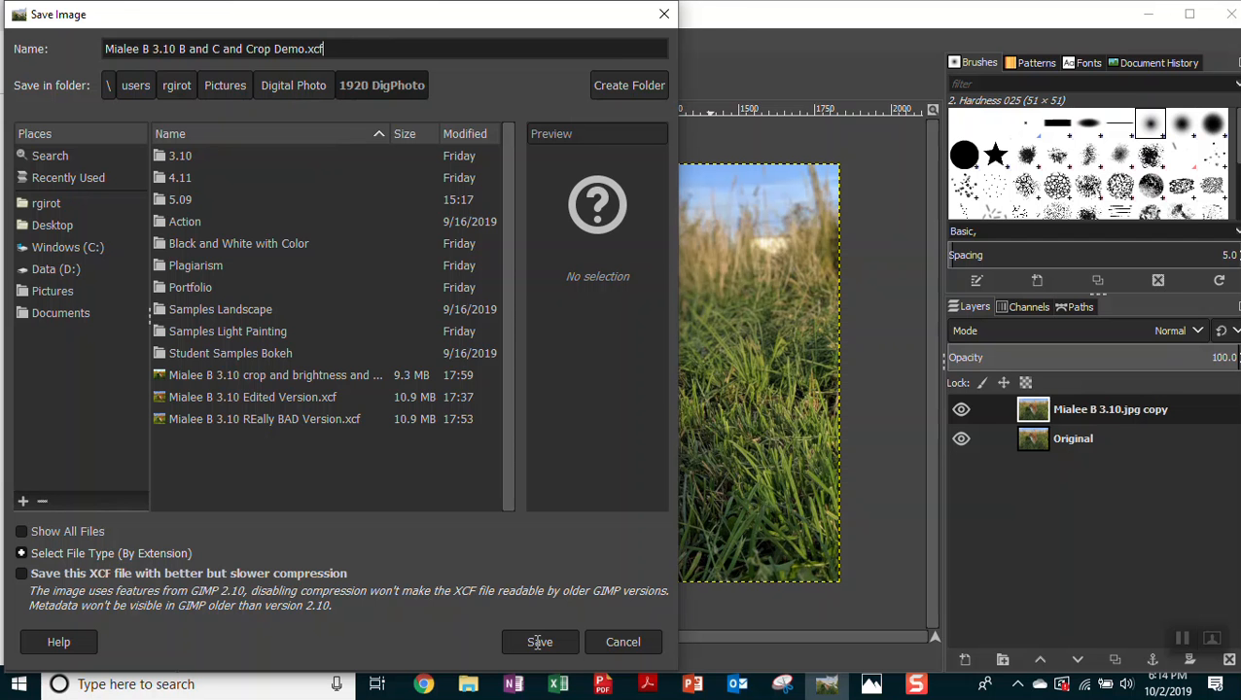
left_click(540, 642)
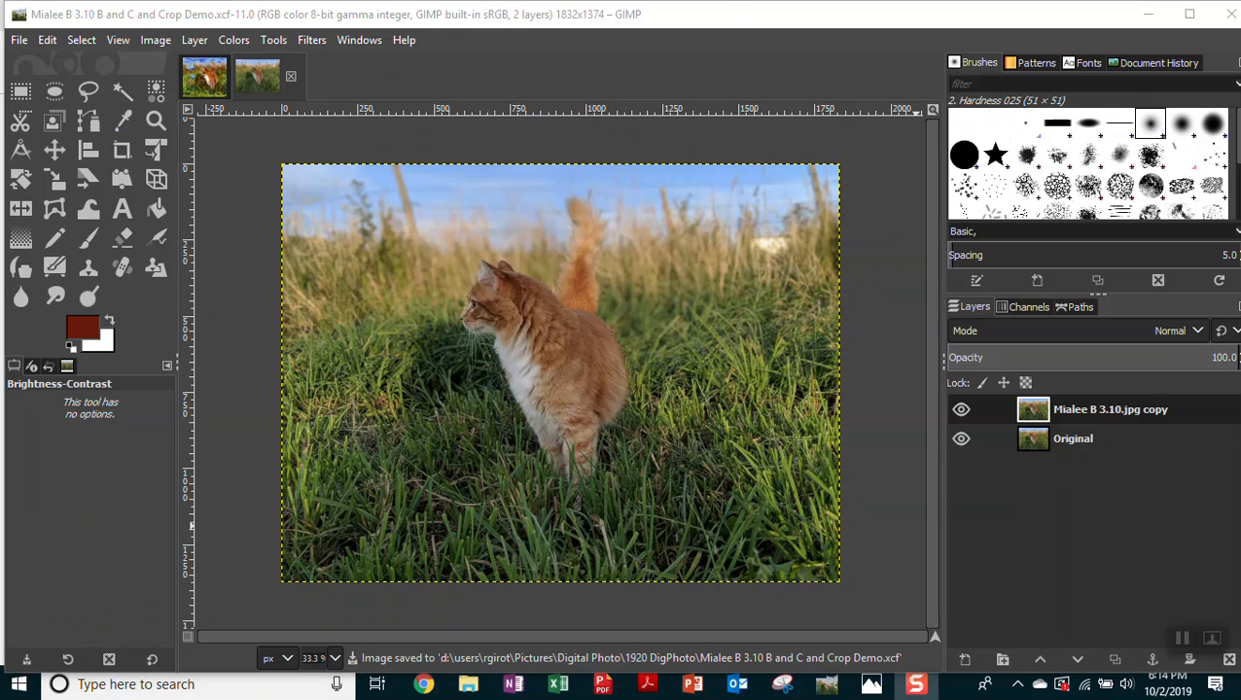
mouse_move(340, 259)
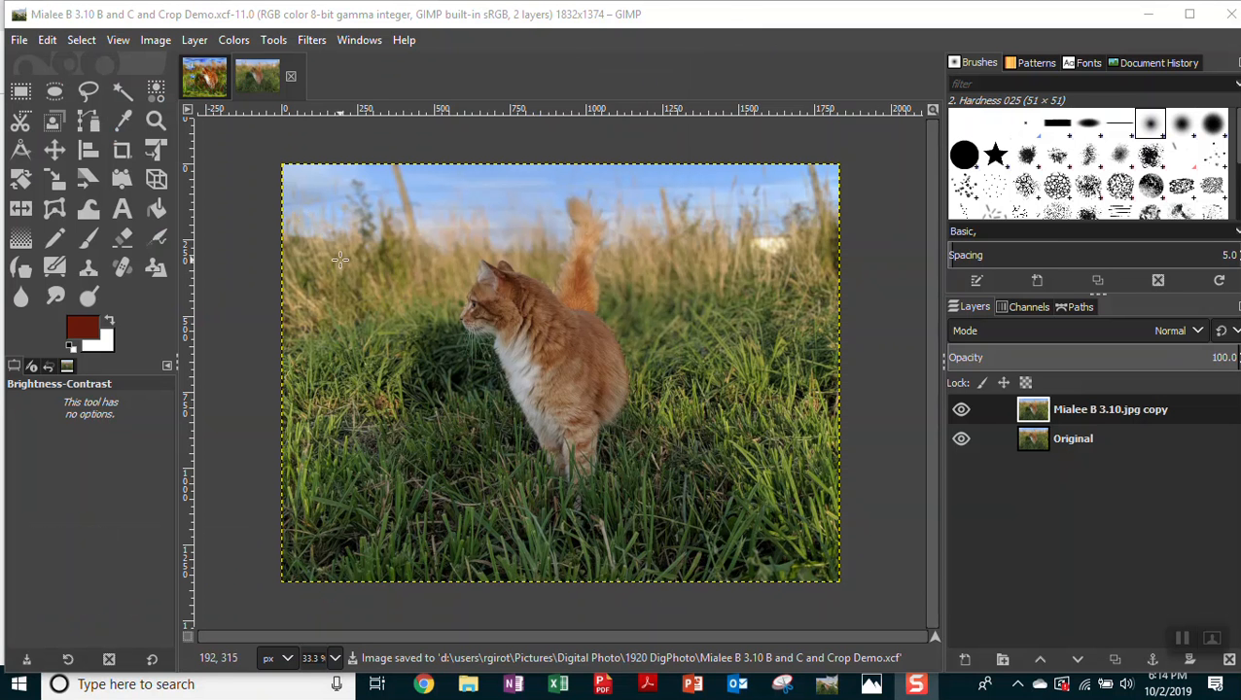
mouse_move(349, 259)
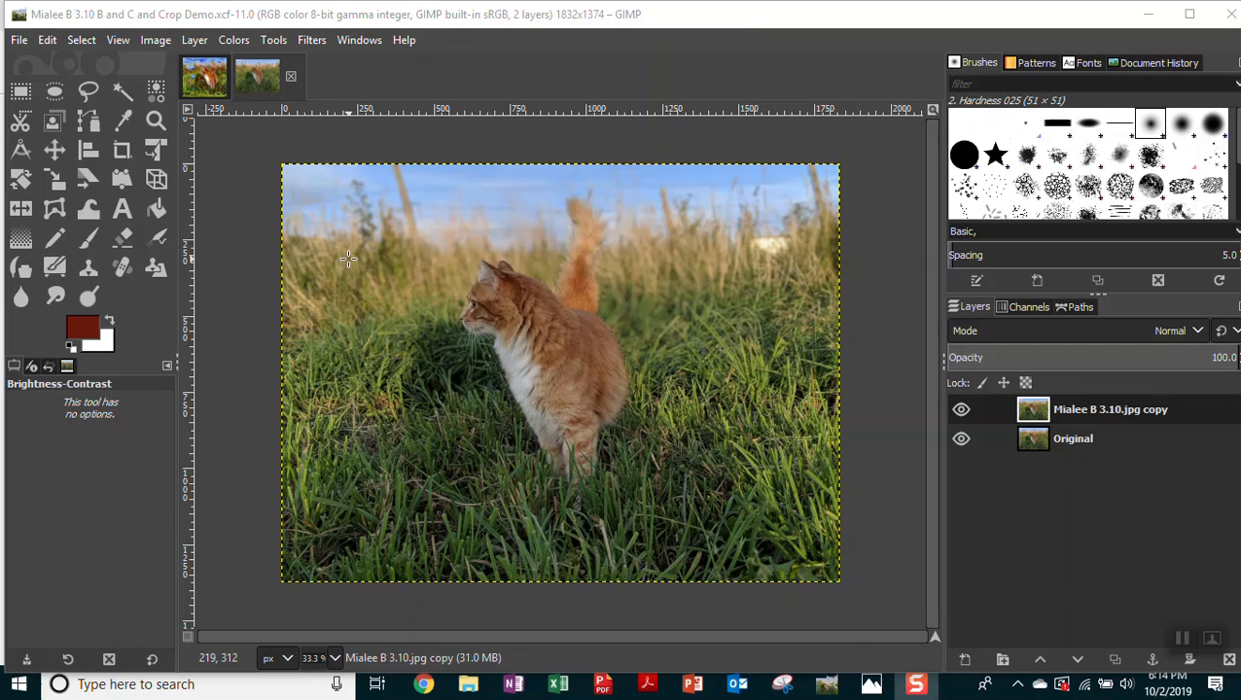
Select the Paintbrush and set the foreground colour to light blue 98b8f3.
left_click(19, 39)
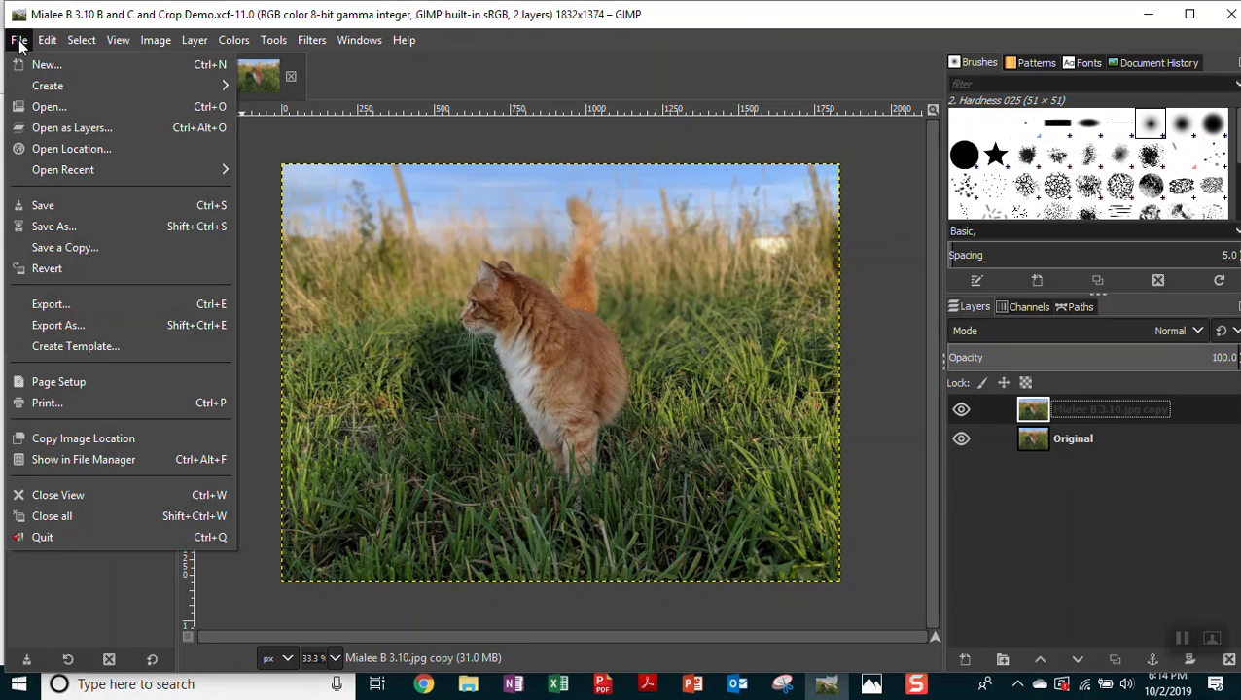
left_click(359, 40)
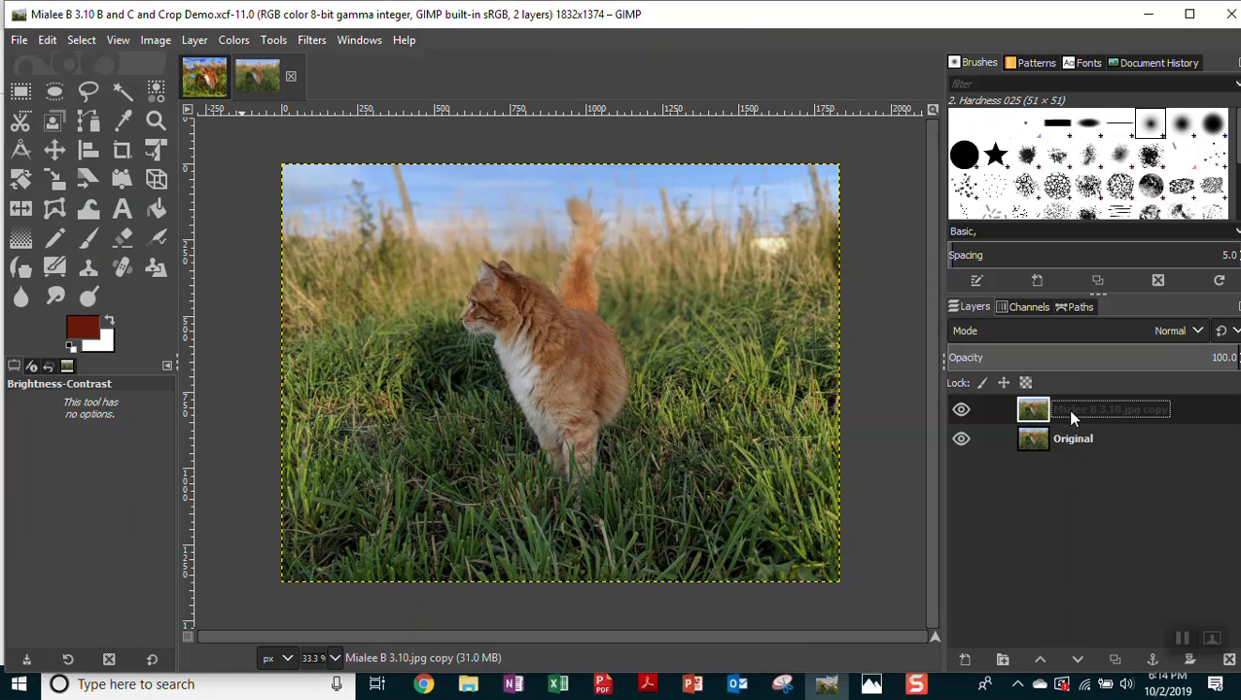
mouse_move(17, 29)
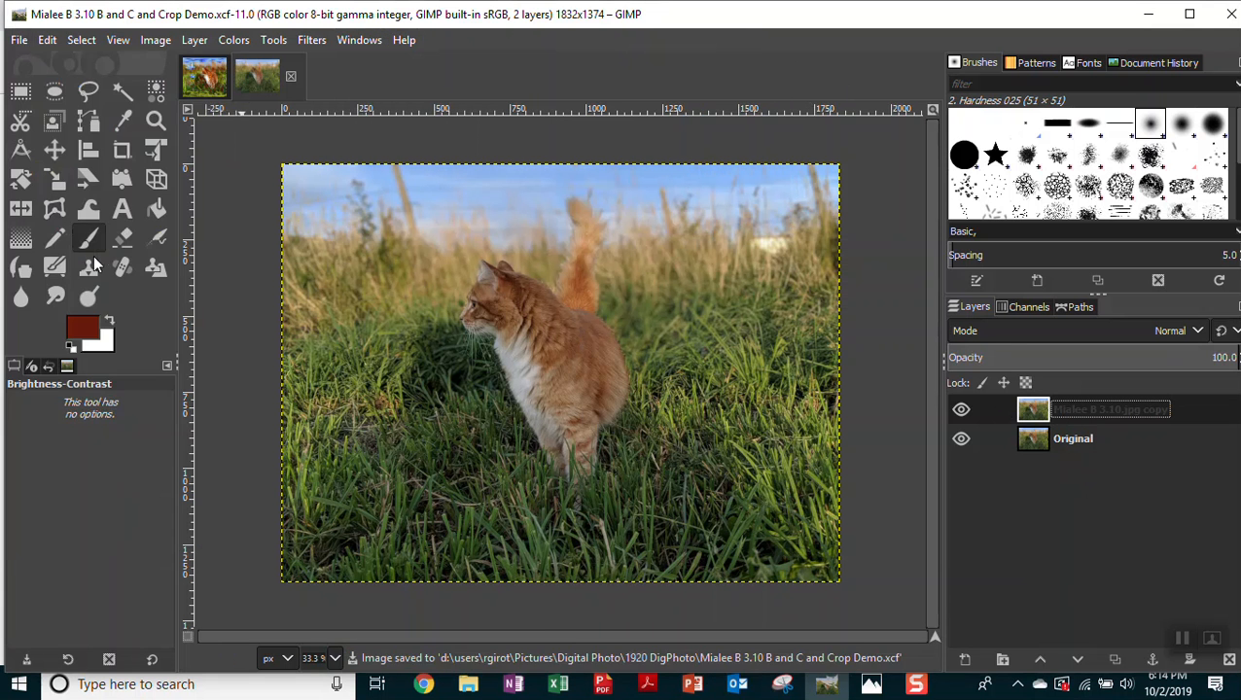
left_click(88, 238)
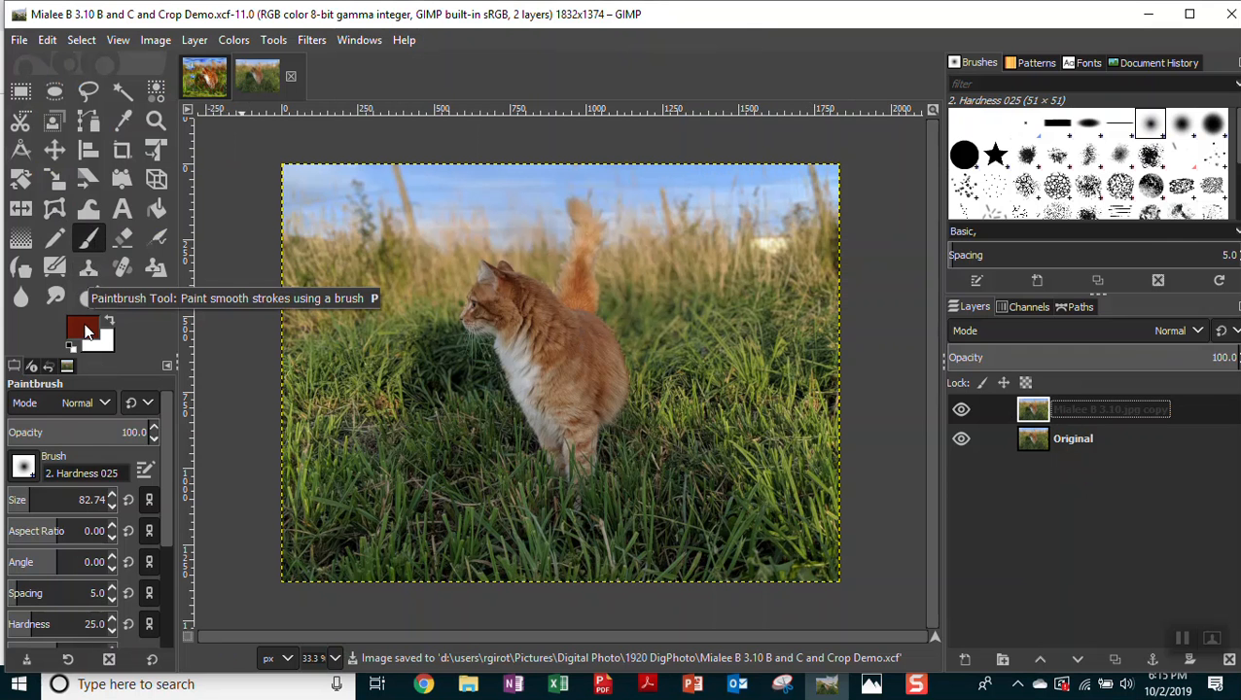
left_click(82, 326)
type("98b8f3")
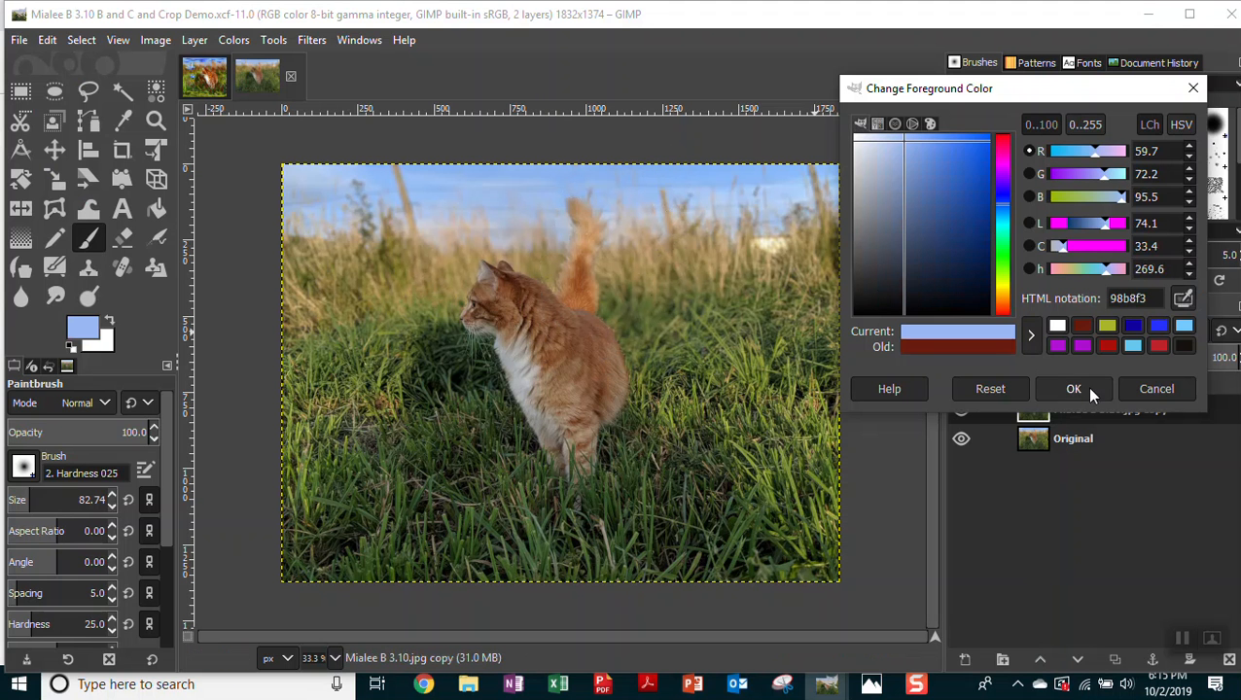
left_click(1074, 388)
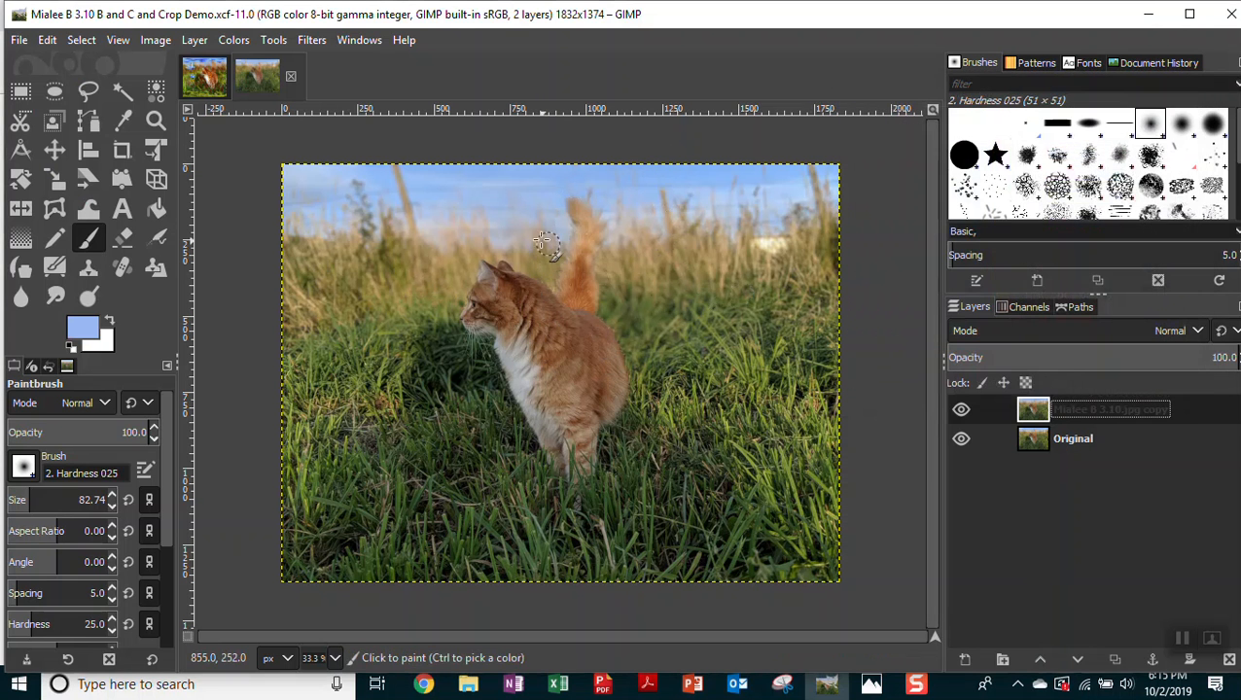
mouse_move(608, 306)
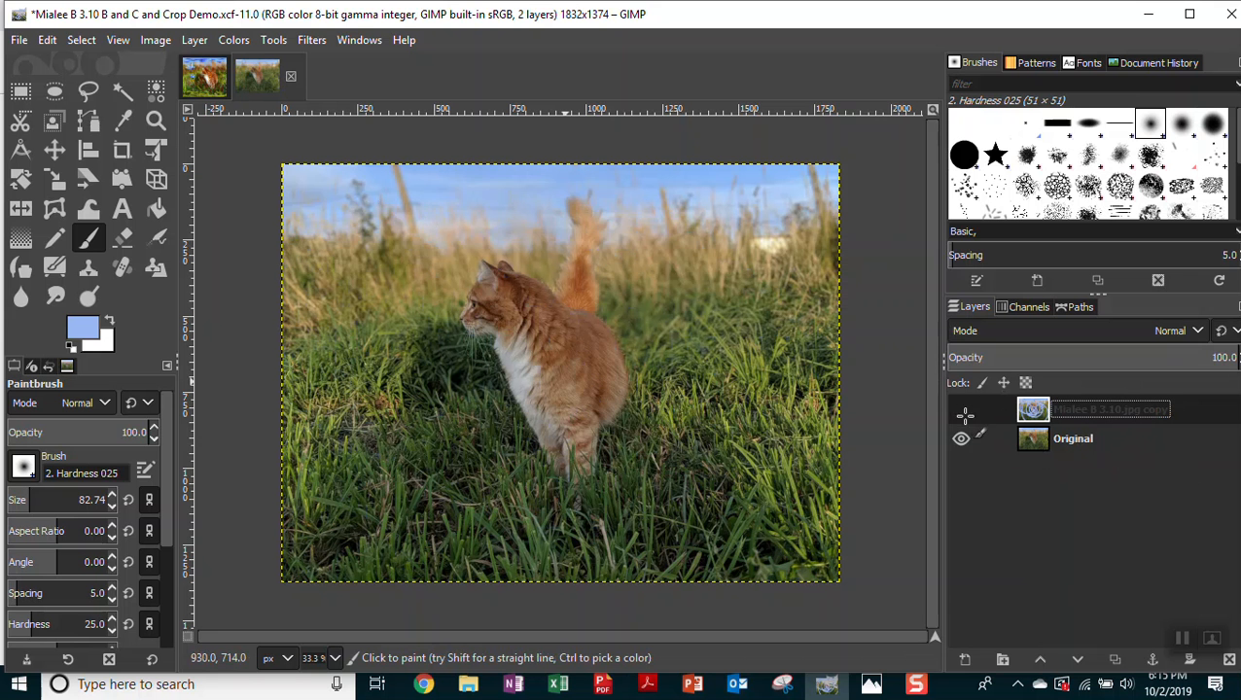
Hide and reshow the top copy layer, then edit the top layer's name.
left_click(961, 408)
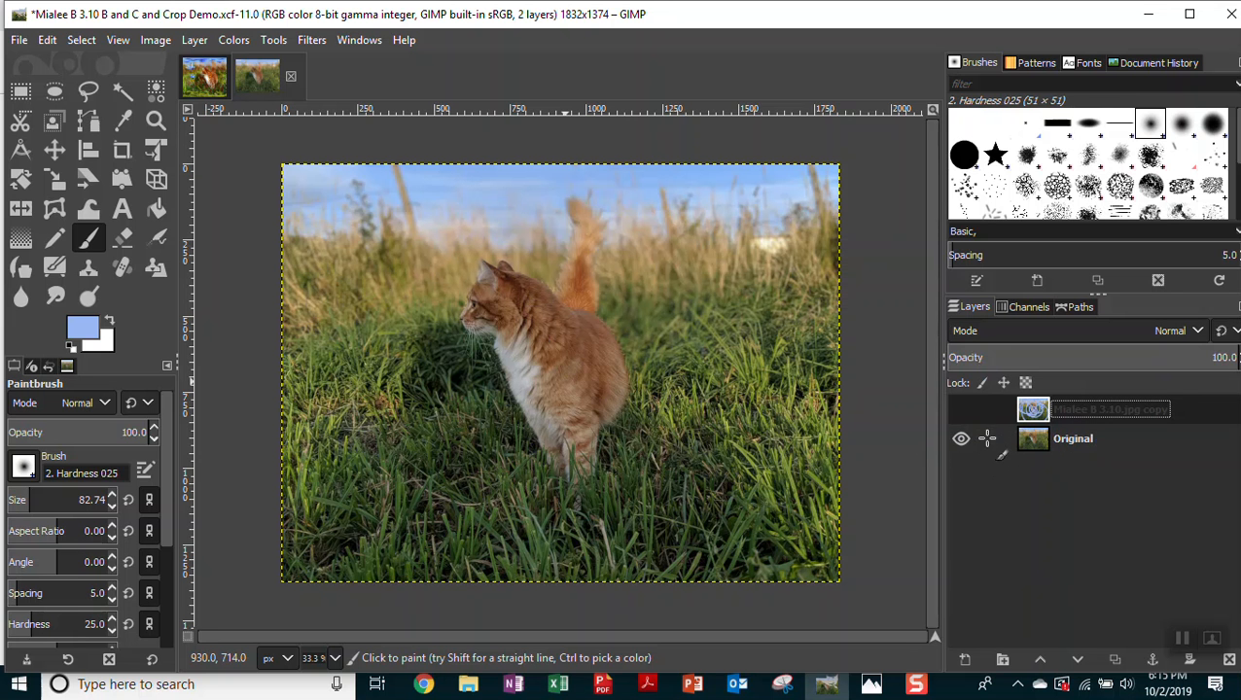
mouse_move(988, 438)
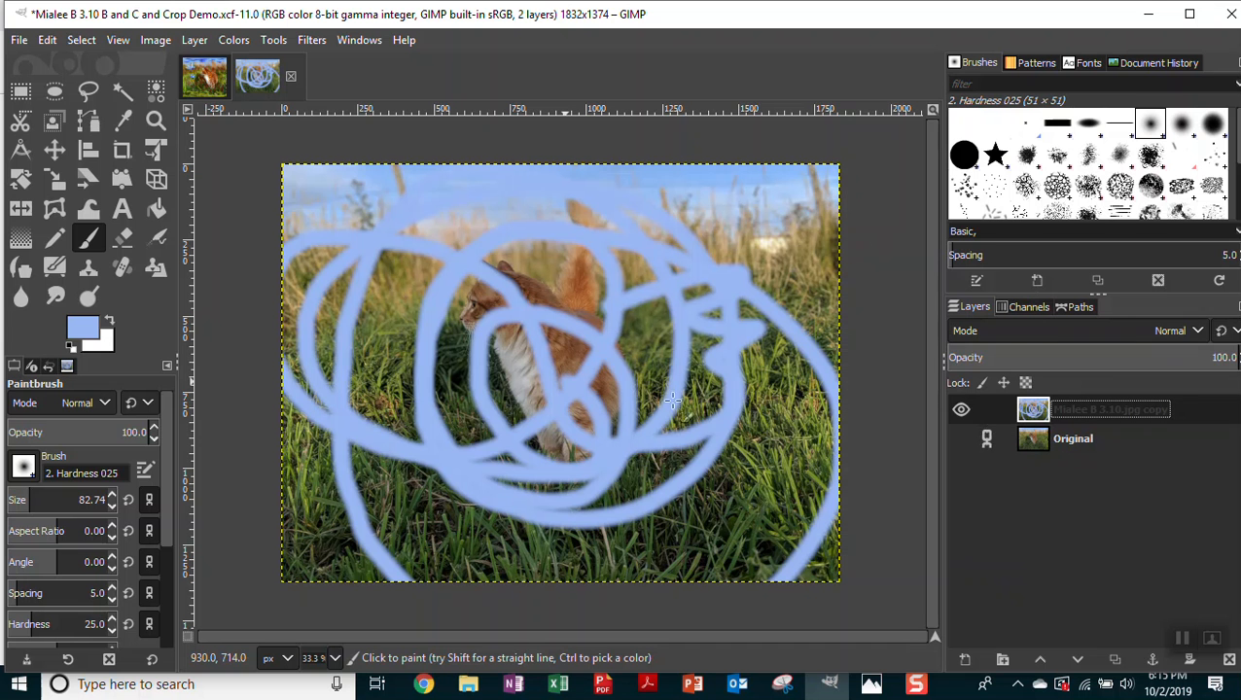
mouse_move(788, 309)
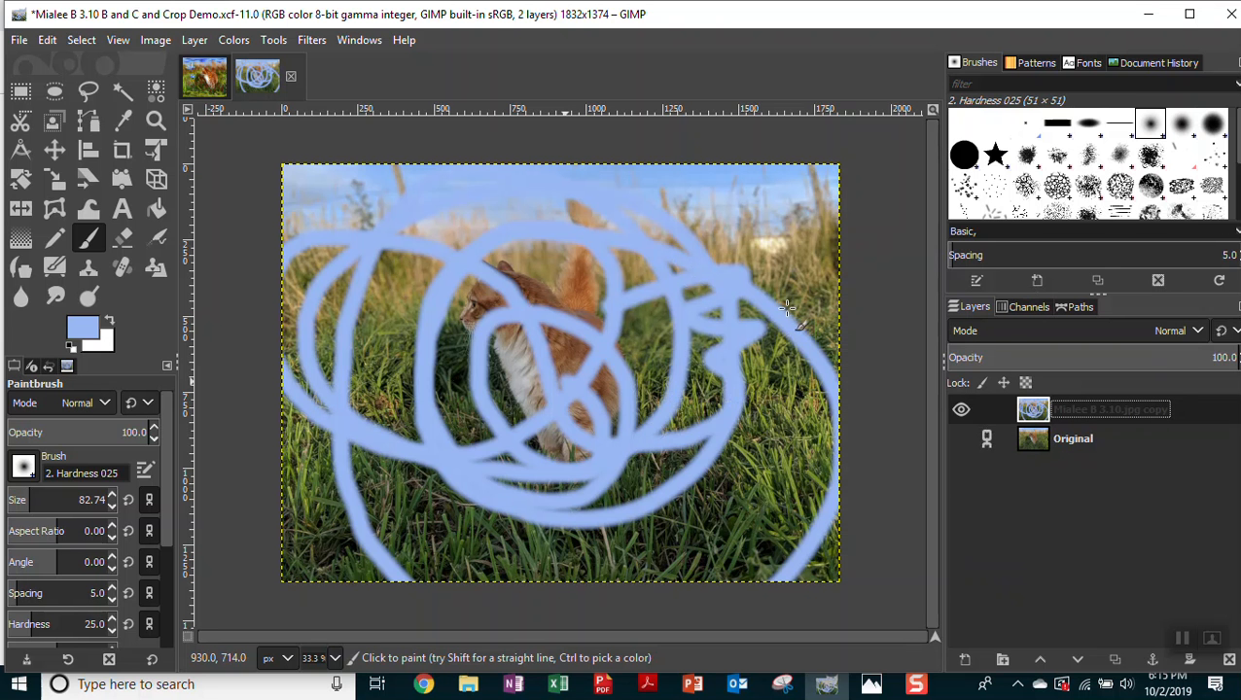
left_click(961, 408)
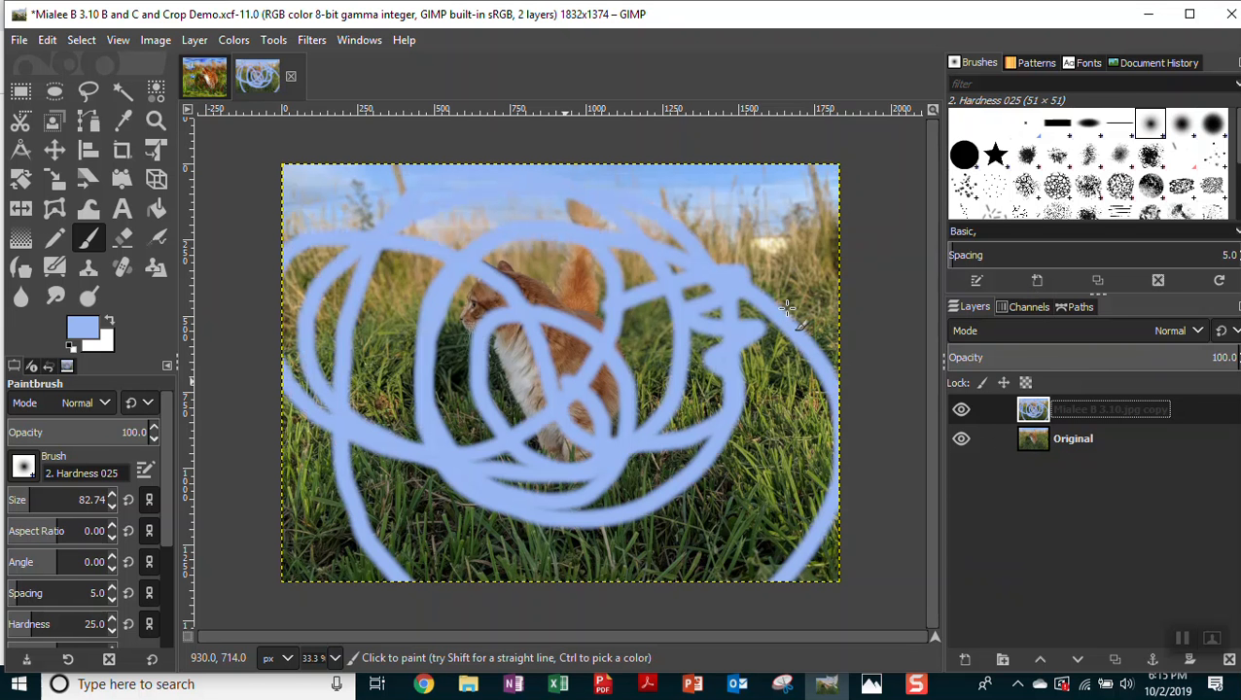
mouse_move(826, 350)
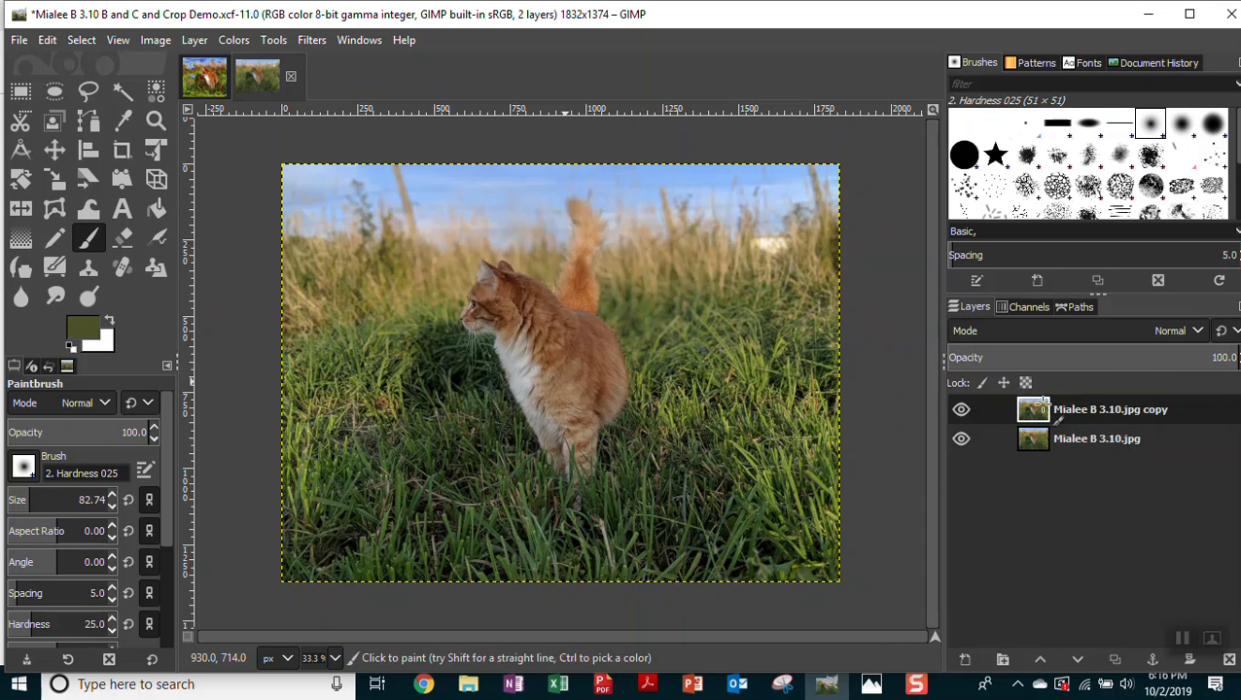
double_click(1109, 408)
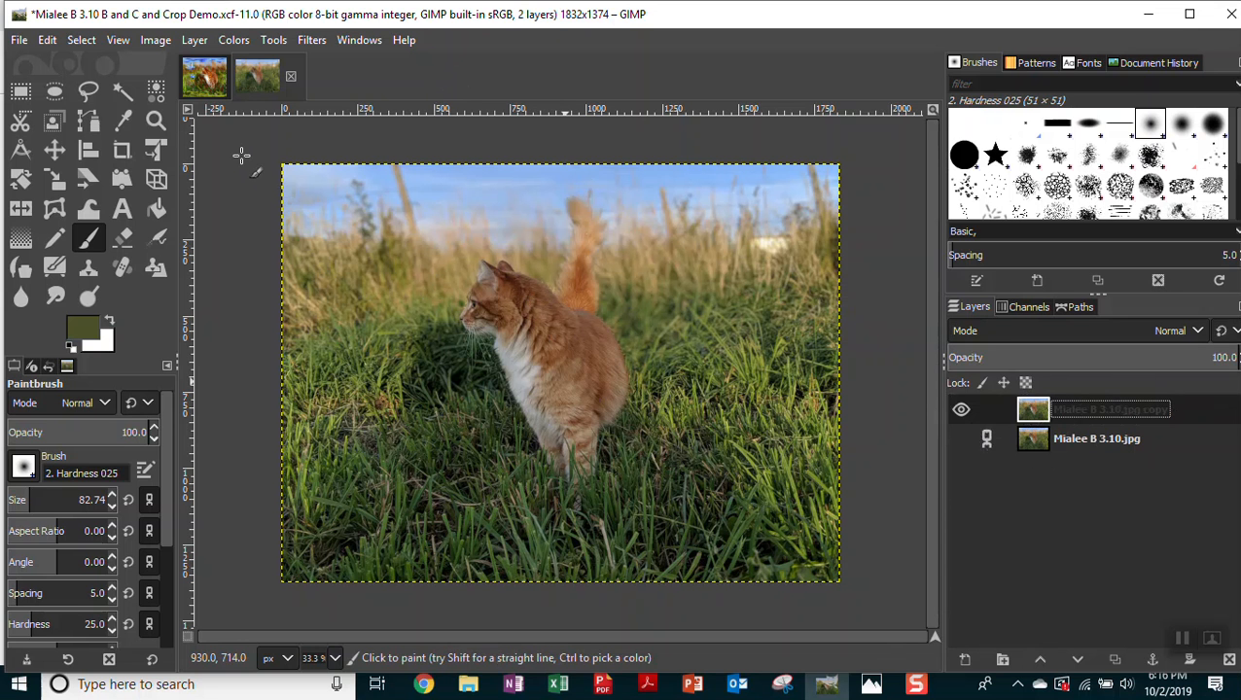
Save the XCF file and crop the photo to 1431×1275, trimming the right grass strip.
left_click(18, 40)
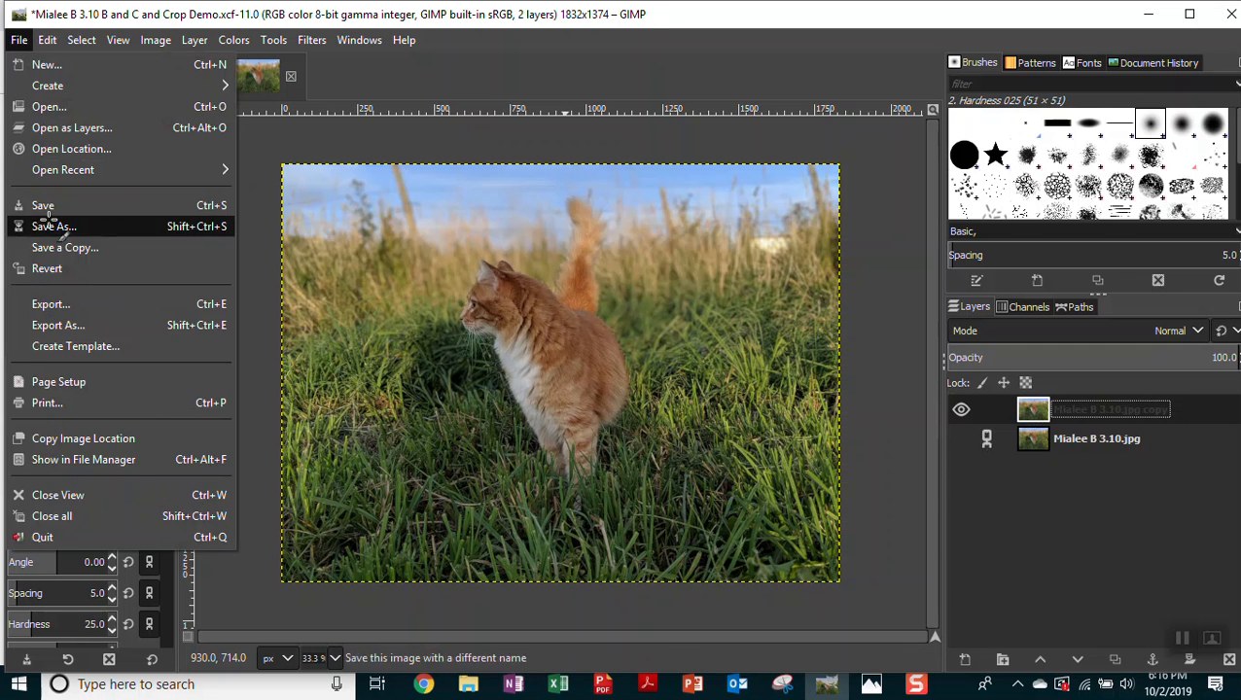
left_click(43, 205)
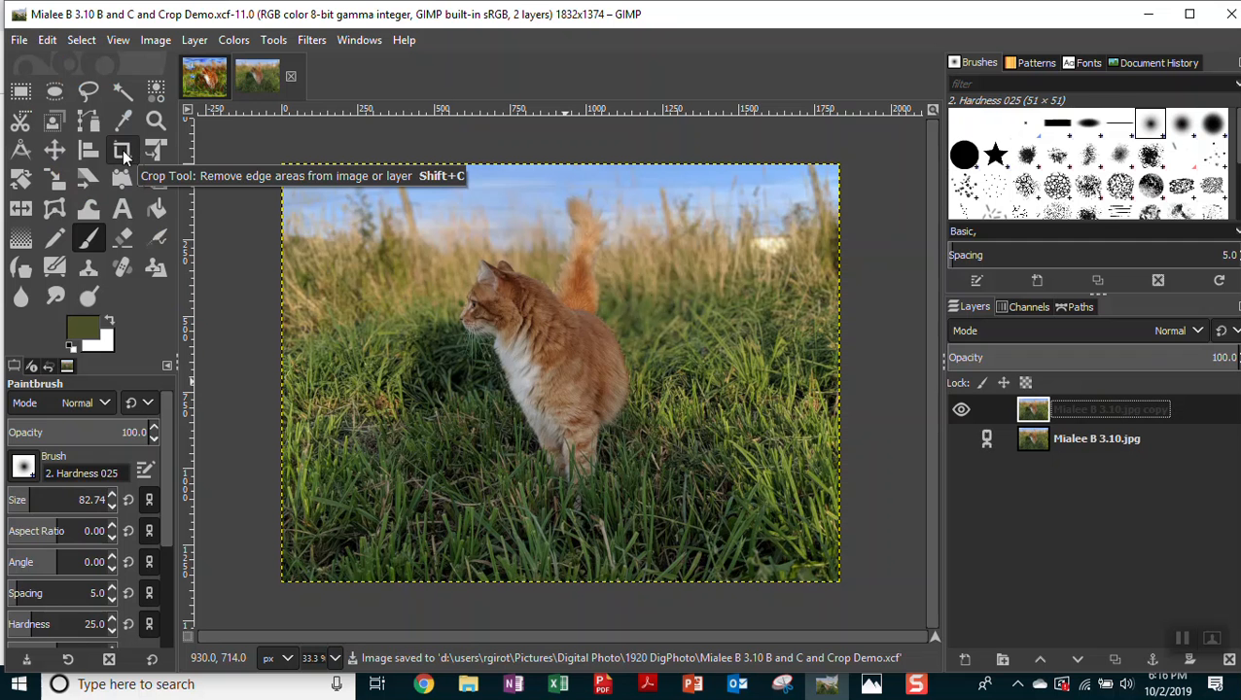
left_click(123, 151)
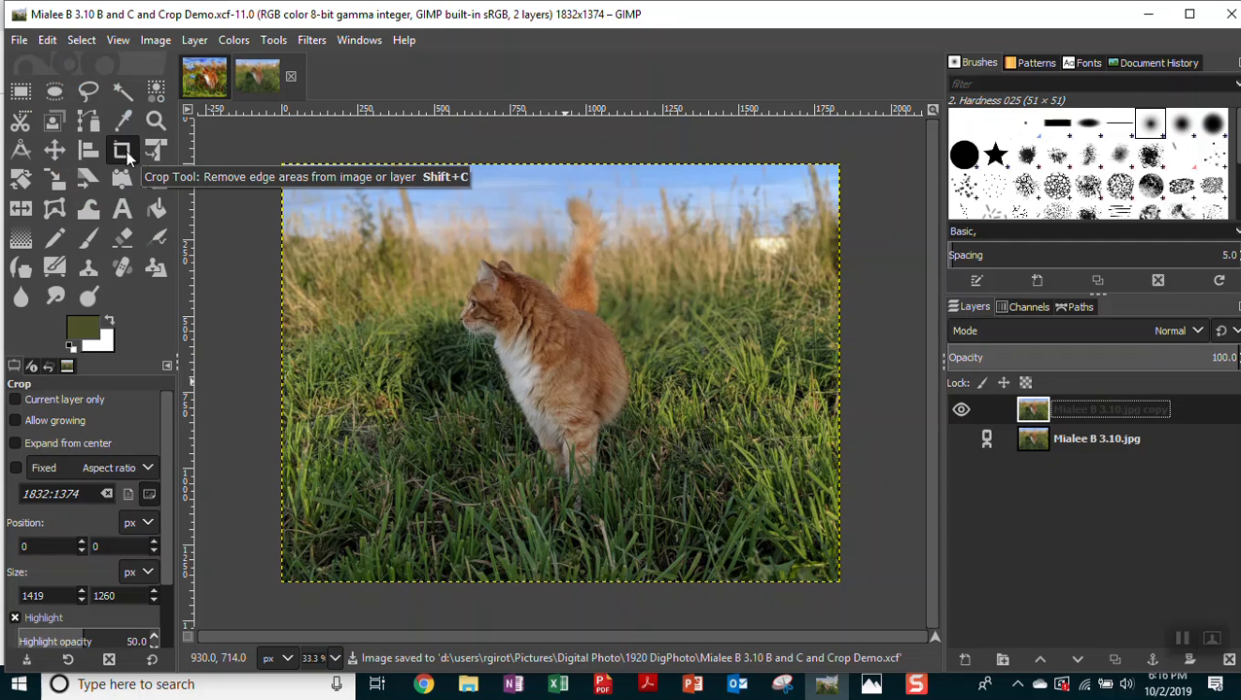
left_click_drag(302, 190, 661, 516)
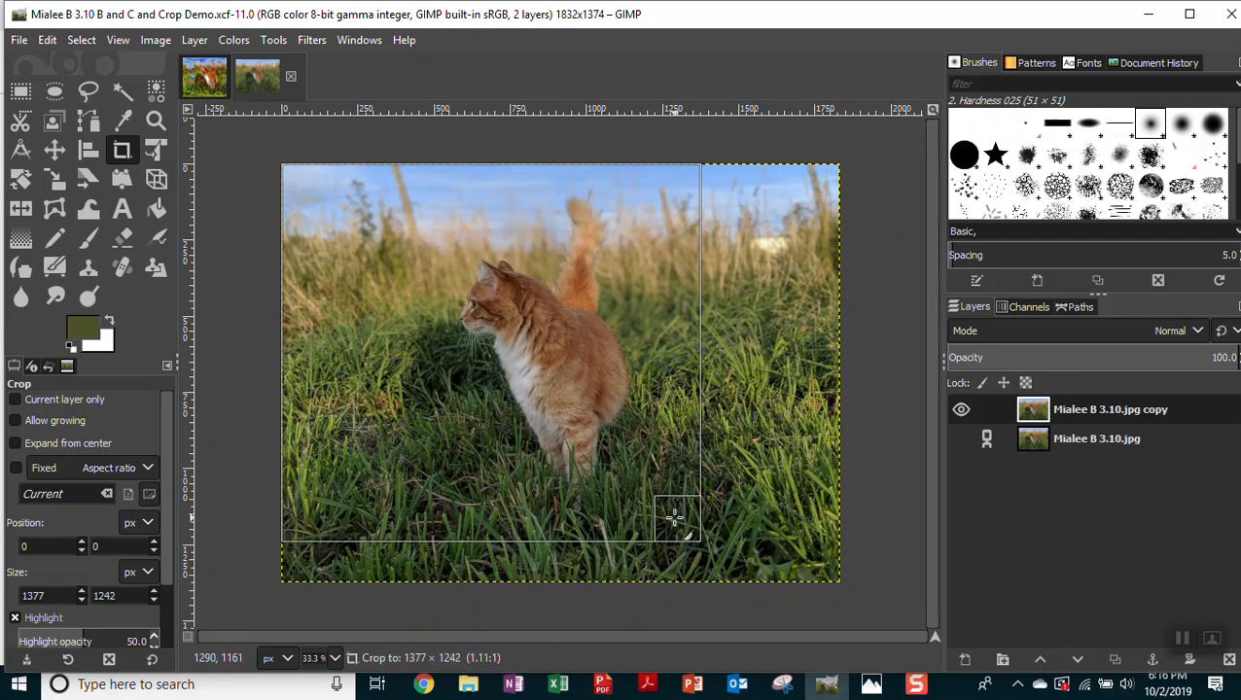
left_click_drag(698, 515, 693, 491)
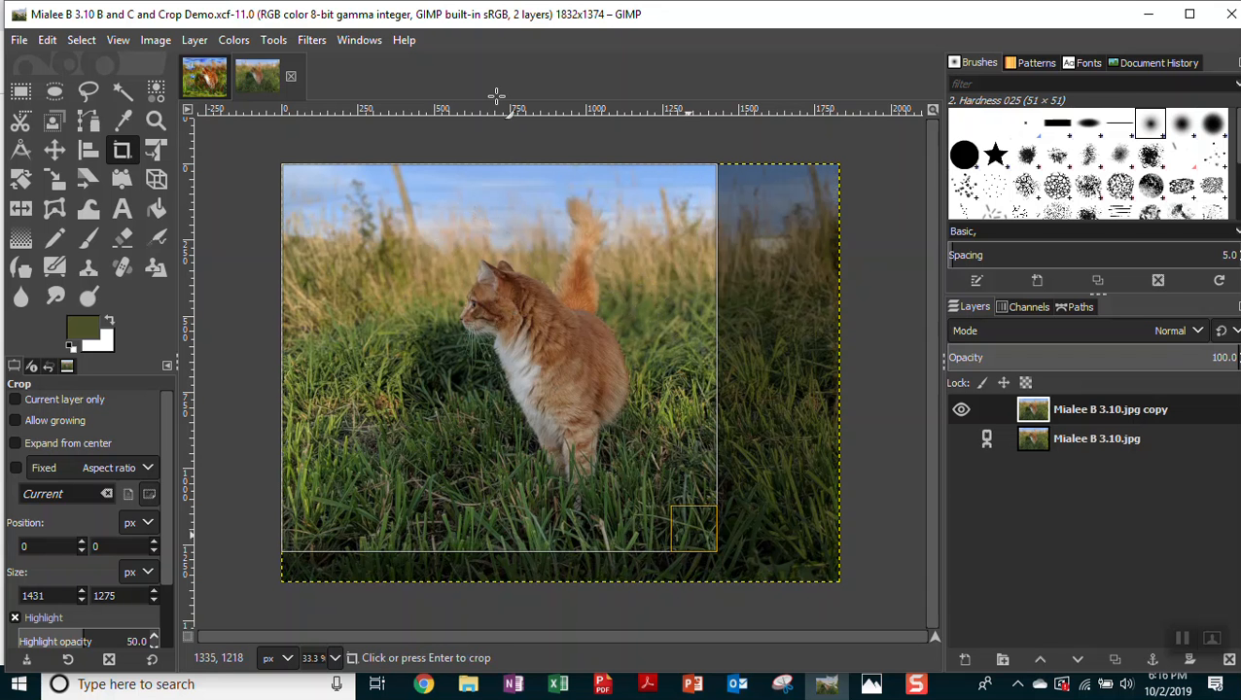
mouse_move(593, 220)
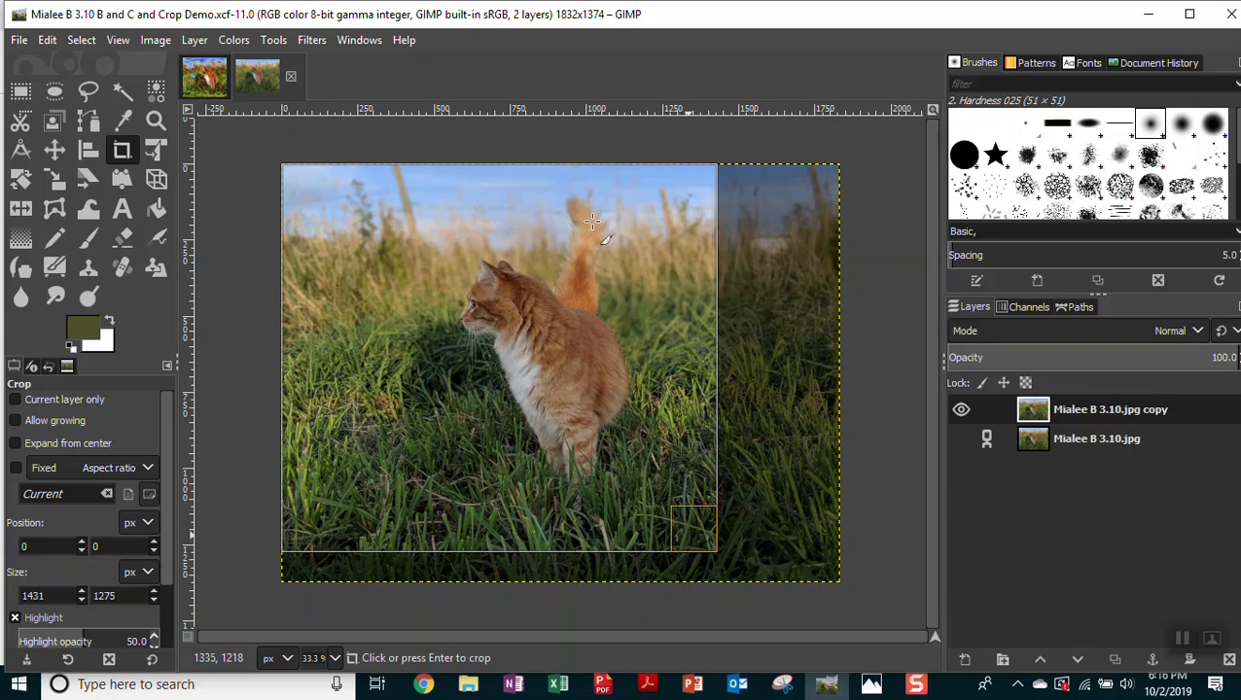
mouse_move(348, 368)
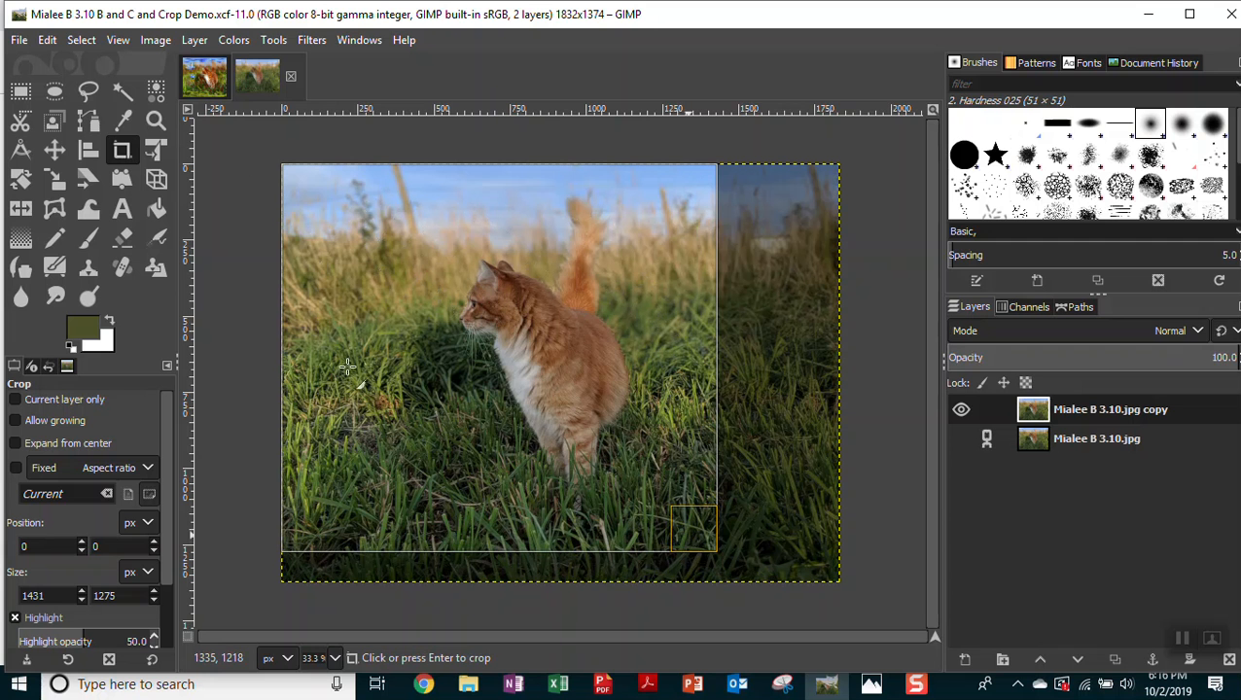
mouse_move(301, 287)
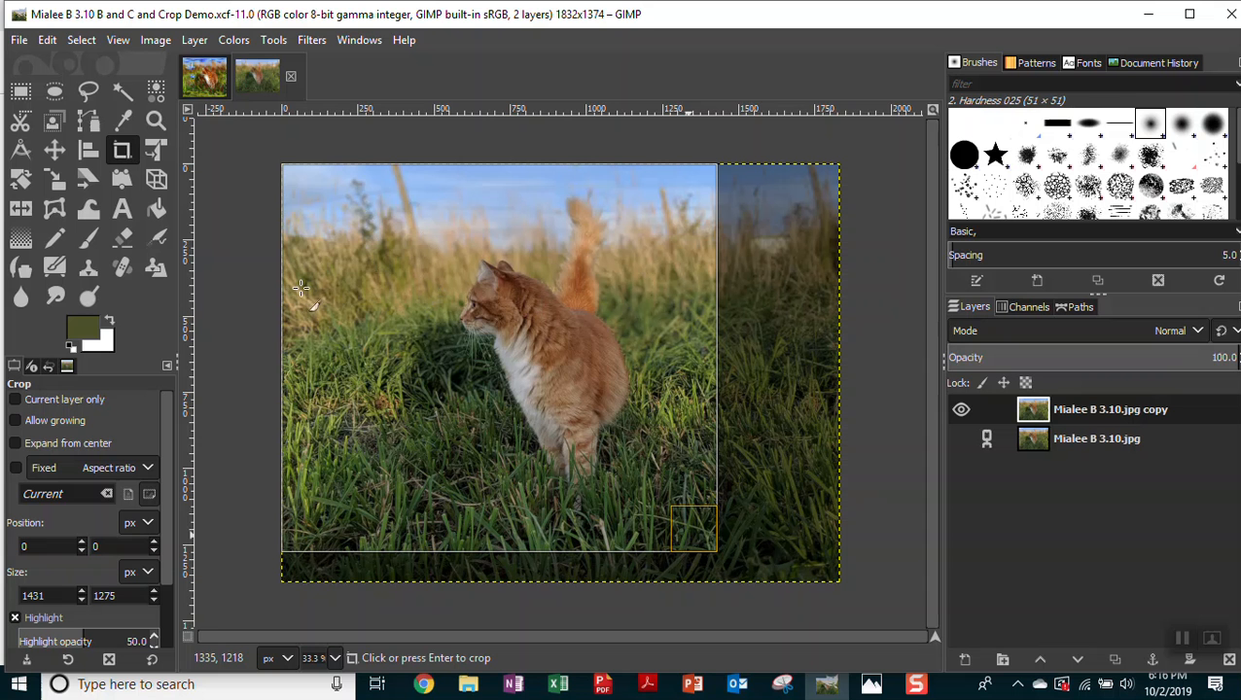
mouse_move(396, 306)
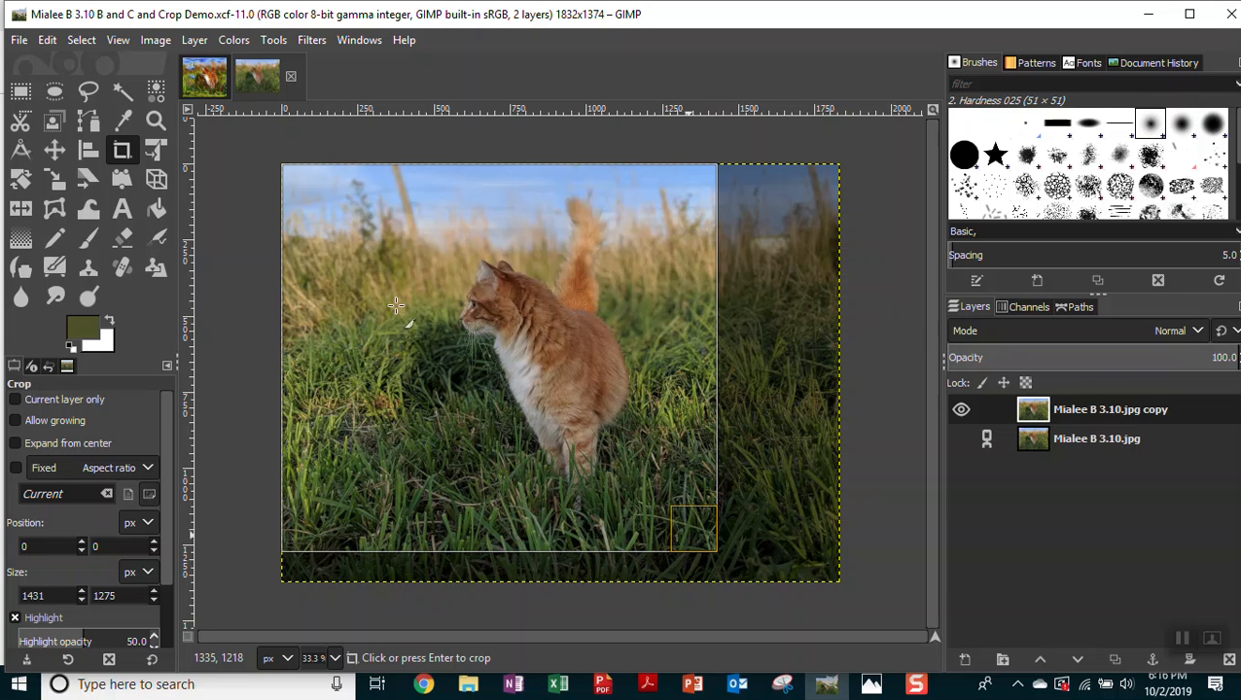
mouse_move(398, 333)
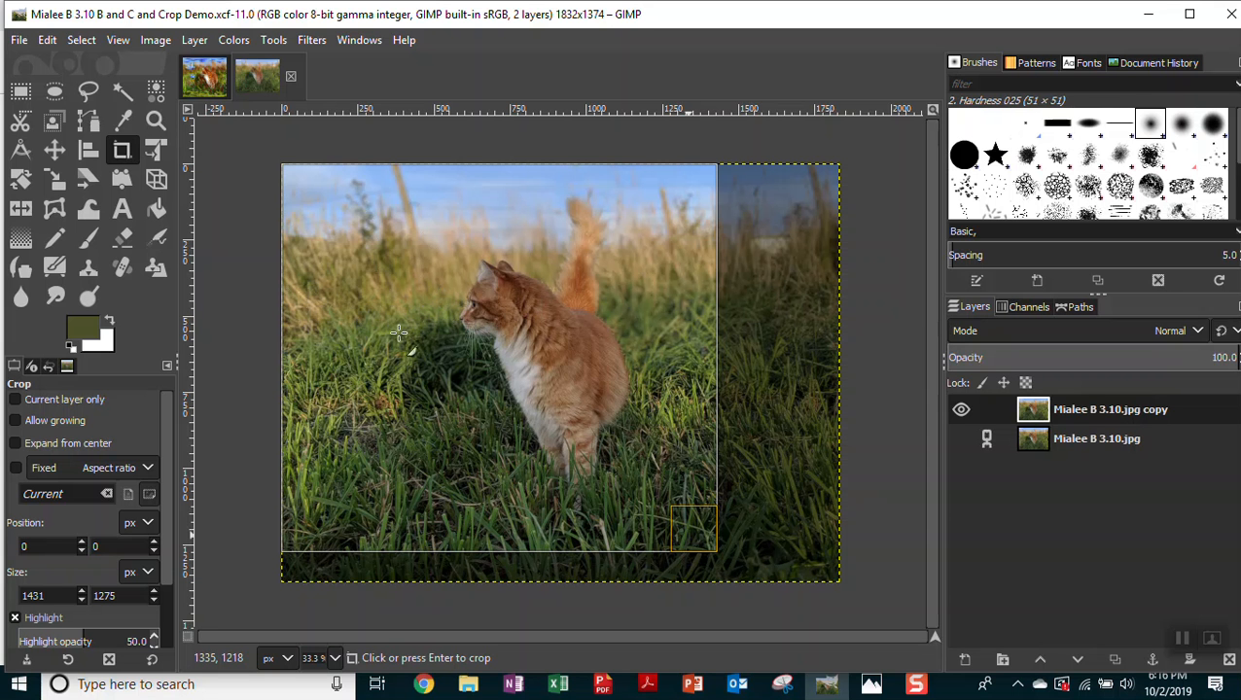
mouse_move(357, 295)
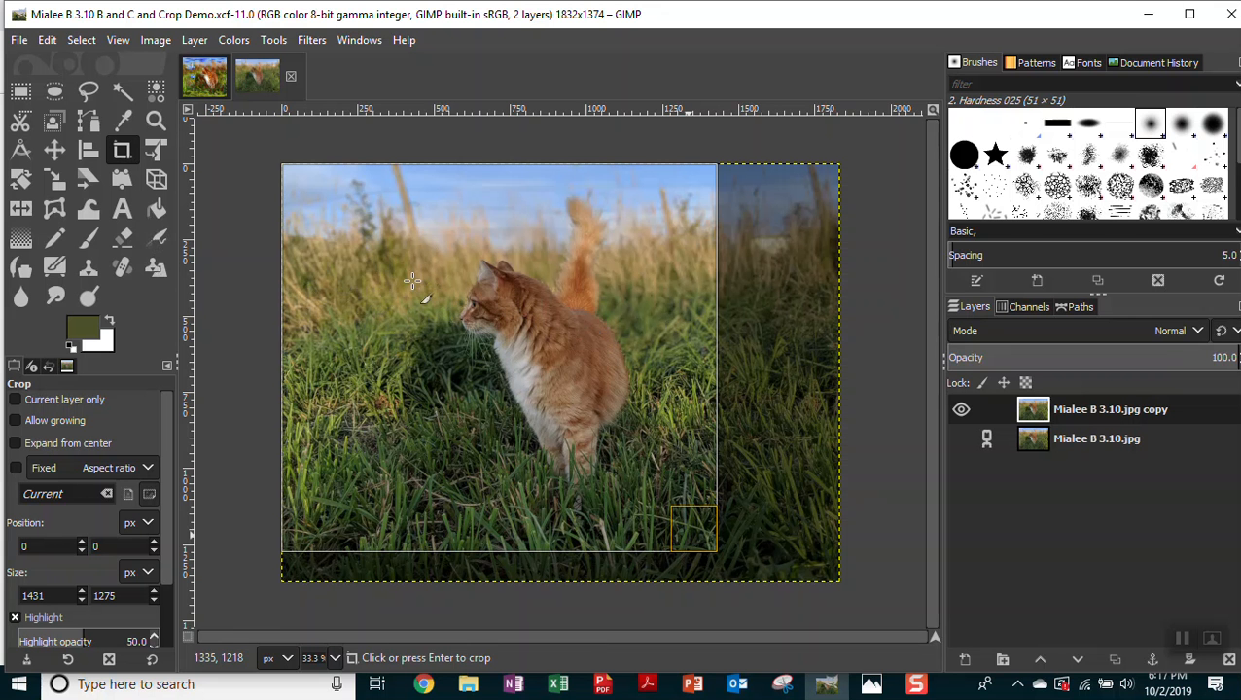
key("Return")
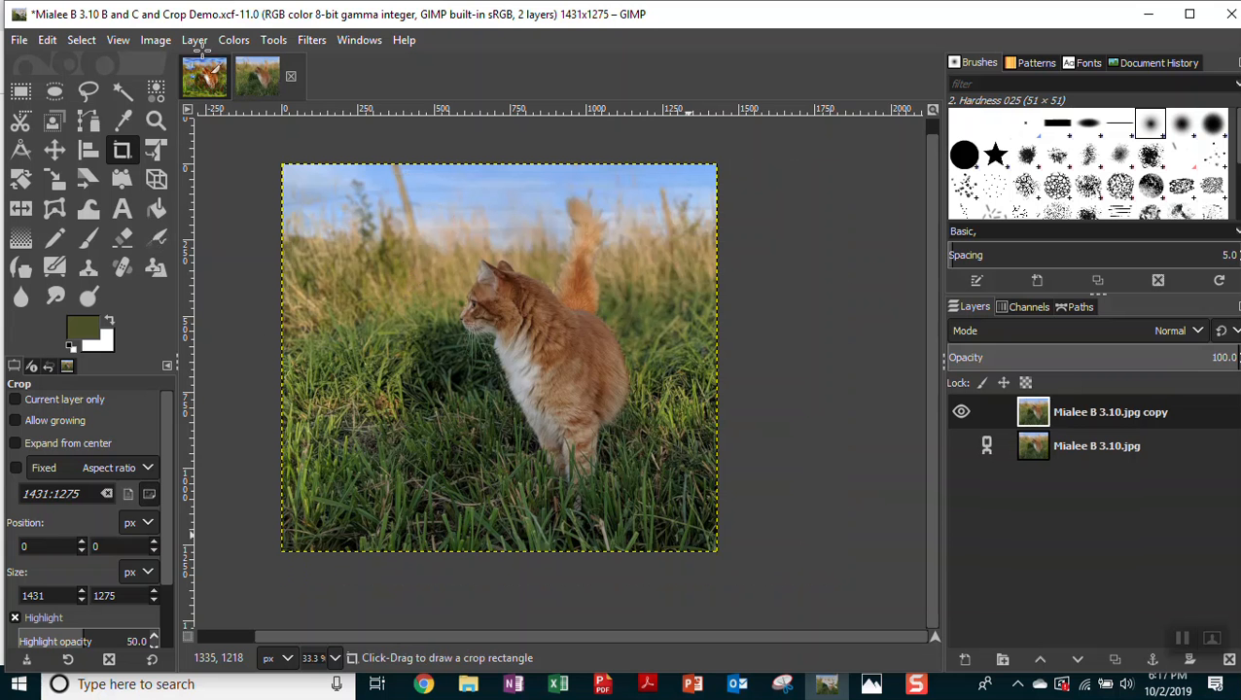
Save the cropped 1431×1275 photo to its XCF file and open the colour adjustments menu.
left_click(17, 40)
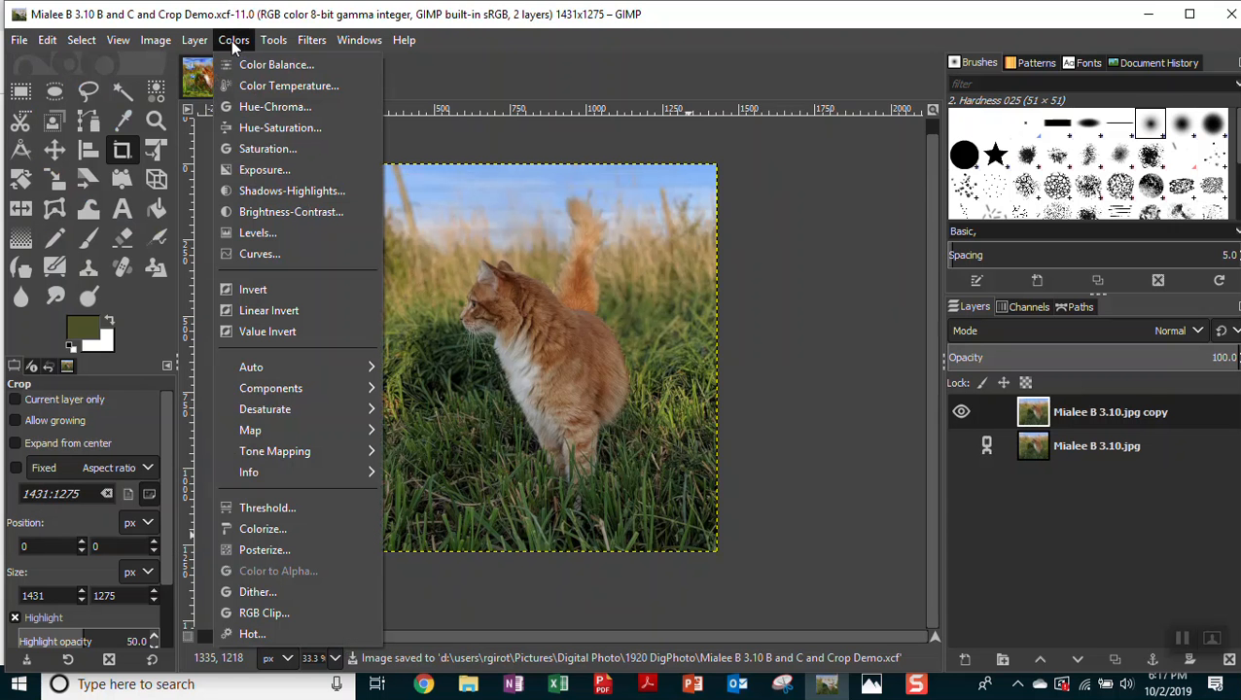
mouse_move(264, 169)
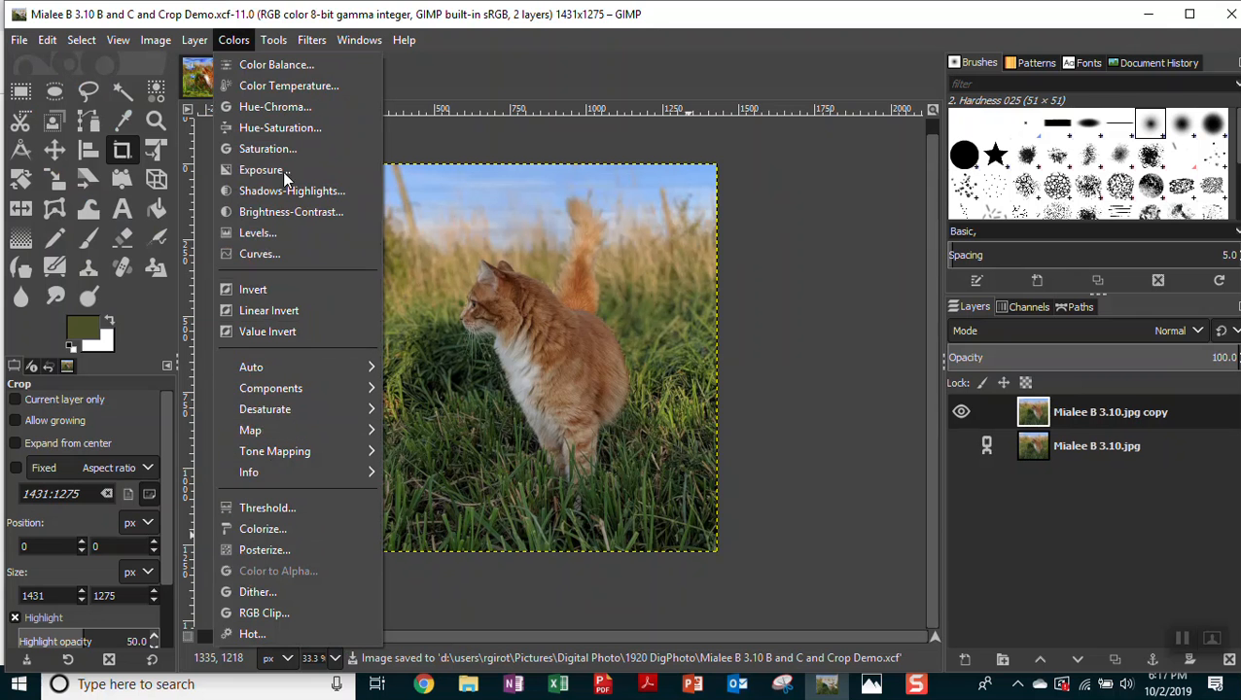
mouse_move(291, 212)
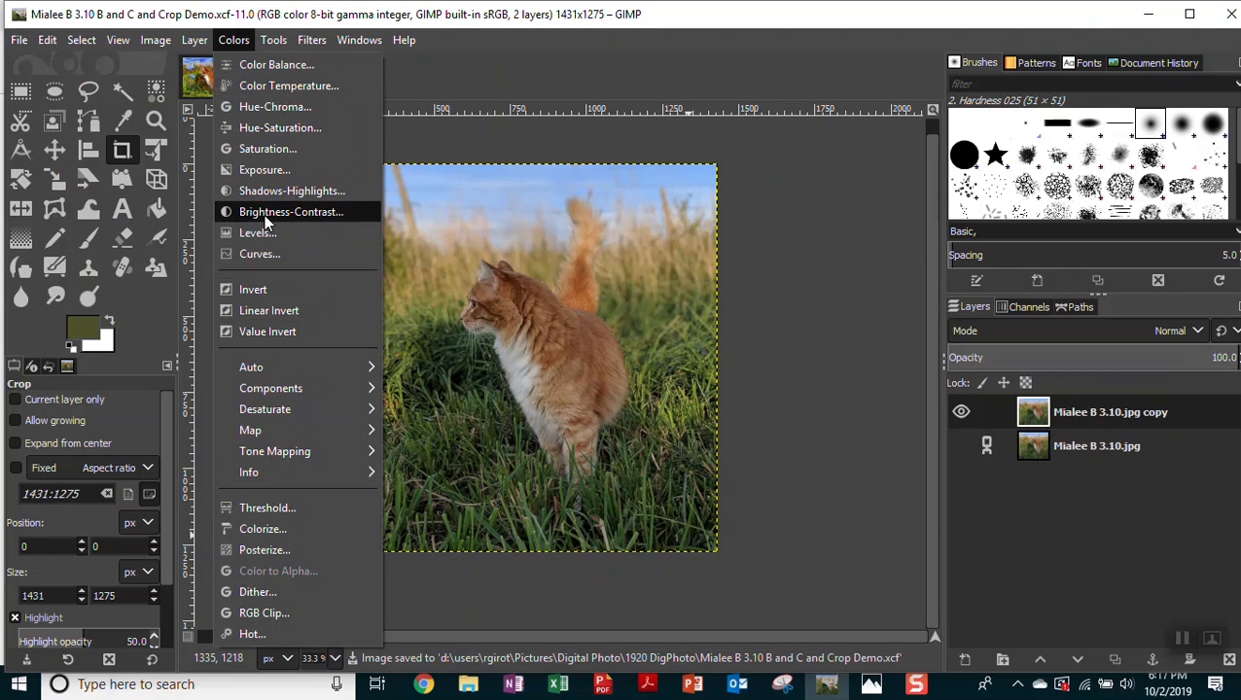
Open Brightness-Contrast and try various brightness levels, ending around 41.
left_click(291, 211)
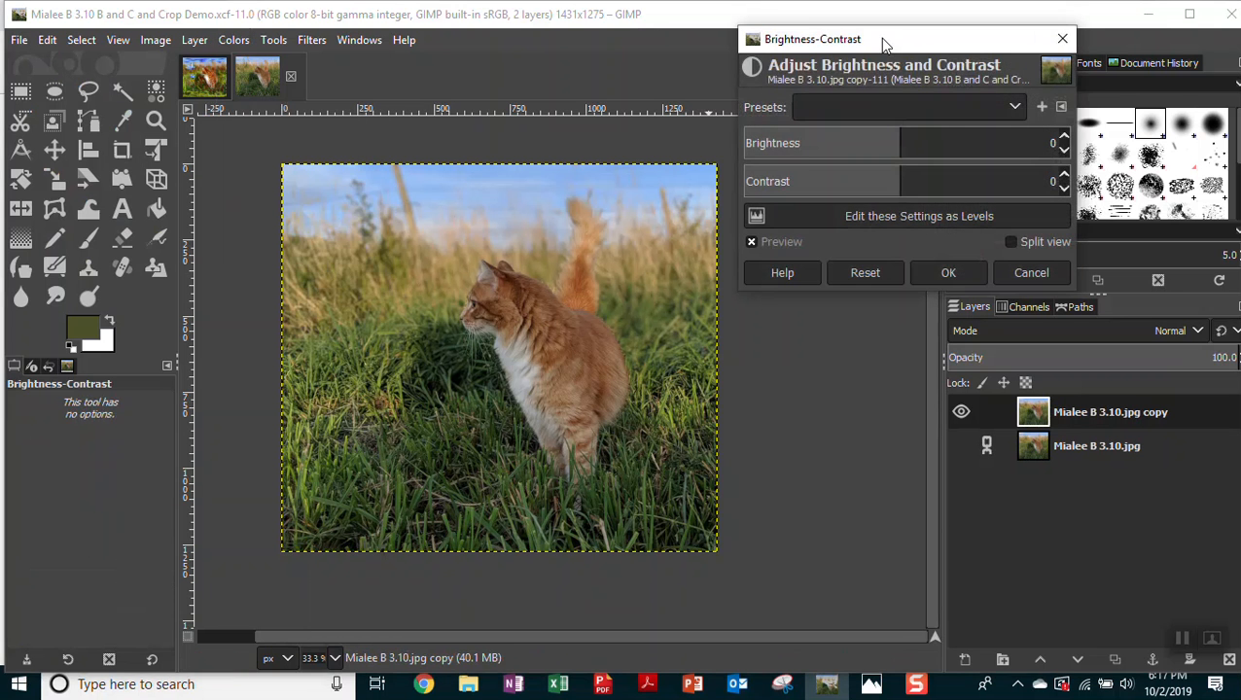
mouse_move(897, 144)
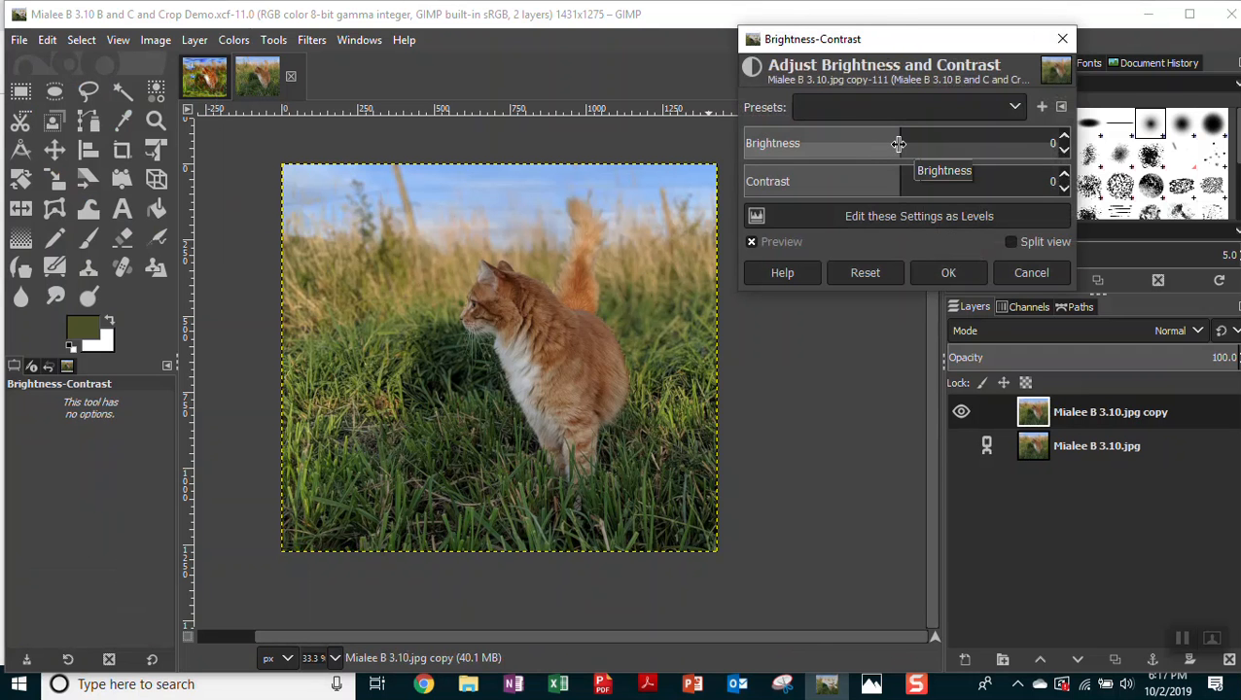
left_click_drag(895, 143, 885, 143)
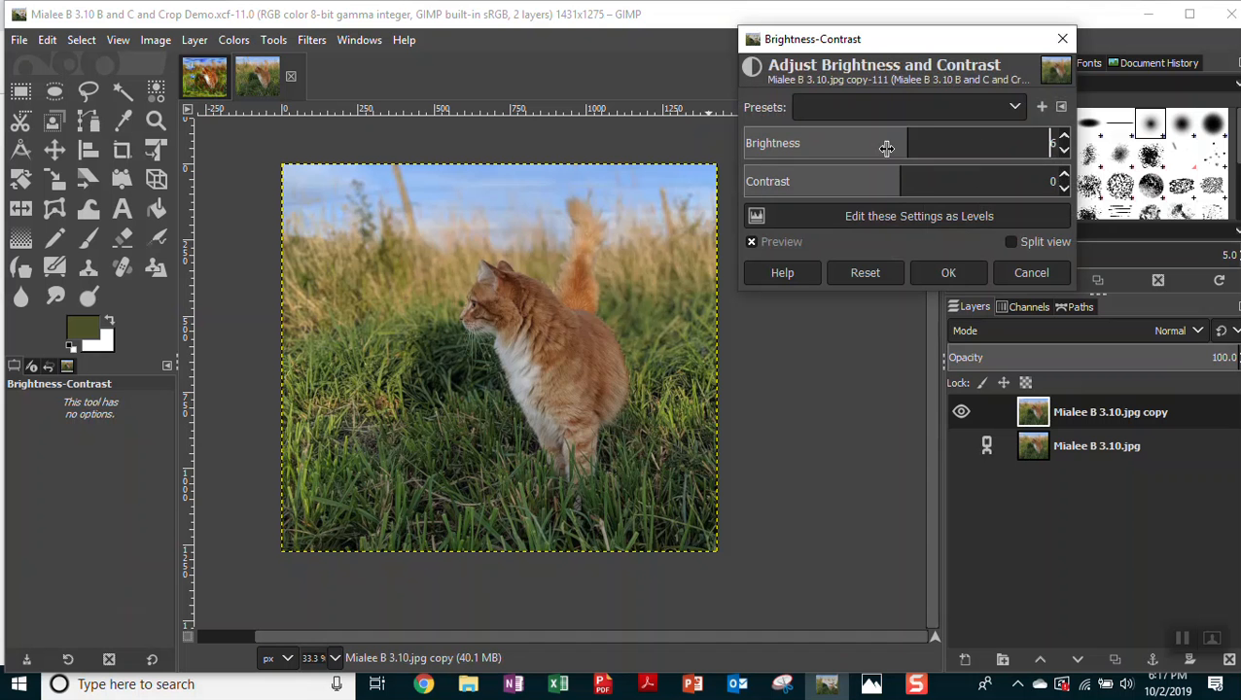
left_click_drag(886, 148, 948, 145)
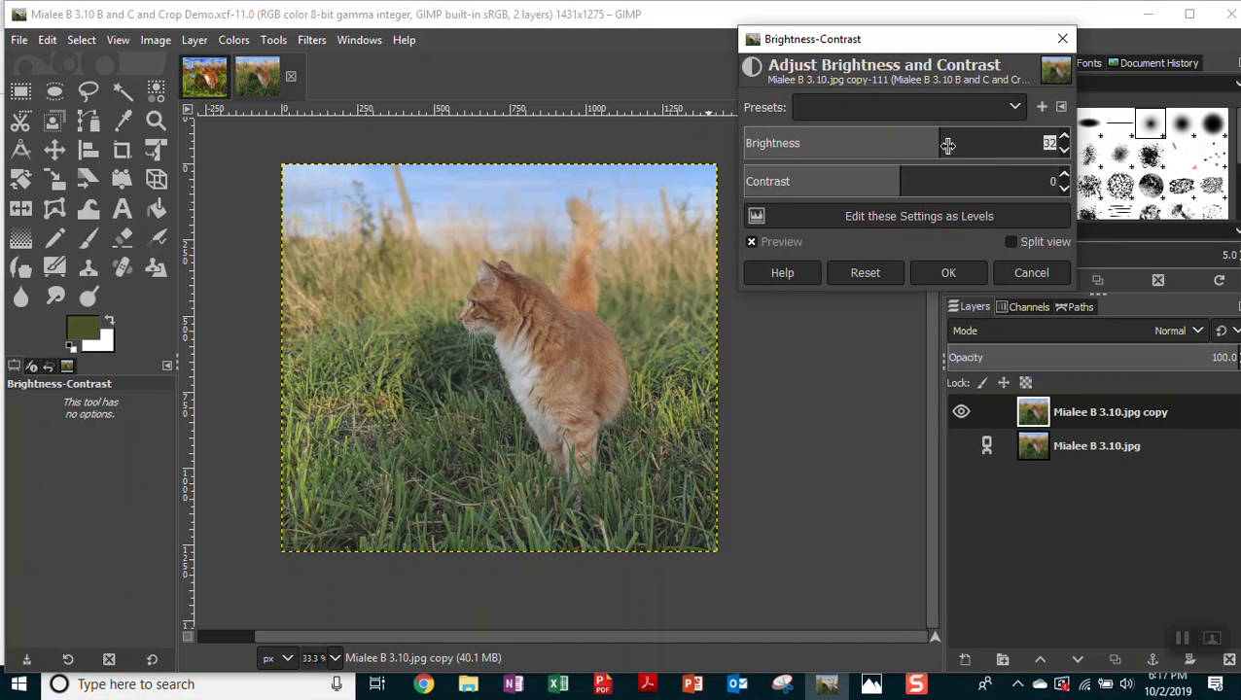
left_click_drag(949, 143, 790, 143)
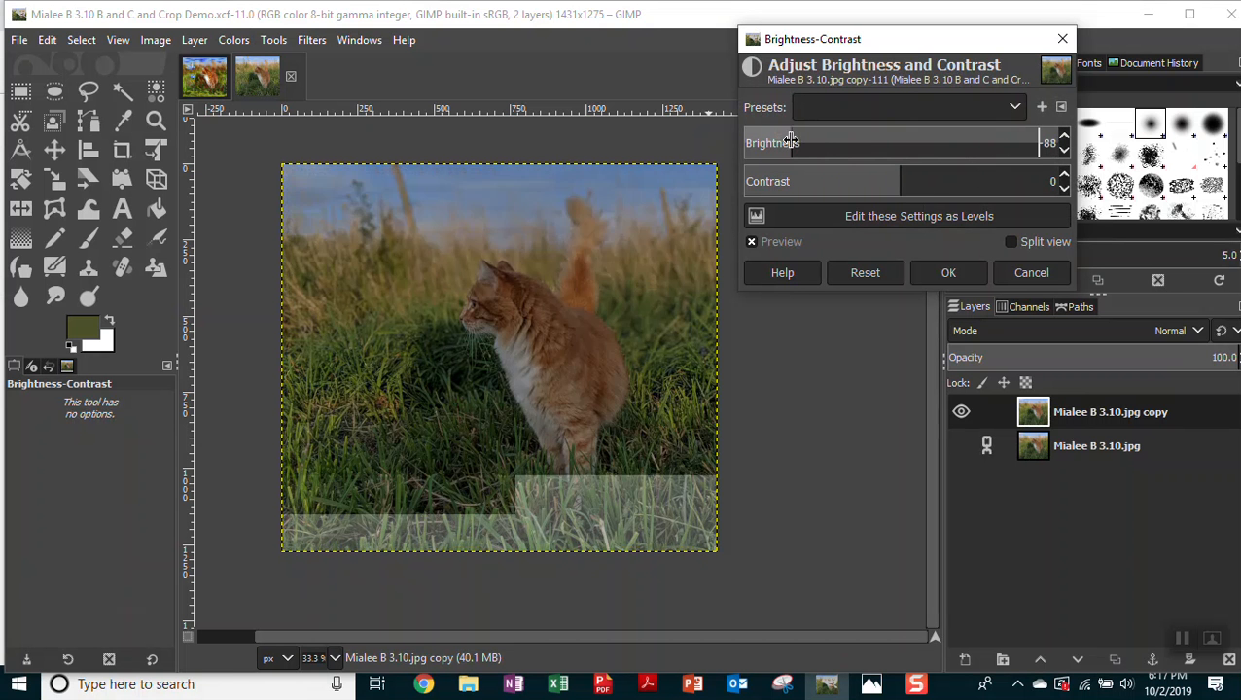
left_click_drag(788, 143, 987, 143)
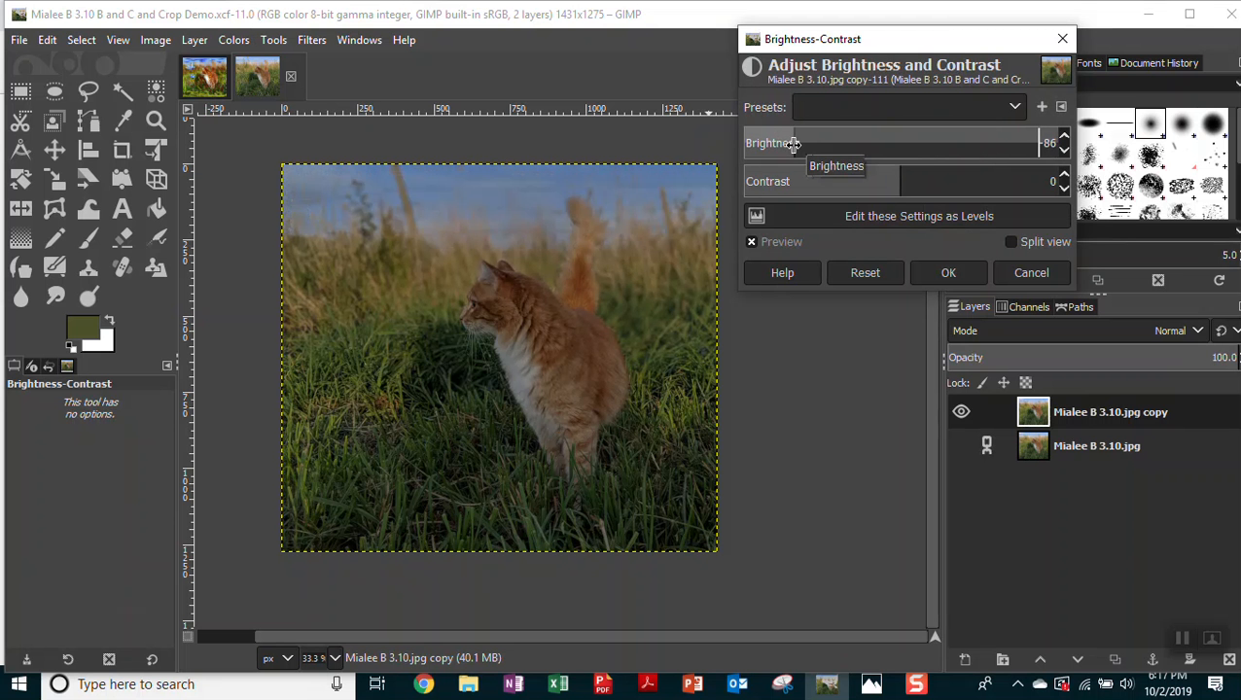
left_click_drag(792, 143, 806, 143)
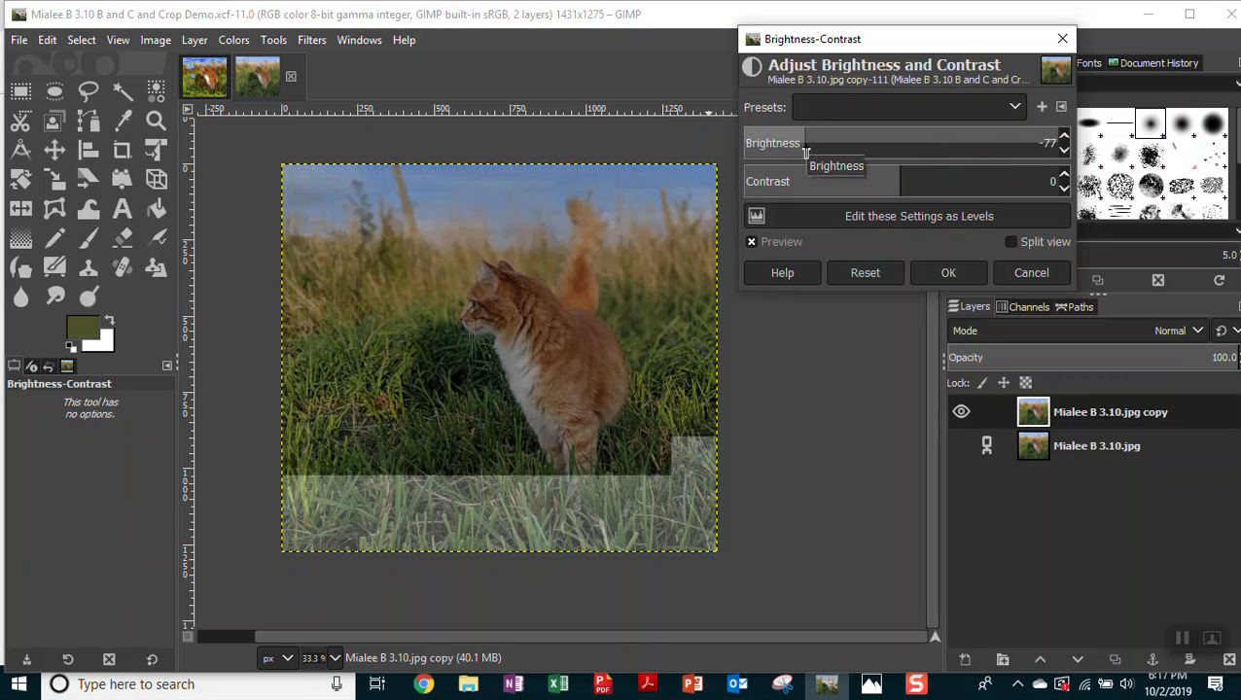
left_click_drag(805, 143, 841, 143)
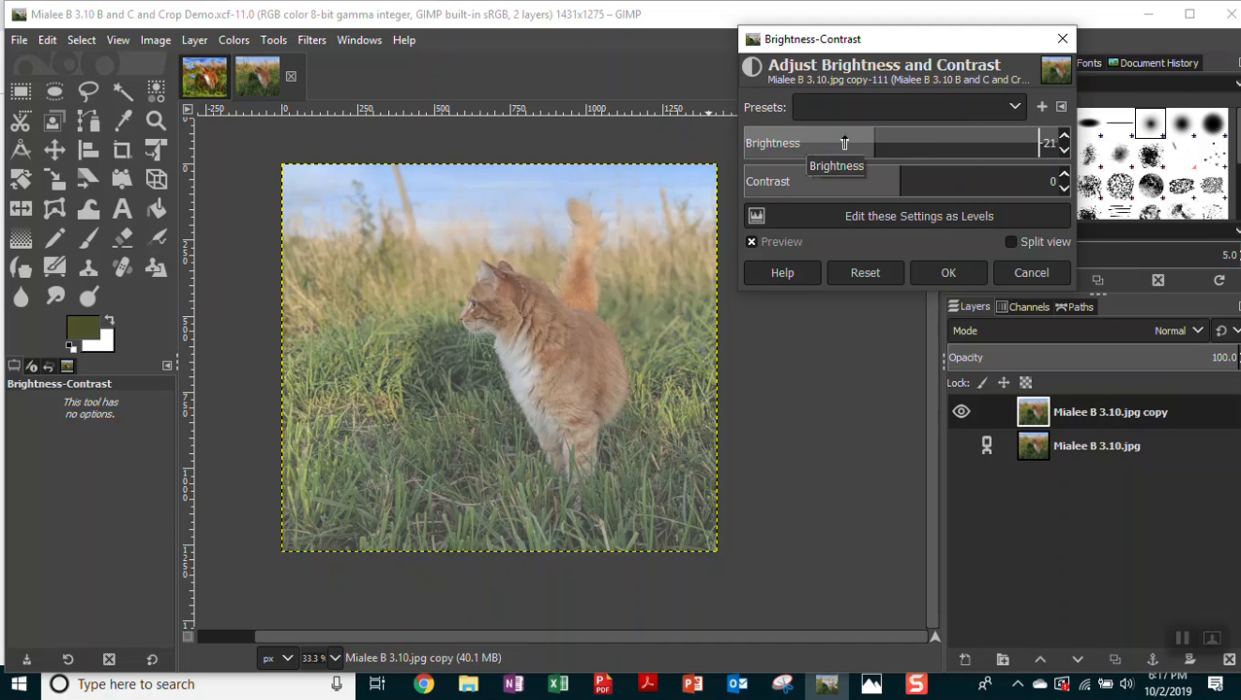
left_click_drag(844, 143, 951, 143)
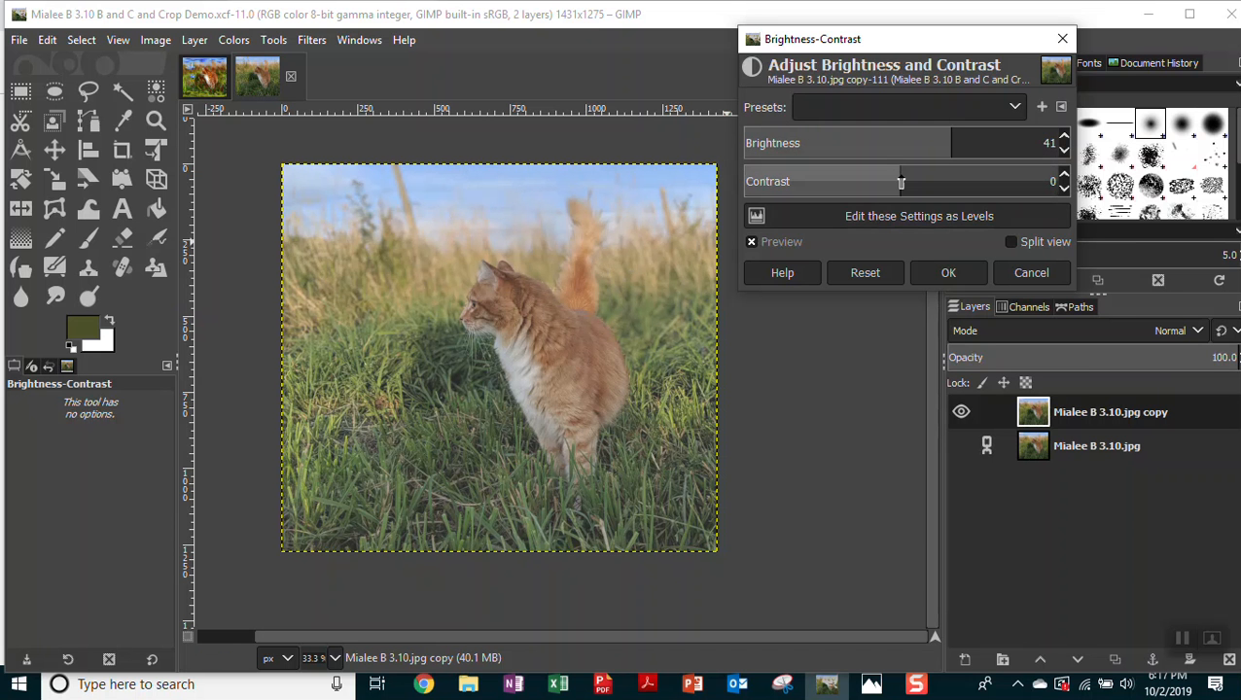
mouse_move(898, 182)
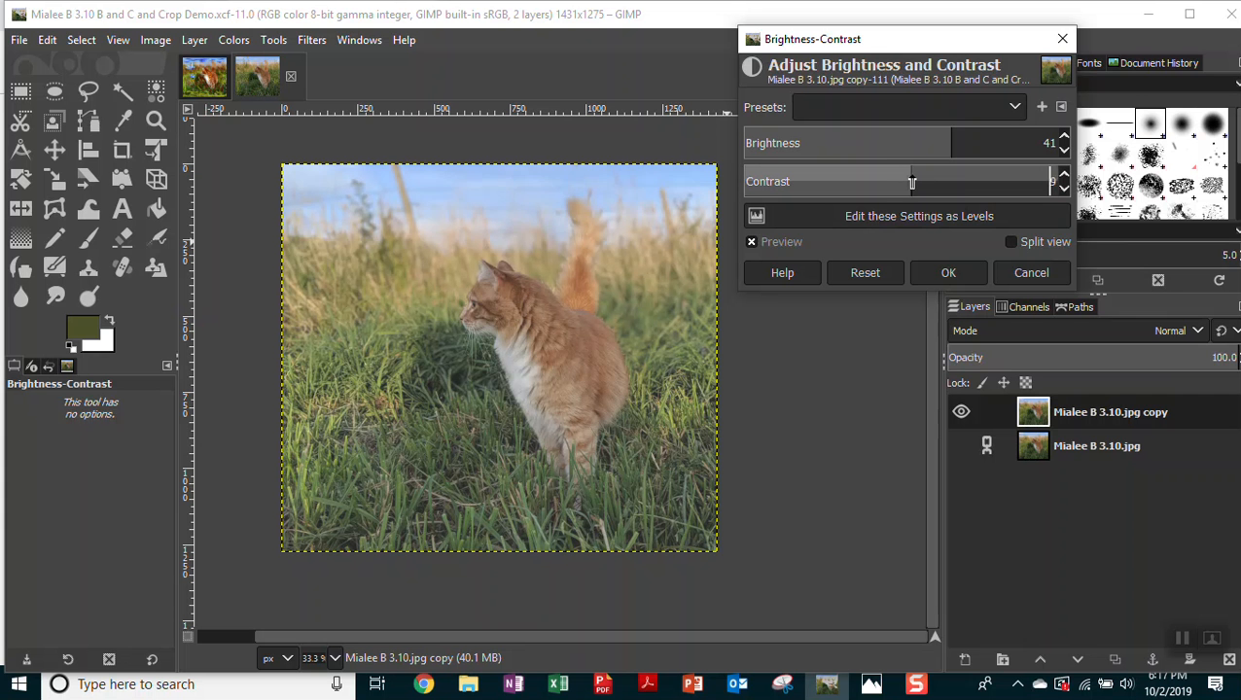
Raise the contrast to 61 and settle the brightness at 6.
left_click(953, 181)
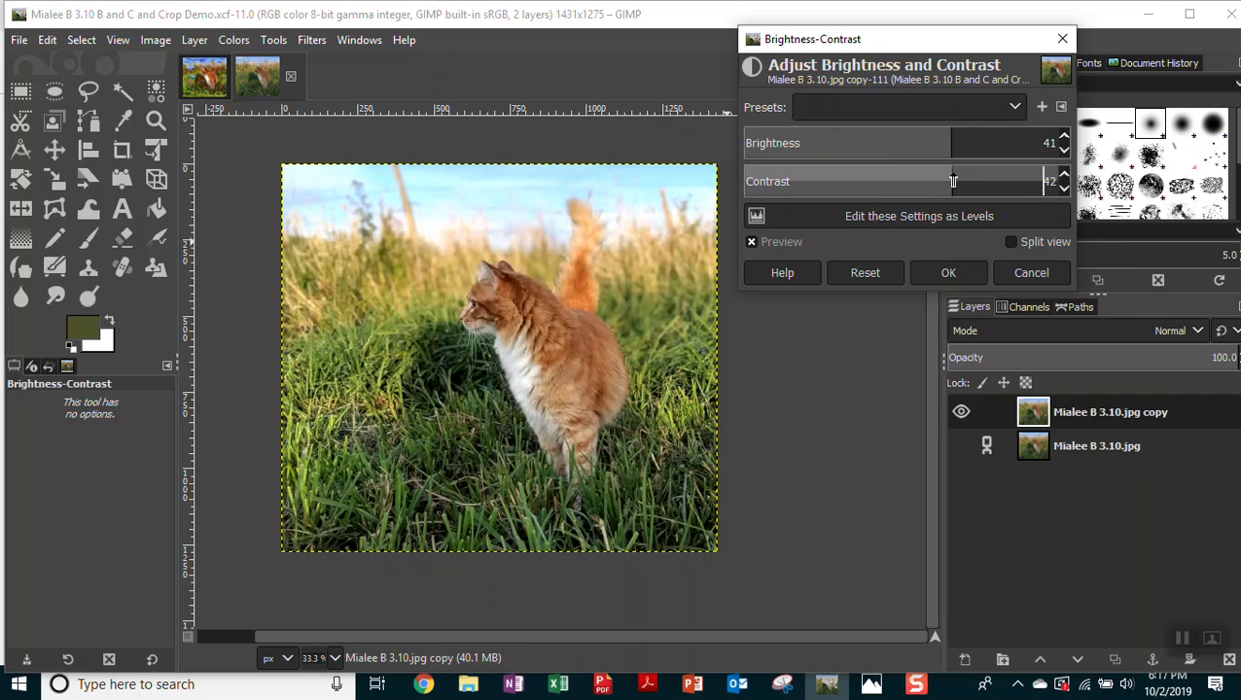
left_click_drag(953, 181, 975, 181)
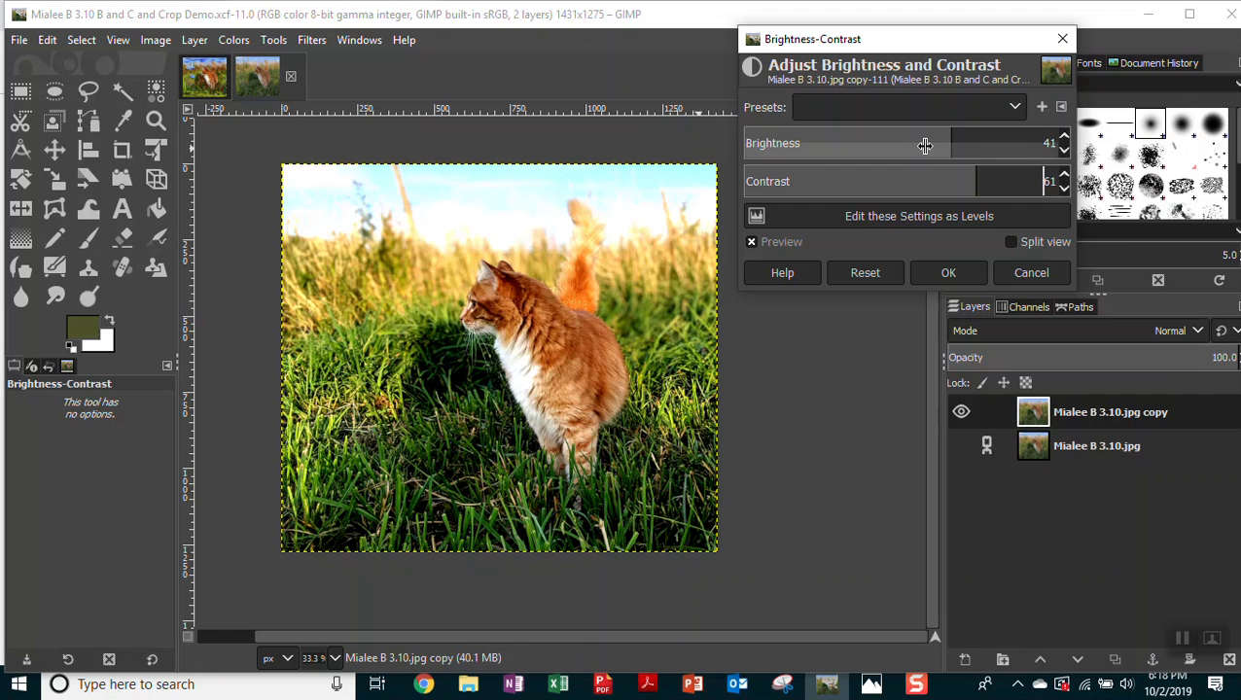
left_click_drag(923, 142, 910, 143)
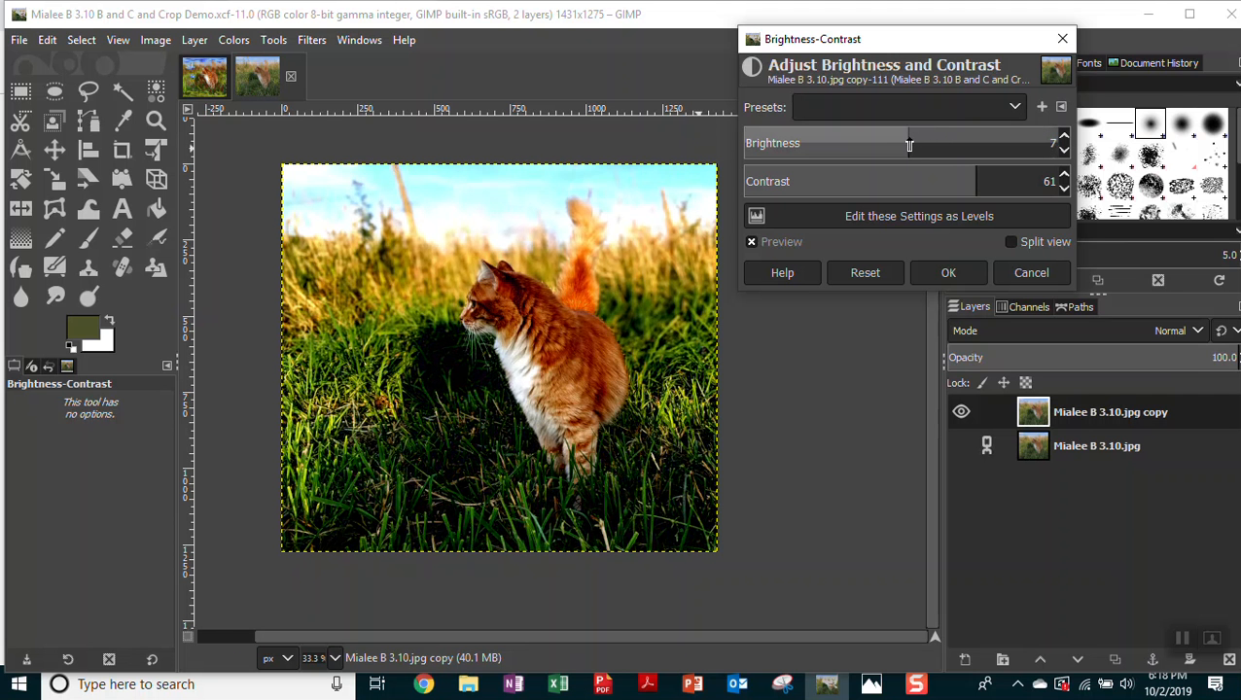
left_click_drag(909, 143, 905, 143)
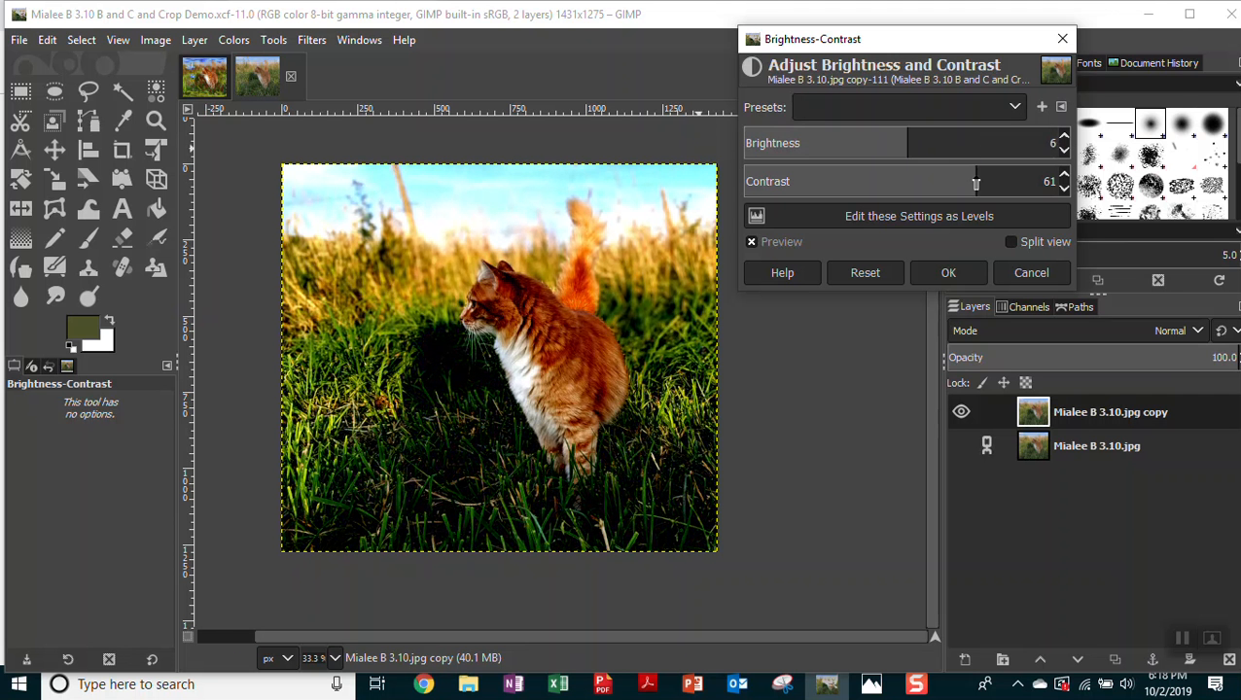
left_click_drag(975, 181, 966, 181)
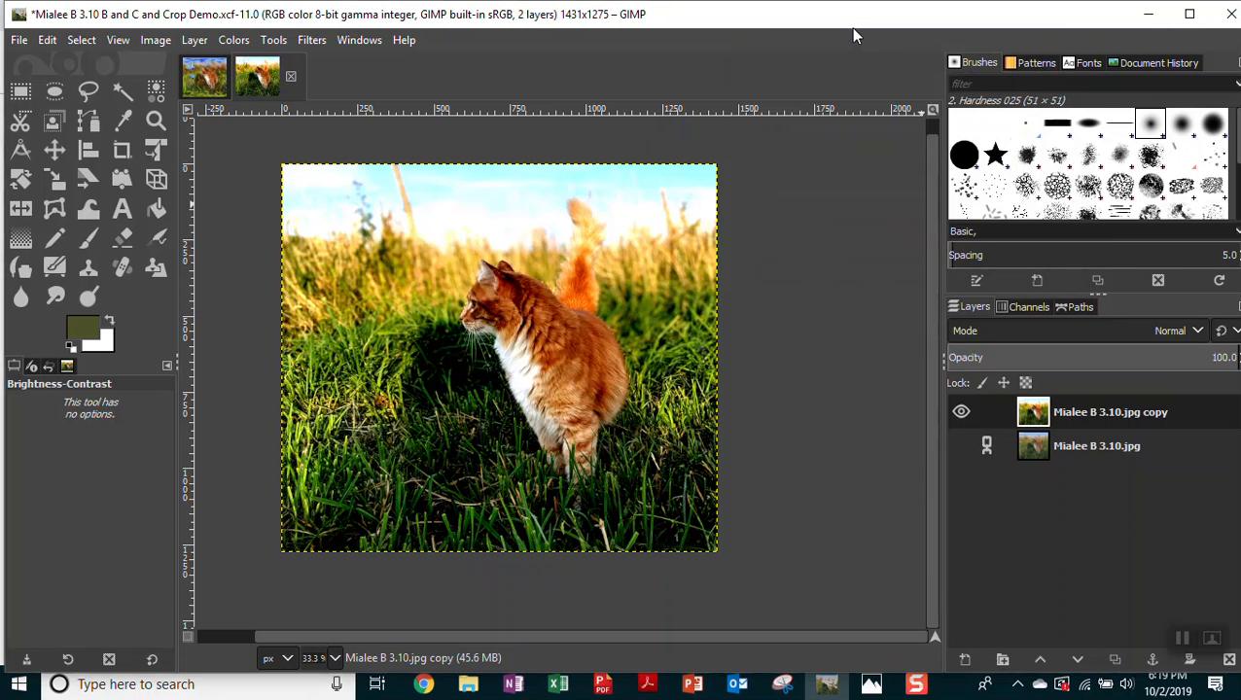
mouse_move(418, 173)
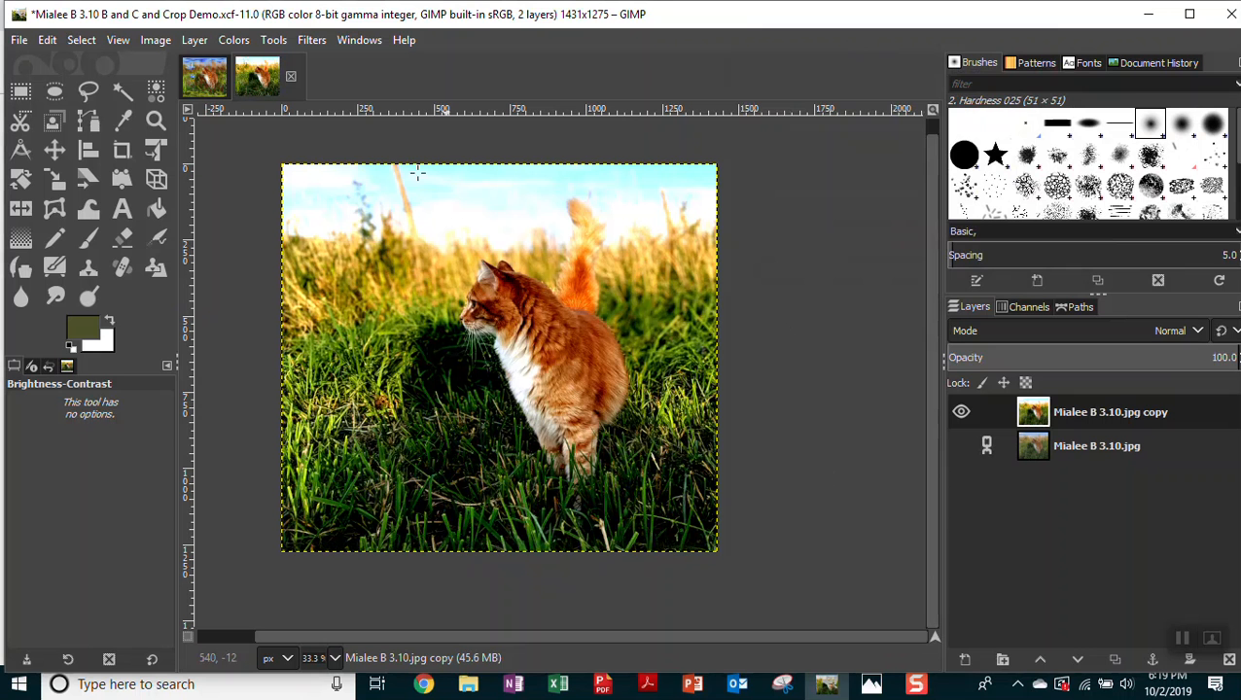
mouse_move(549, 362)
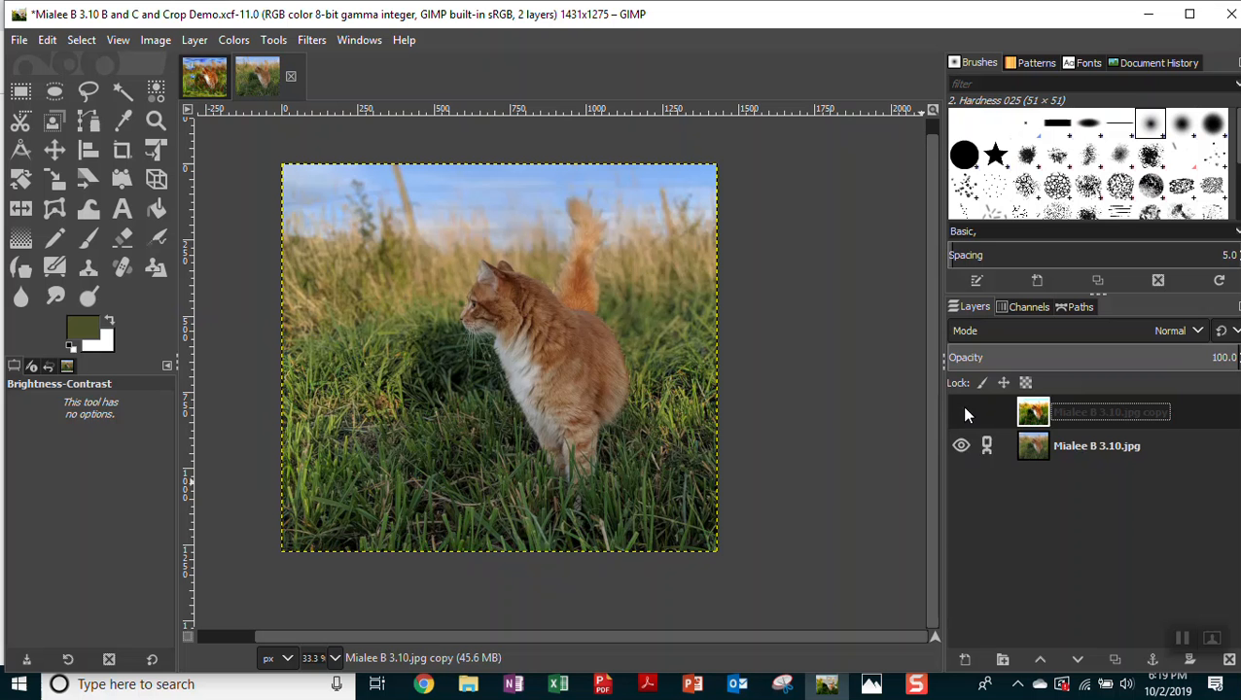
Hide the boosted top layer to compare with the original, then show it again.
left_click(960, 411)
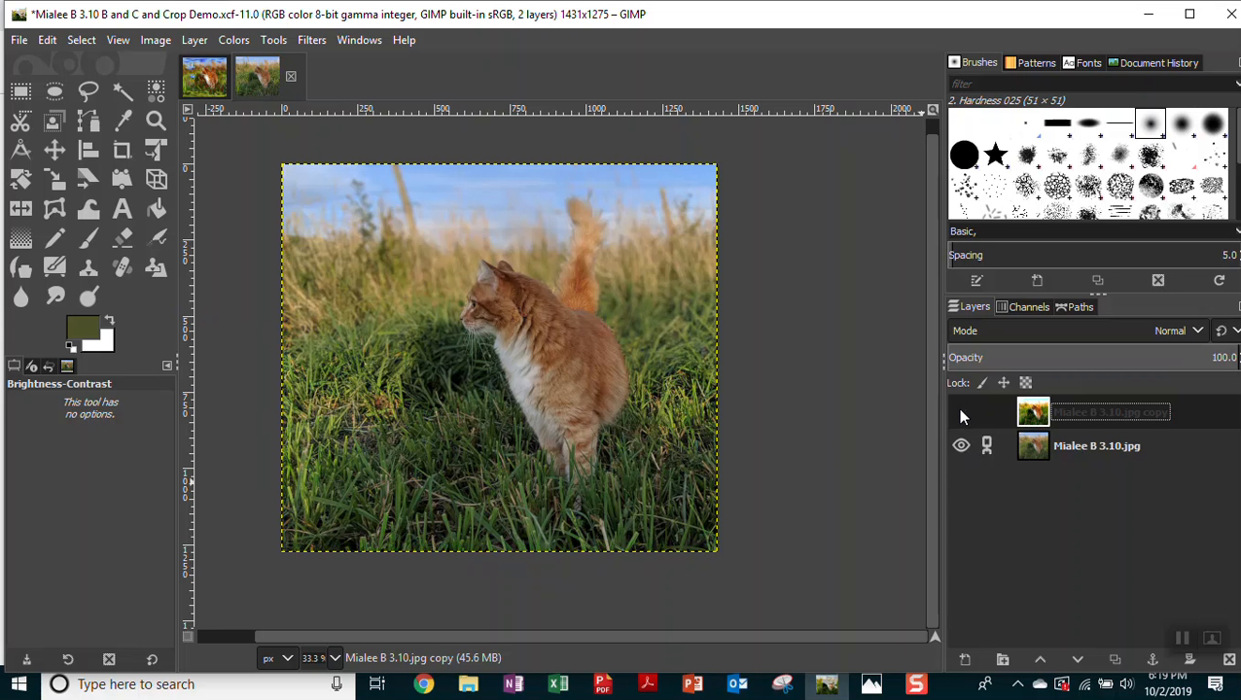
left_click(961, 411)
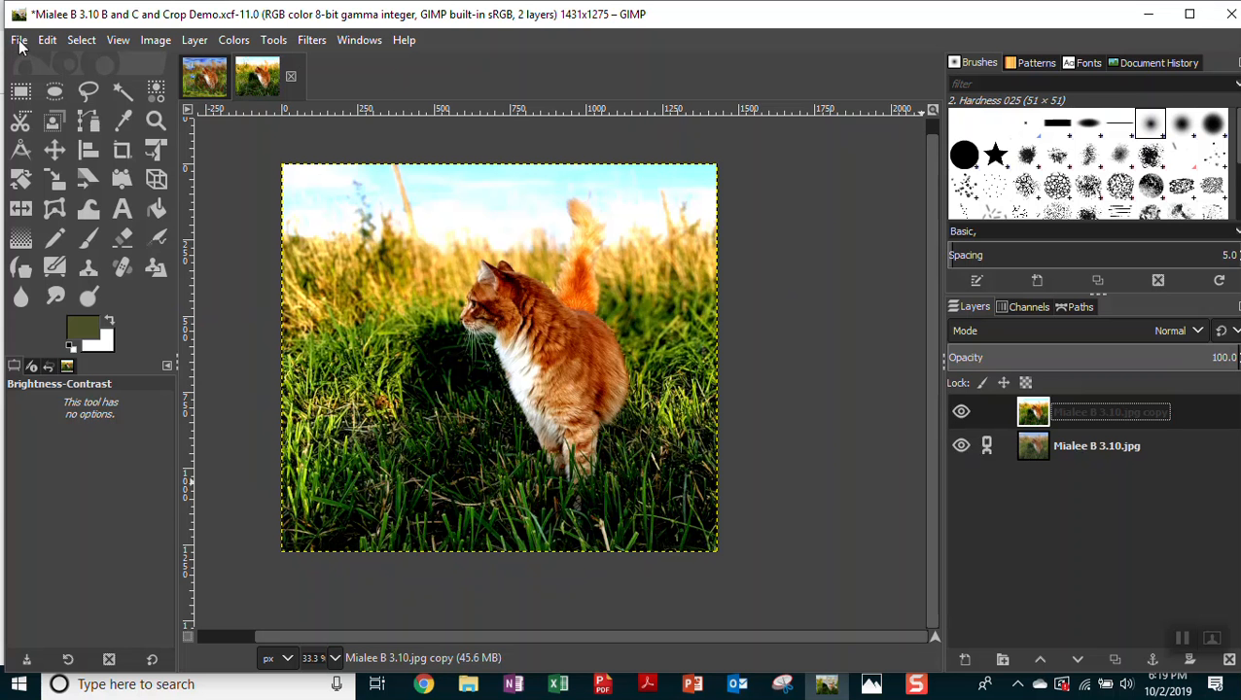
Save the contrast-boosted cat photo to its XCF file and reopen the File menu.
left_click(17, 40)
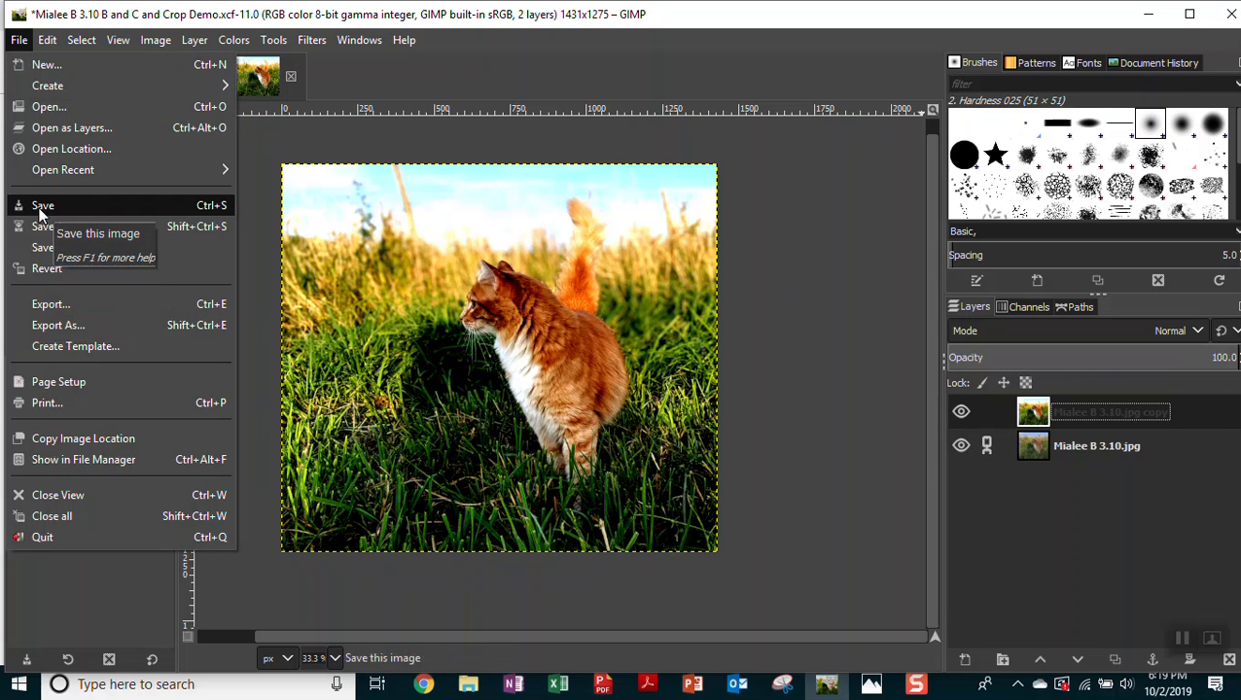
left_click(43, 205)
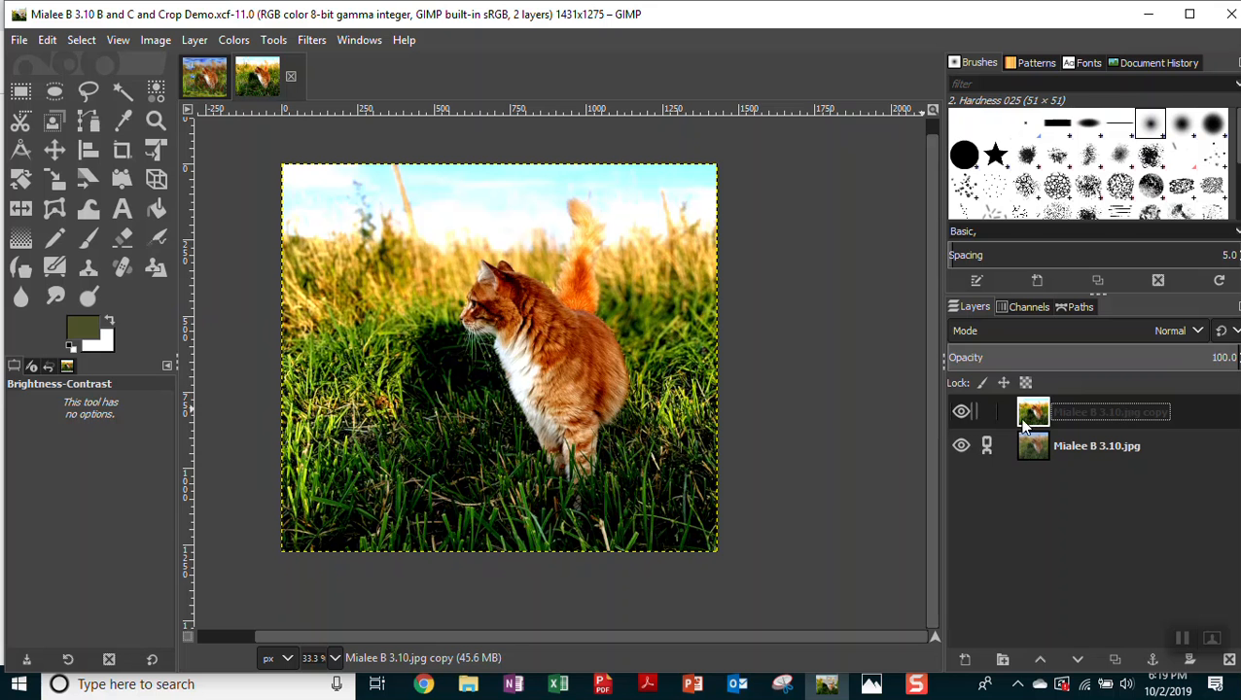
left_click(18, 40)
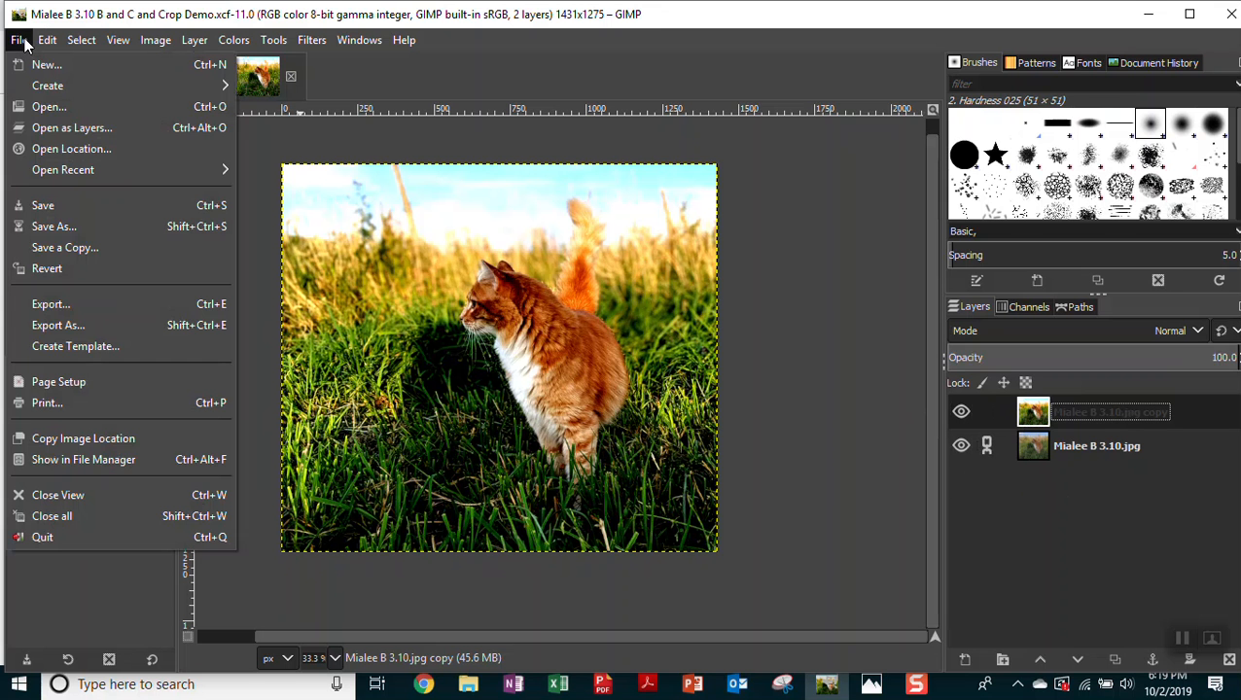
mouse_move(57, 325)
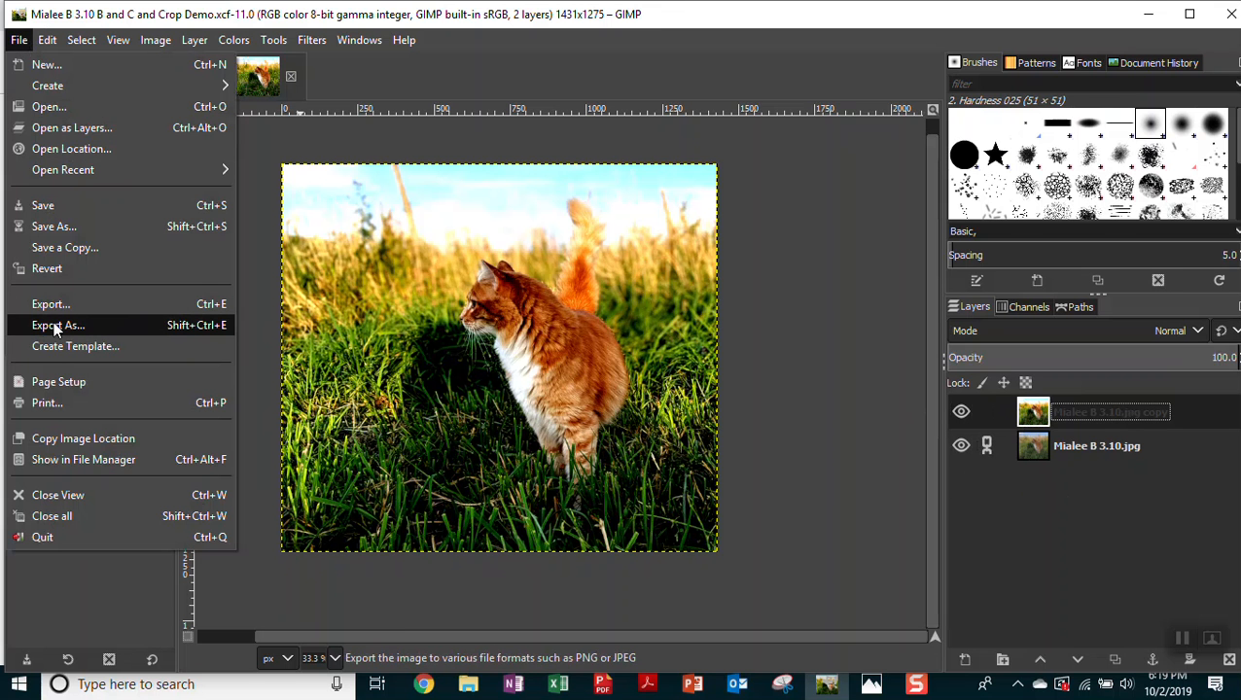
mouse_move(58, 325)
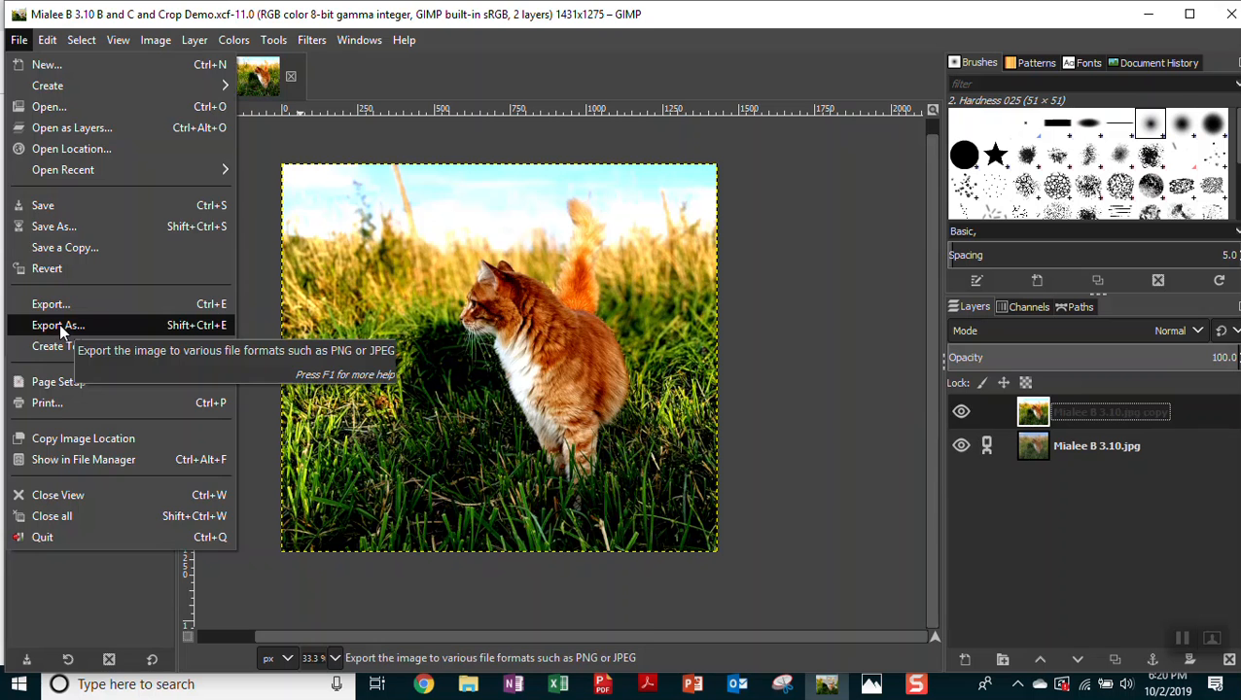
left_click(59, 325)
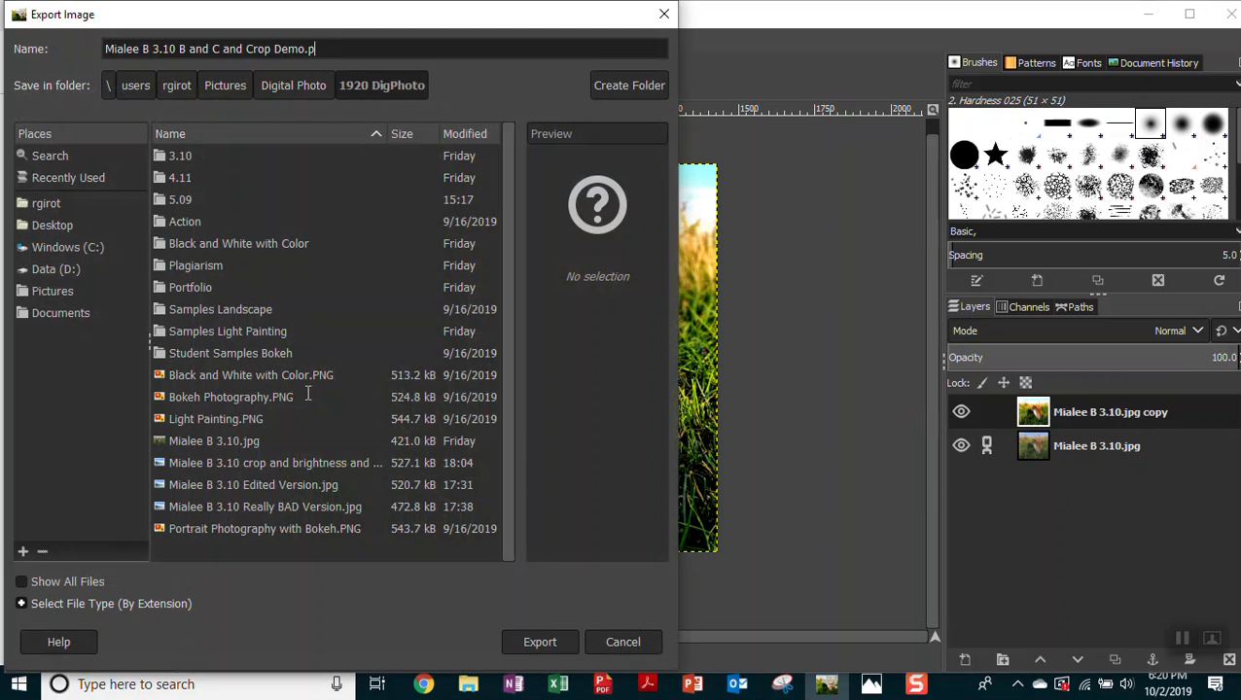
type("ng")
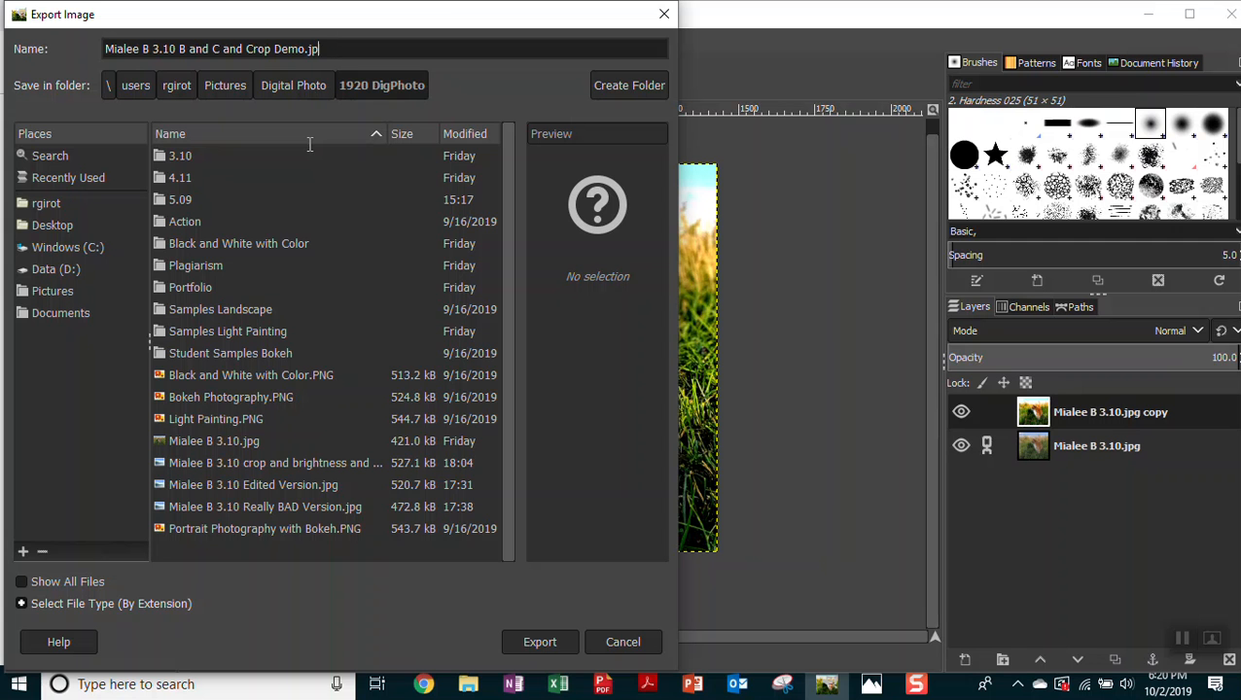
type("g")
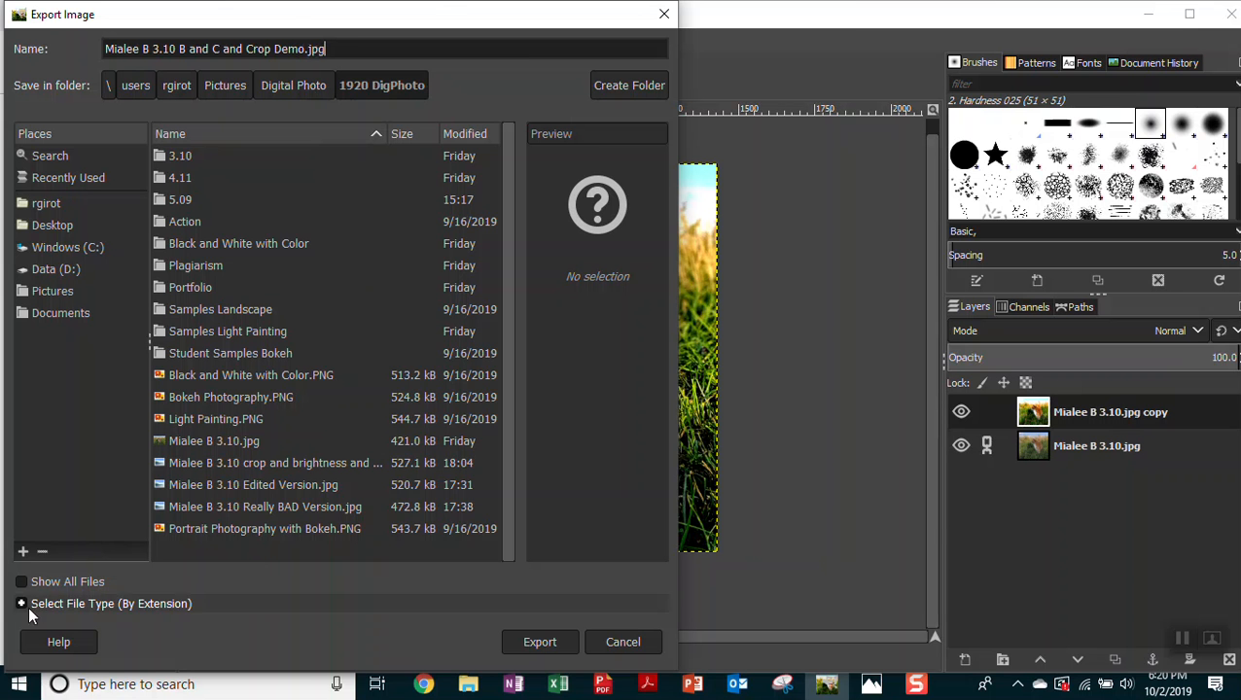
type("==")
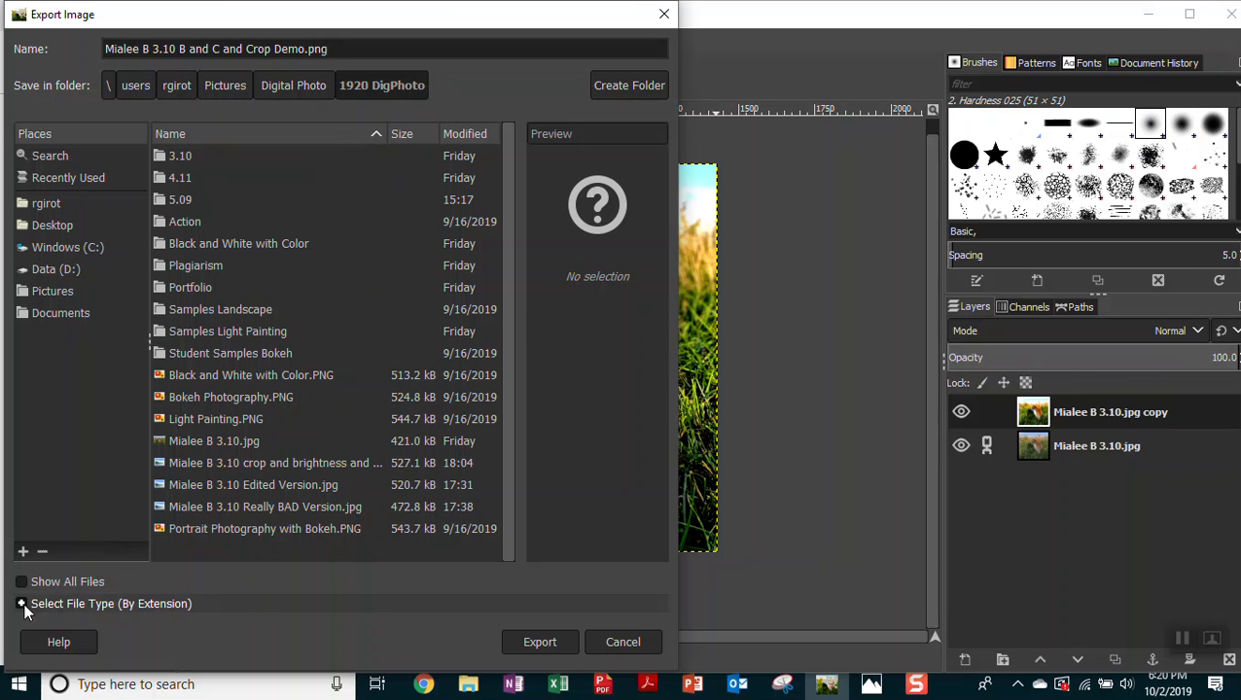
left_click(22, 603)
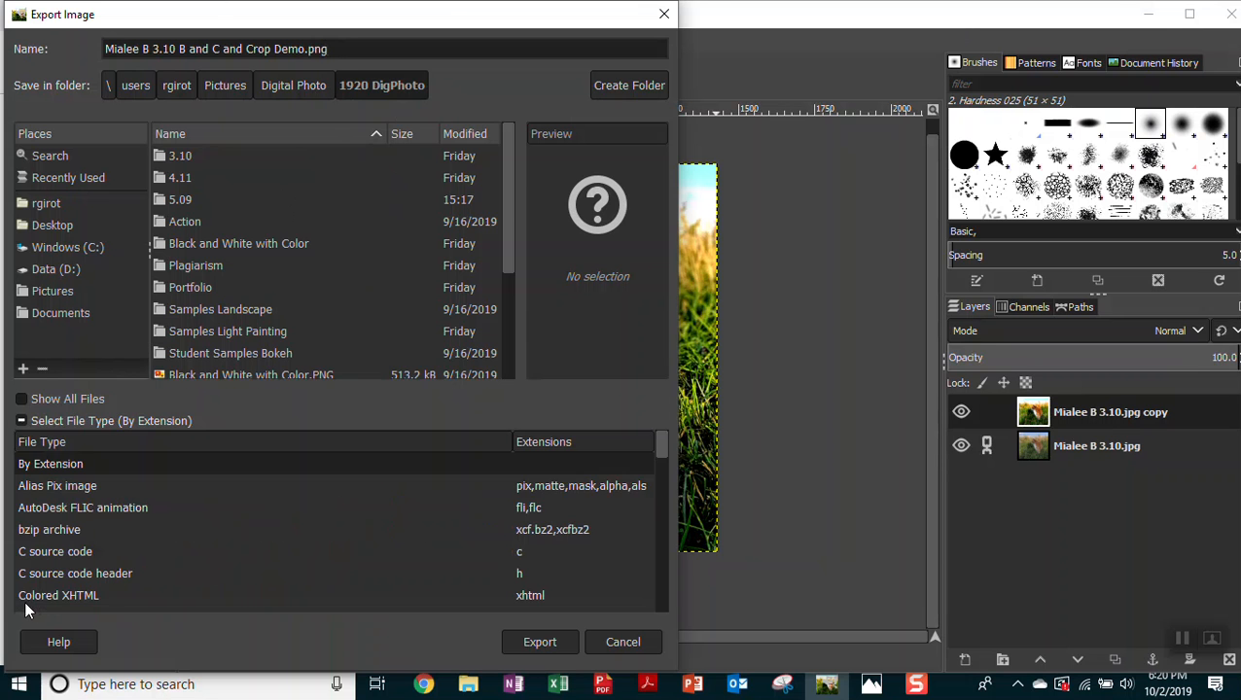
scroll("down", 3)
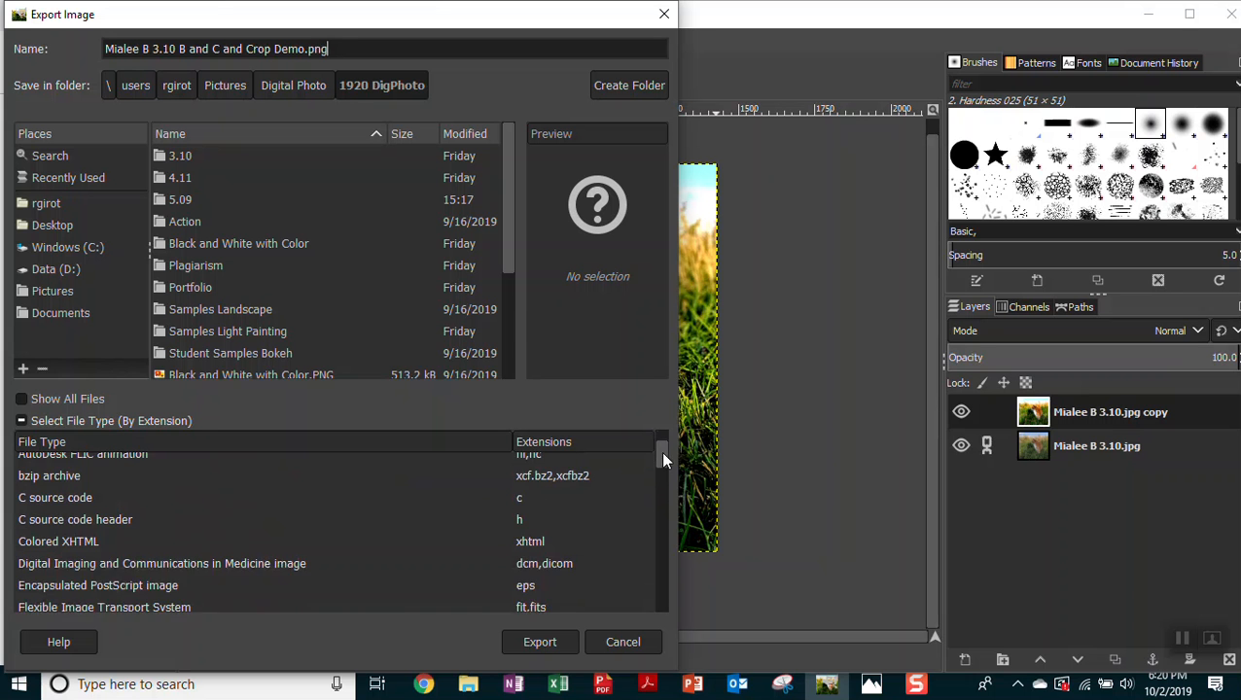
scroll("down", 3)
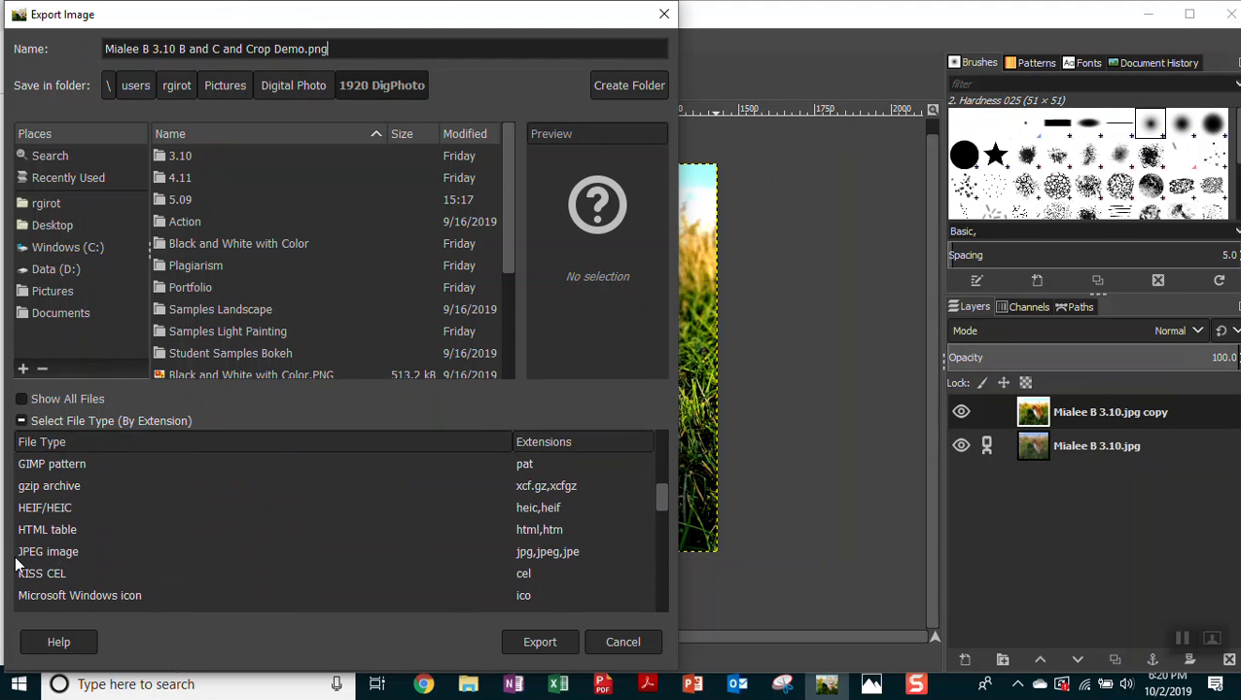
left_click(48, 552)
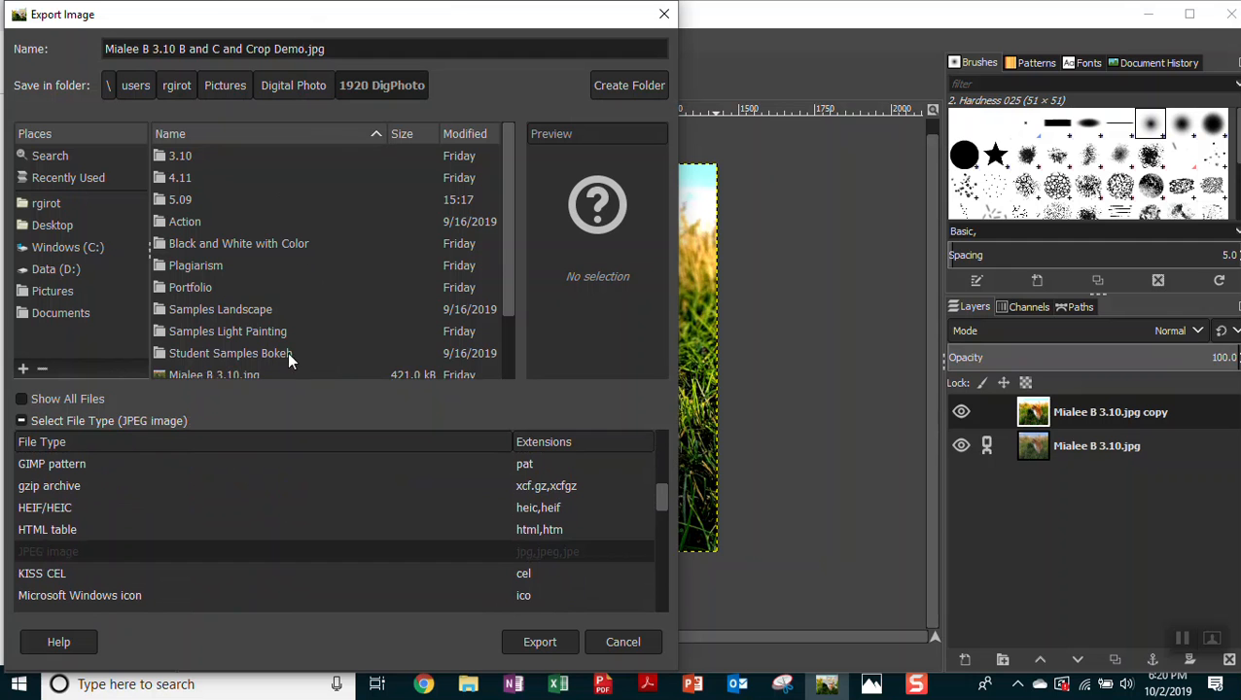
mouse_move(601, 126)
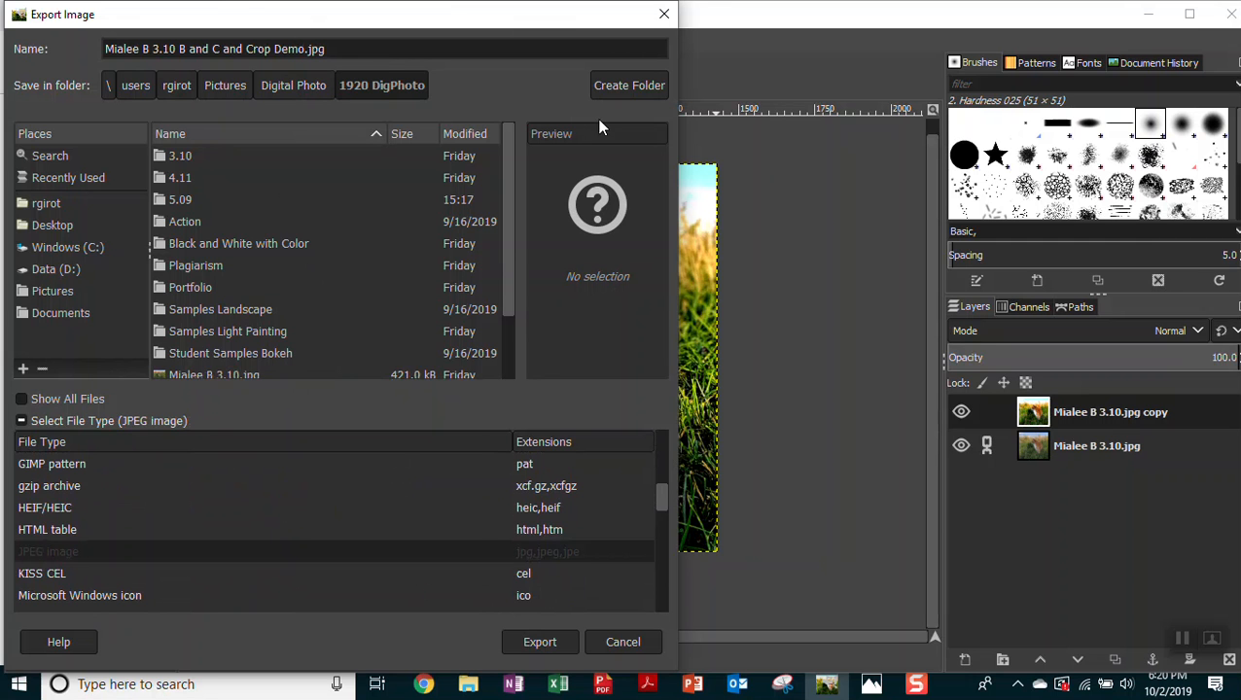
mouse_move(515, 26)
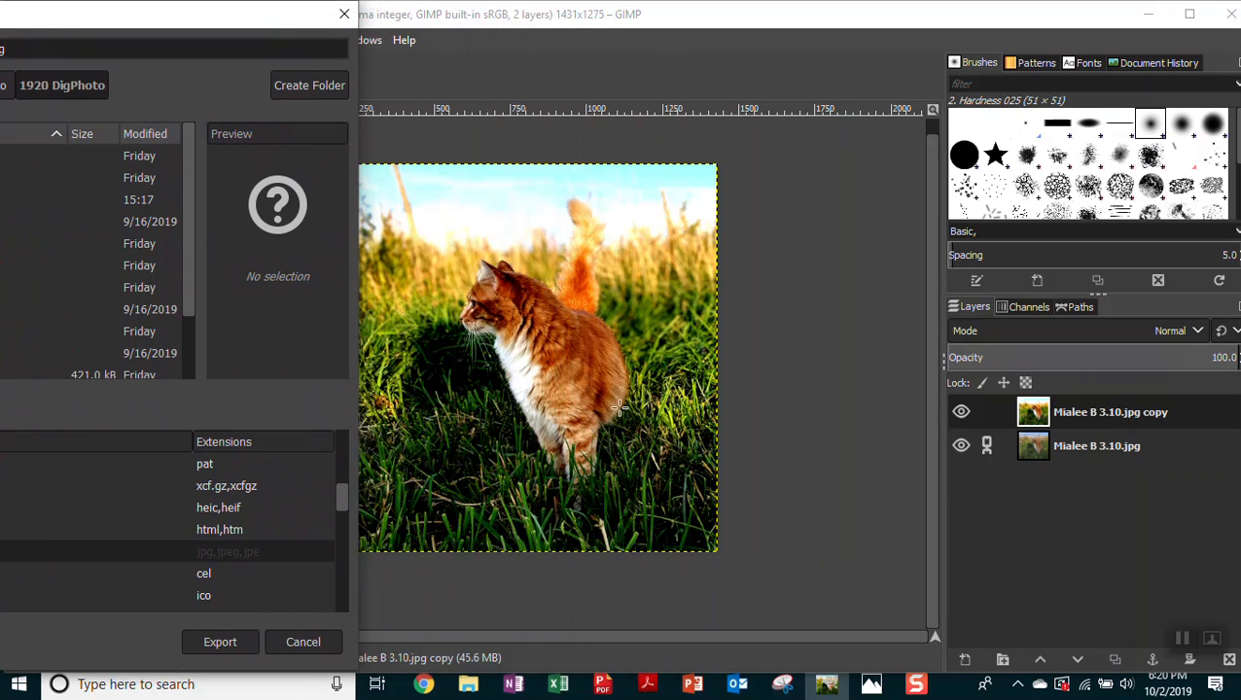
mouse_move(642, 343)
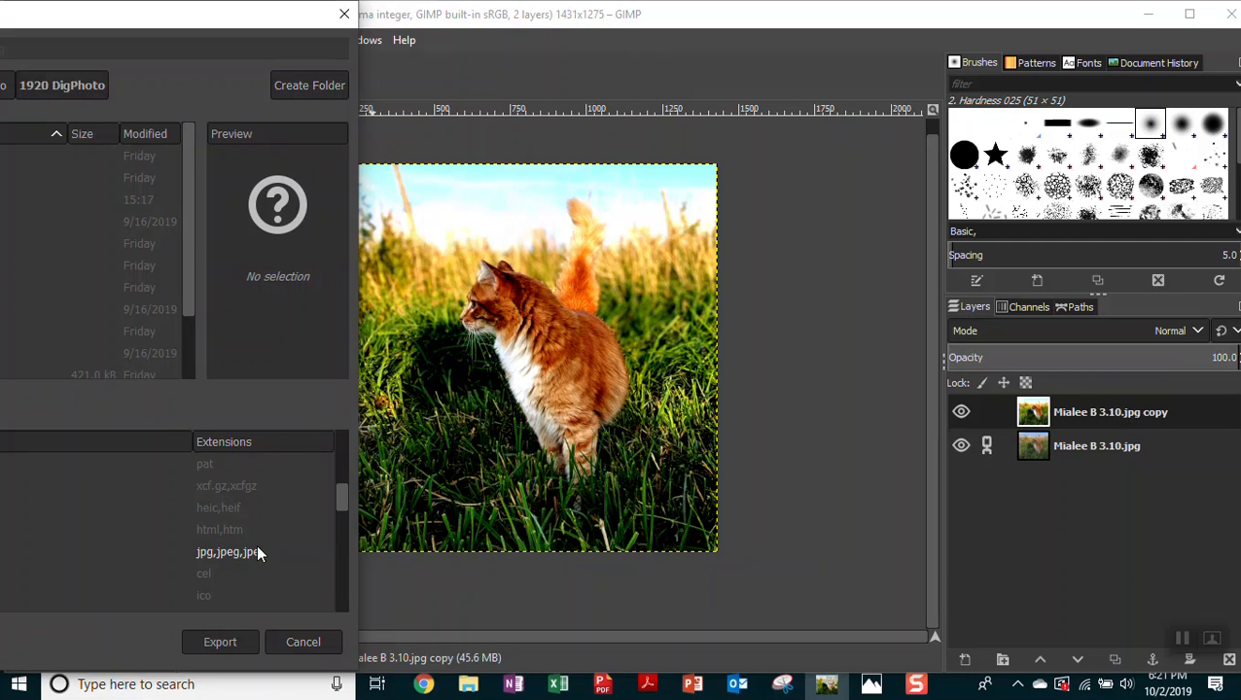
Export the image, bringing up the JPEG options at quality 90.
left_click(220, 642)
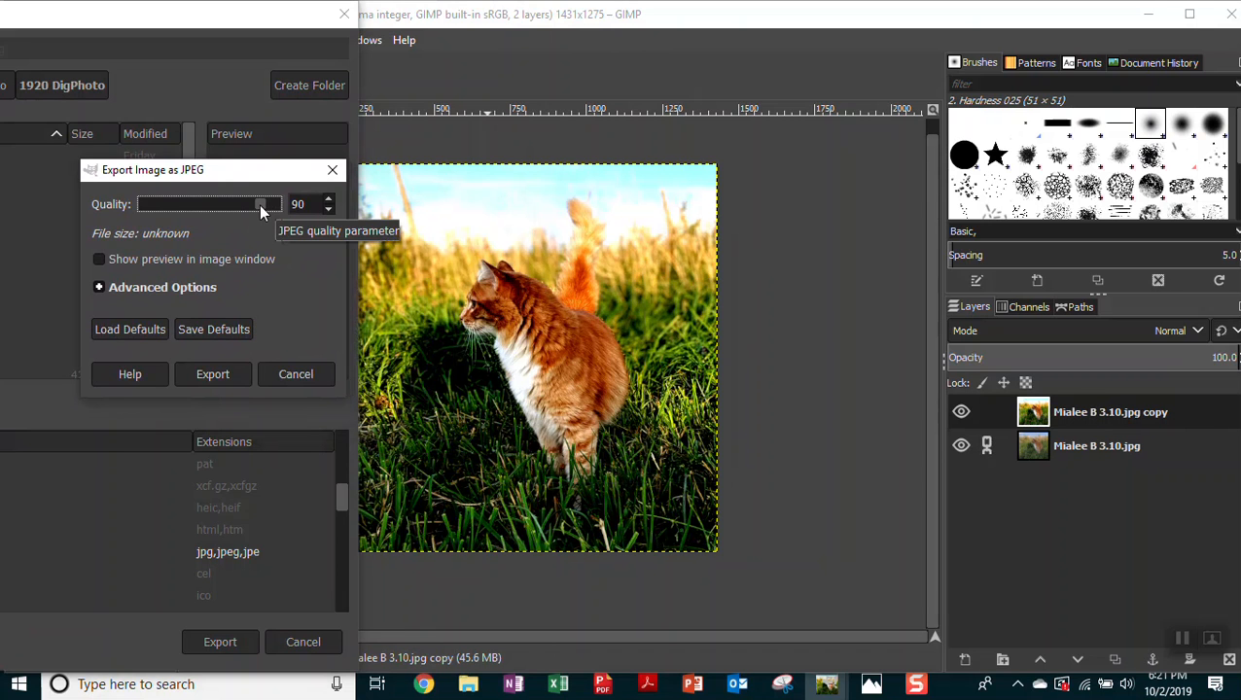
mouse_move(100, 269)
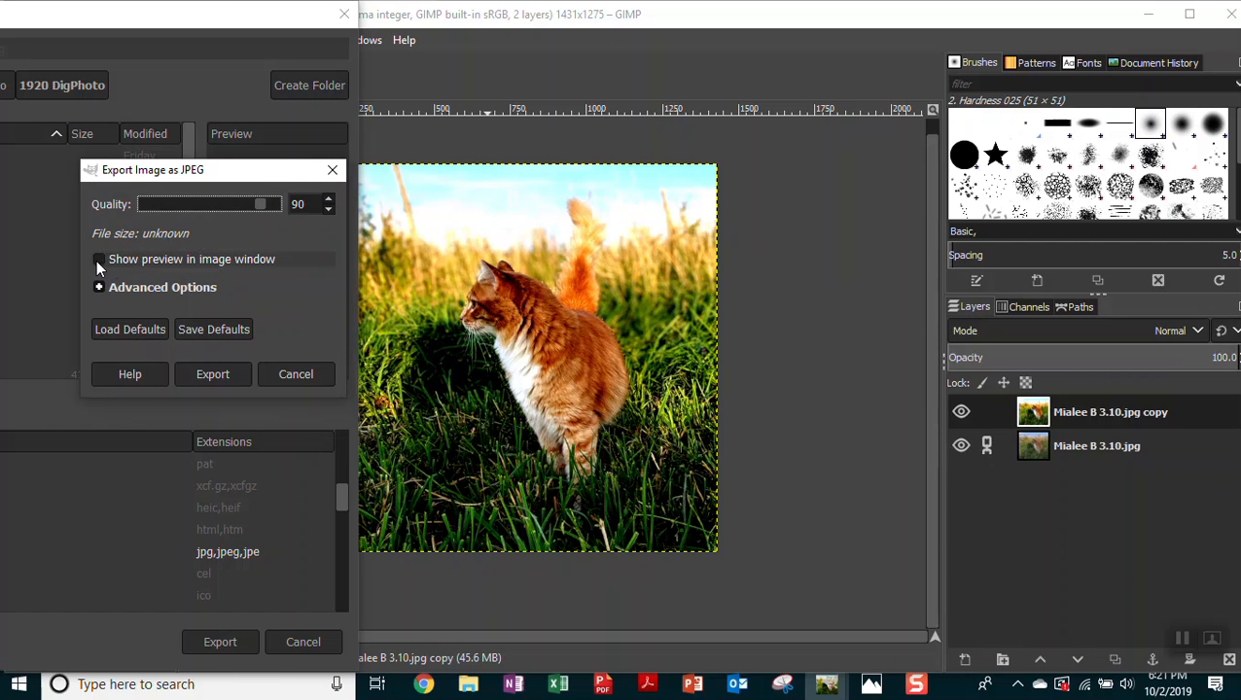
Enable the in-image preview and compare JPEG quality at 100, 86, 50, 25 and 0.
left_click(98, 259)
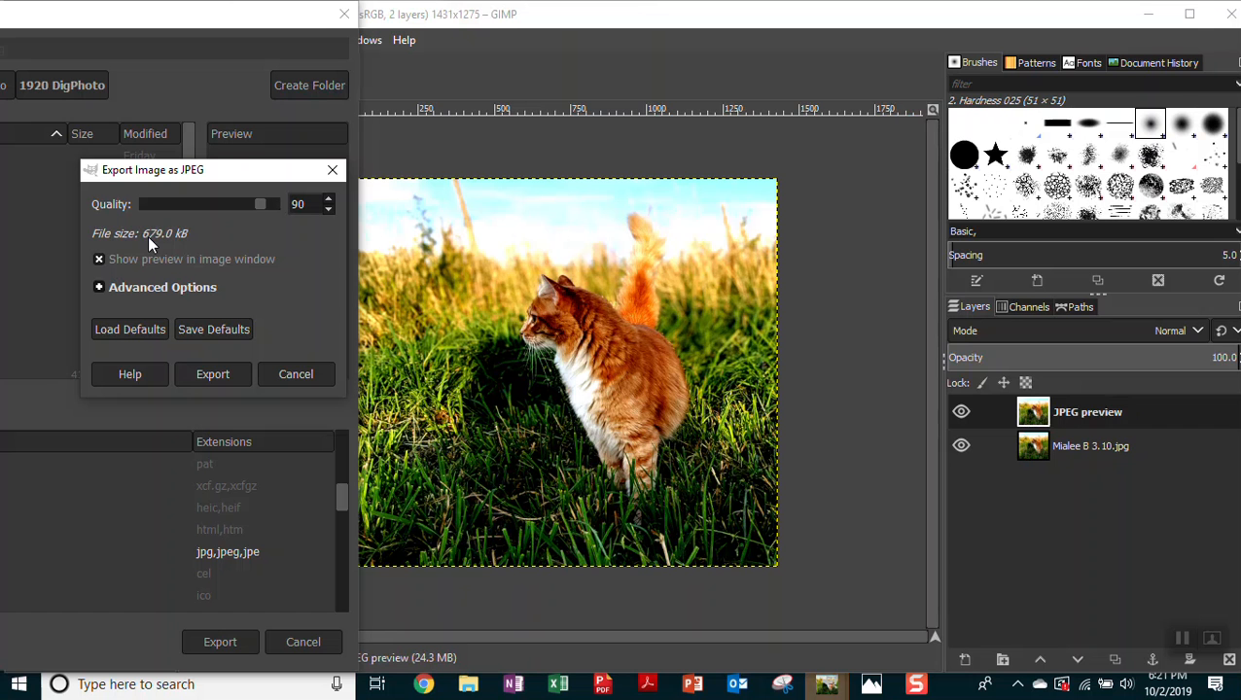
mouse_move(187, 241)
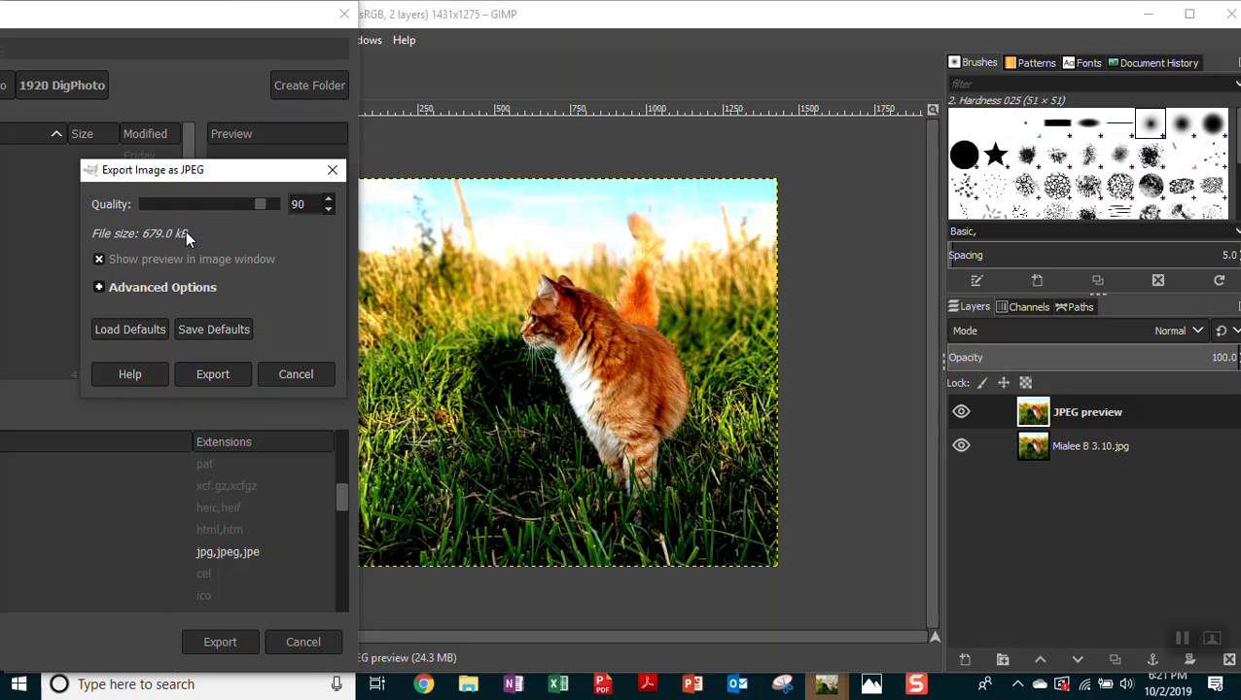
mouse_move(268, 207)
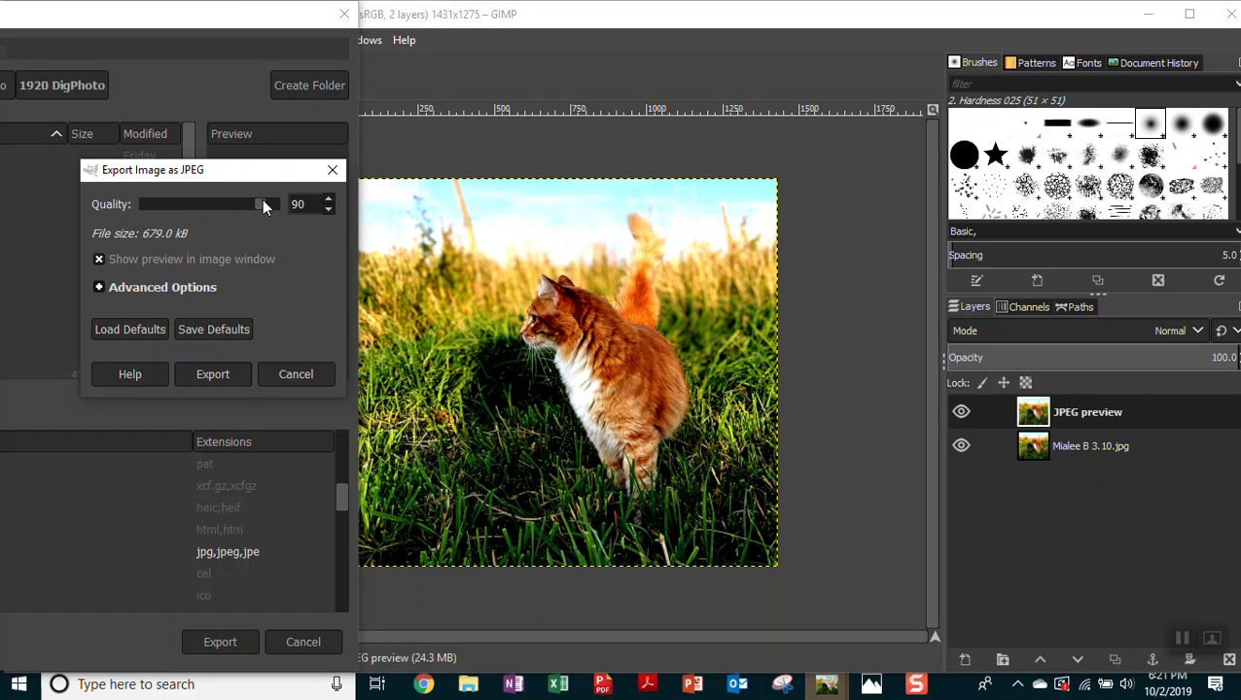
left_click_drag(262, 205, 282, 205)
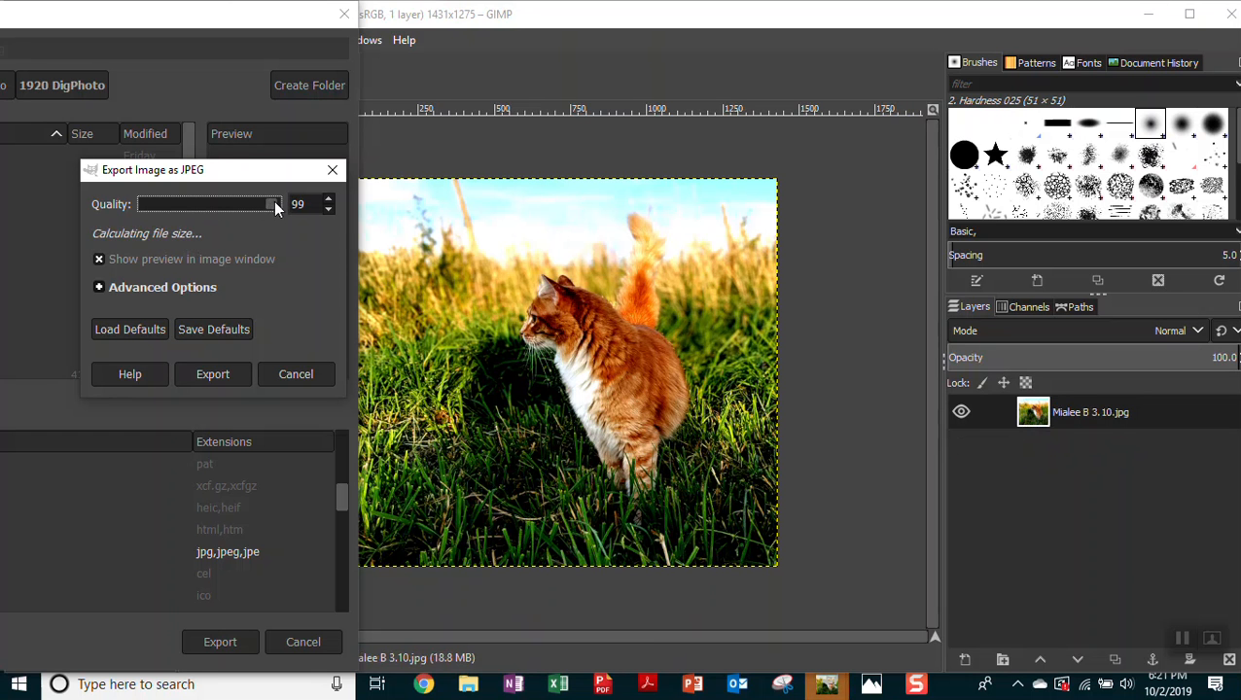
left_click(329, 198)
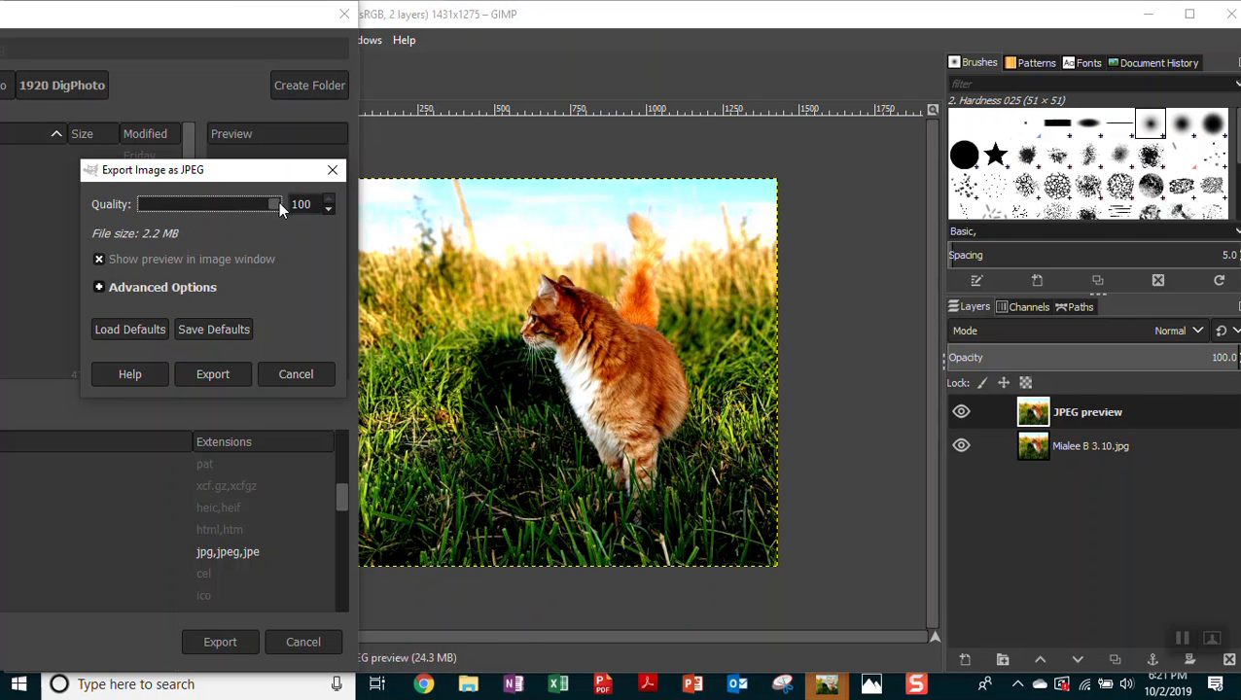
mouse_move(146, 244)
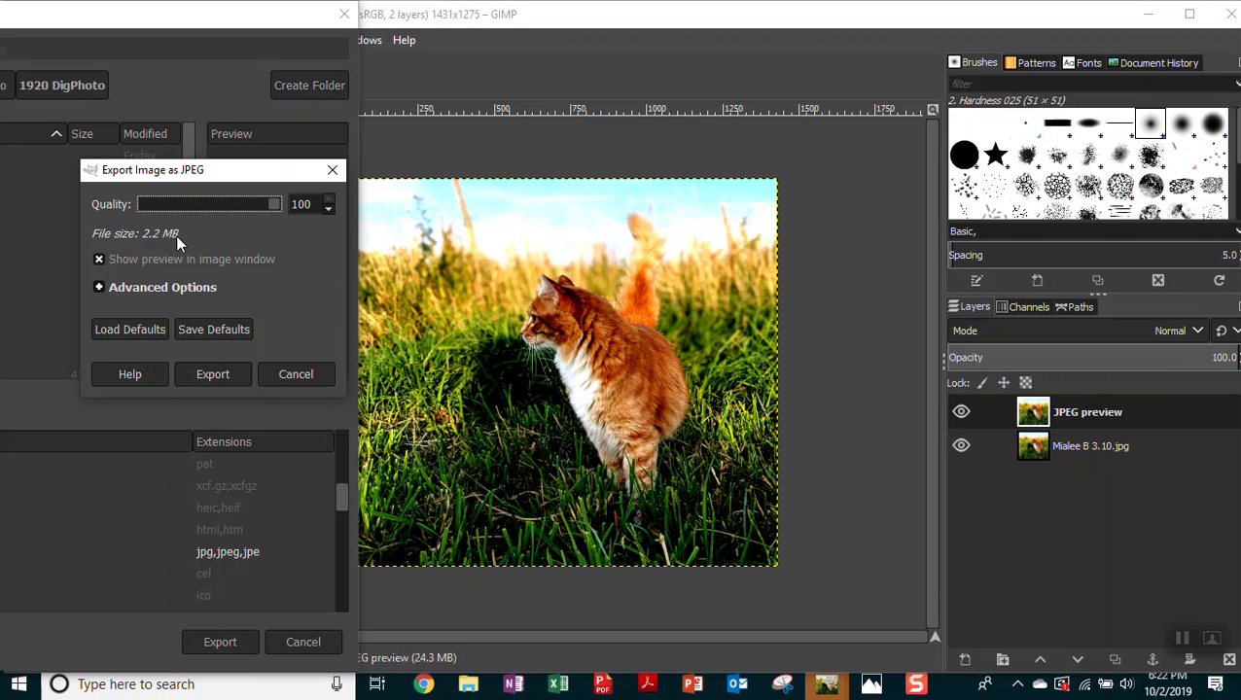
mouse_move(280, 209)
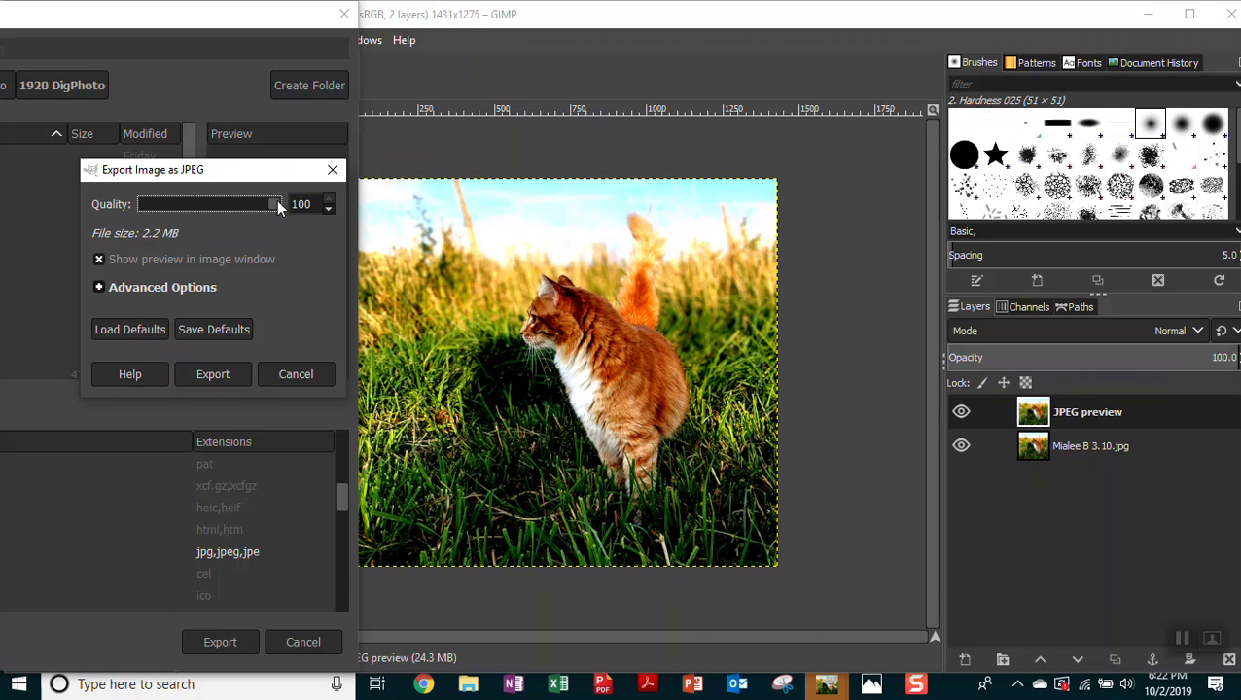
left_click_drag(277, 204, 239, 204)
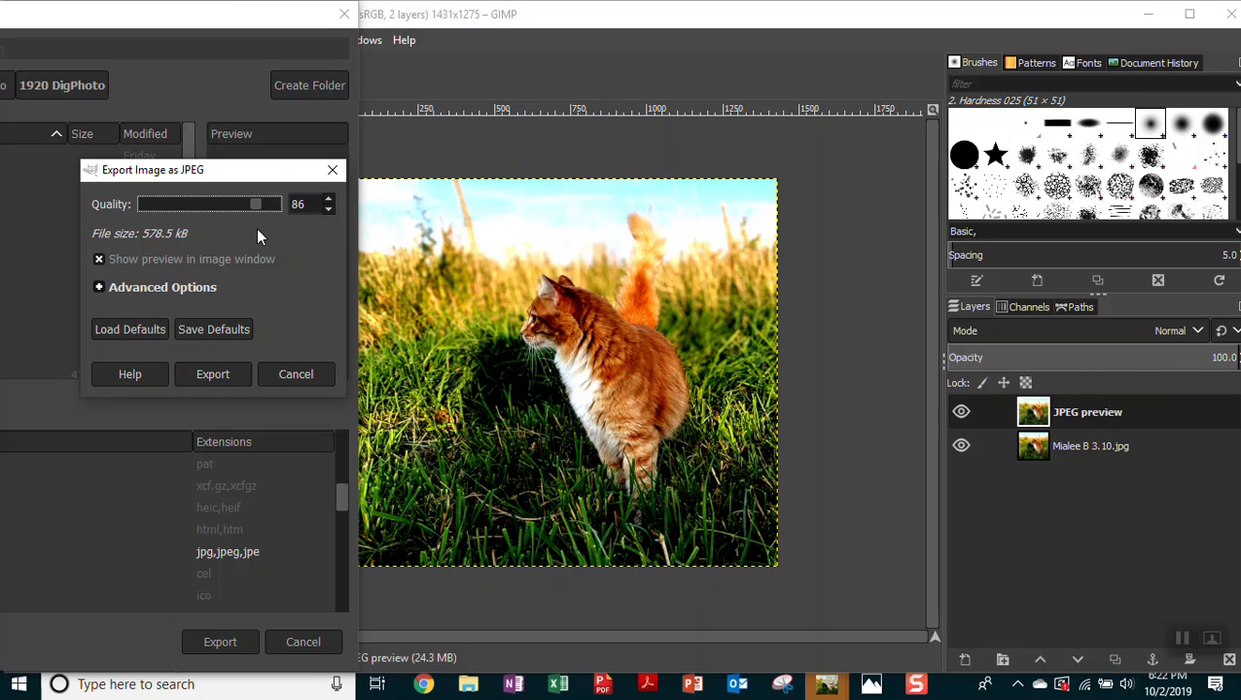
mouse_move(258, 217)
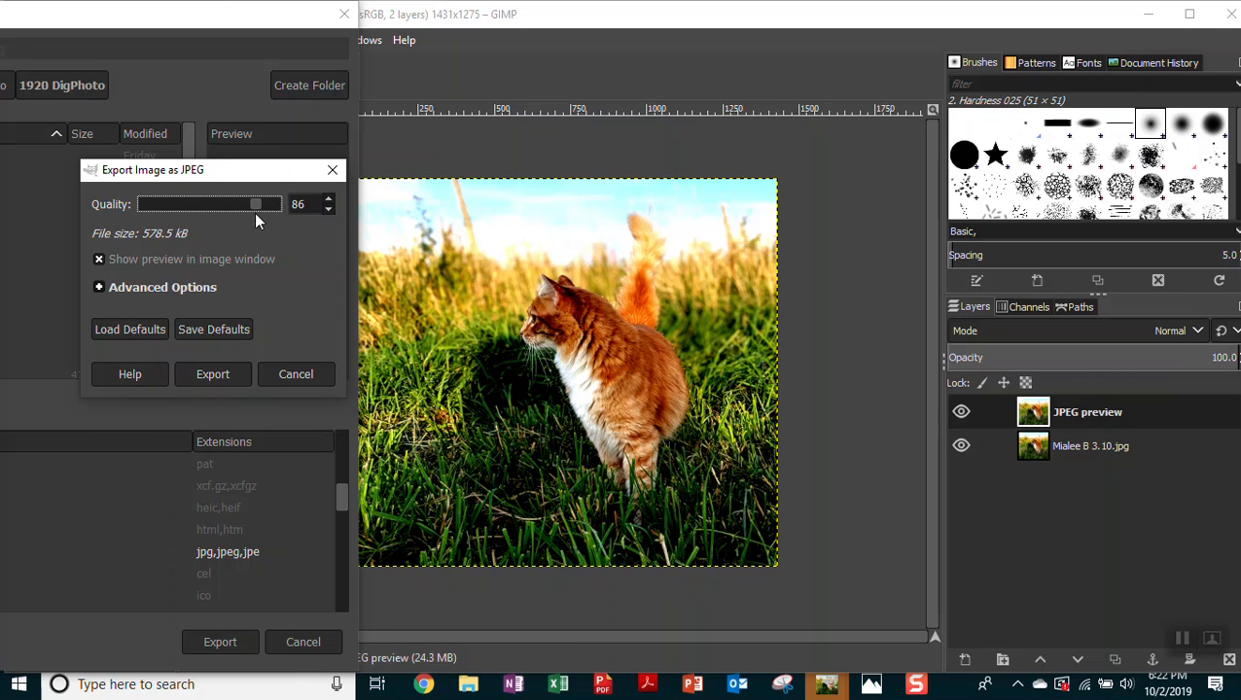
mouse_move(194, 241)
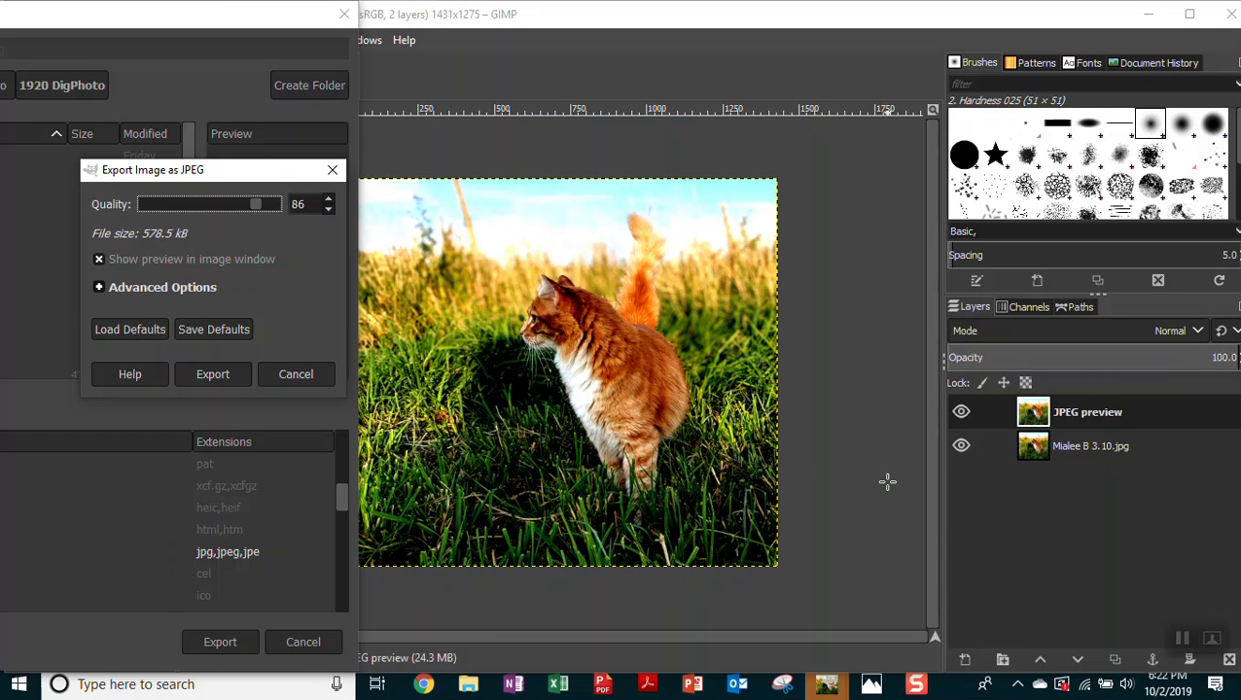
mouse_move(212, 203)
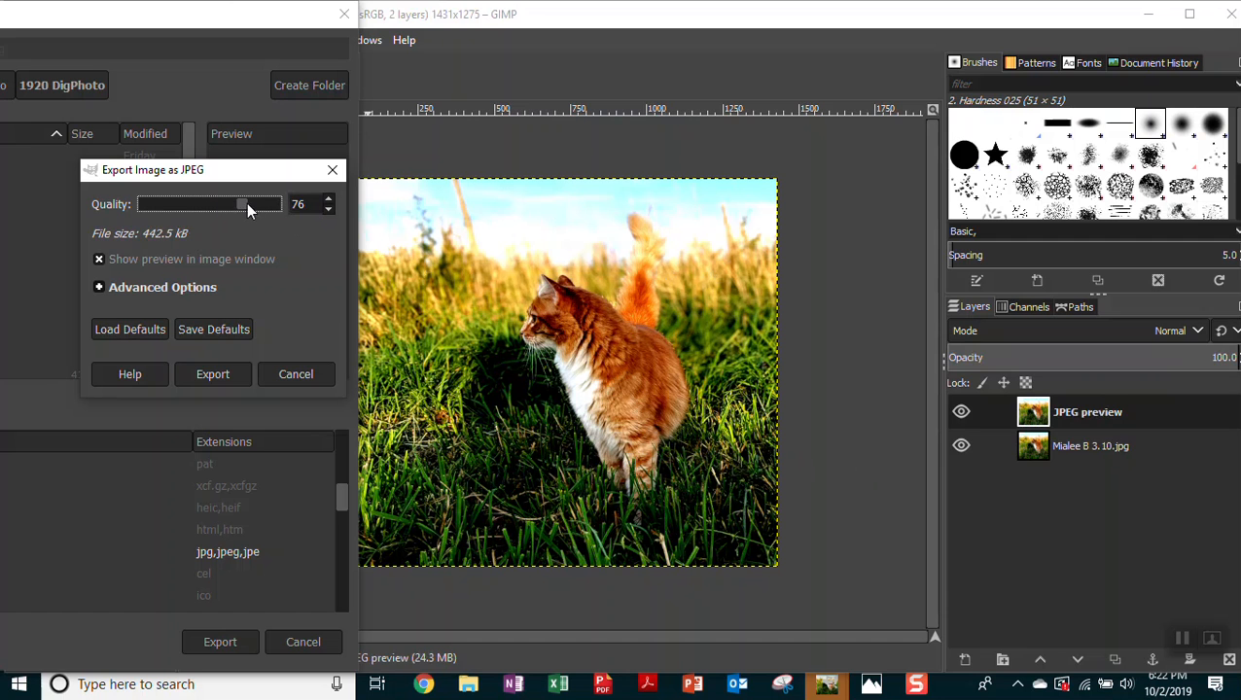
left_click_drag(248, 204, 209, 204)
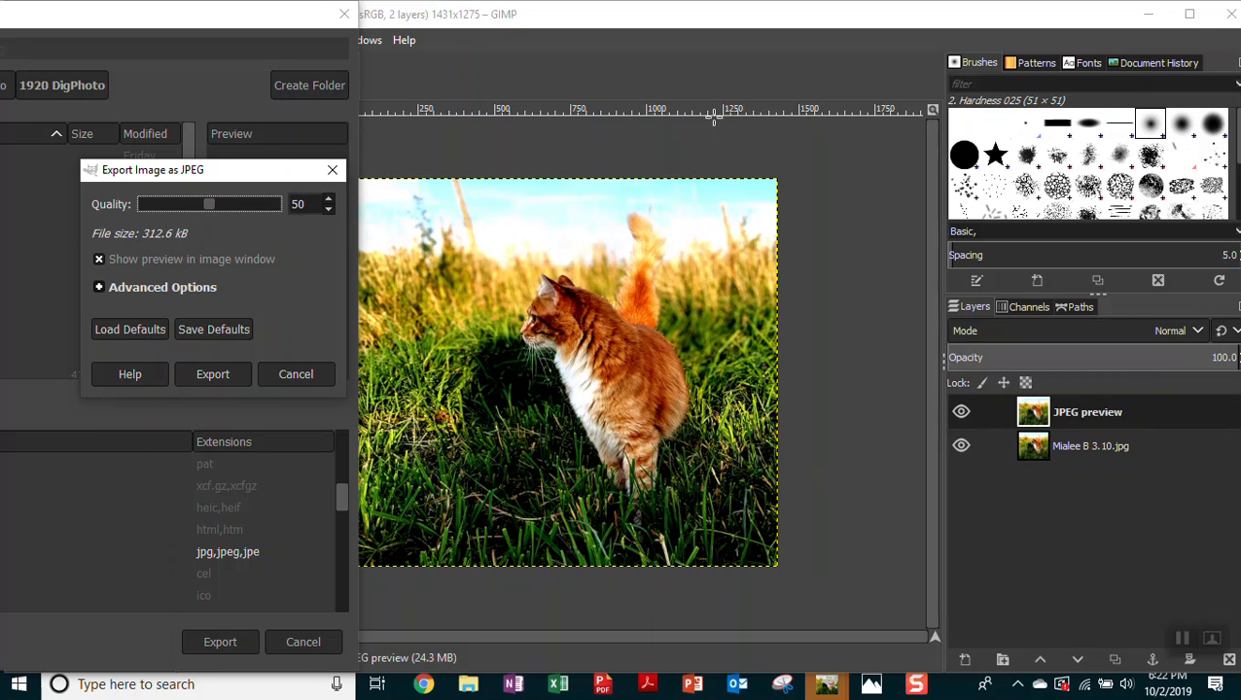
mouse_move(647, 355)
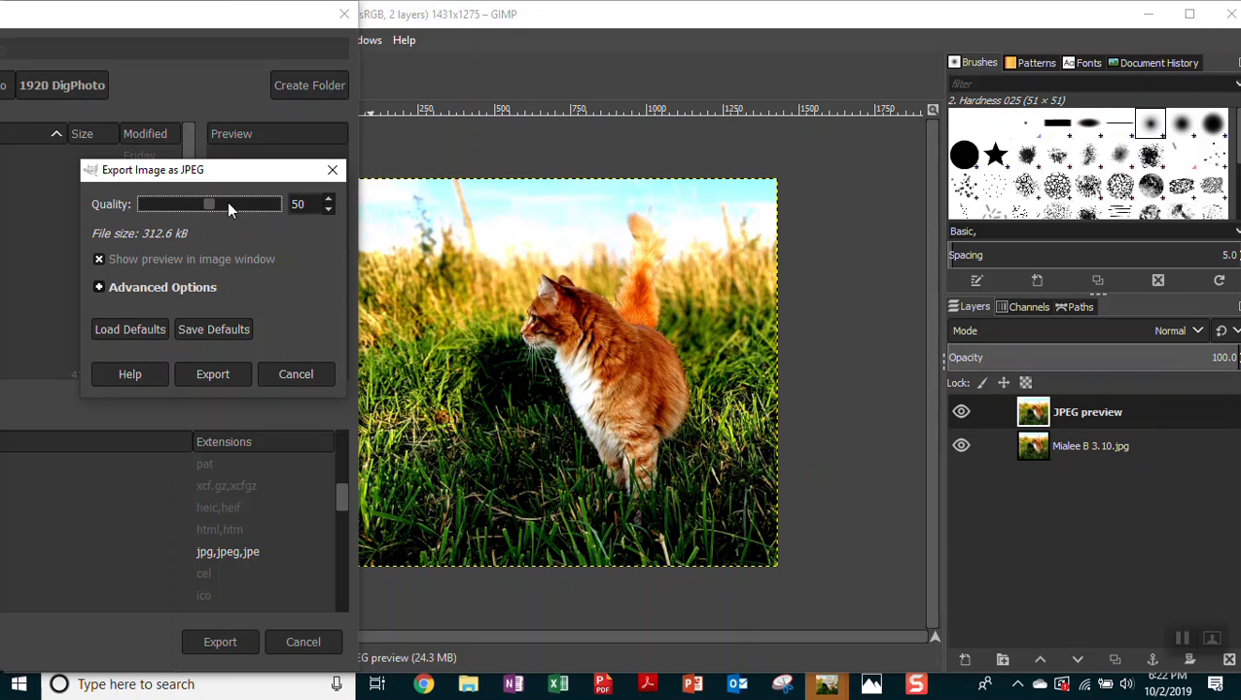
left_click_drag(209, 204, 173, 203)
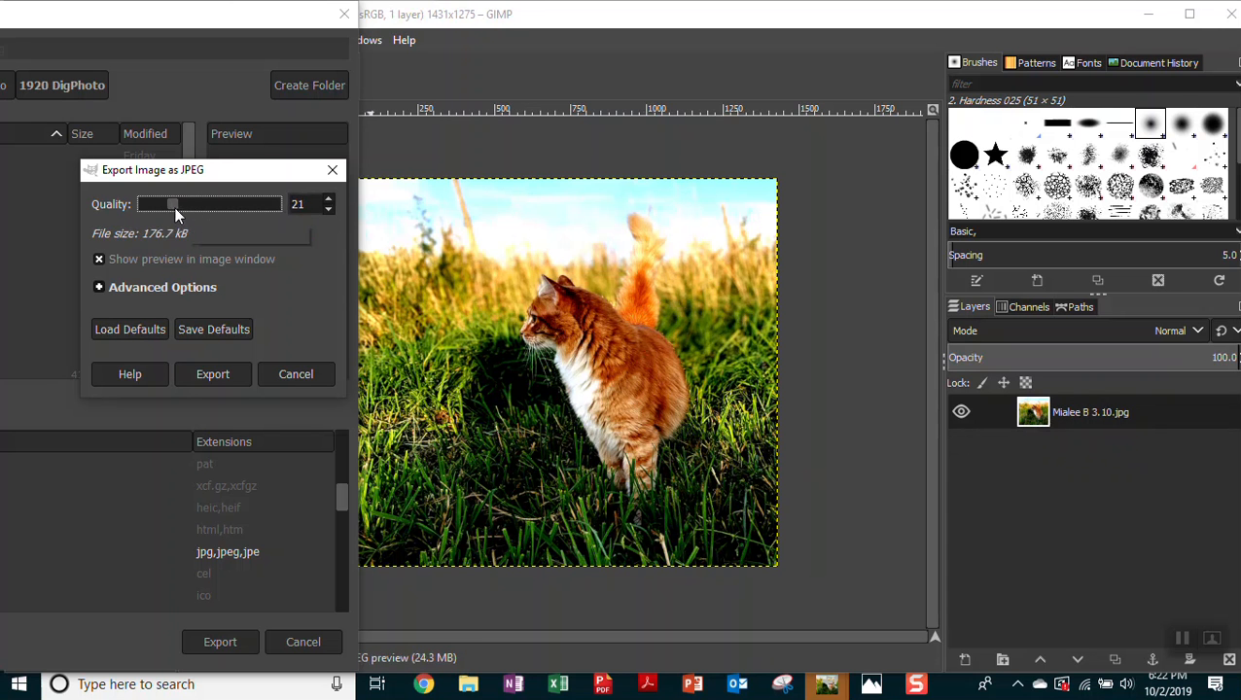
left_click_drag(160, 204, 180, 204)
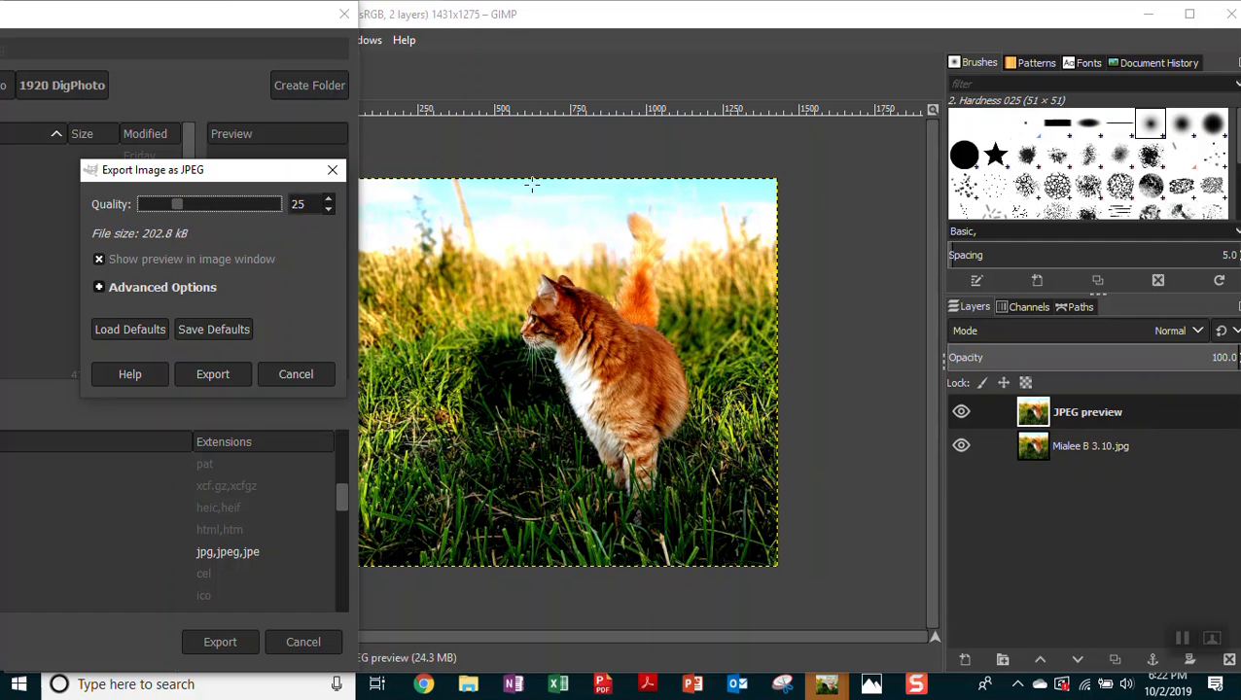
left_click(98, 259)
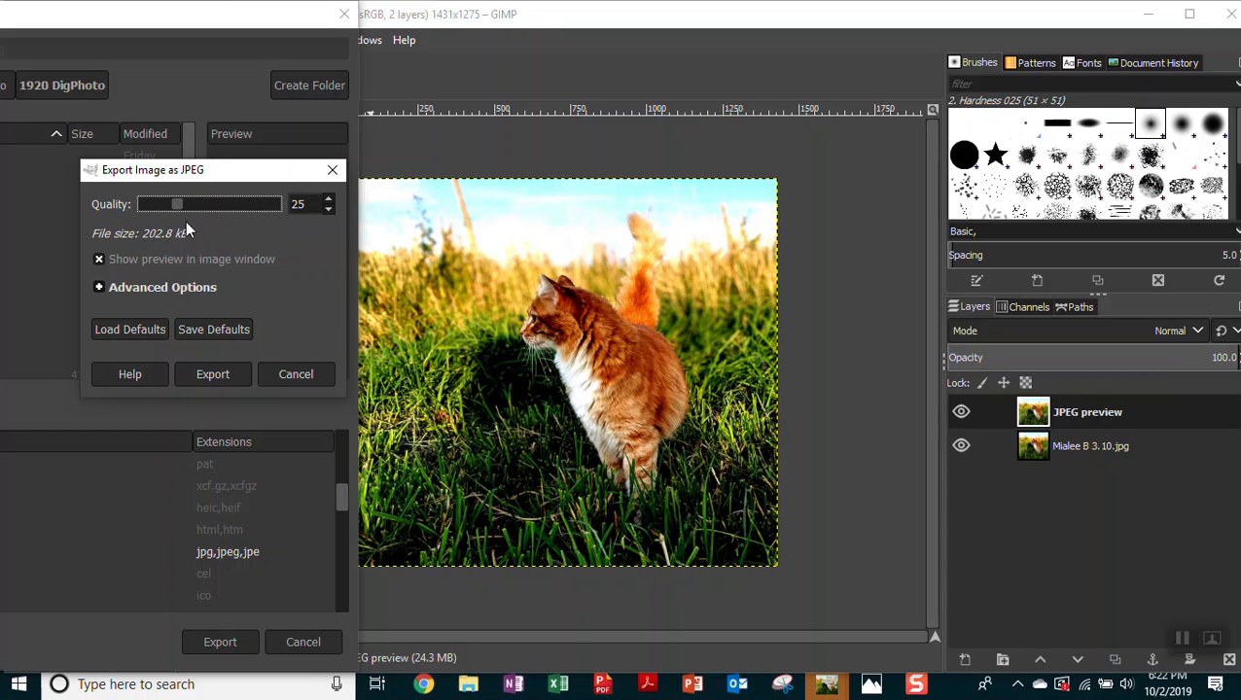
left_click_drag(178, 204, 141, 203)
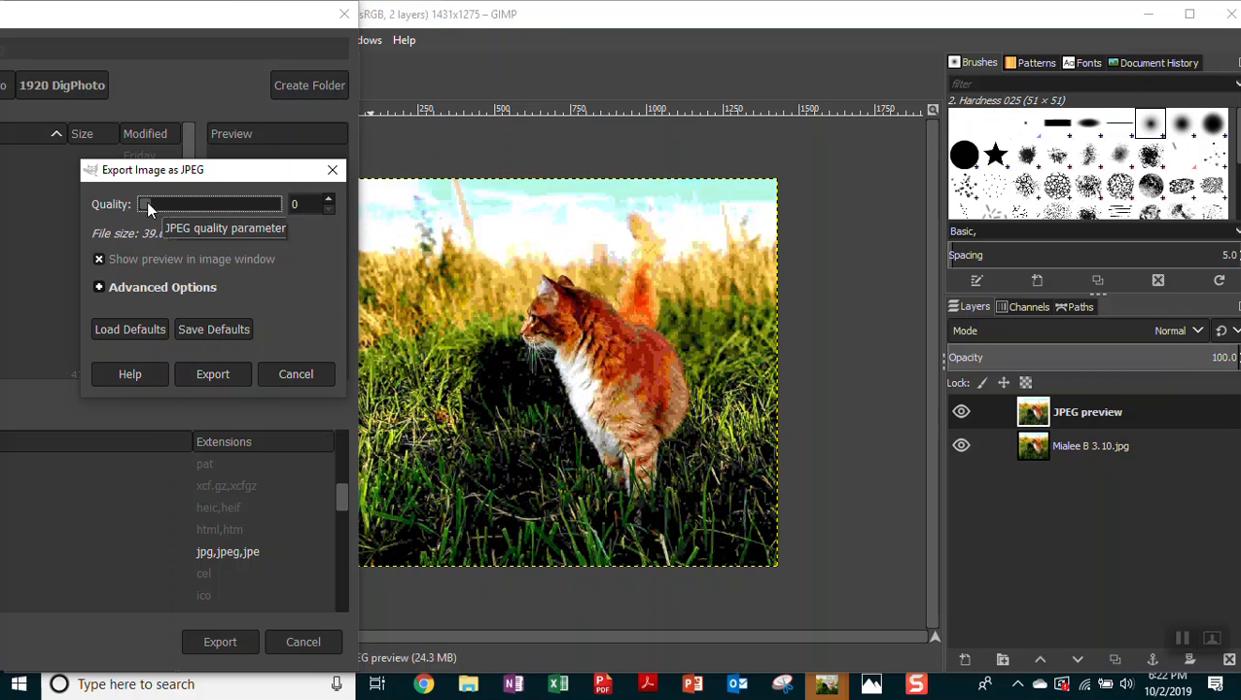
Set the JPEG quality to 75 and export the cat photo.
left_click(328, 198)
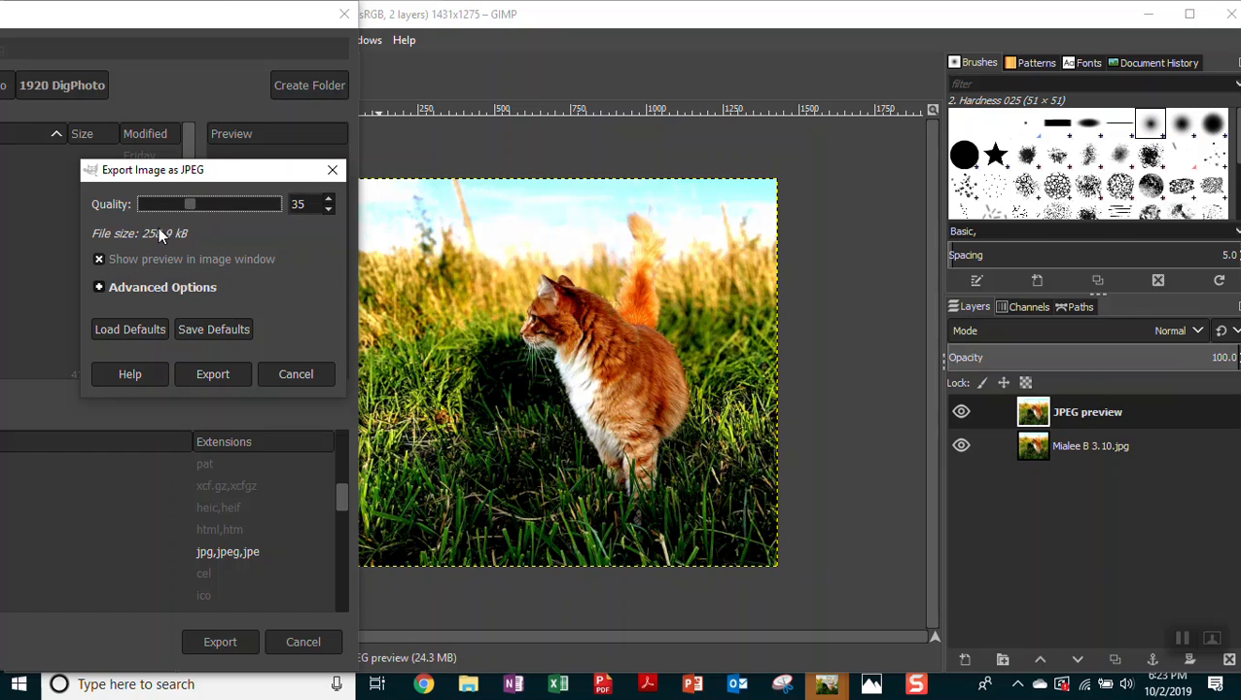
left_click_drag(190, 204, 207, 203)
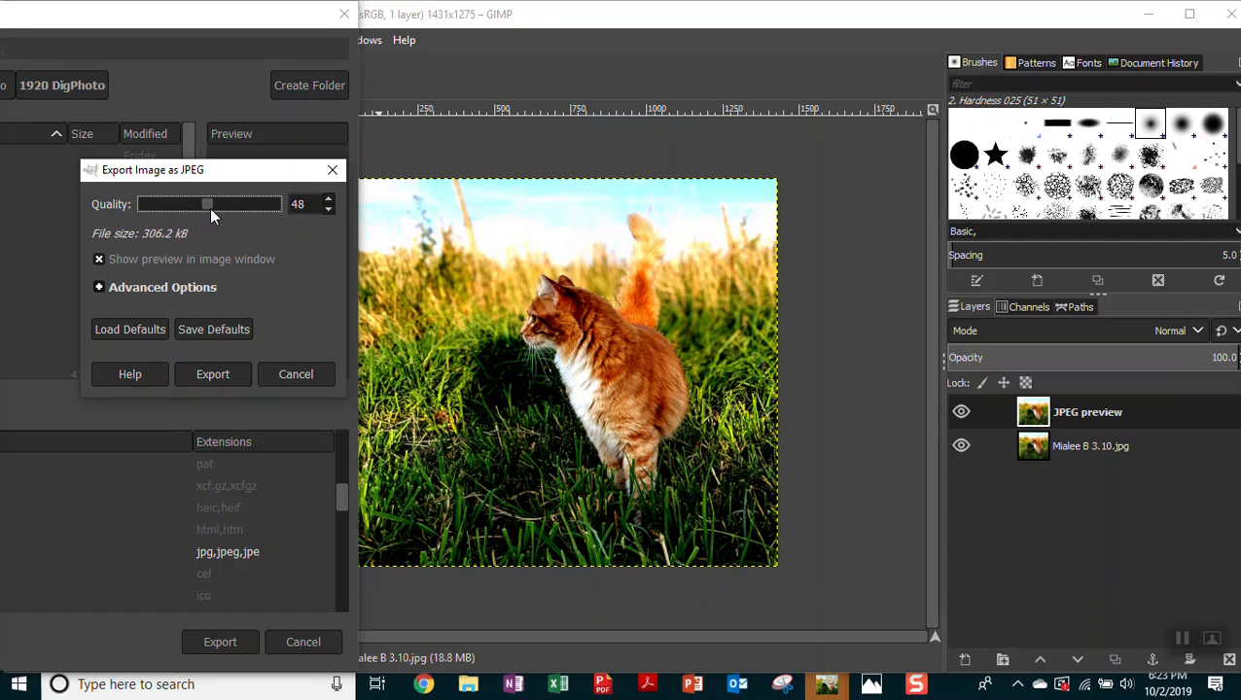
left_click_drag(207, 203, 227, 203)
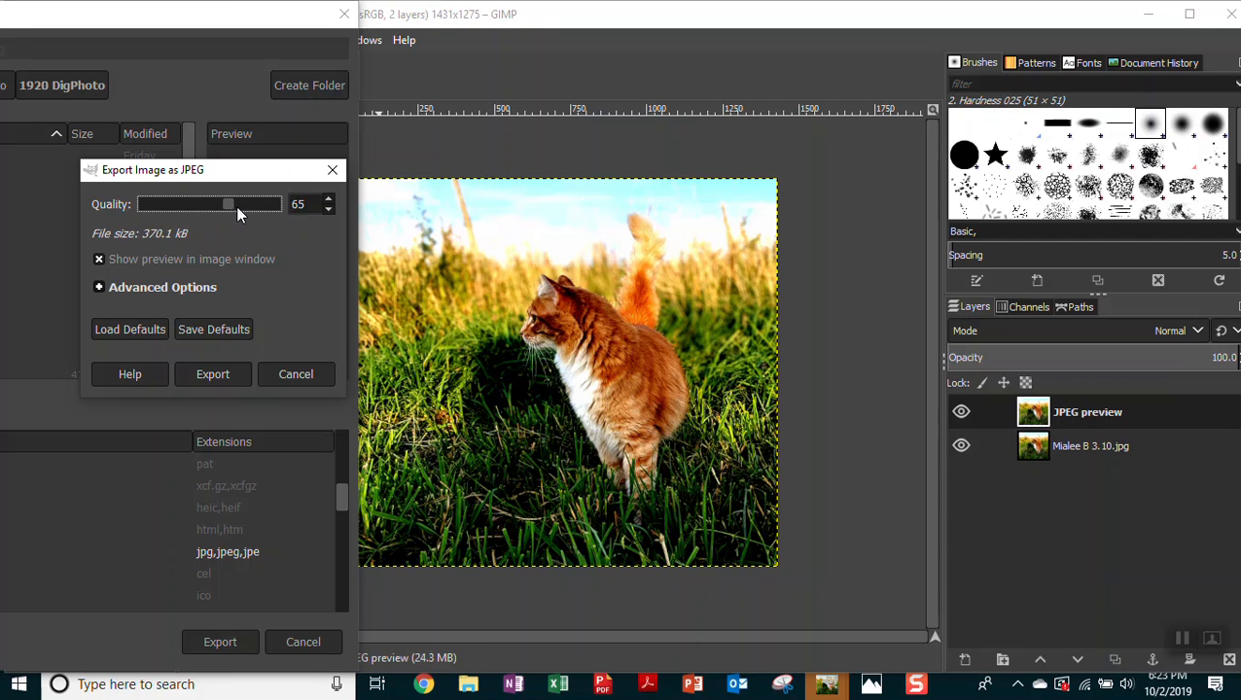
left_click(328, 199)
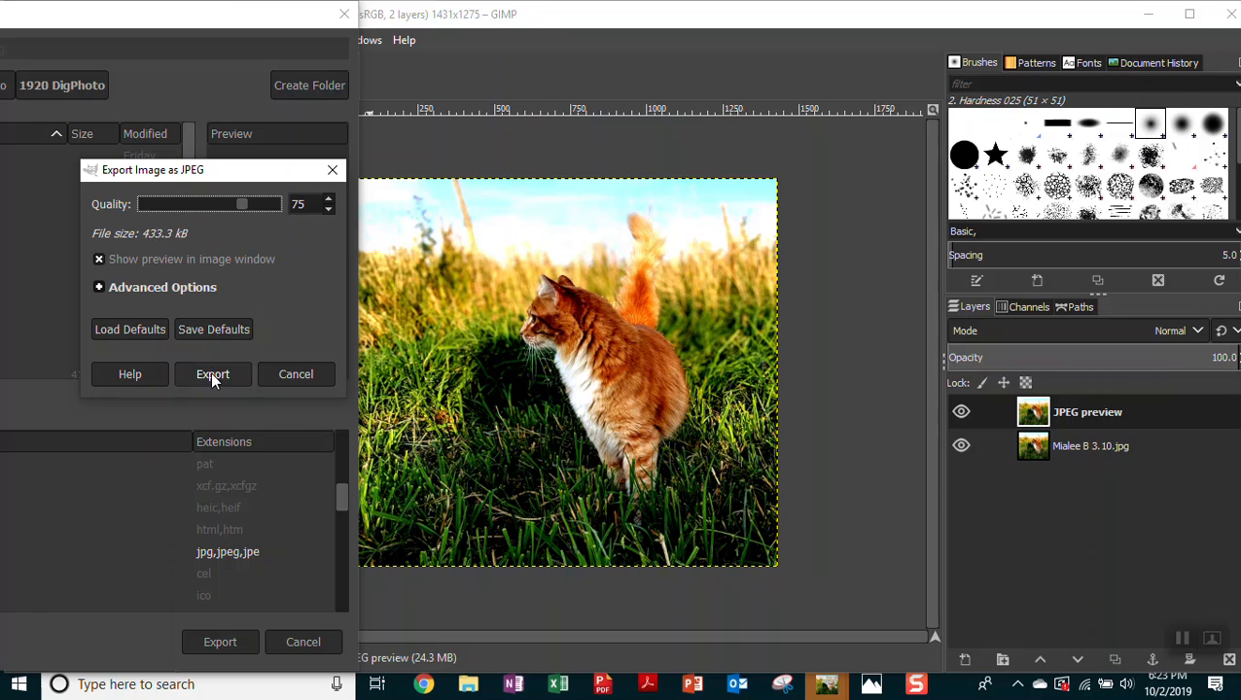
left_click(213, 374)
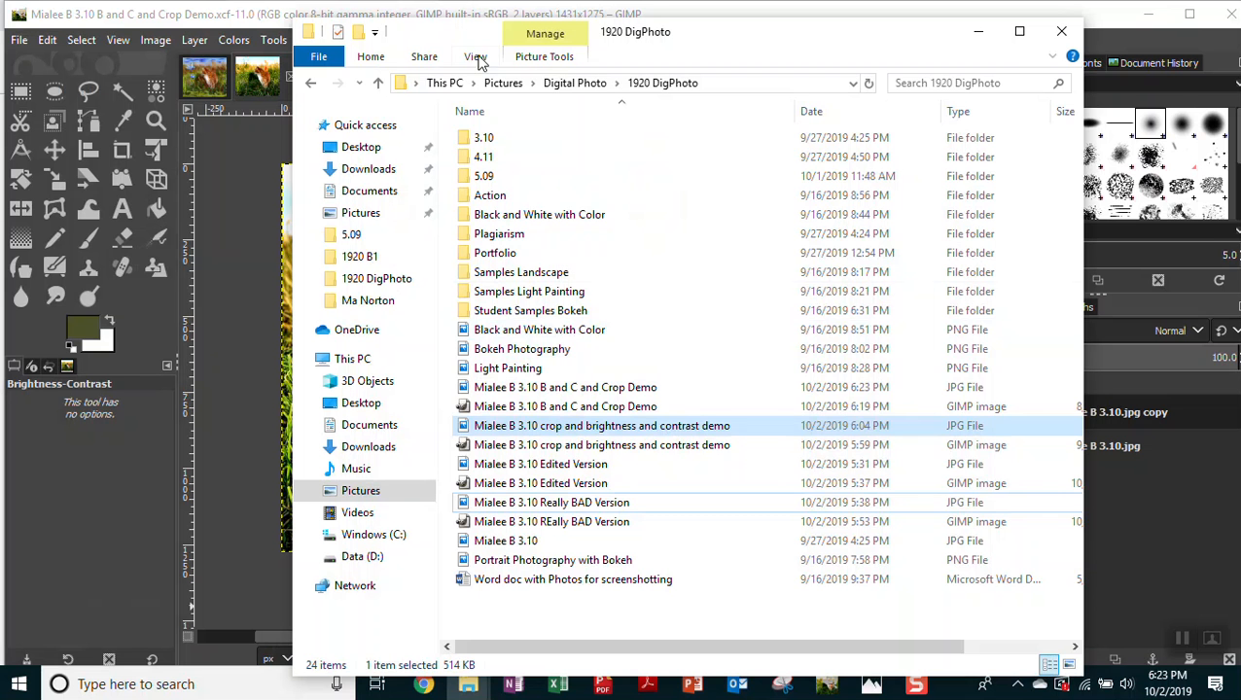
Display the 1920 DigPhoto folder as large icons and reopen the View options.
left_click(476, 55)
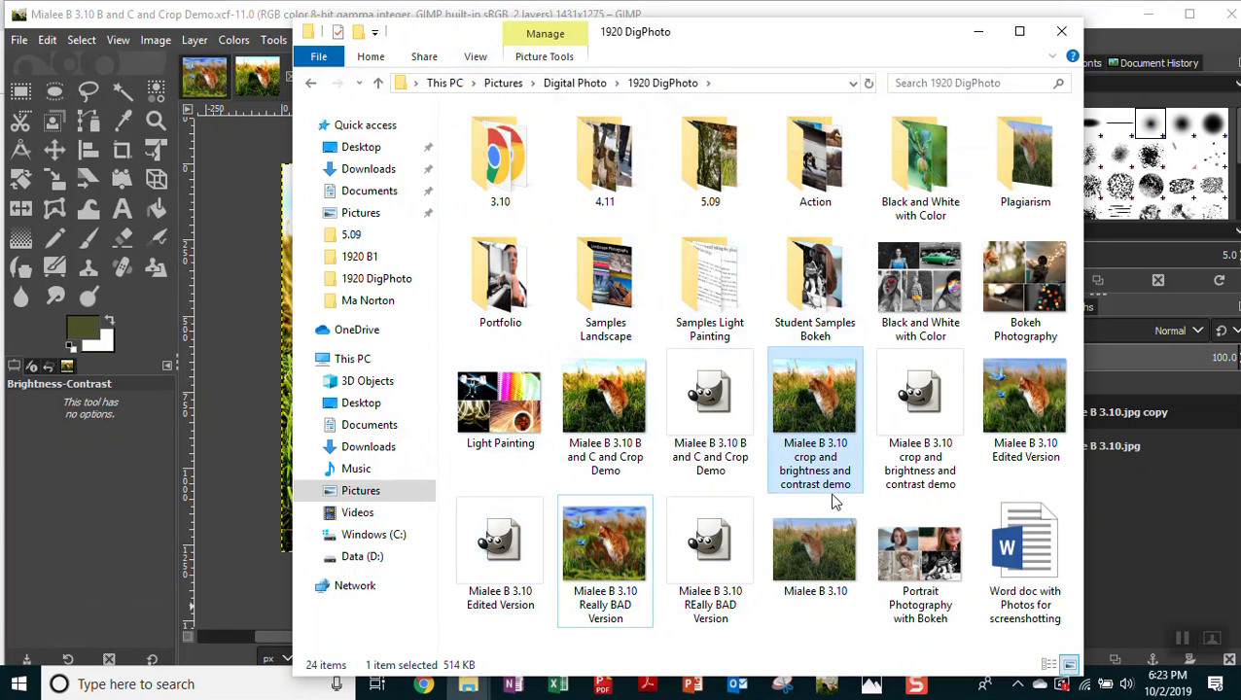
mouse_move(815, 554)
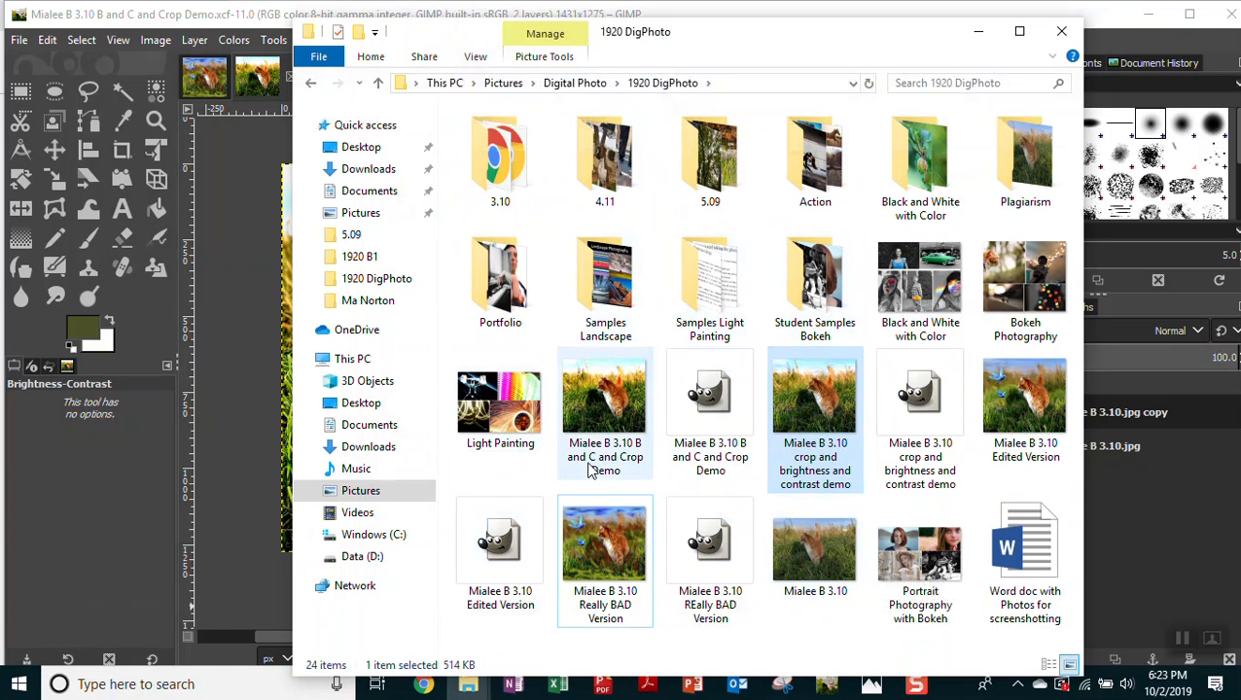
mouse_move(605, 399)
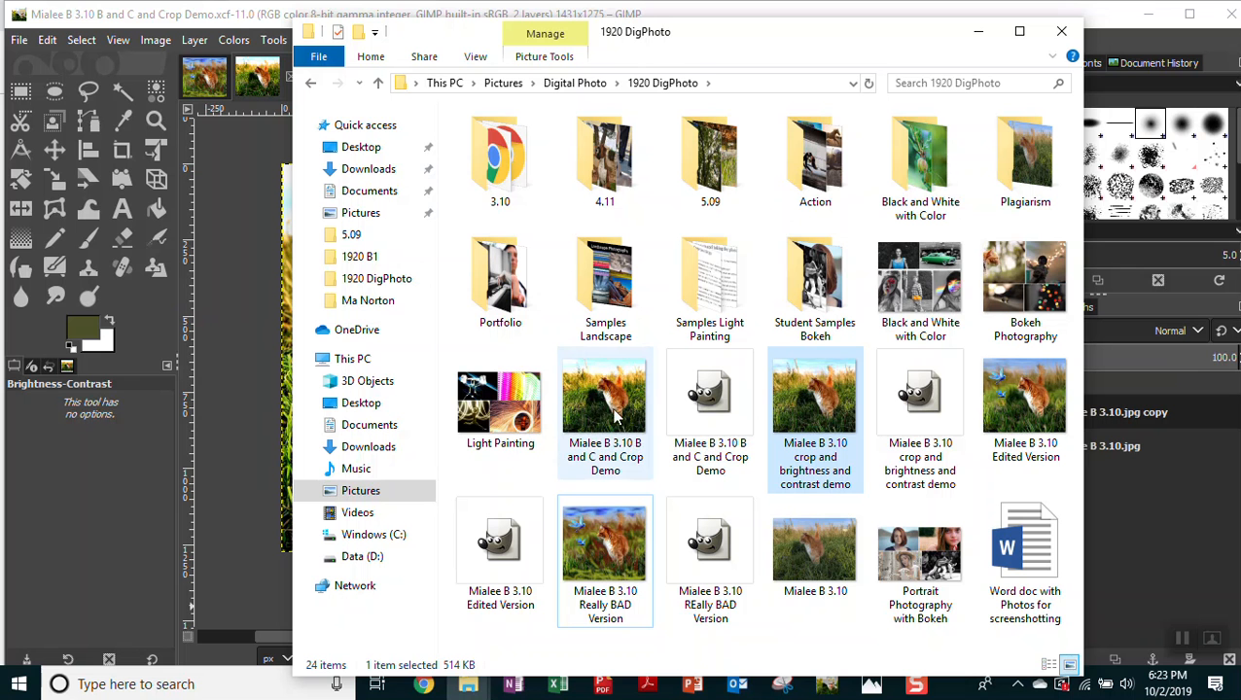
mouse_move(710, 399)
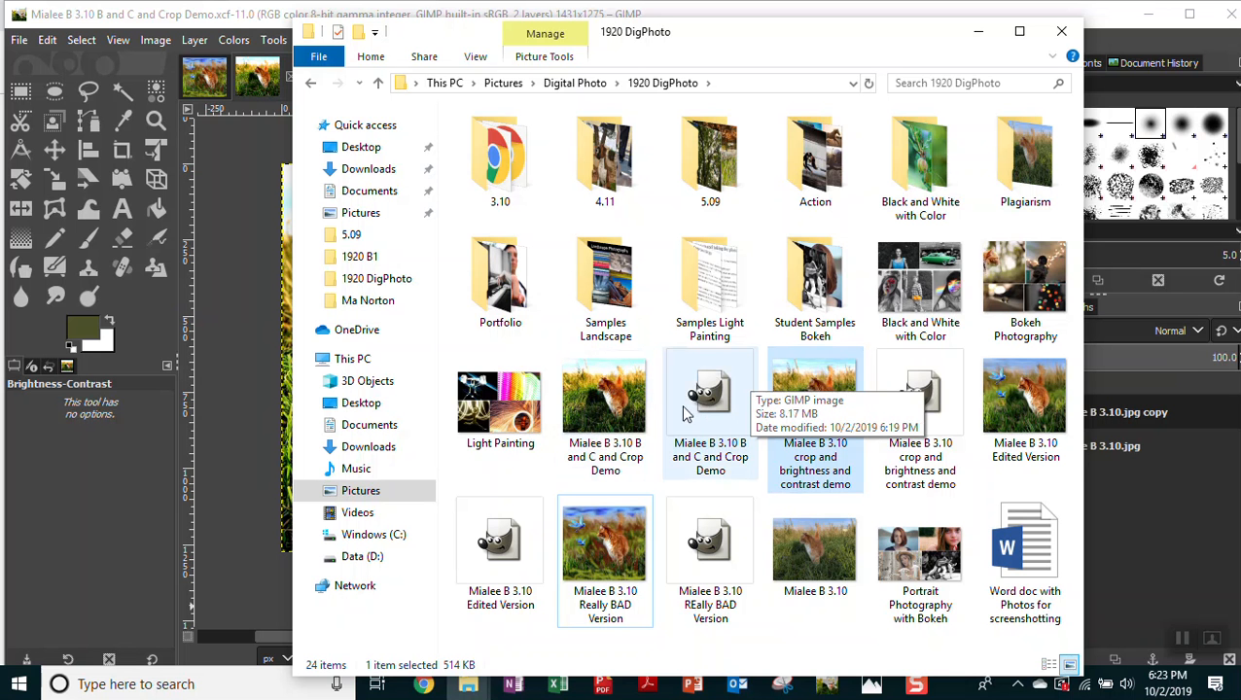
mouse_move(710, 416)
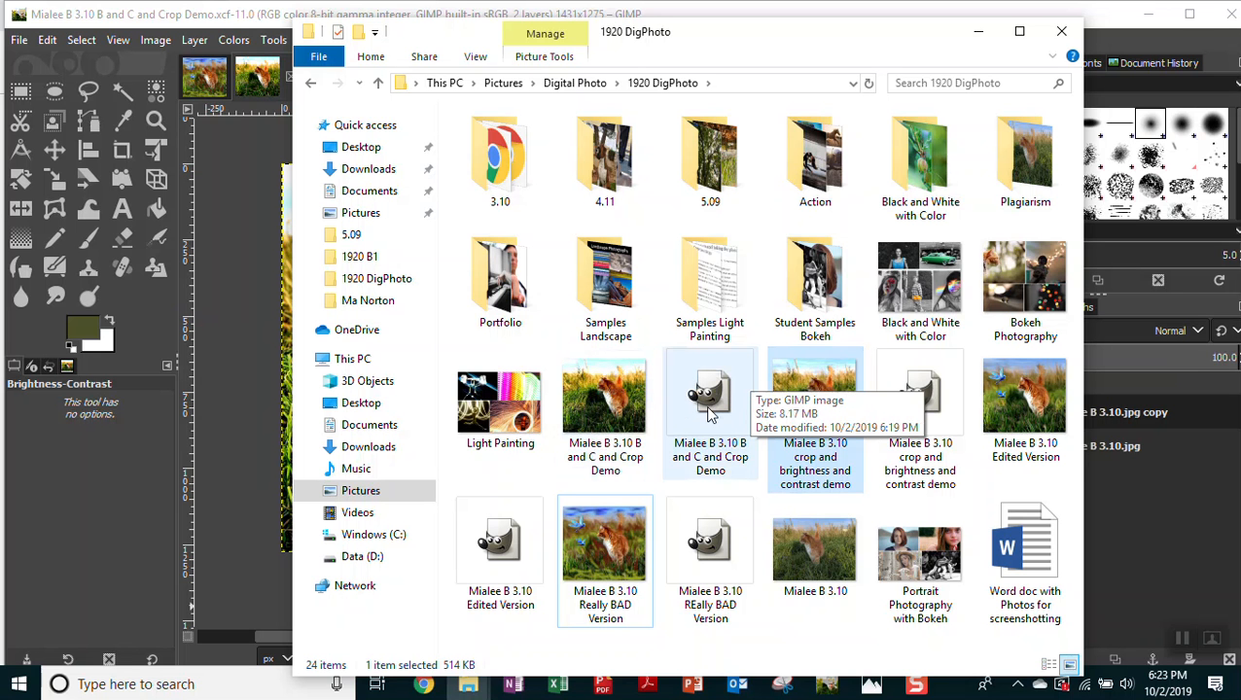
left_click(475, 56)
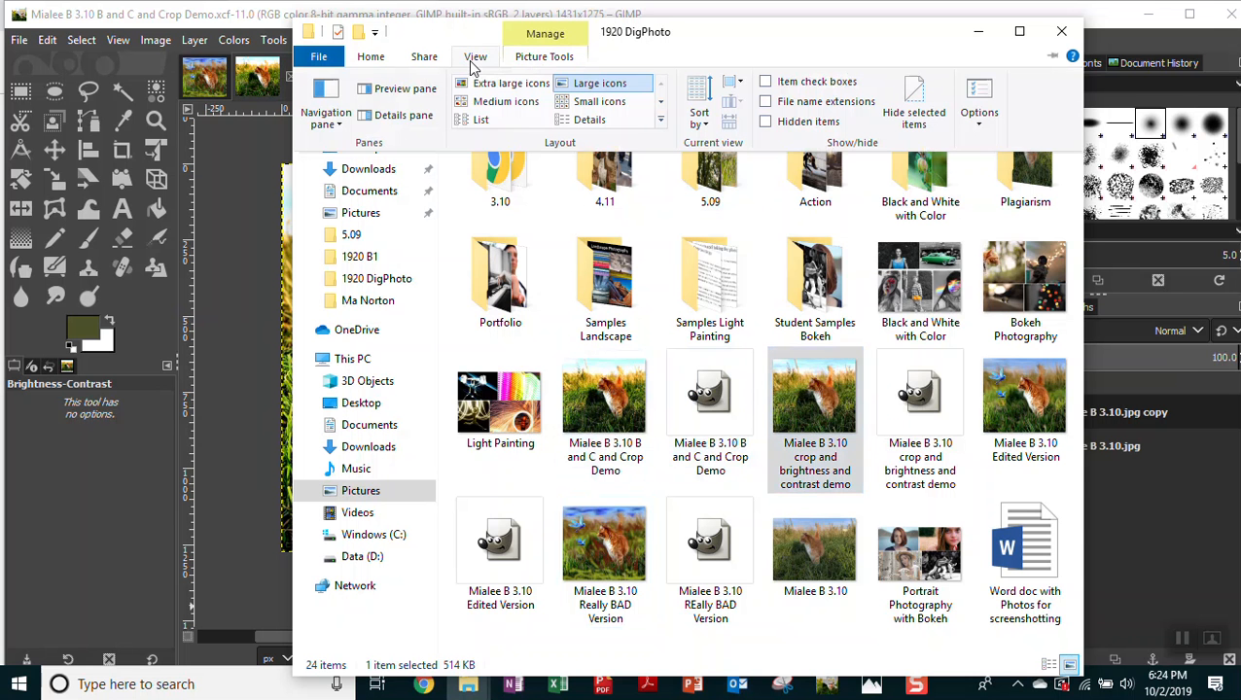
Show the folder in Details view and select the exported JPG to see its 442 KB size.
left_click(589, 119)
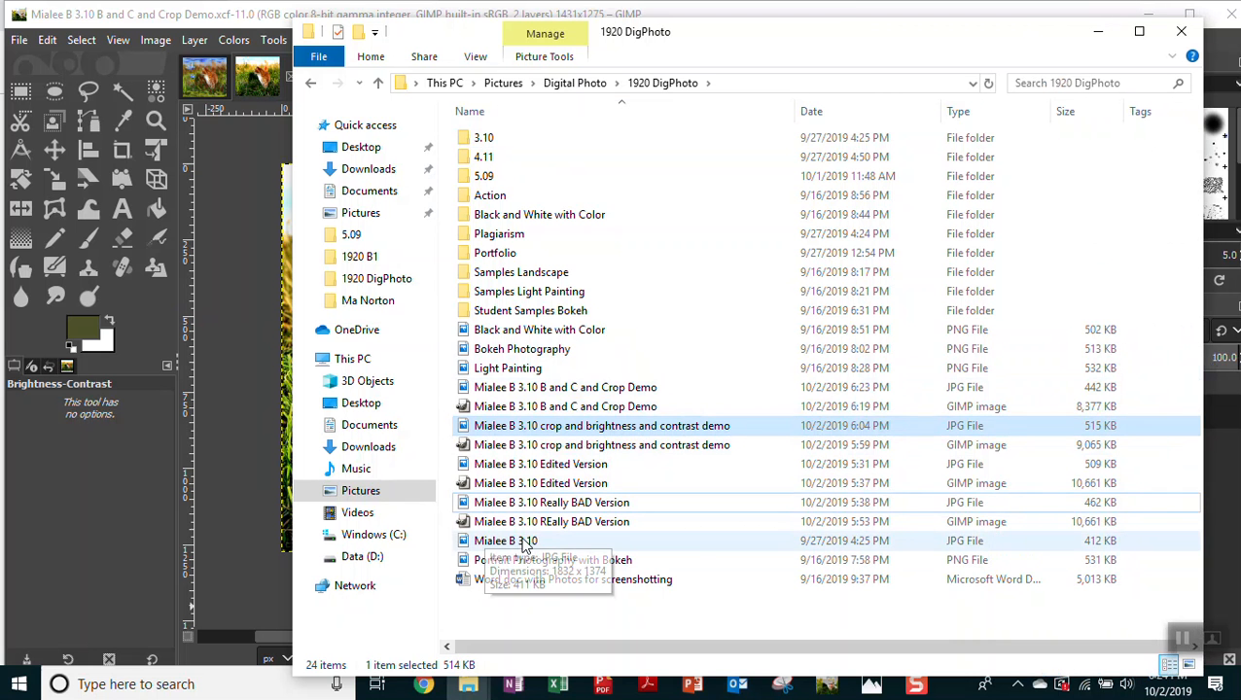
mouse_move(1067, 551)
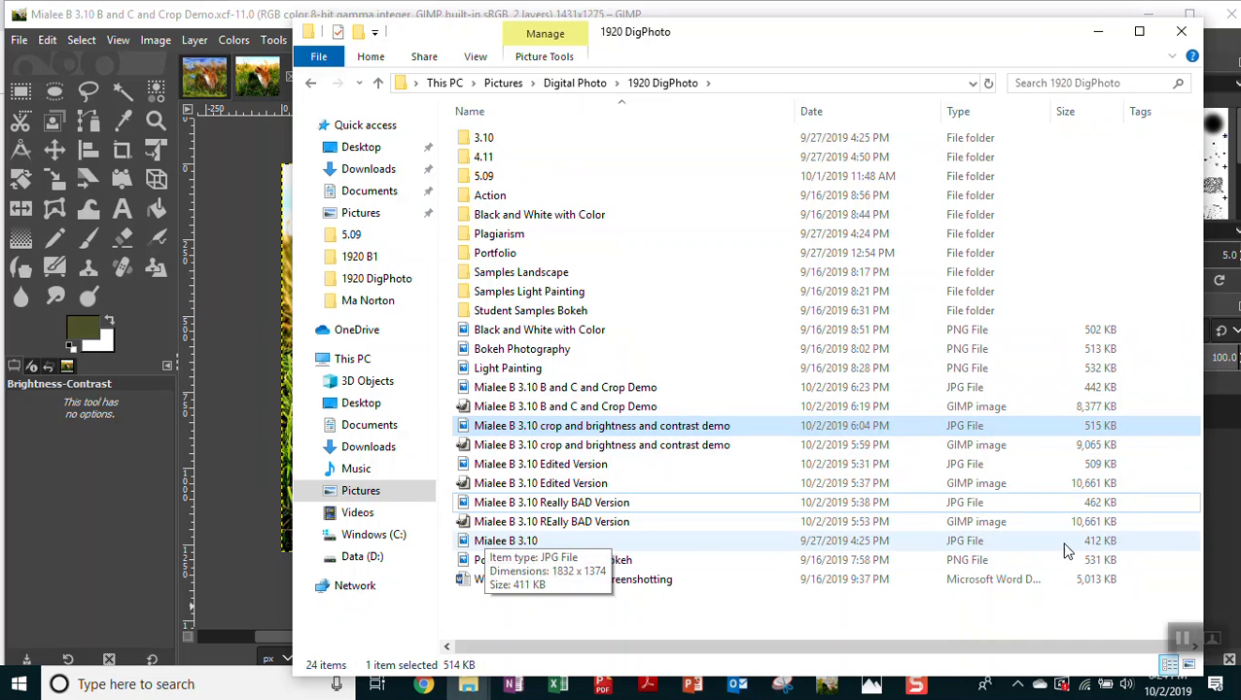
mouse_move(640, 470)
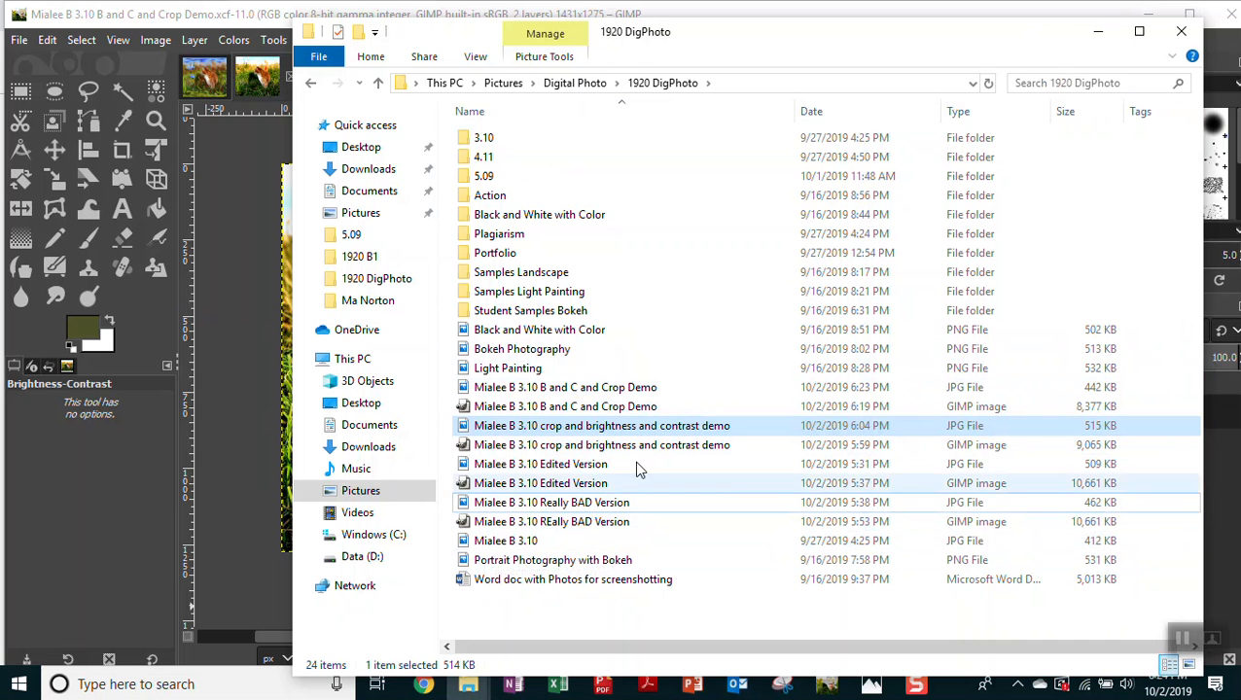
mouse_move(565, 405)
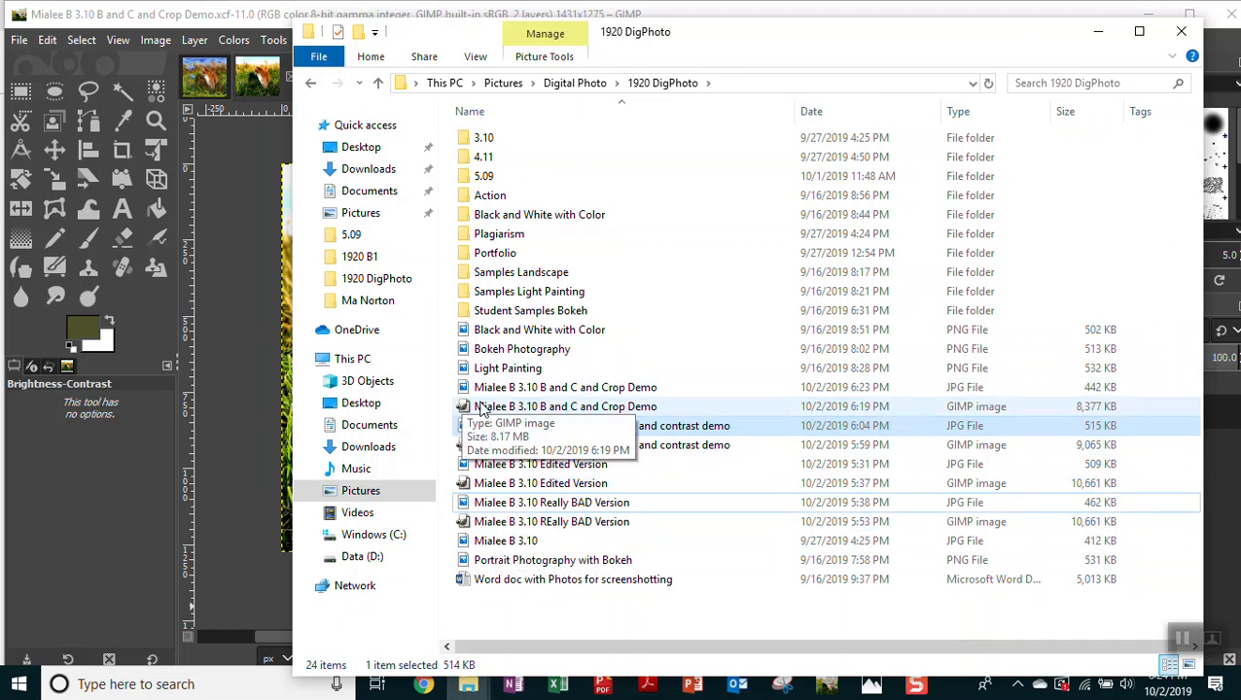
mouse_move(1083, 416)
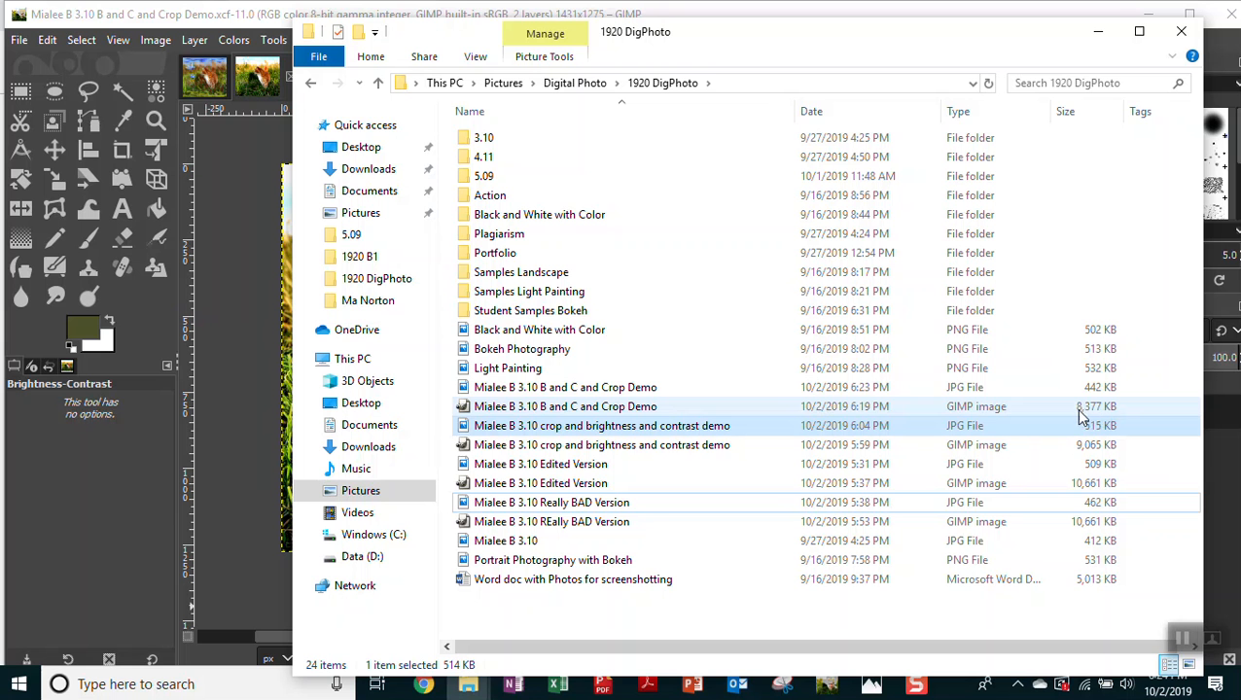
mouse_move(1116, 416)
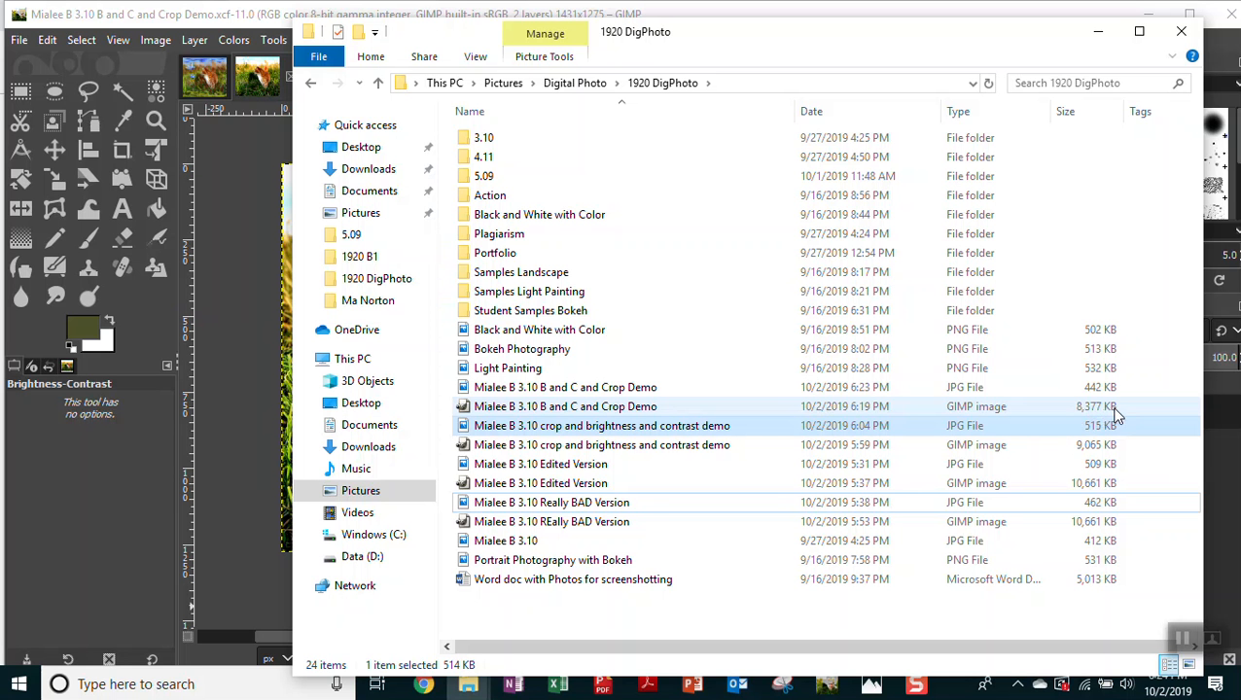
mouse_move(1123, 416)
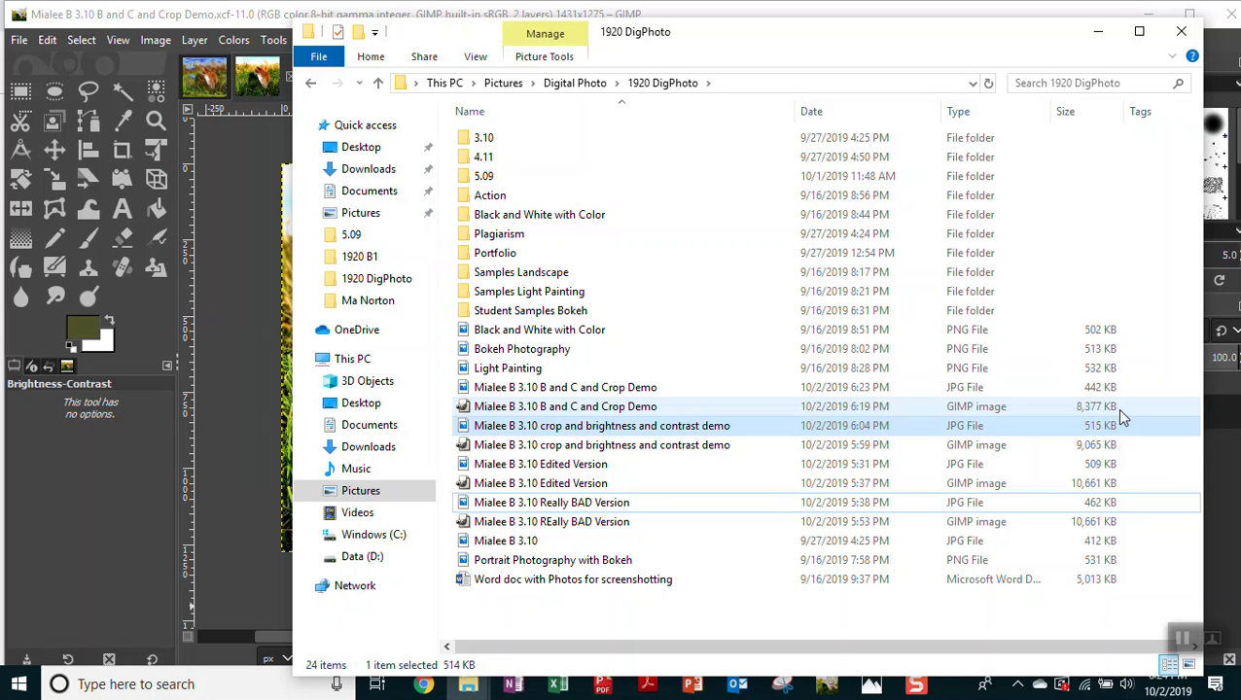
mouse_move(1118, 417)
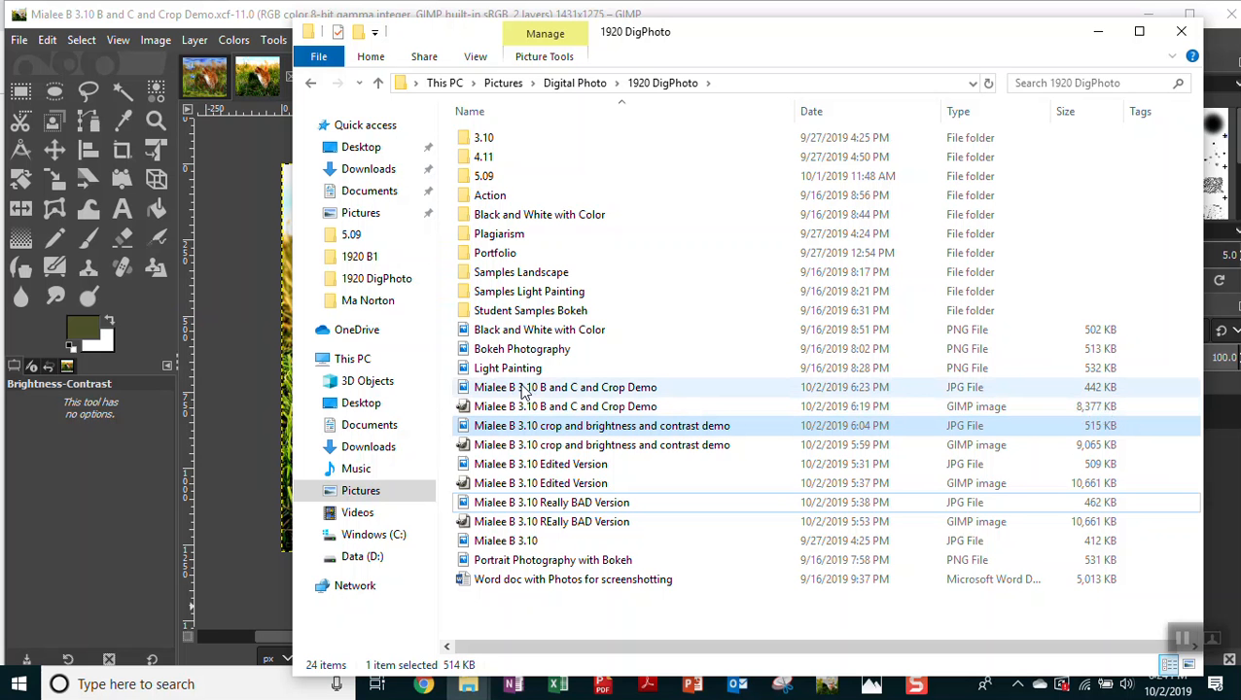
left_click(565, 387)
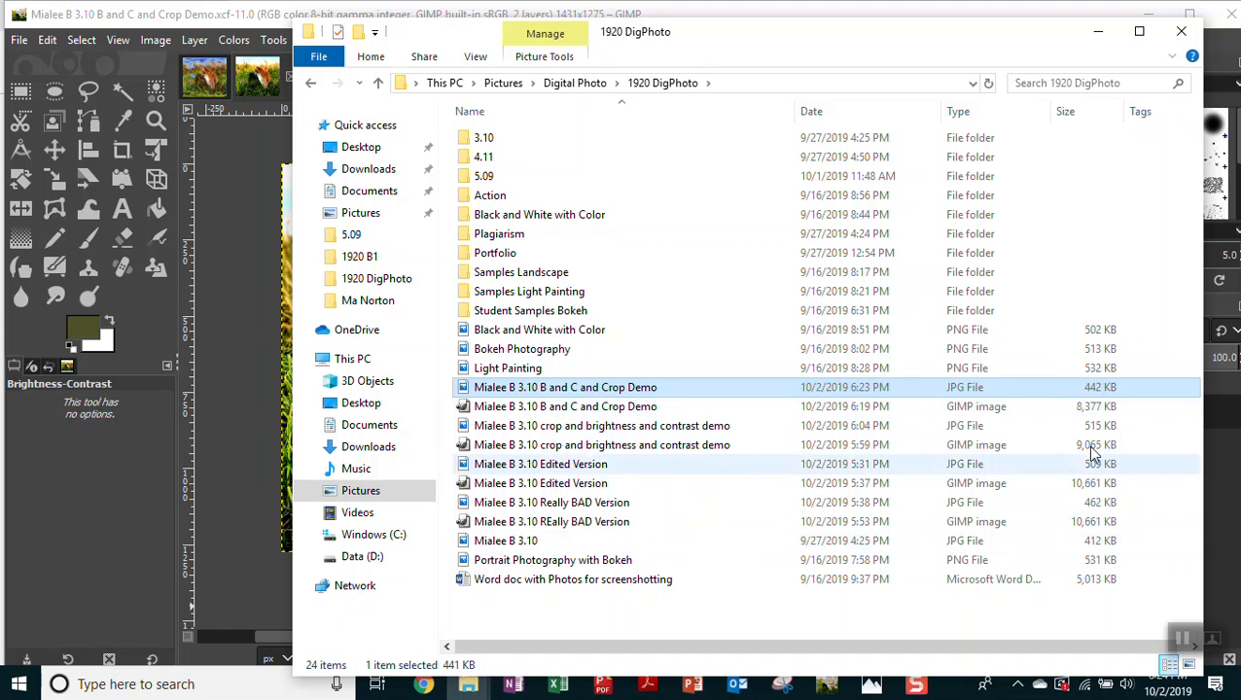
mouse_move(540, 391)
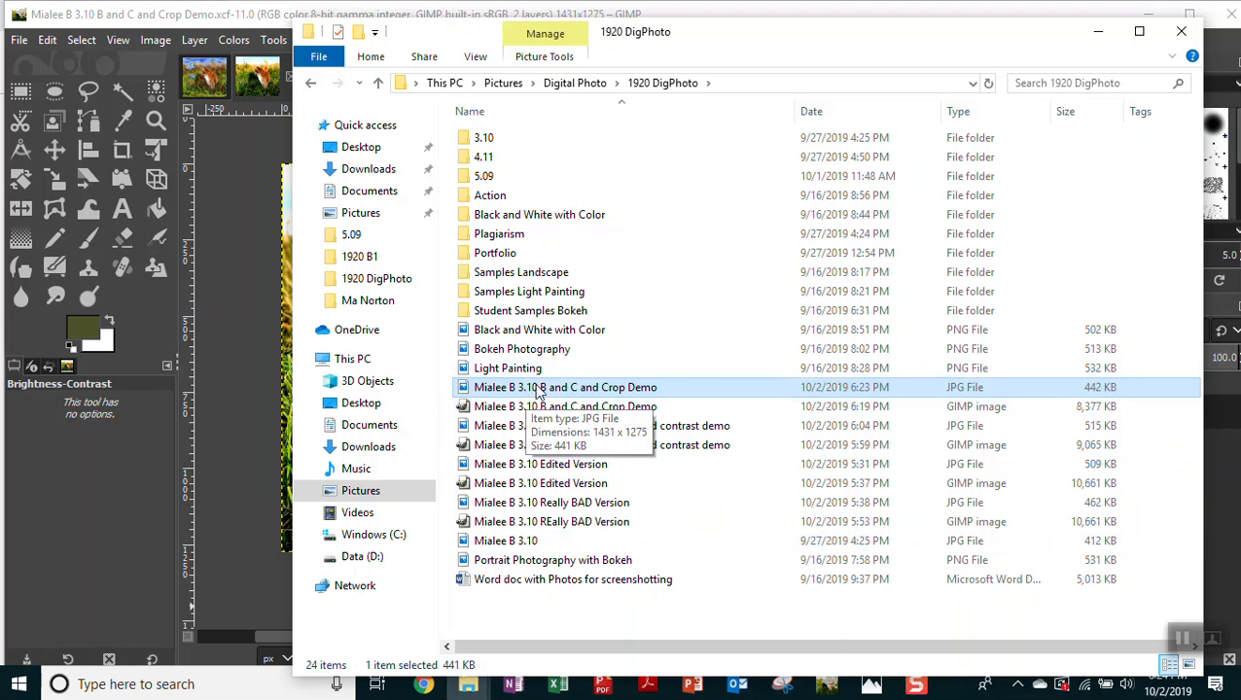
mouse_move(990, 401)
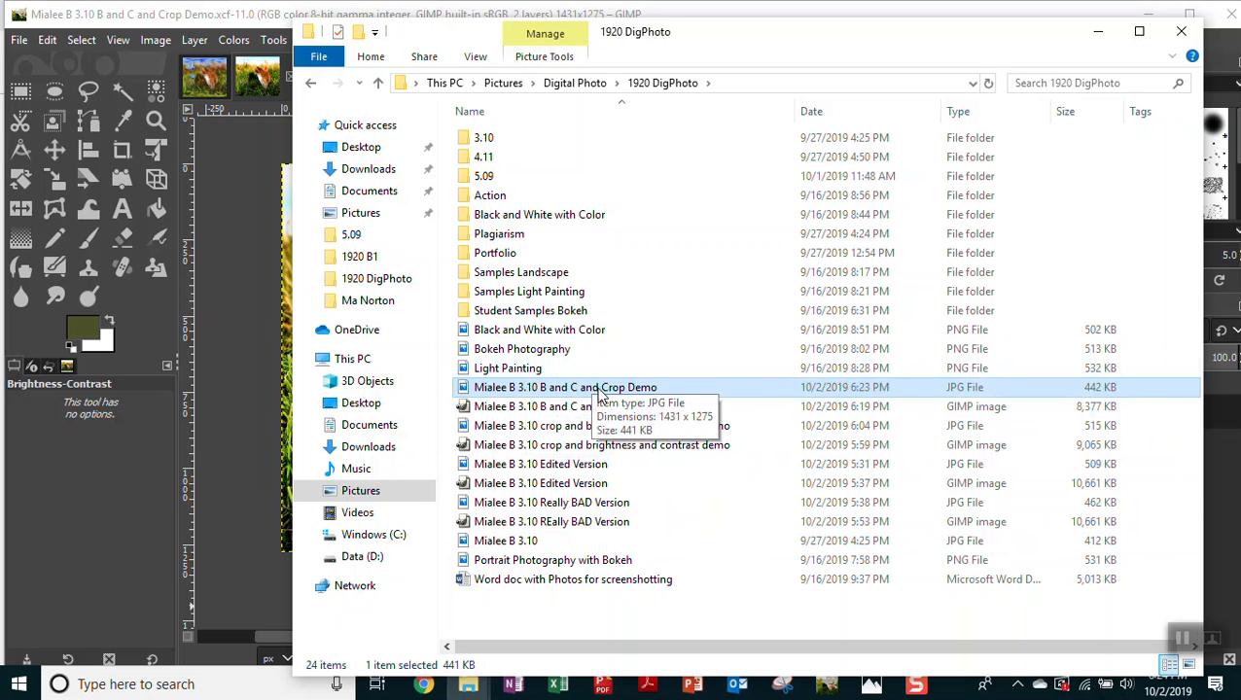
mouse_move(1211, 632)
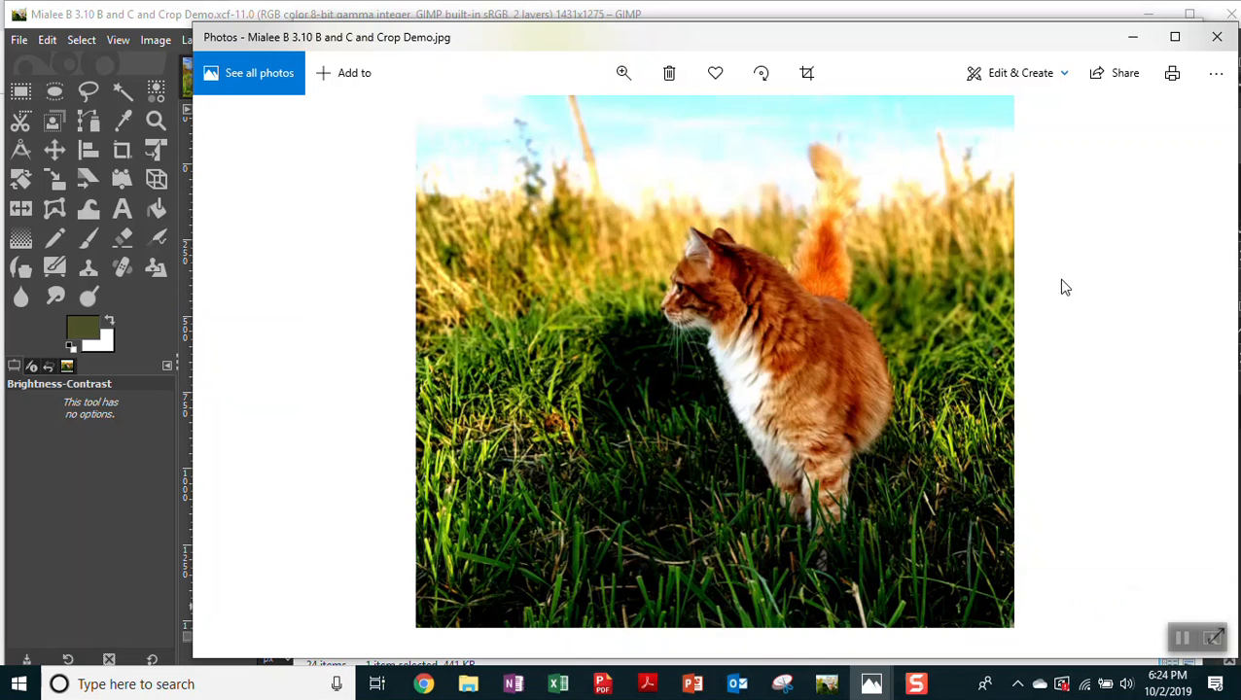
mouse_move(725, 325)
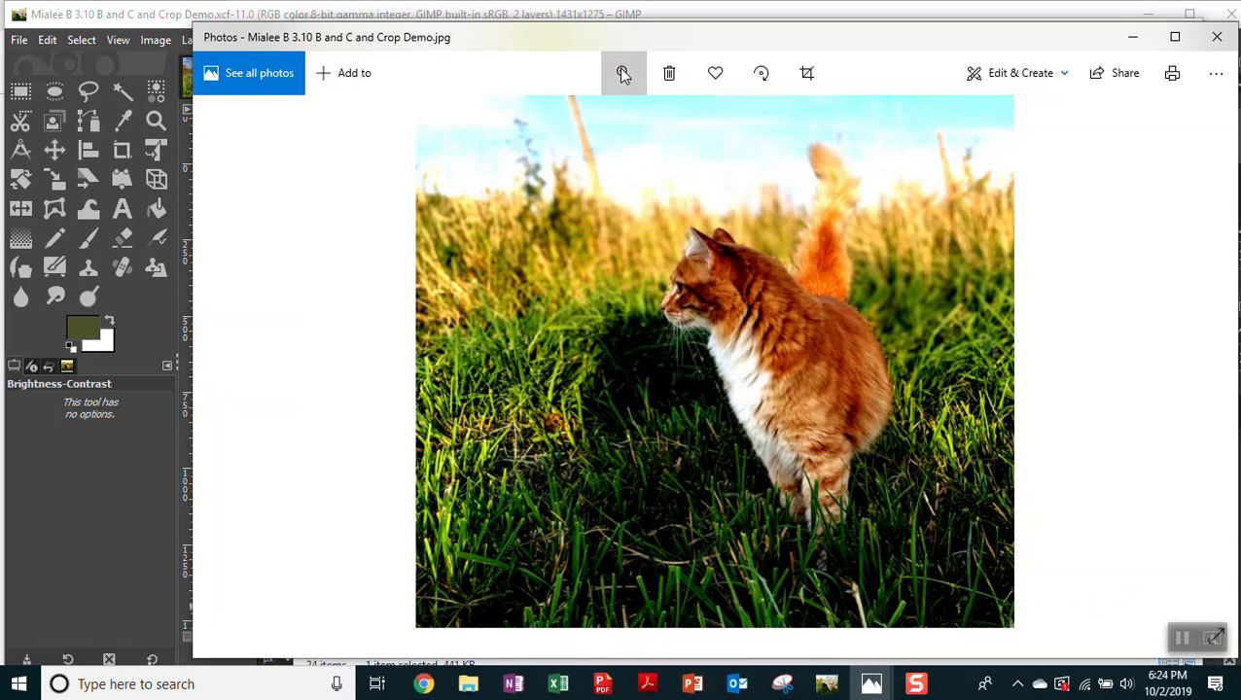
Zoom the cat JPEG in to 45 to inspect the fur, then back out to the whole photo.
left_click(623, 73)
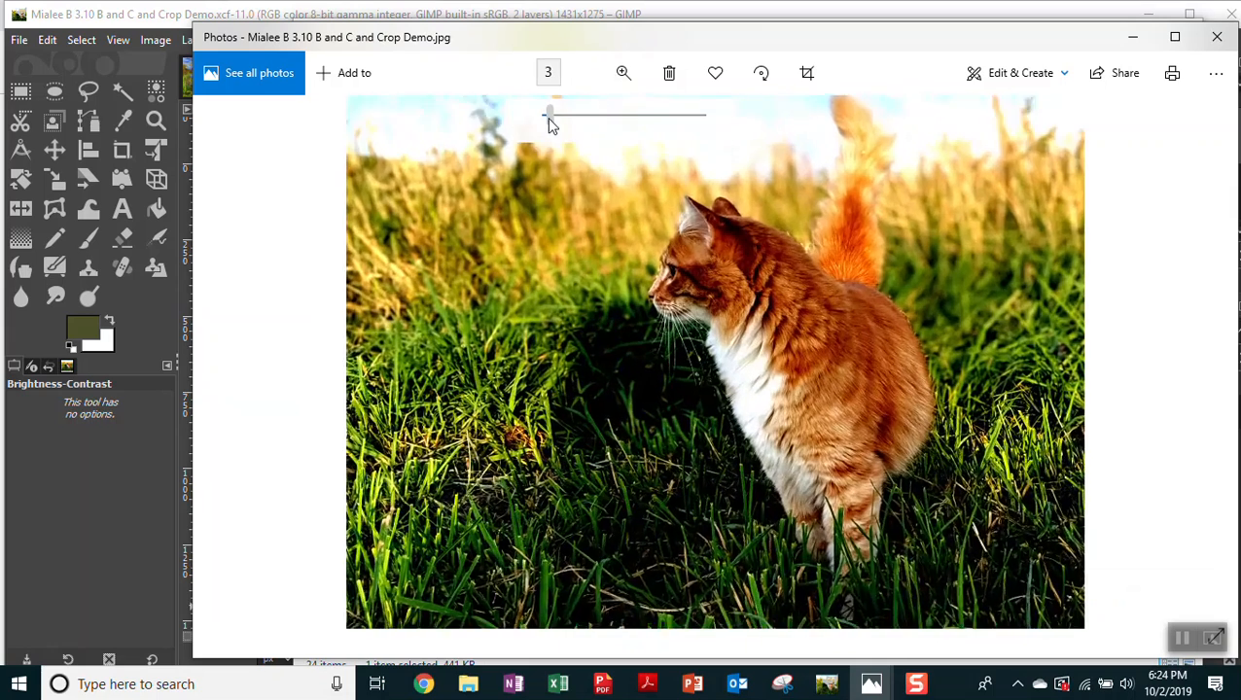
left_click_drag(551, 115, 561, 114)
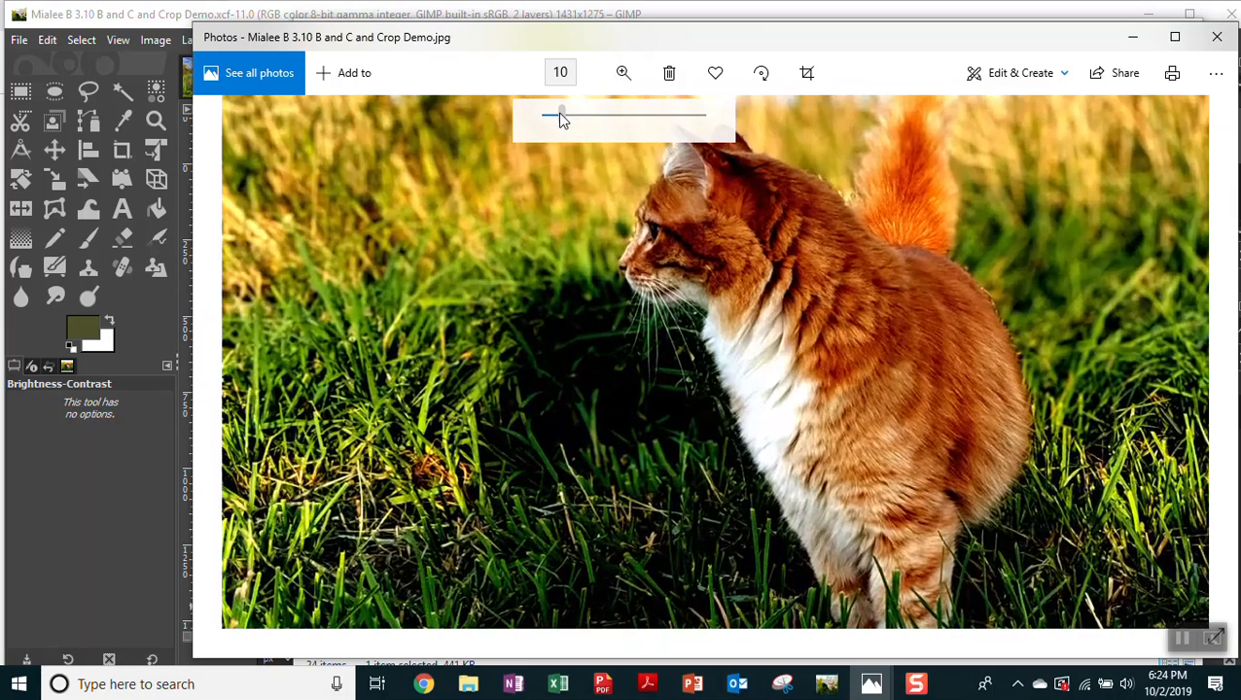
left_click_drag(559, 115, 576, 115)
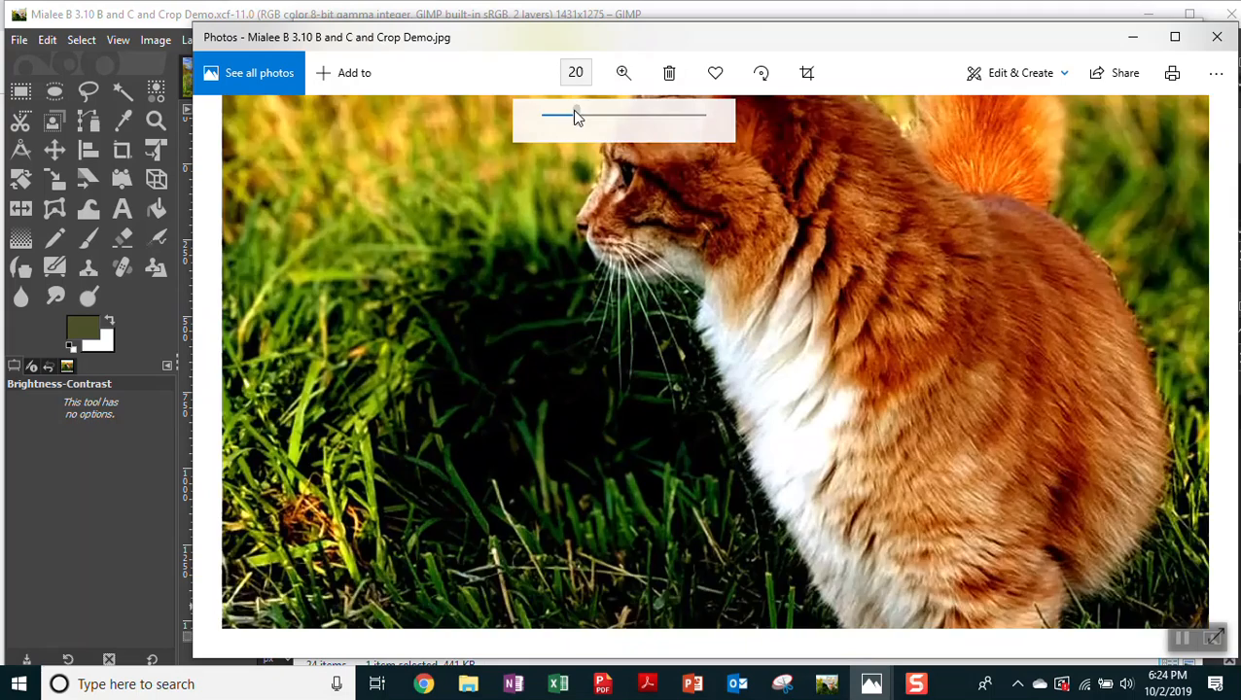
left_click_drag(577, 116, 612, 115)
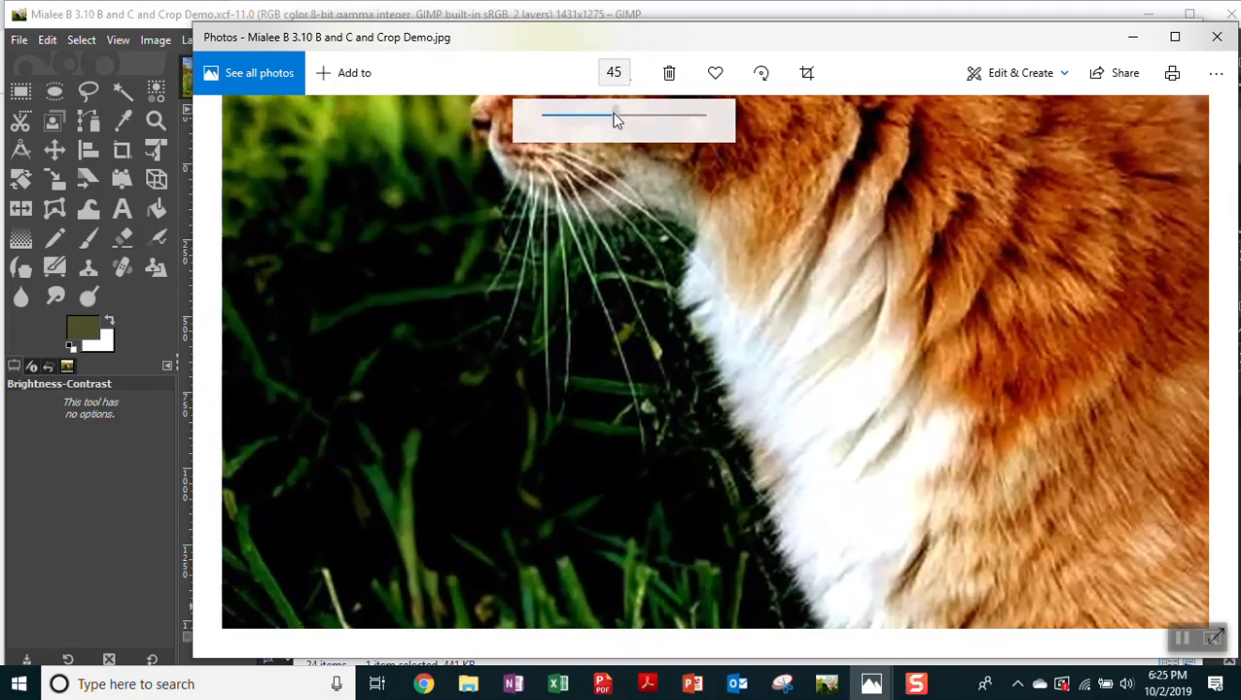
left_click_drag(612, 117, 545, 117)
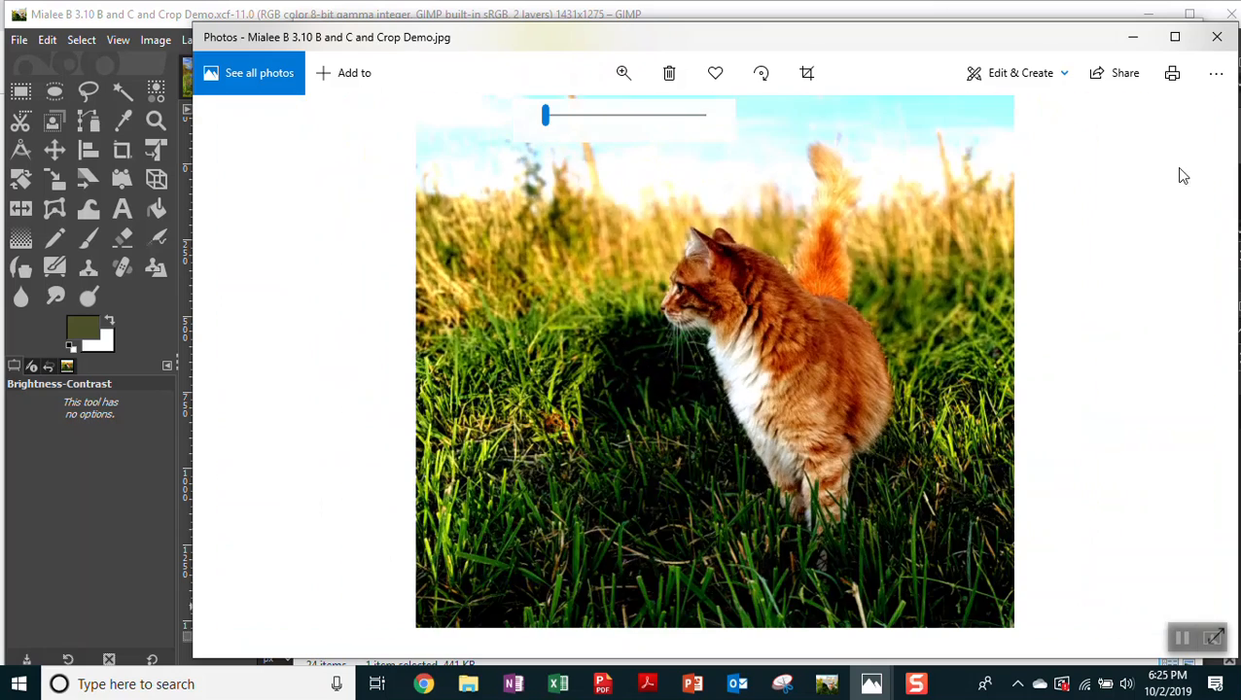
mouse_move(1155, 349)
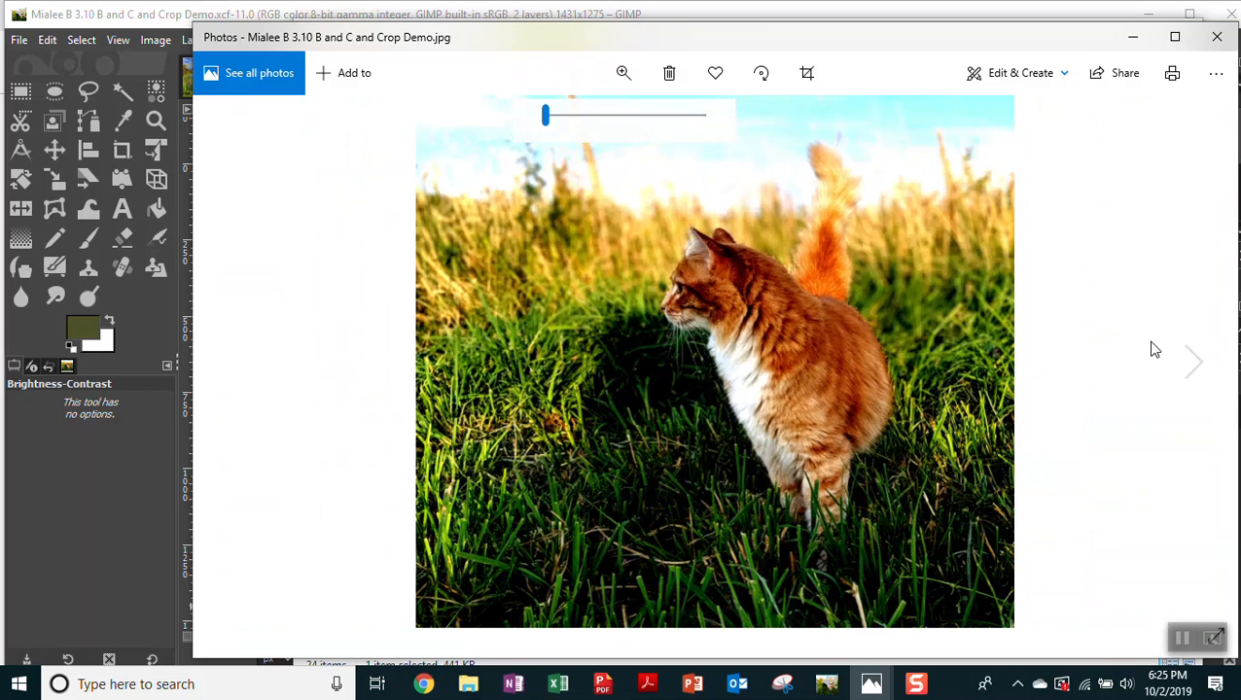